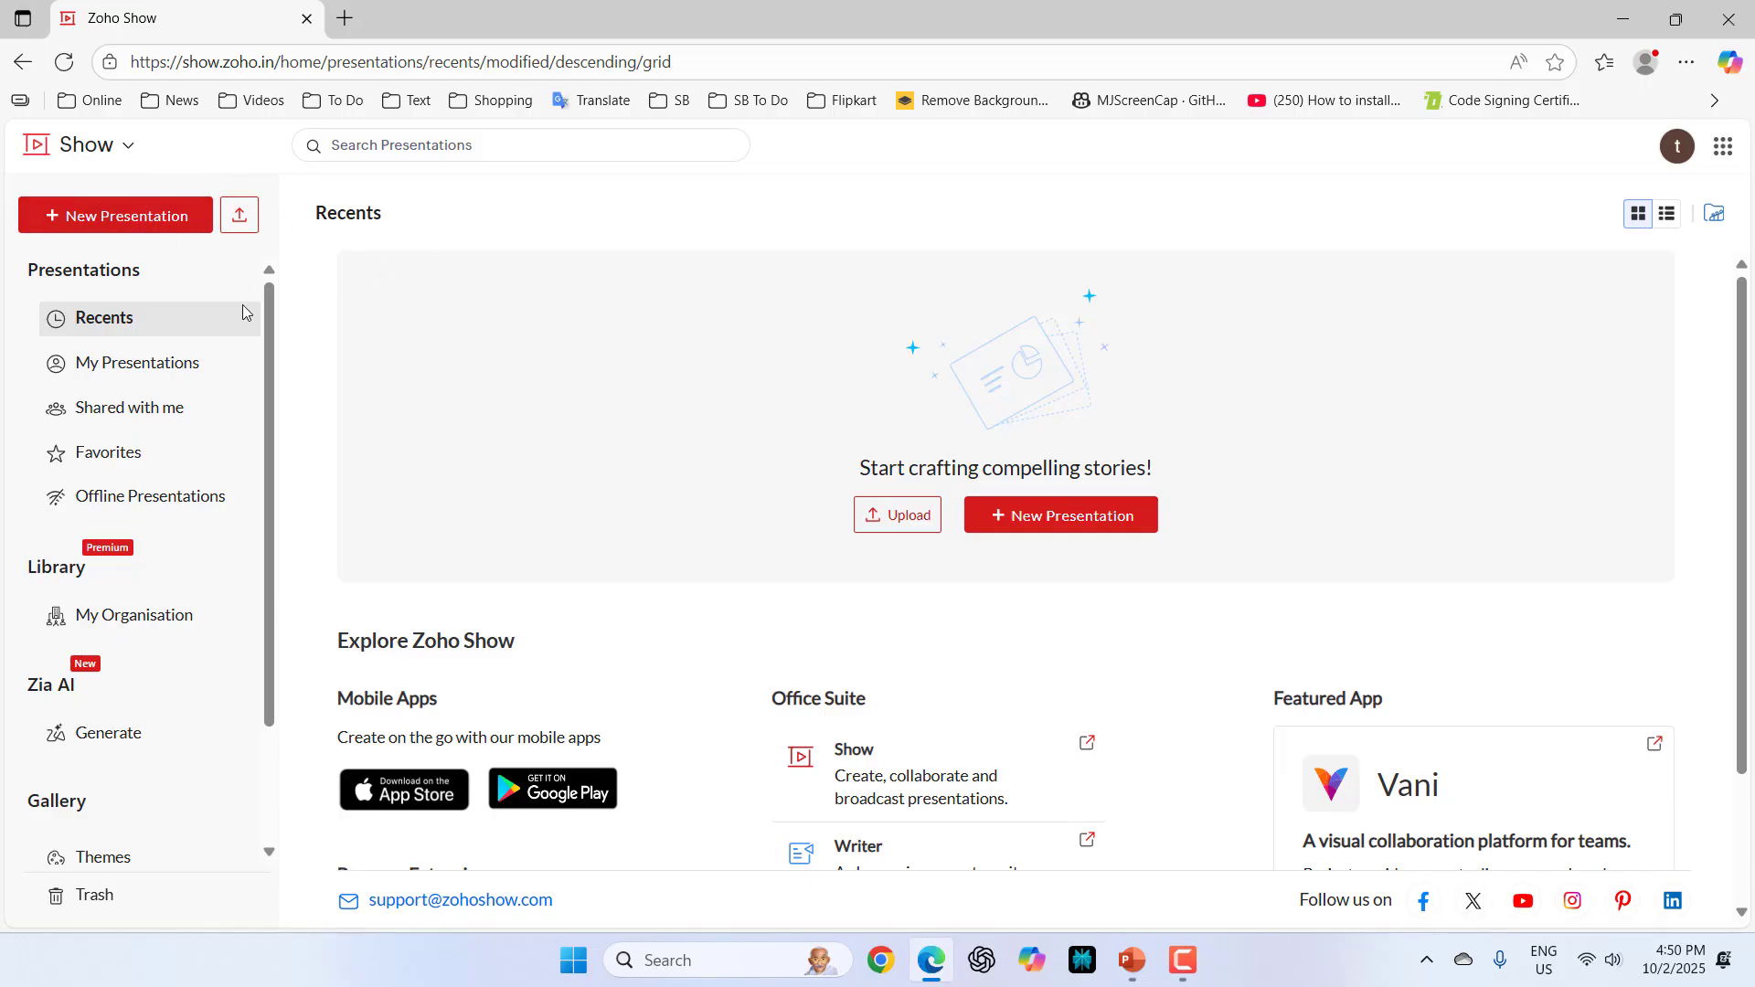
{"action": "mouse_move", "coordinate": [1050, 537]}
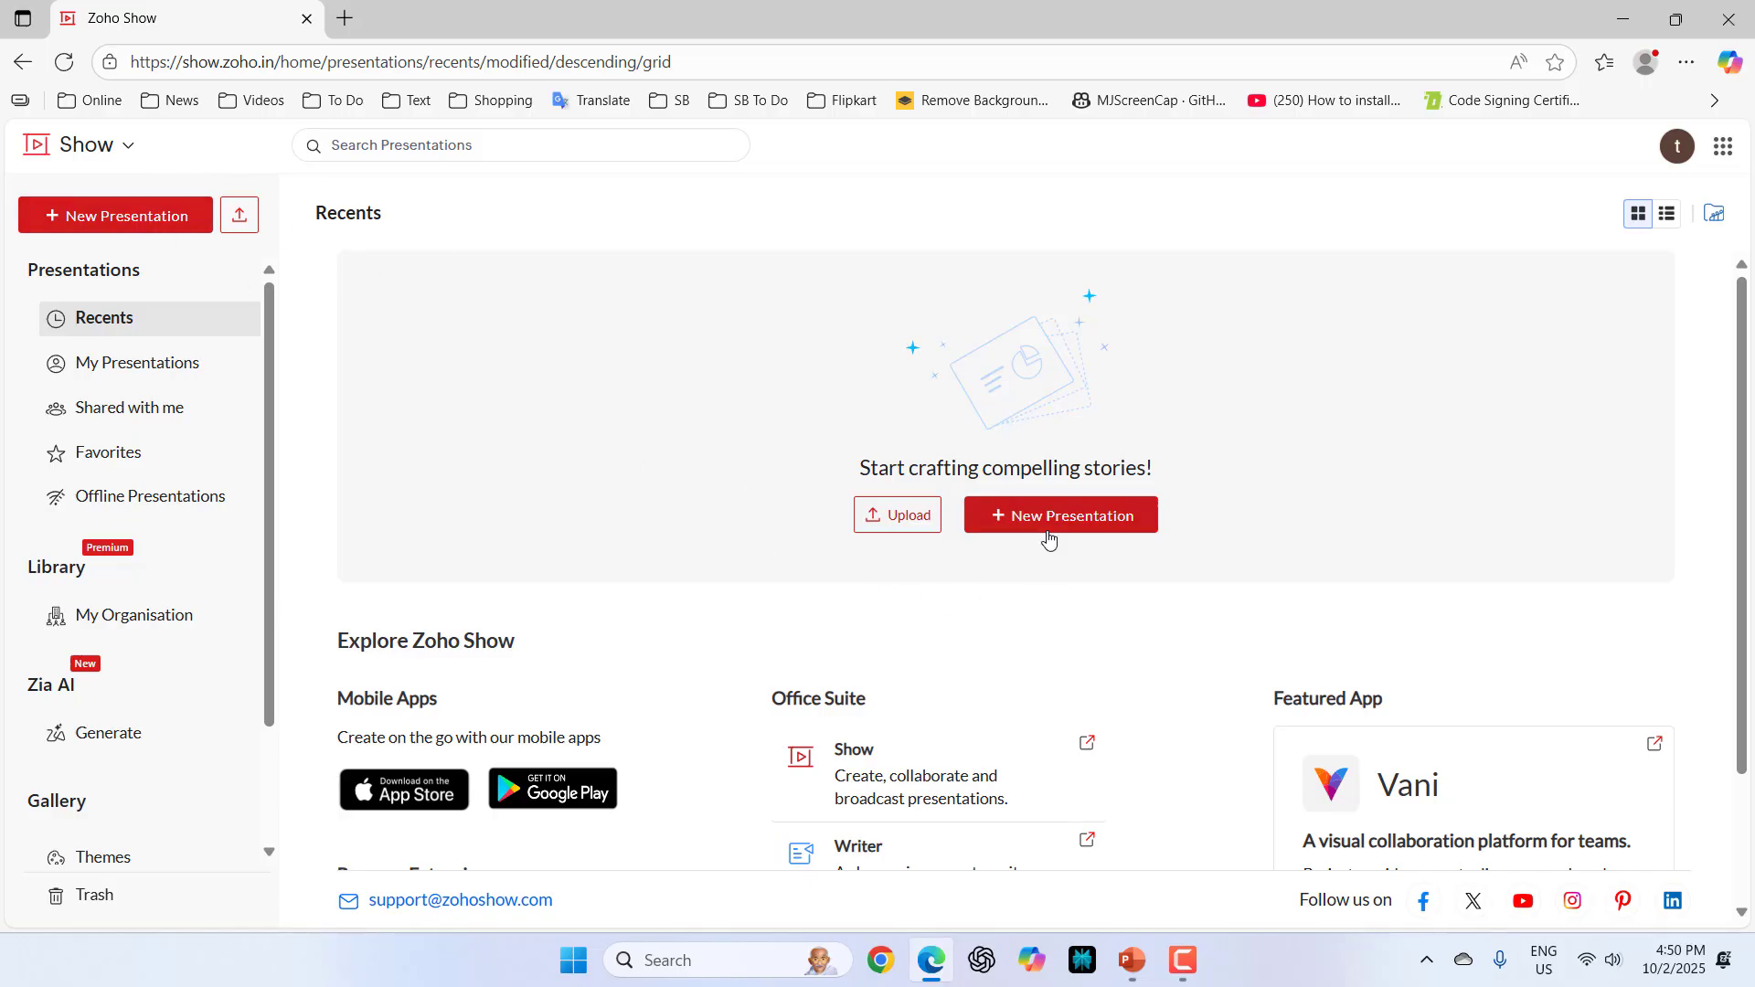
Create a new presentation from Recents using the Whitepaper theme.
{"action": "left_click", "coordinate": [1058, 515]}
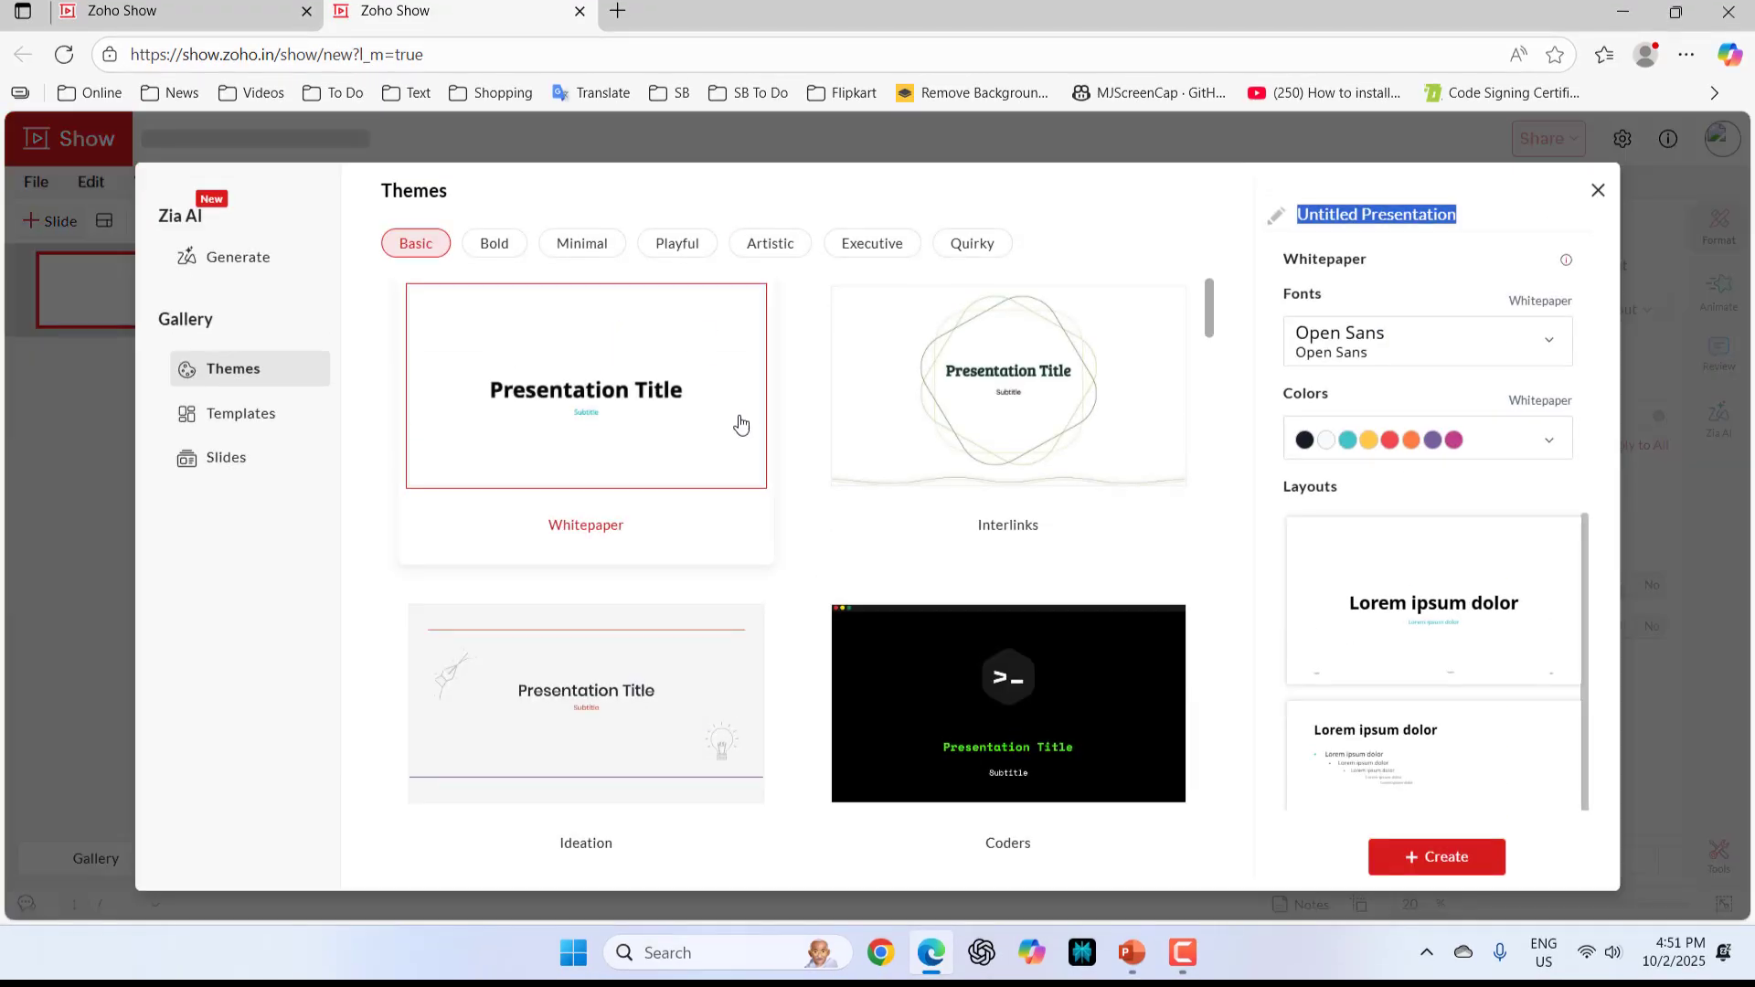
{"action": "mouse_move", "coordinate": [1024, 490]}
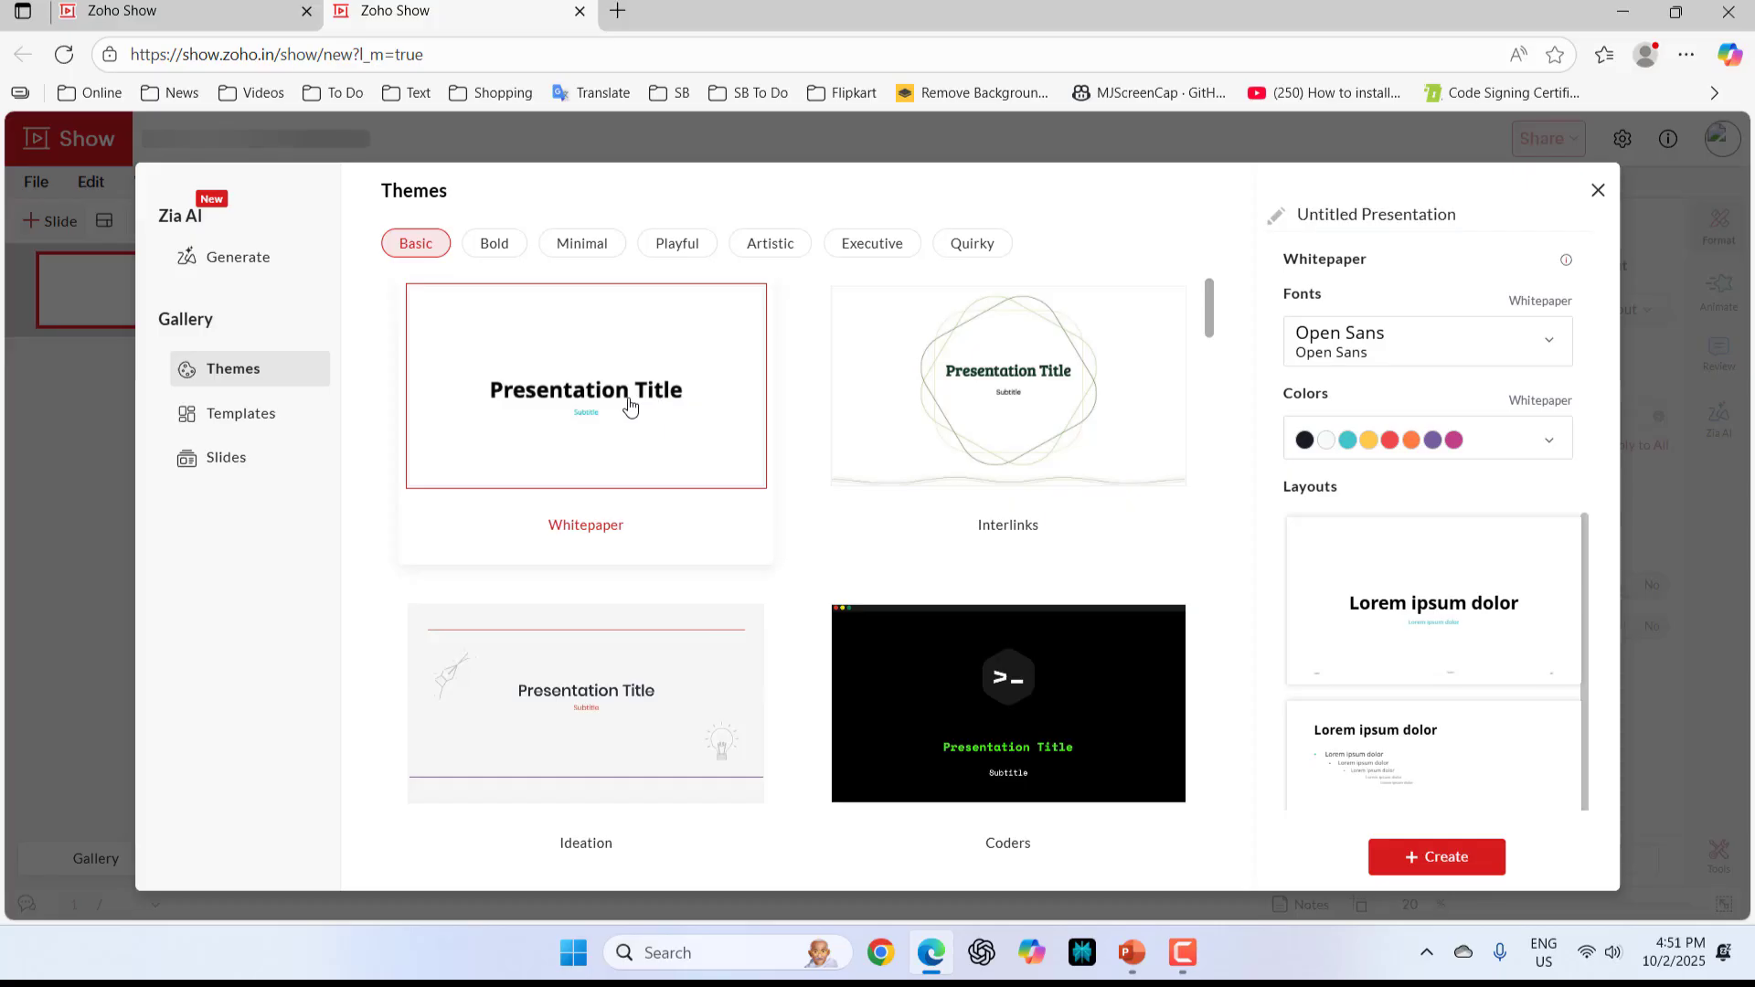
{"action": "left_click", "coordinate": [1437, 855]}
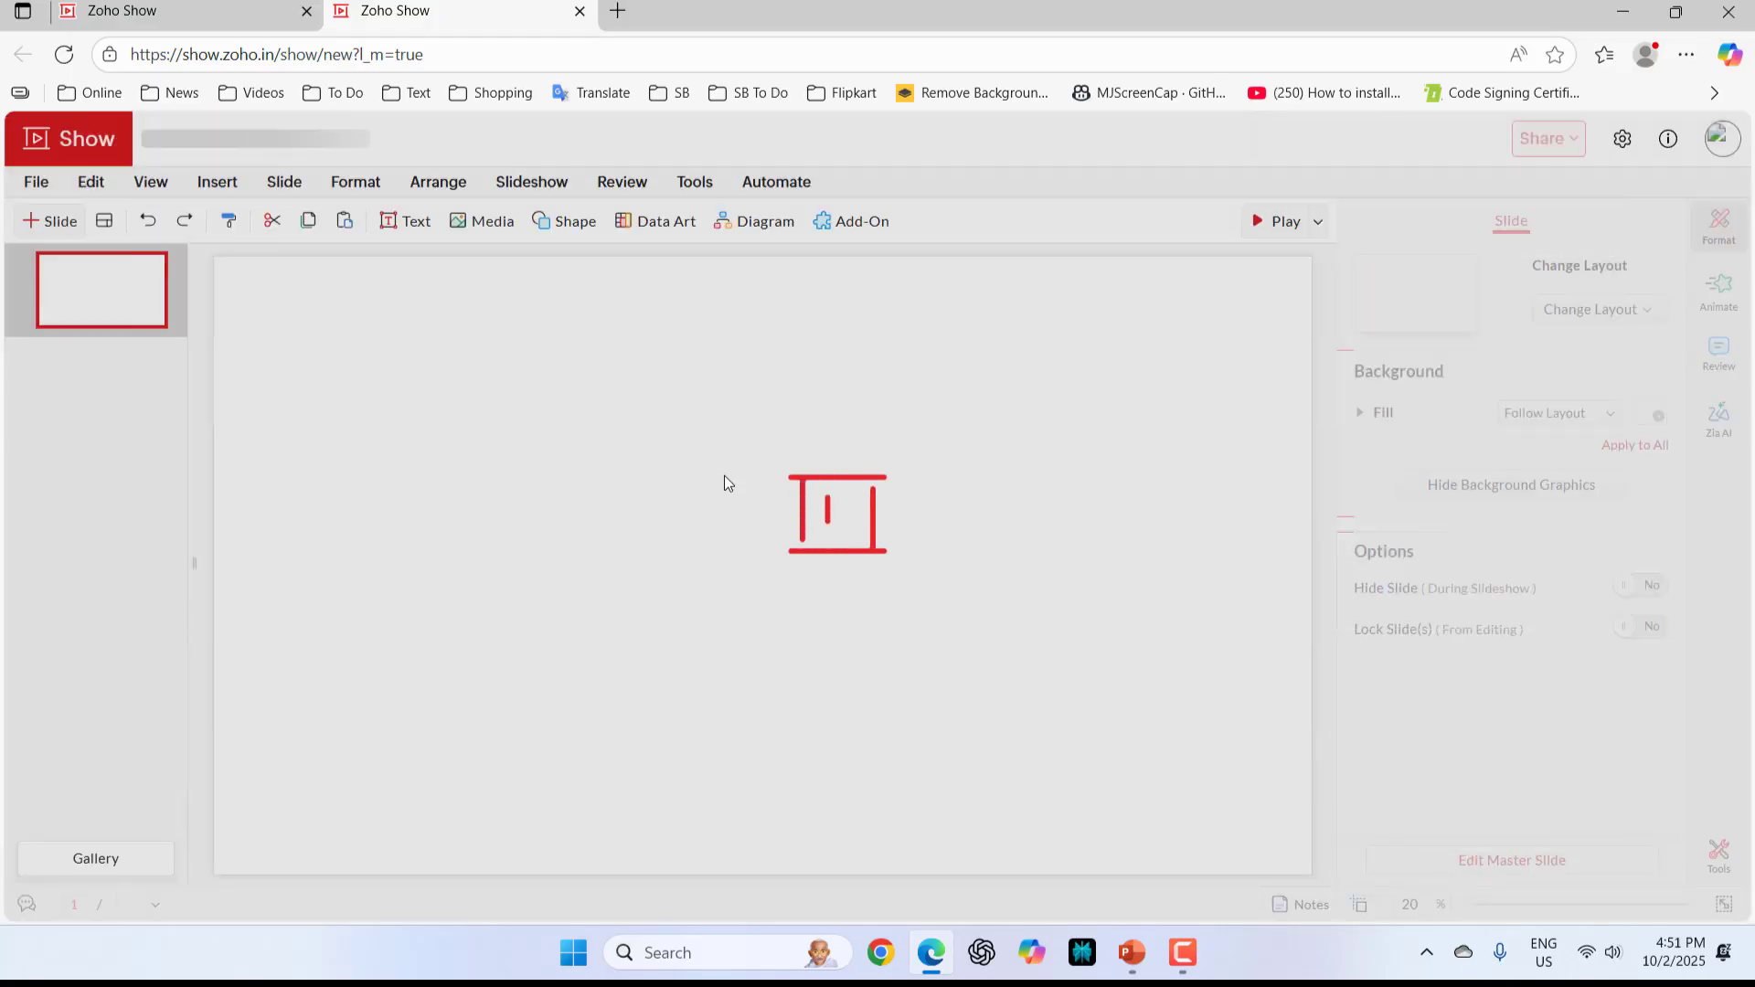
Change the first slide to a blank layout and keep the 16:9 widescreen slide size.
{"action": "right_click", "coordinate": [727, 481]}
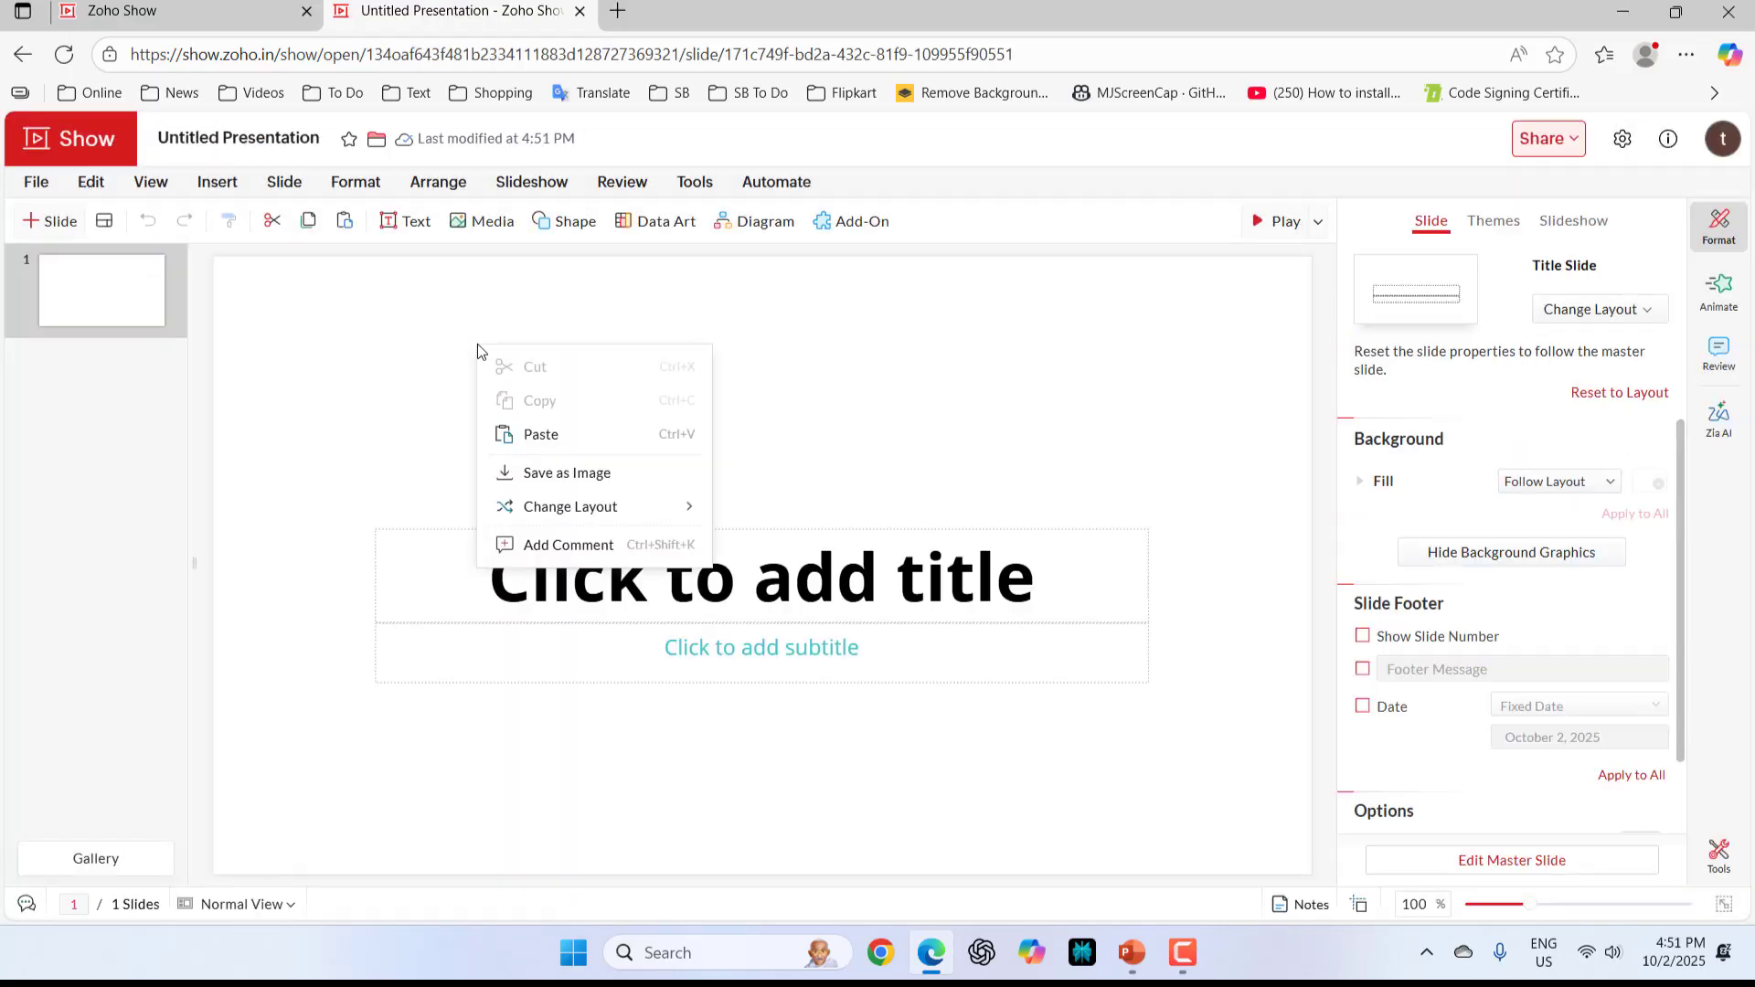
{"action": "left_click", "coordinate": [569, 506]}
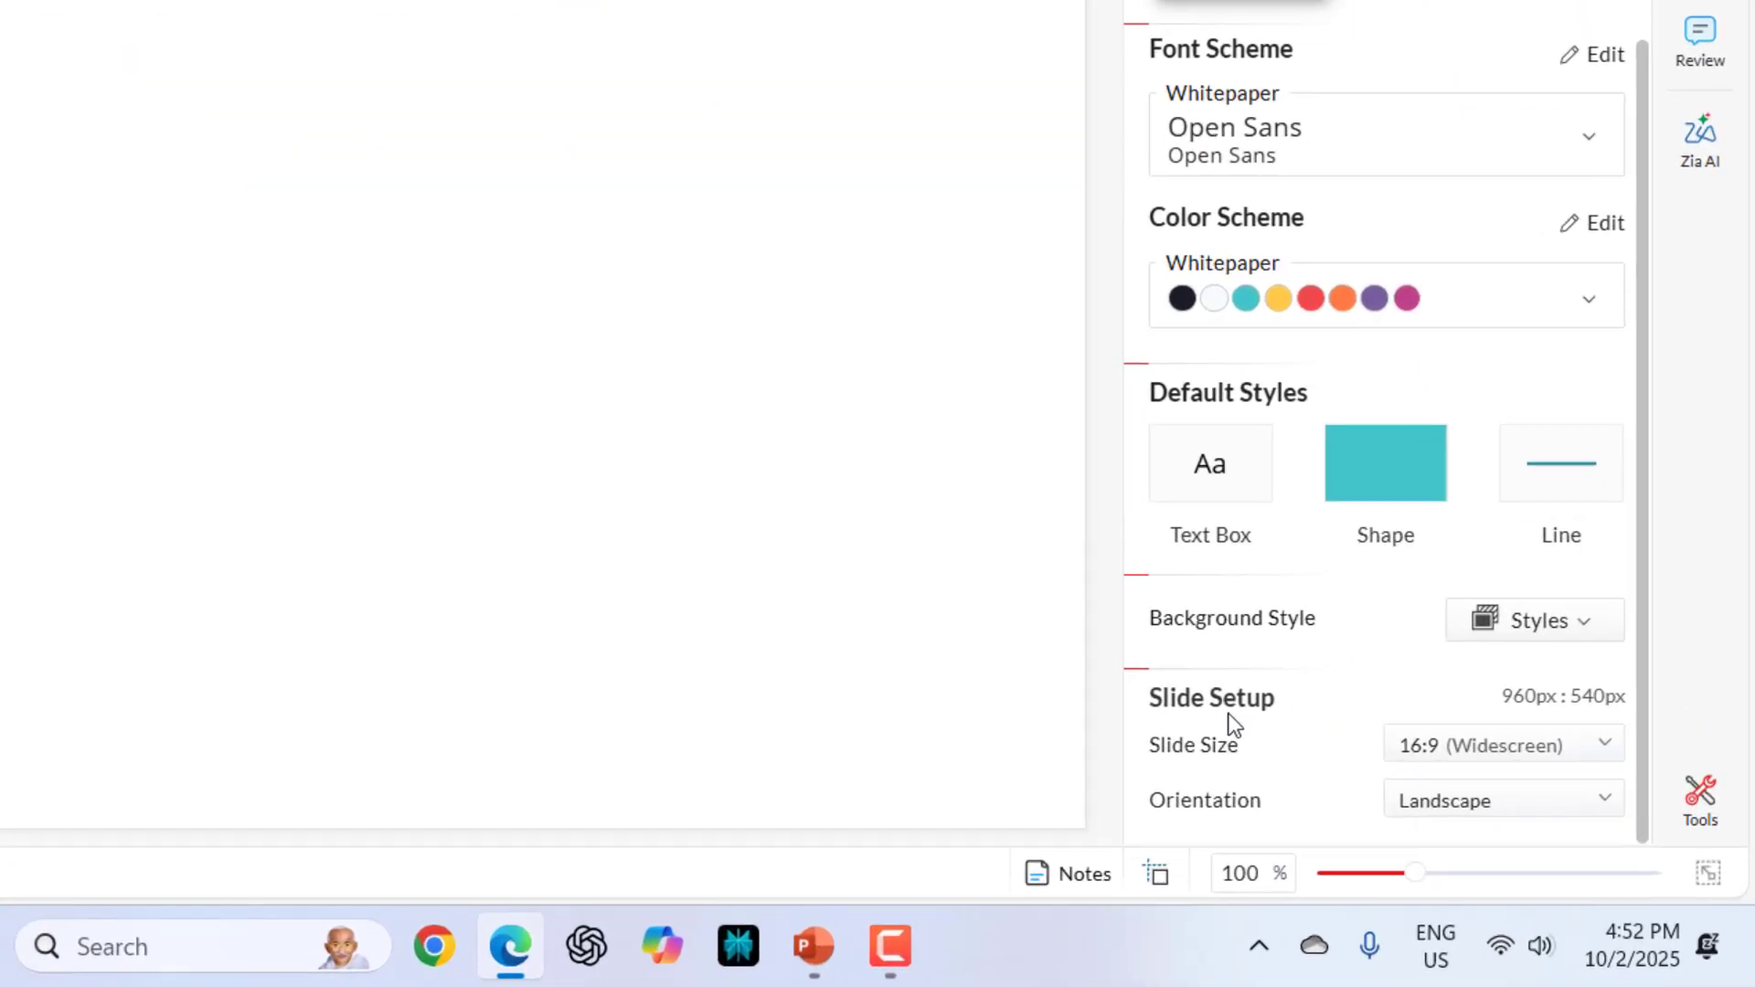
{"action": "left_click", "coordinate": [1495, 744]}
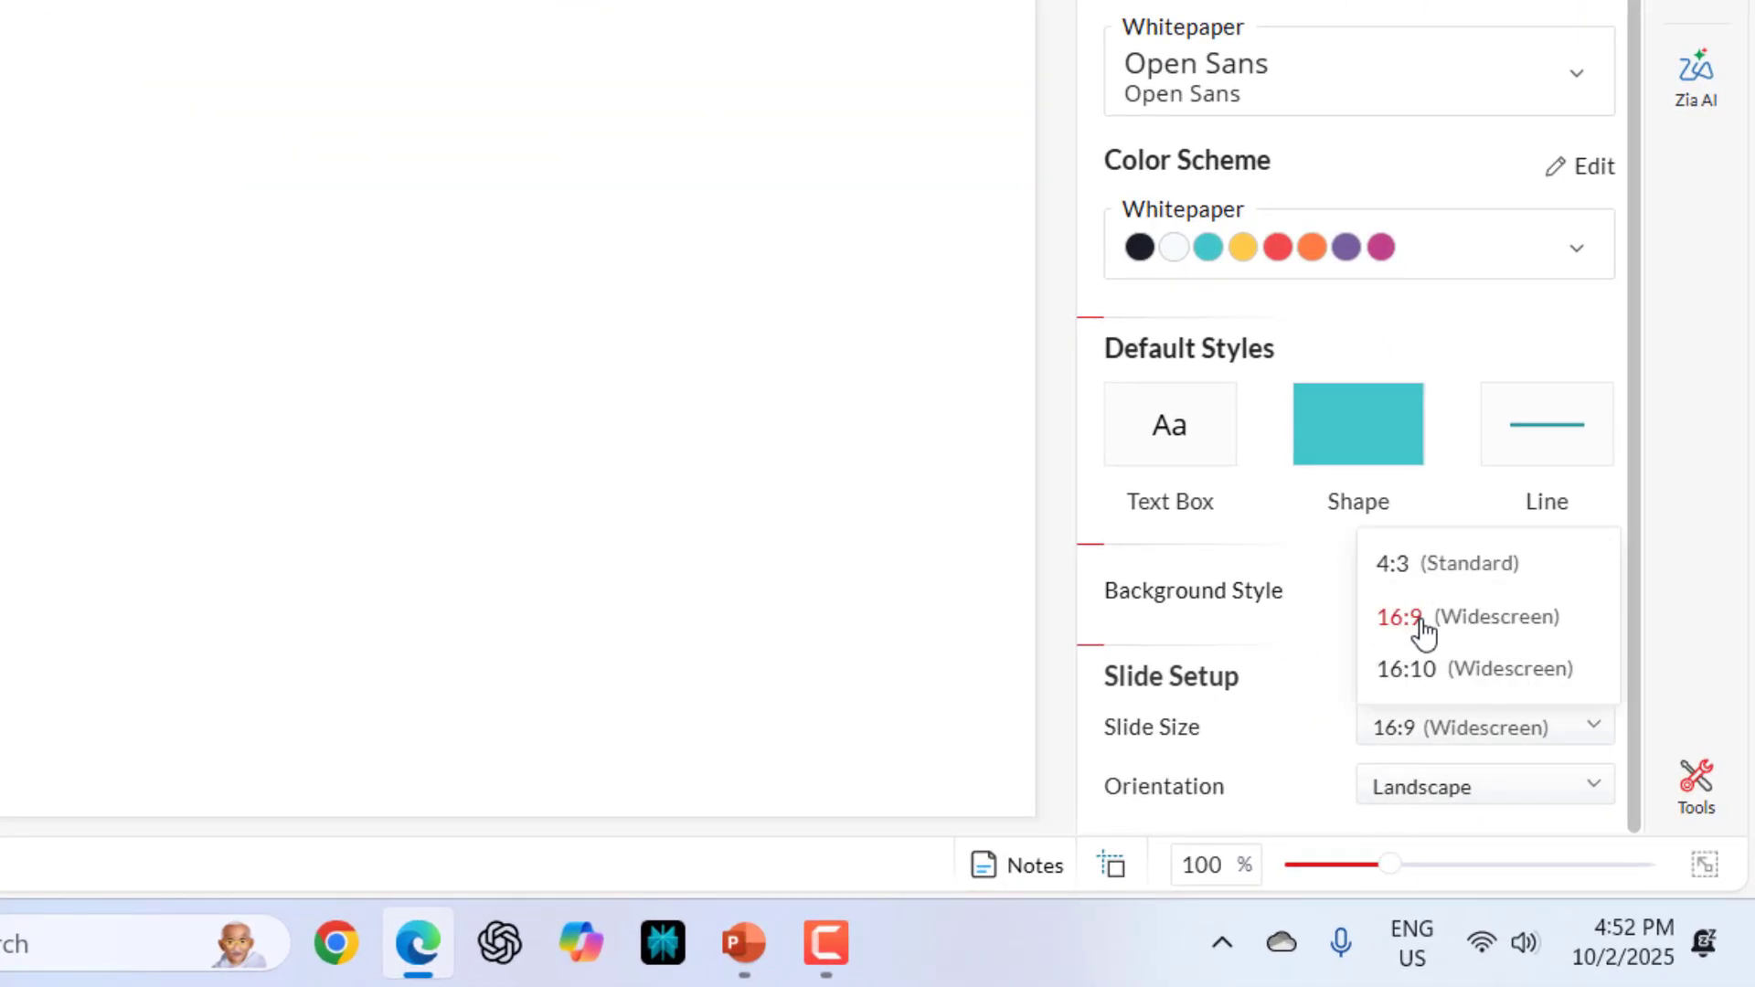
{"action": "left_click", "coordinate": [1401, 616]}
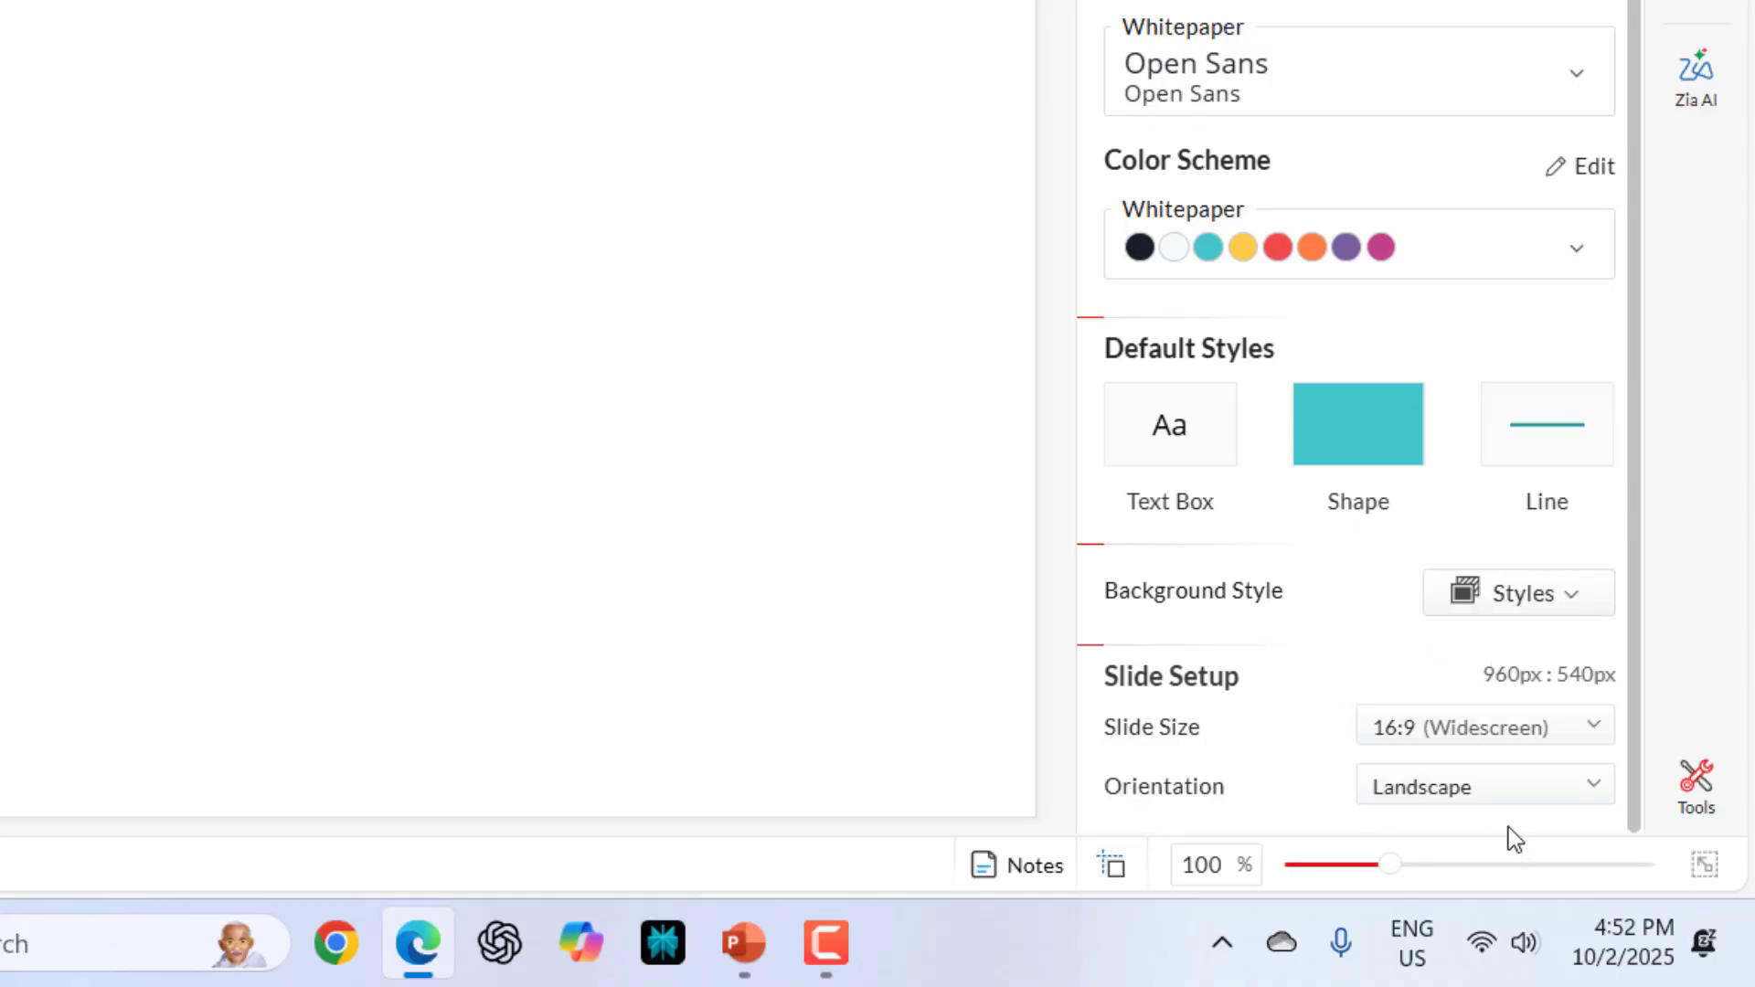
{"action": "left_click", "coordinate": [1482, 786]}
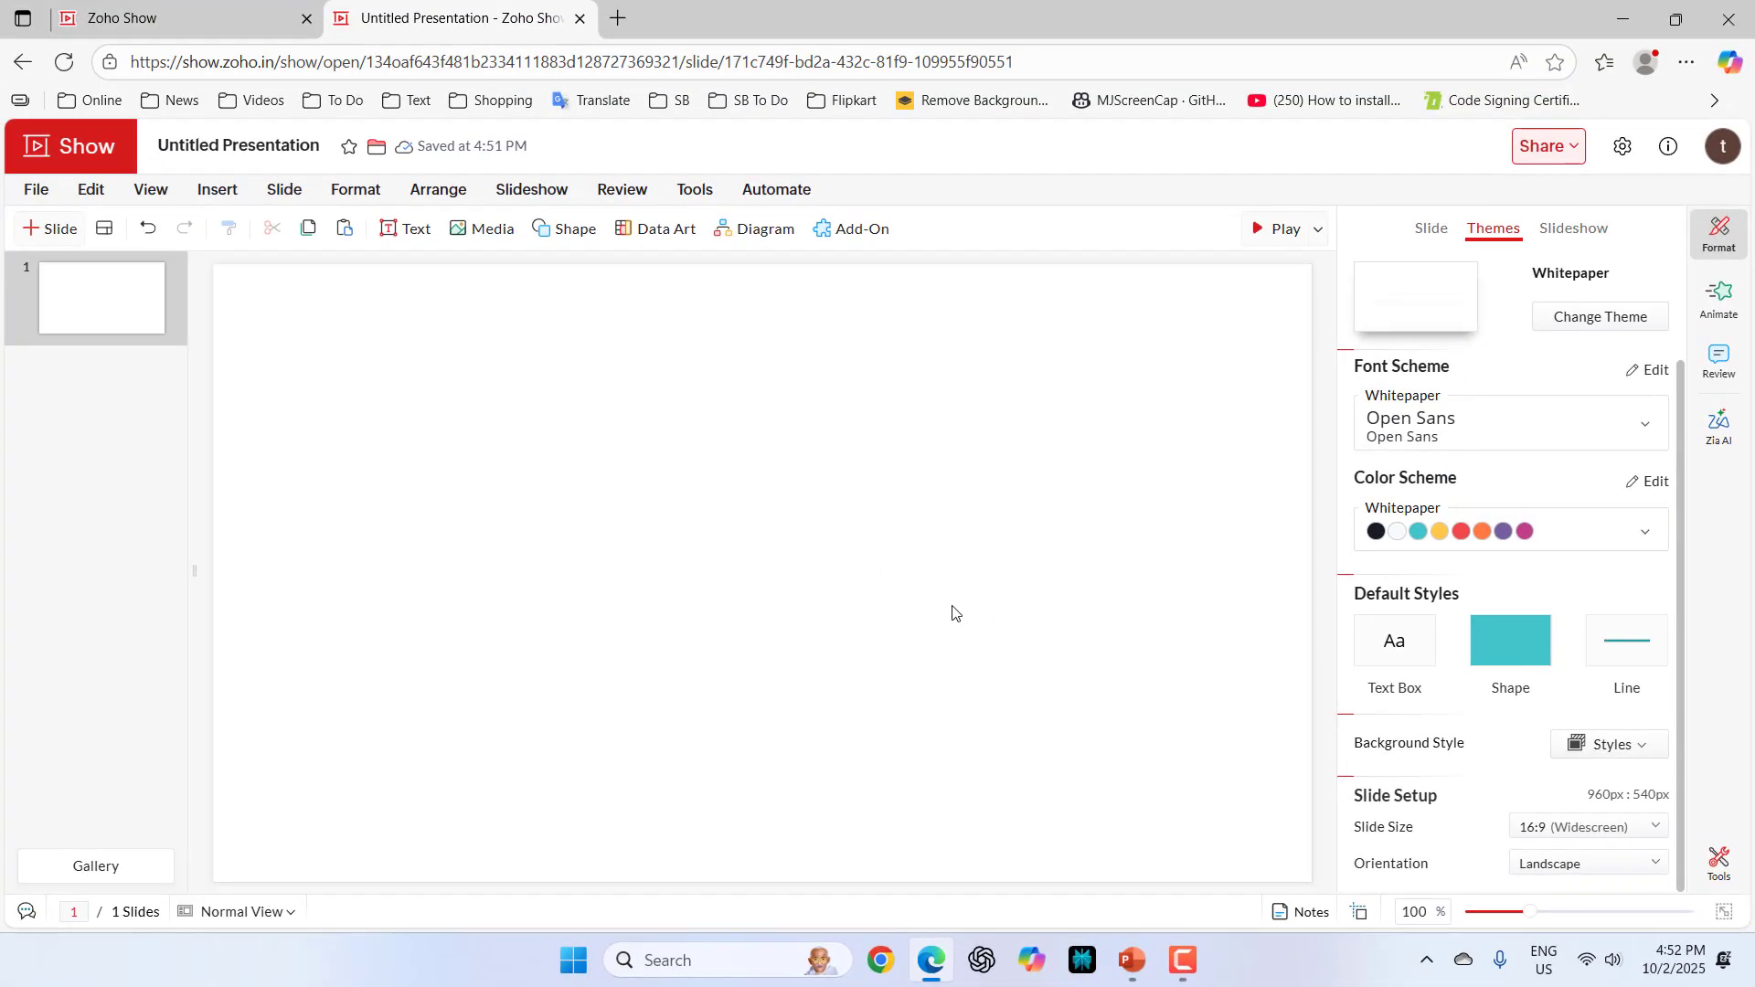
Rename the untitled presentation to 'presentation'.
{"action": "left_click", "coordinate": [238, 146]}
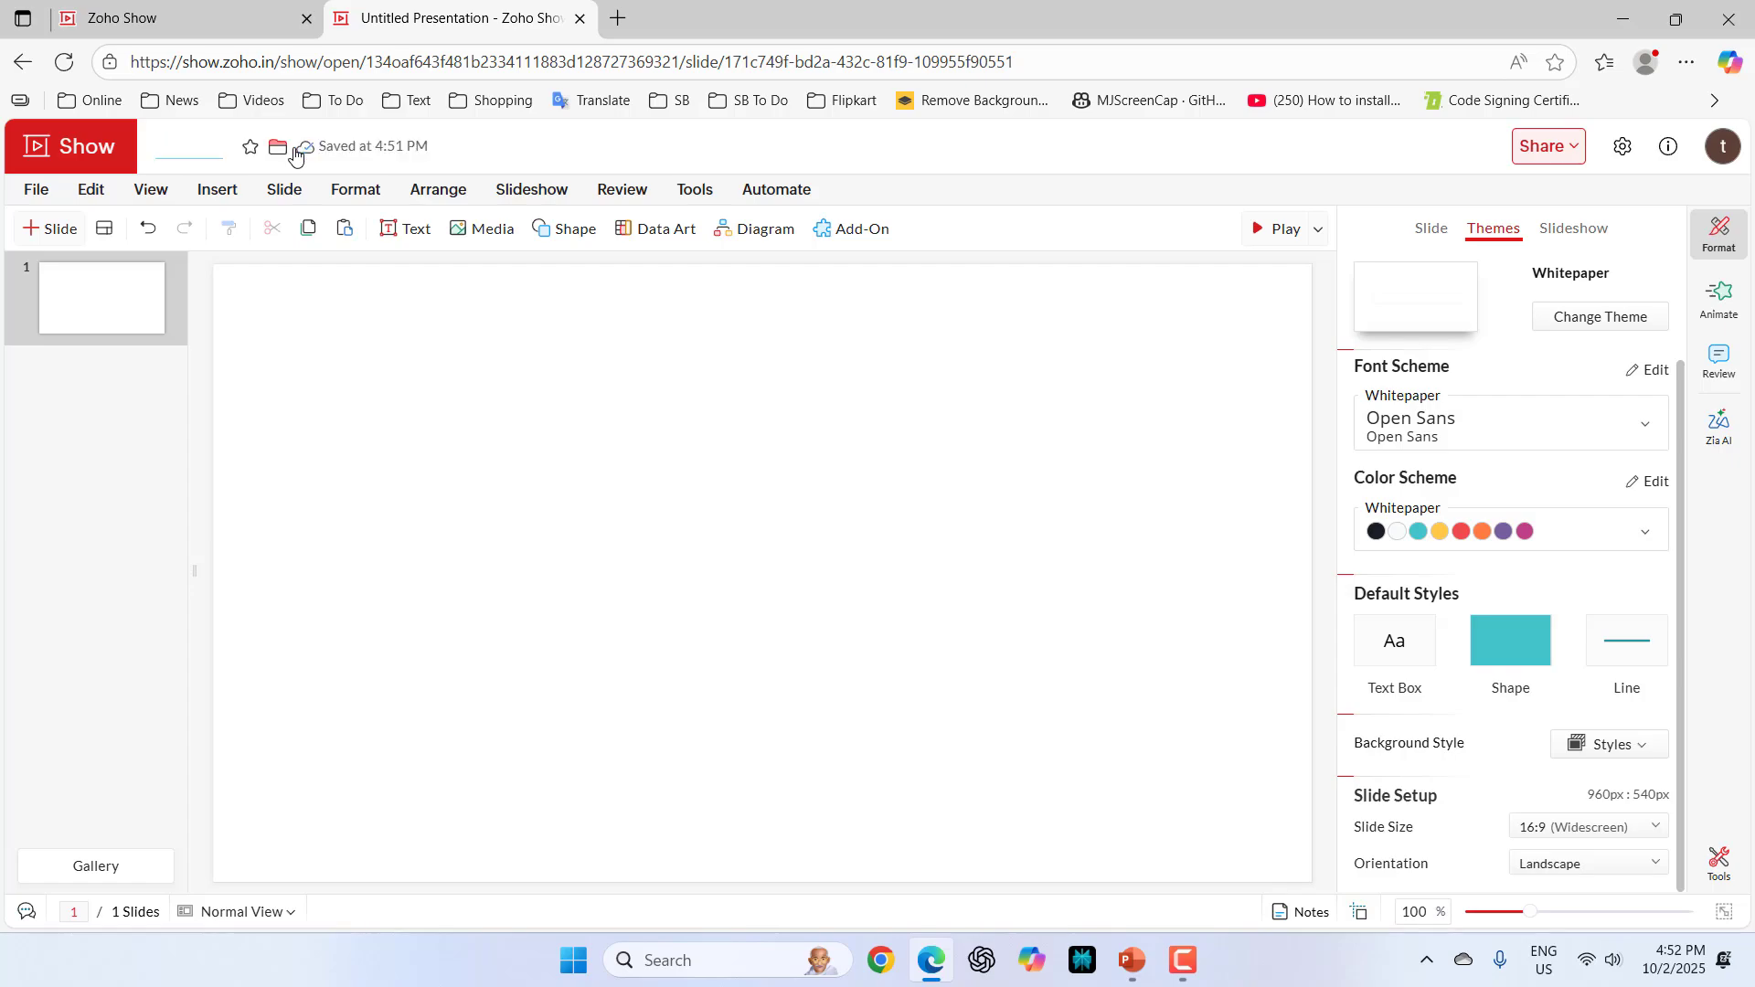
{"action": "type", "text": "presentation"}
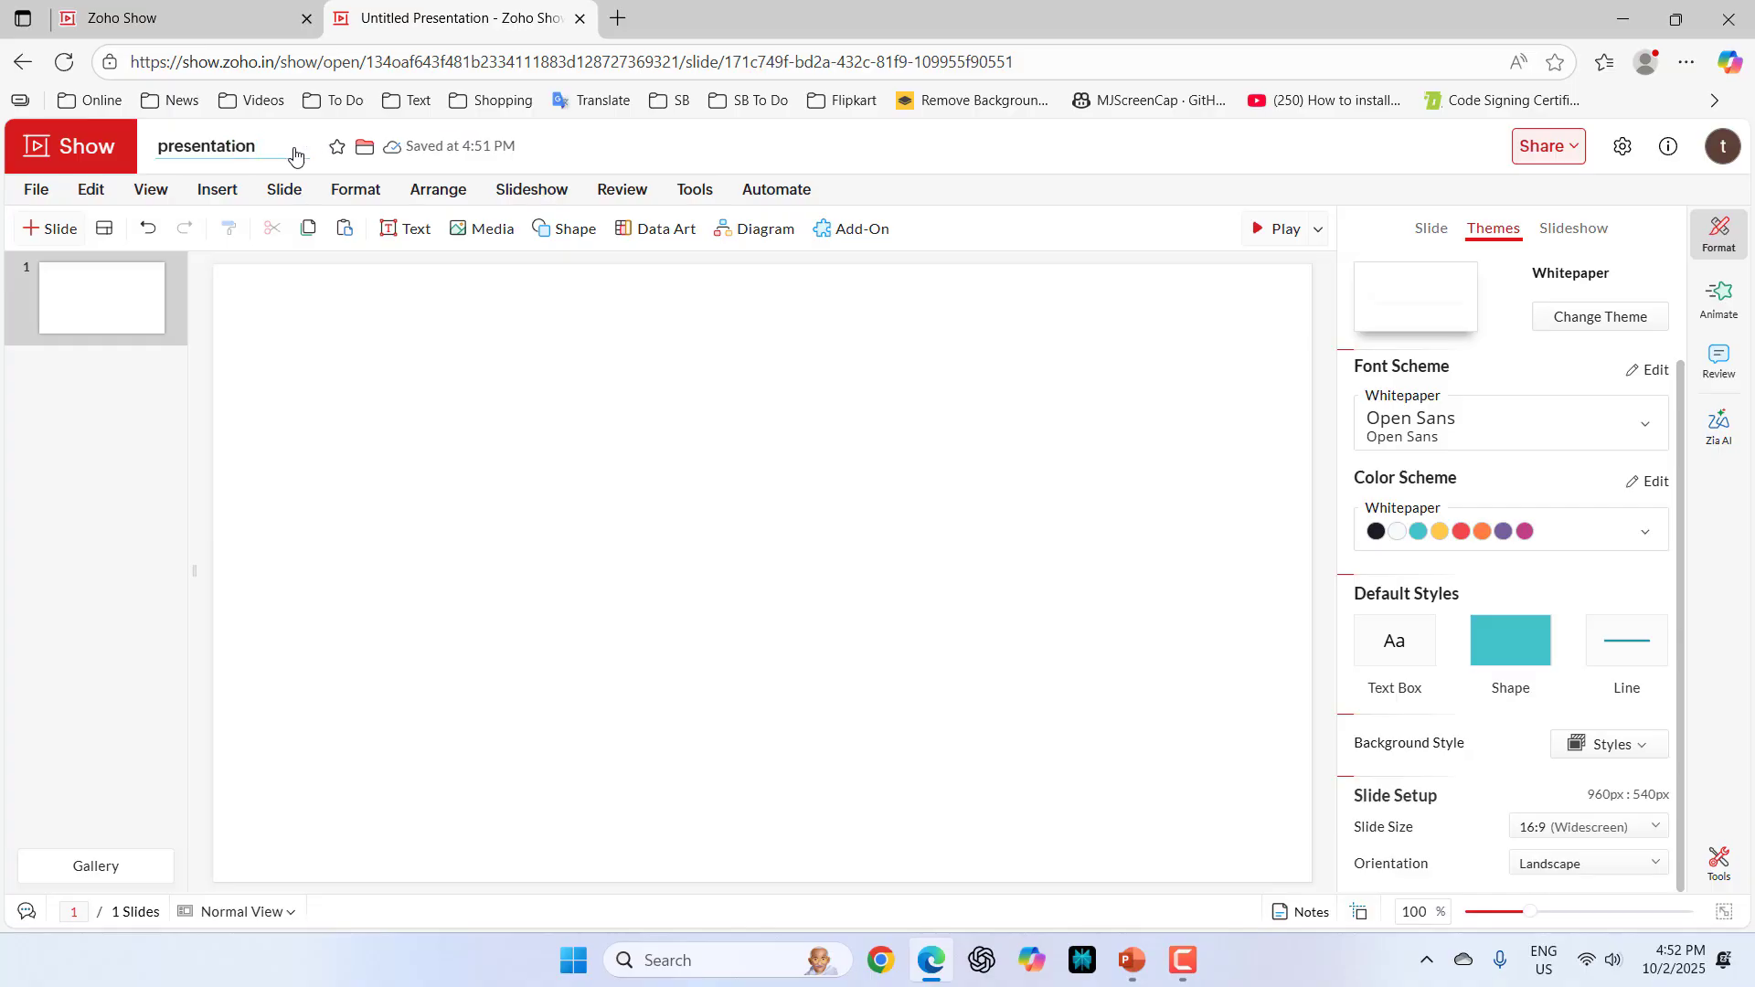
{"action": "left_click", "coordinate": [206, 147]}
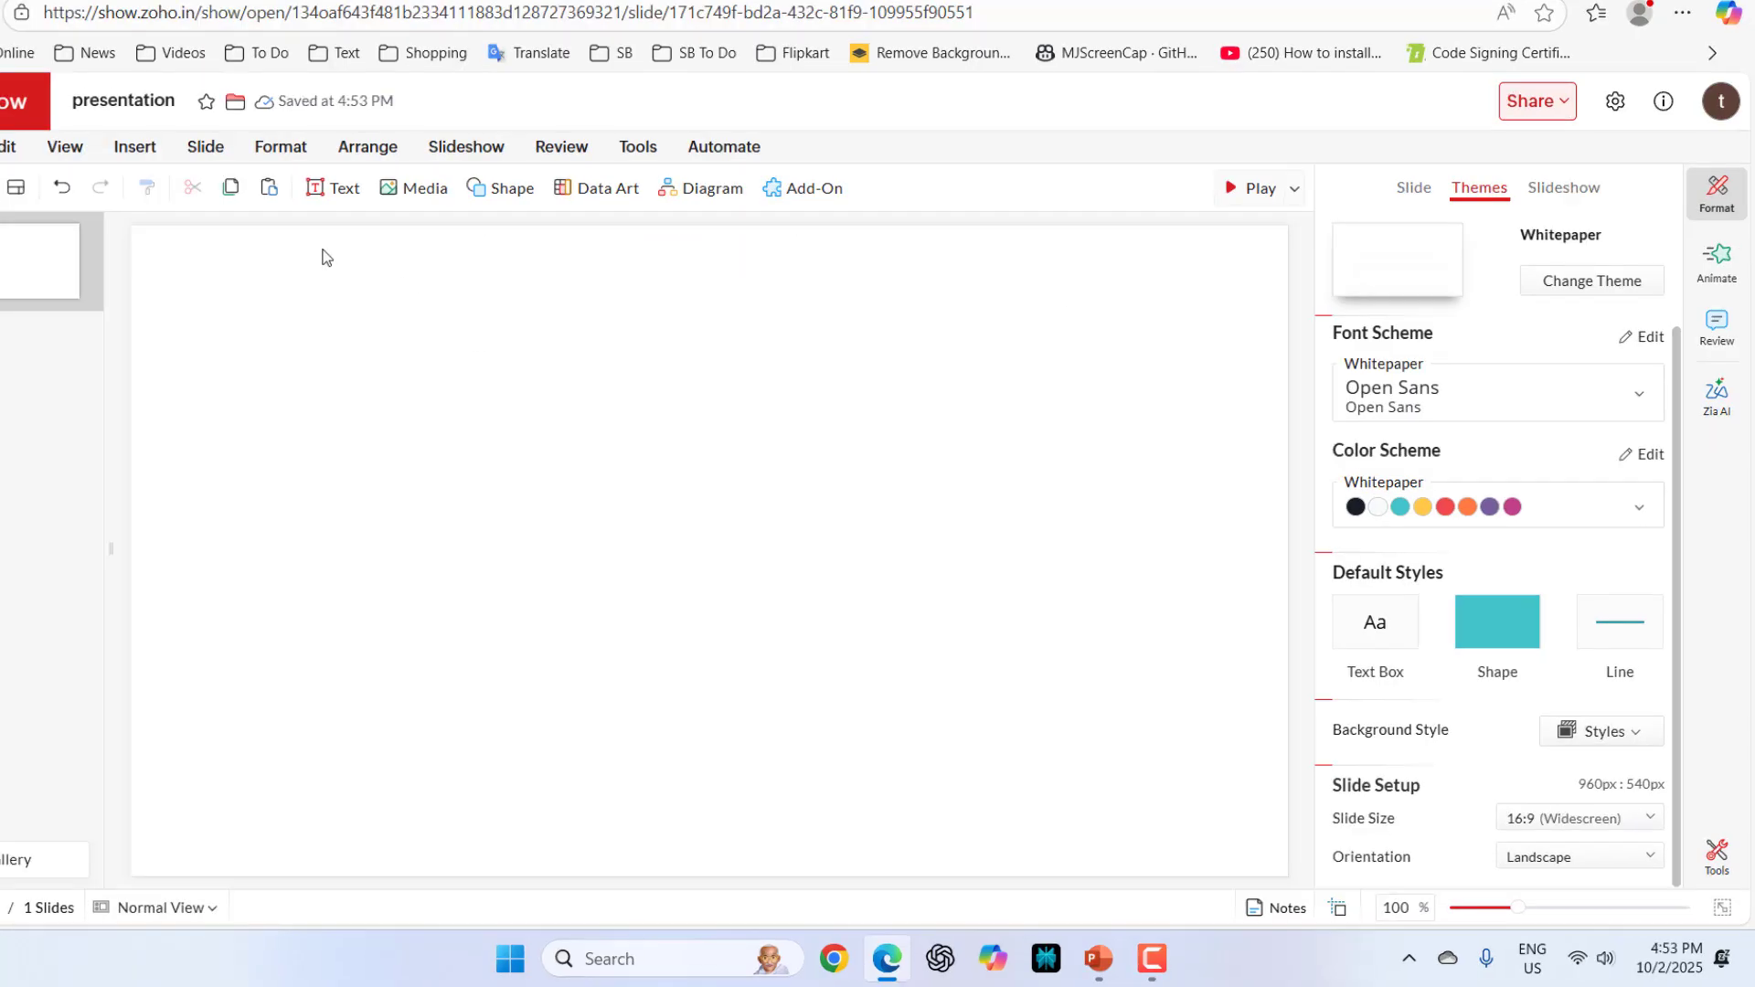
{"action": "mouse_move", "coordinate": [335, 223]}
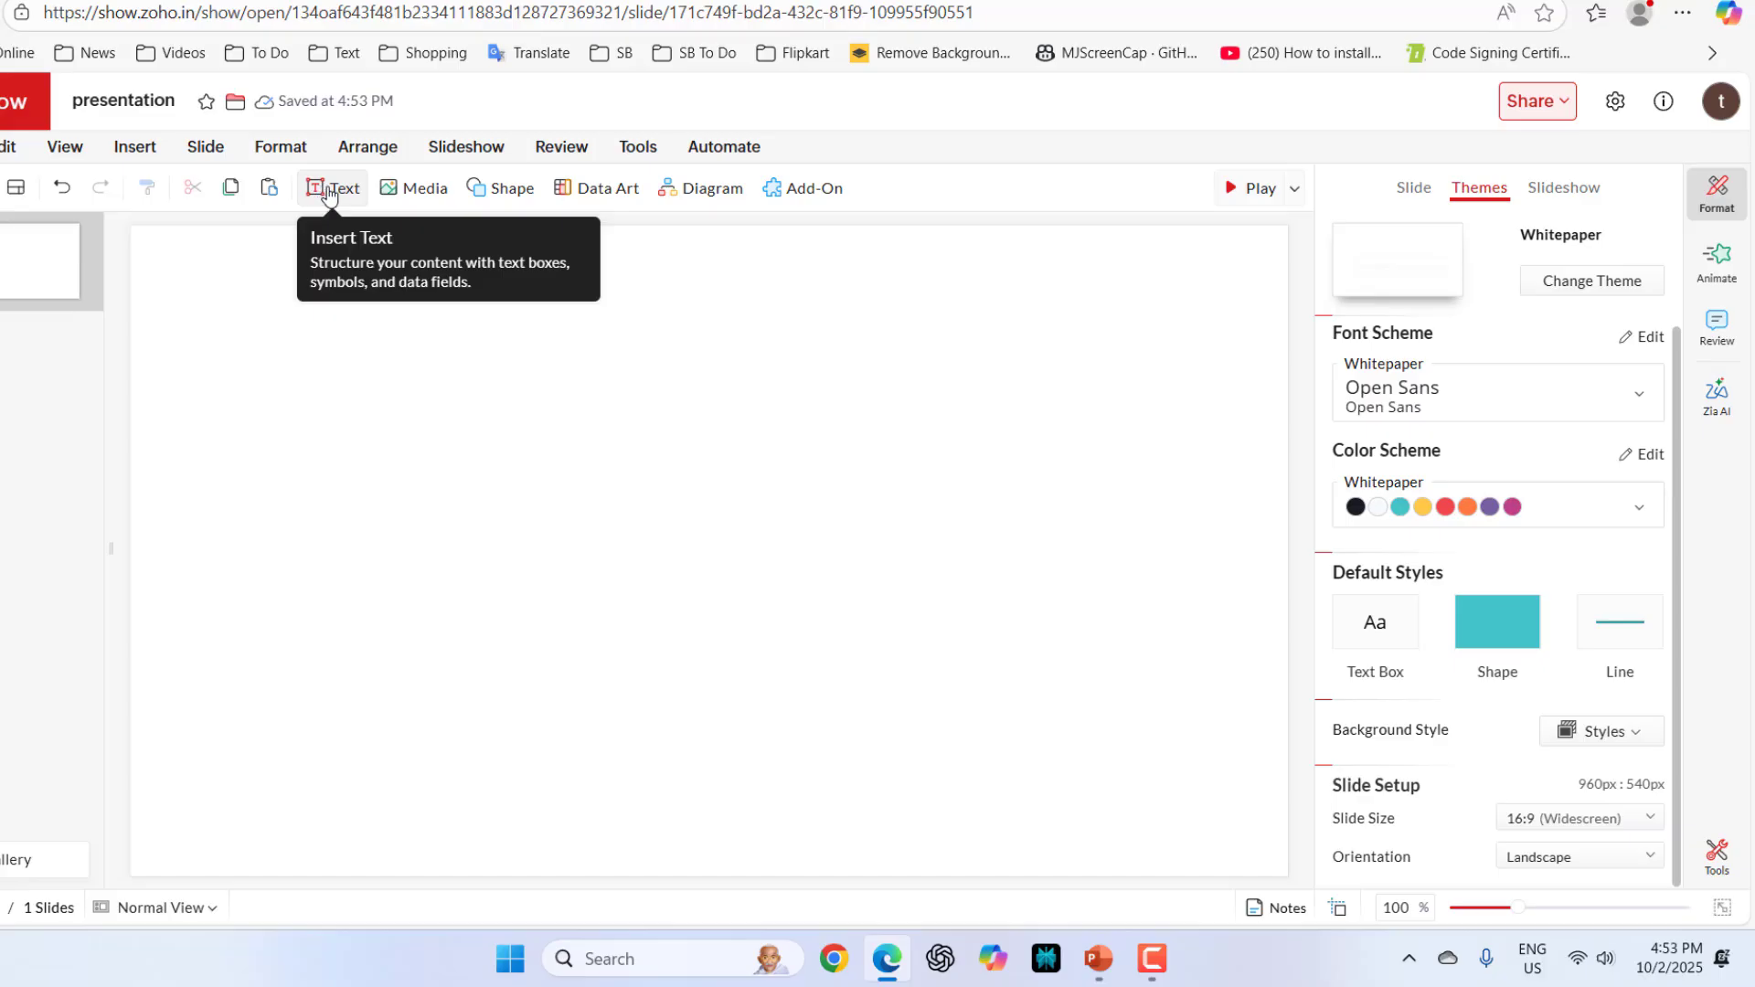
Add a Salmon heading and a plain text box with the pasted omega-3 paragraph.
{"action": "left_click", "coordinate": [334, 186]}
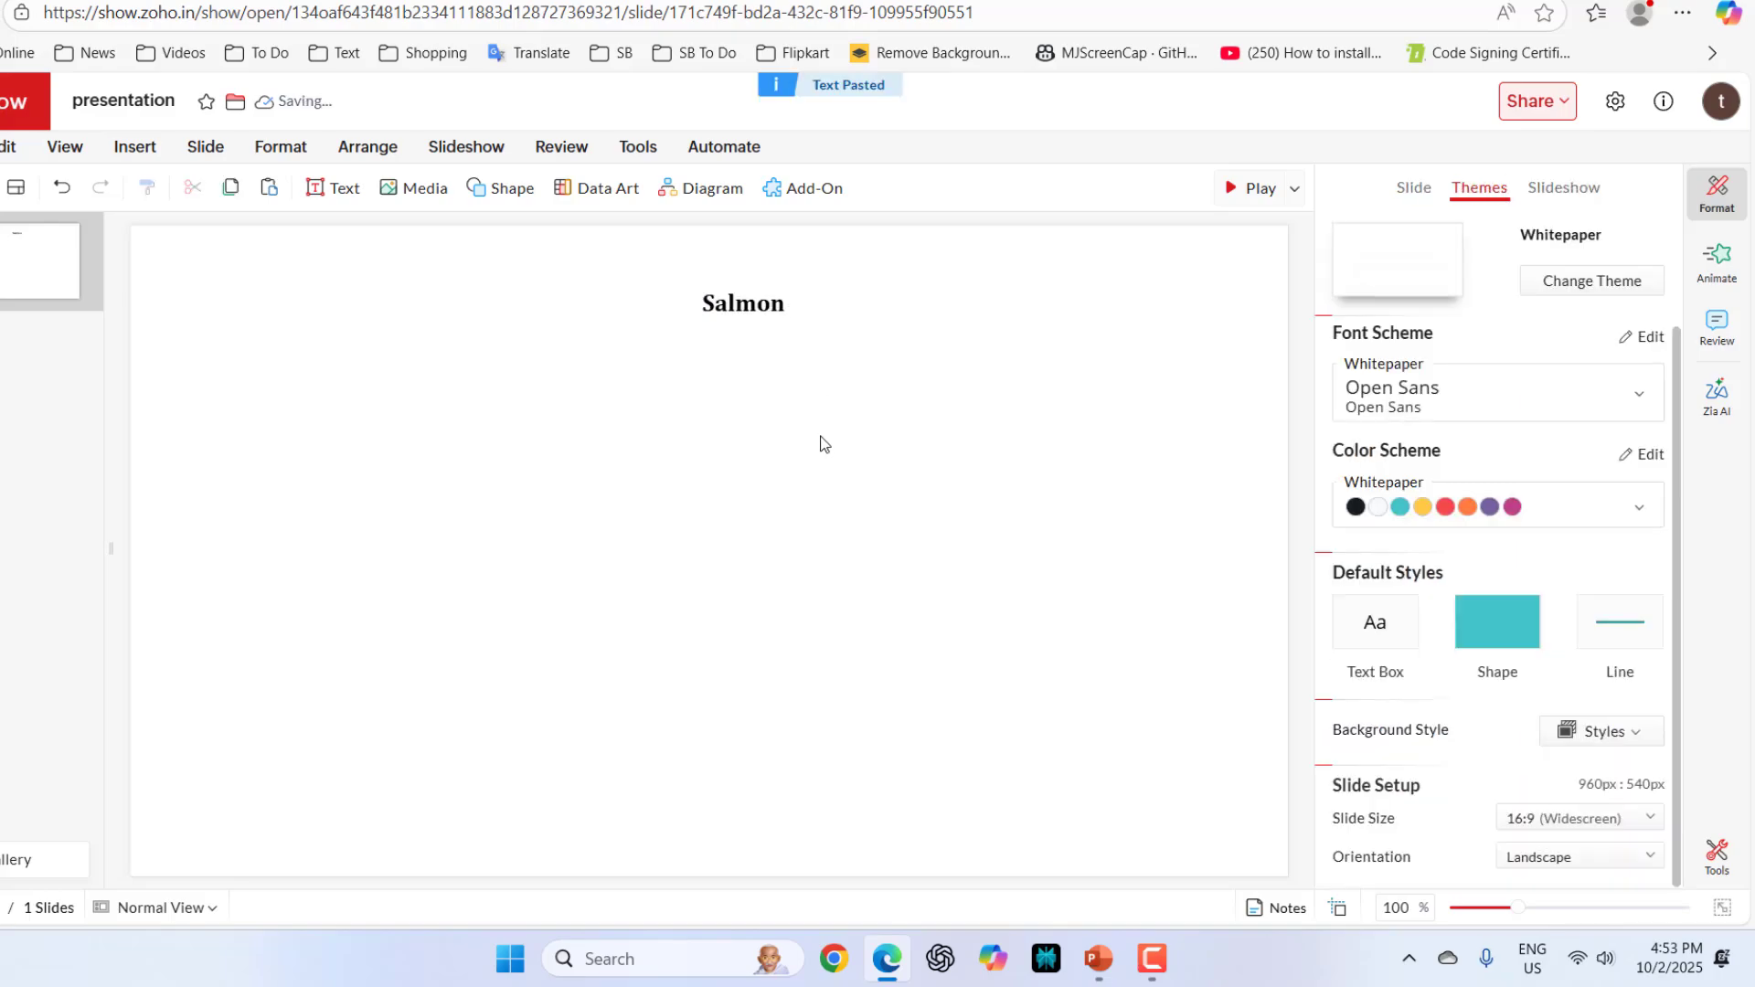
{"action": "left_click", "coordinate": [342, 187]}
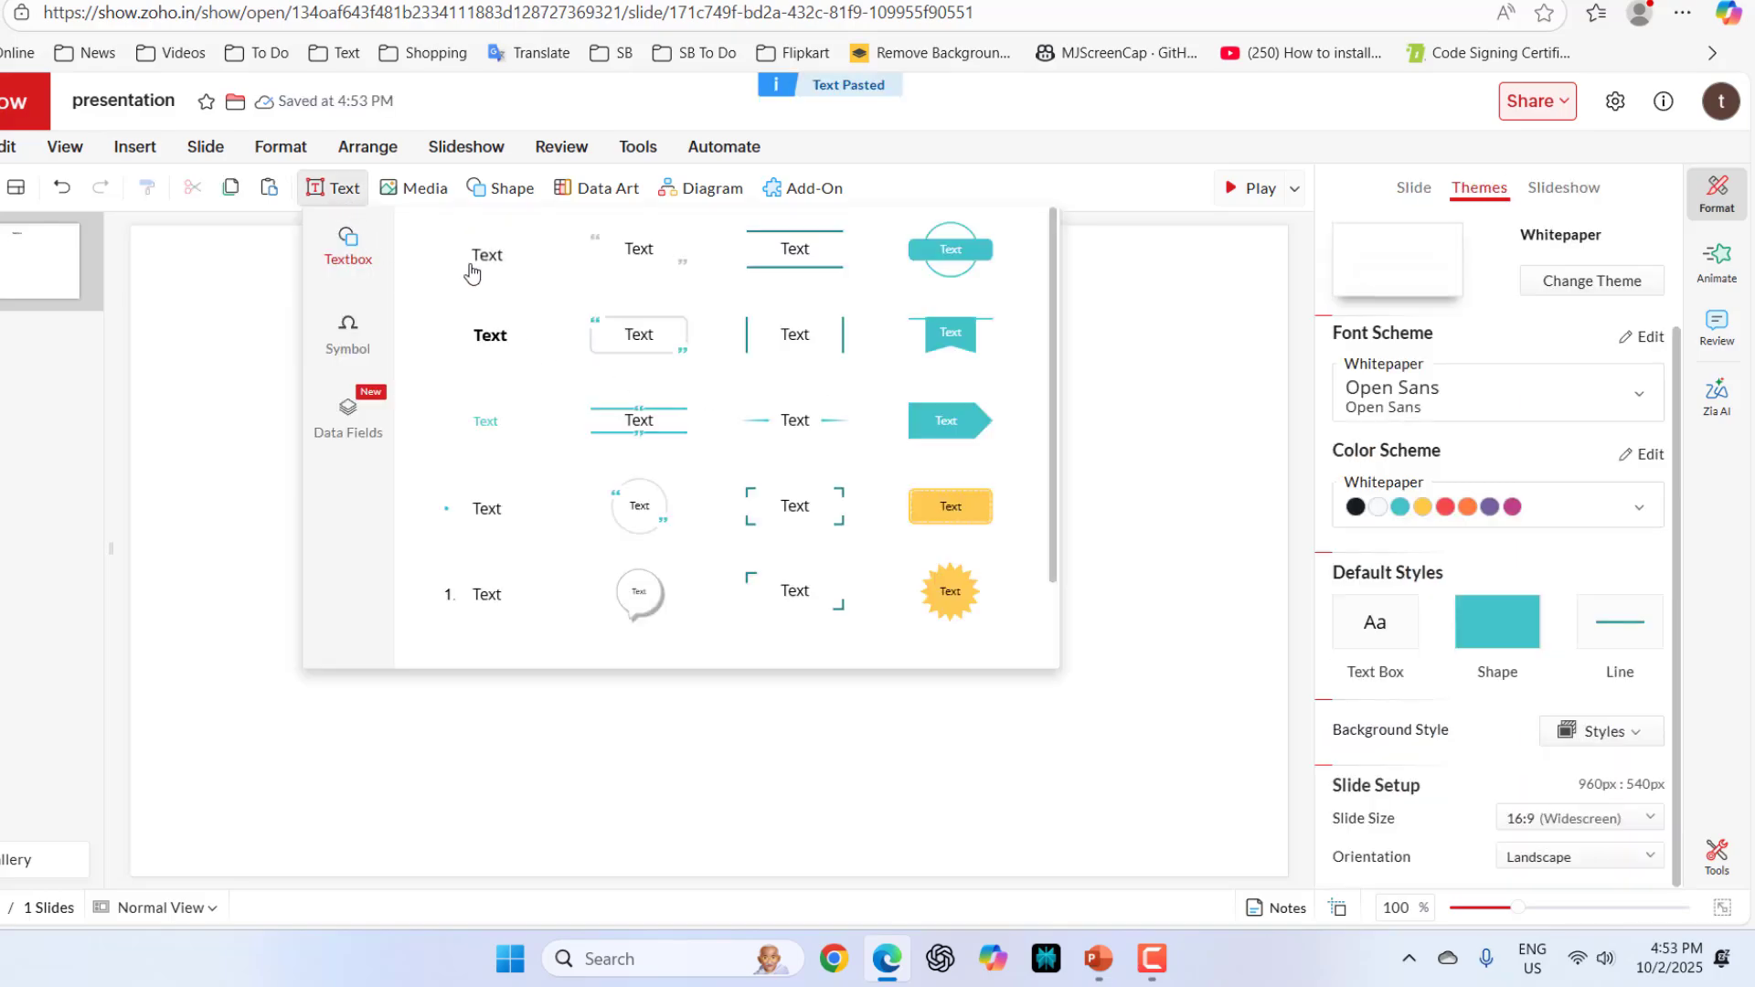
{"action": "left_click", "coordinate": [486, 256]}
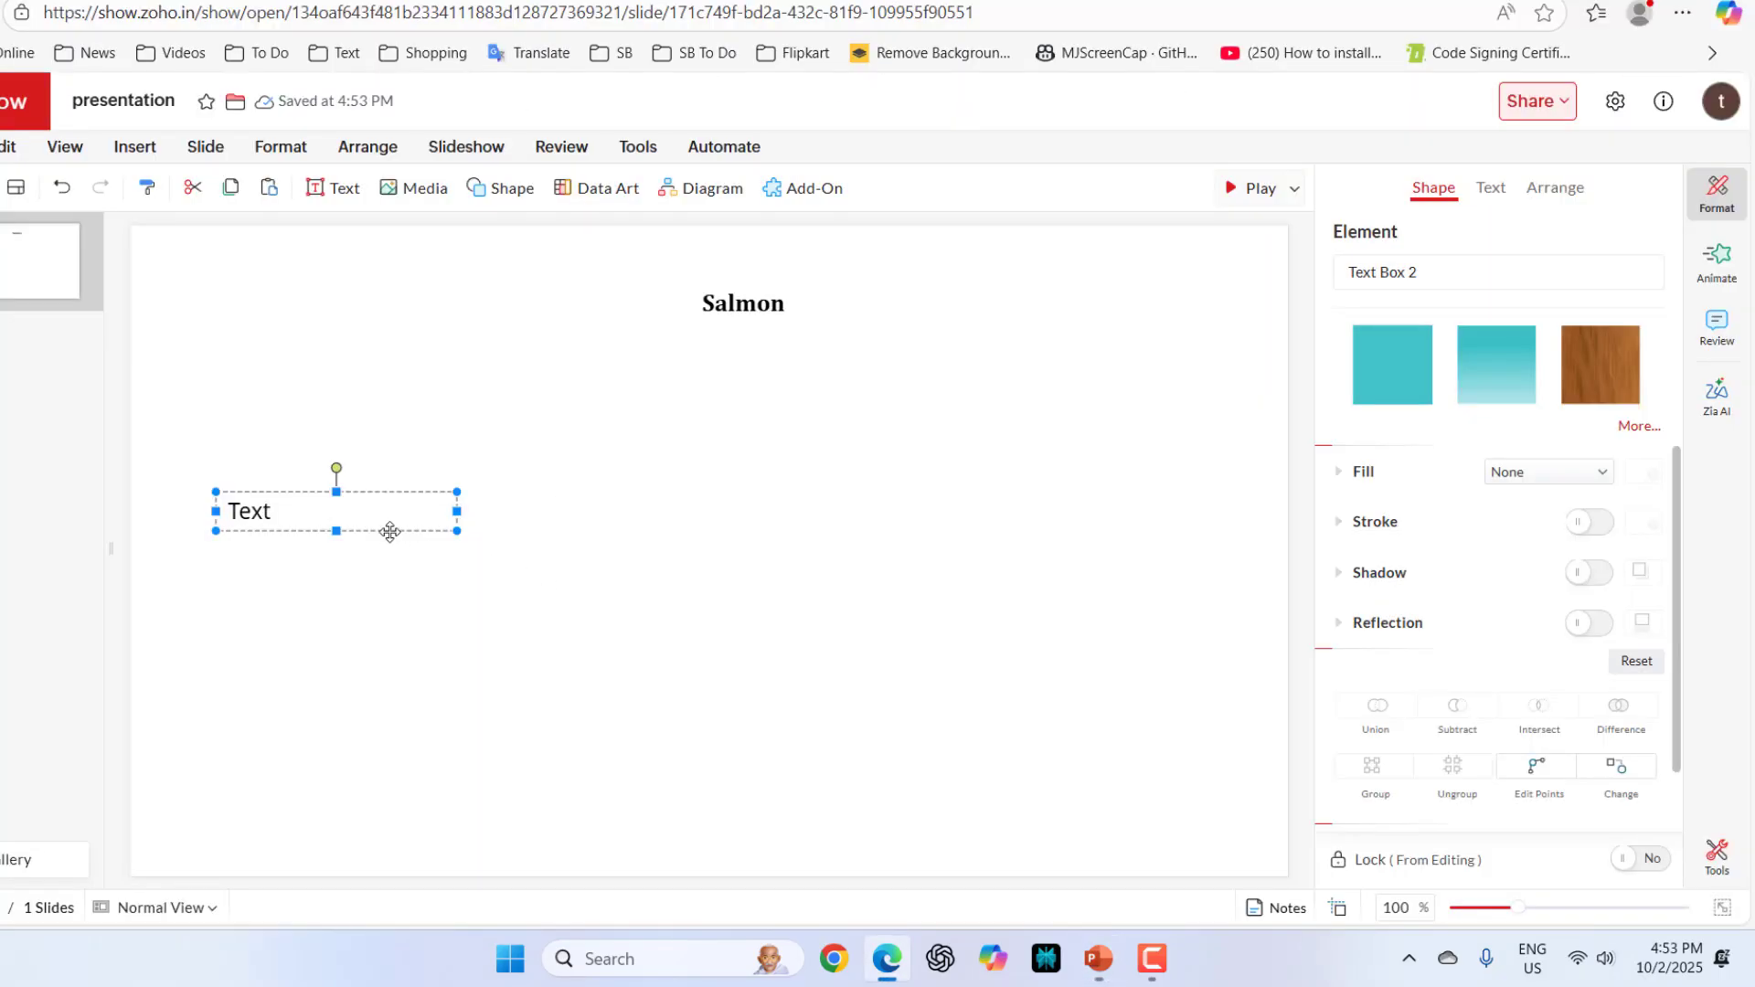
{"action": "double_click", "coordinate": [247, 512]}
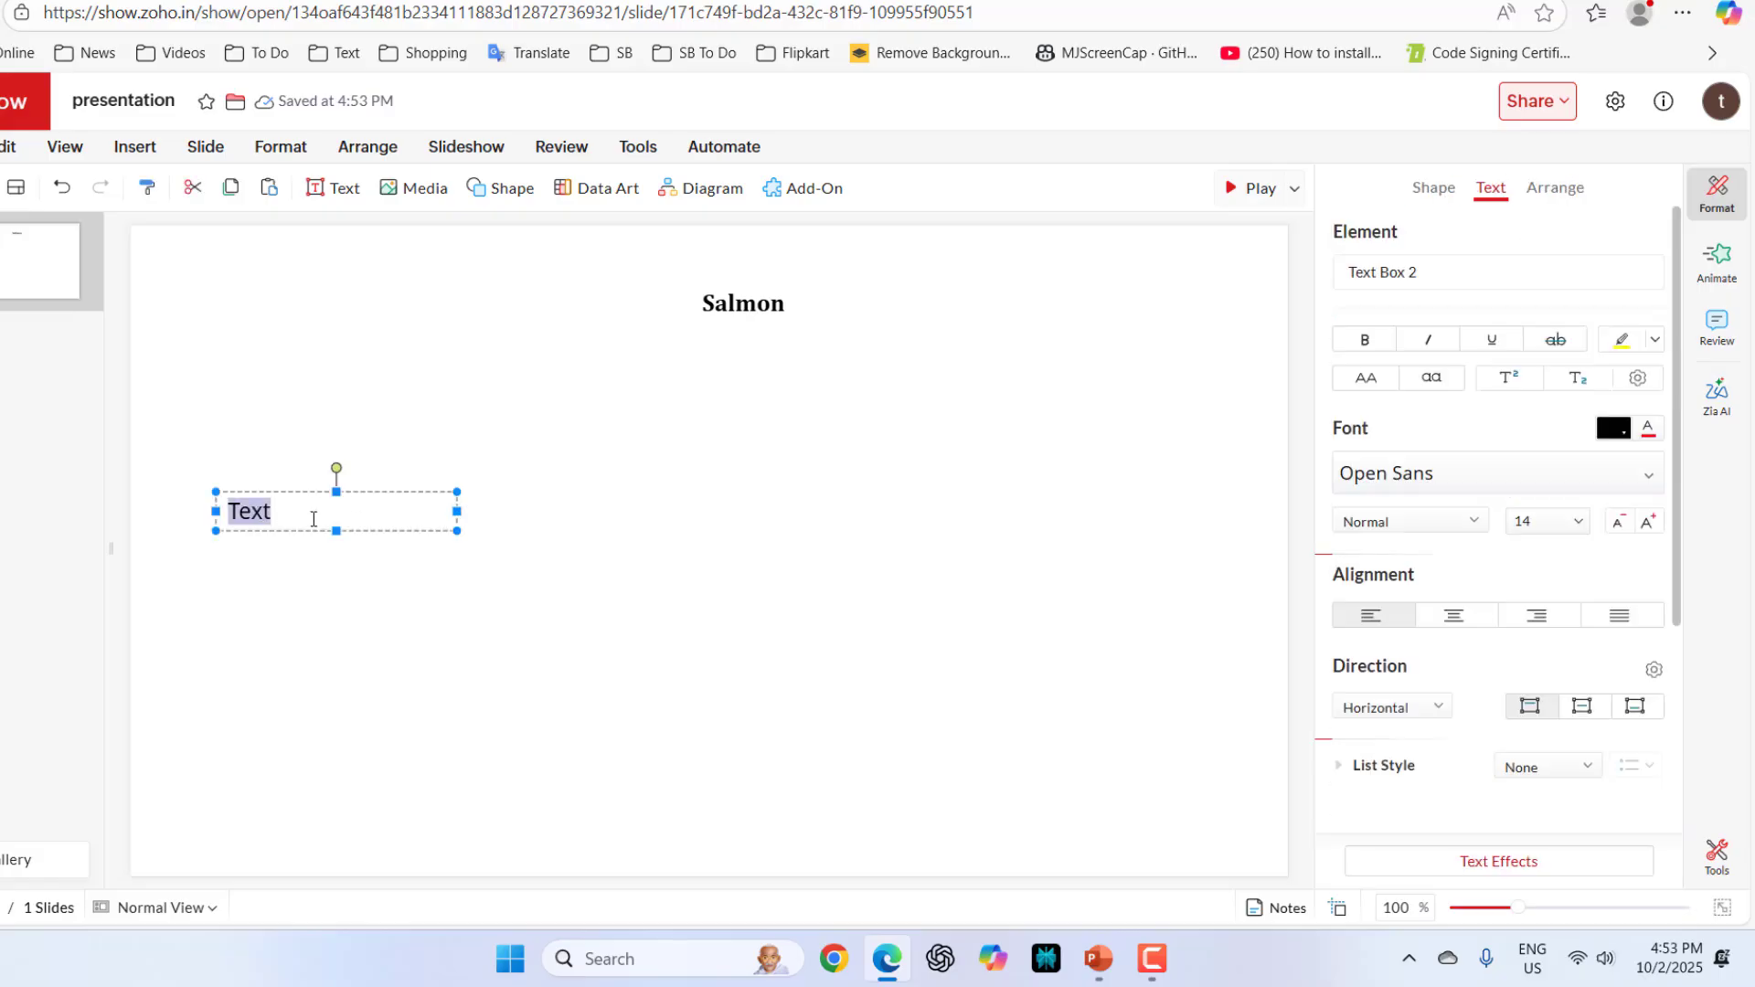
{"action": "key", "text": "ctrl+v"}
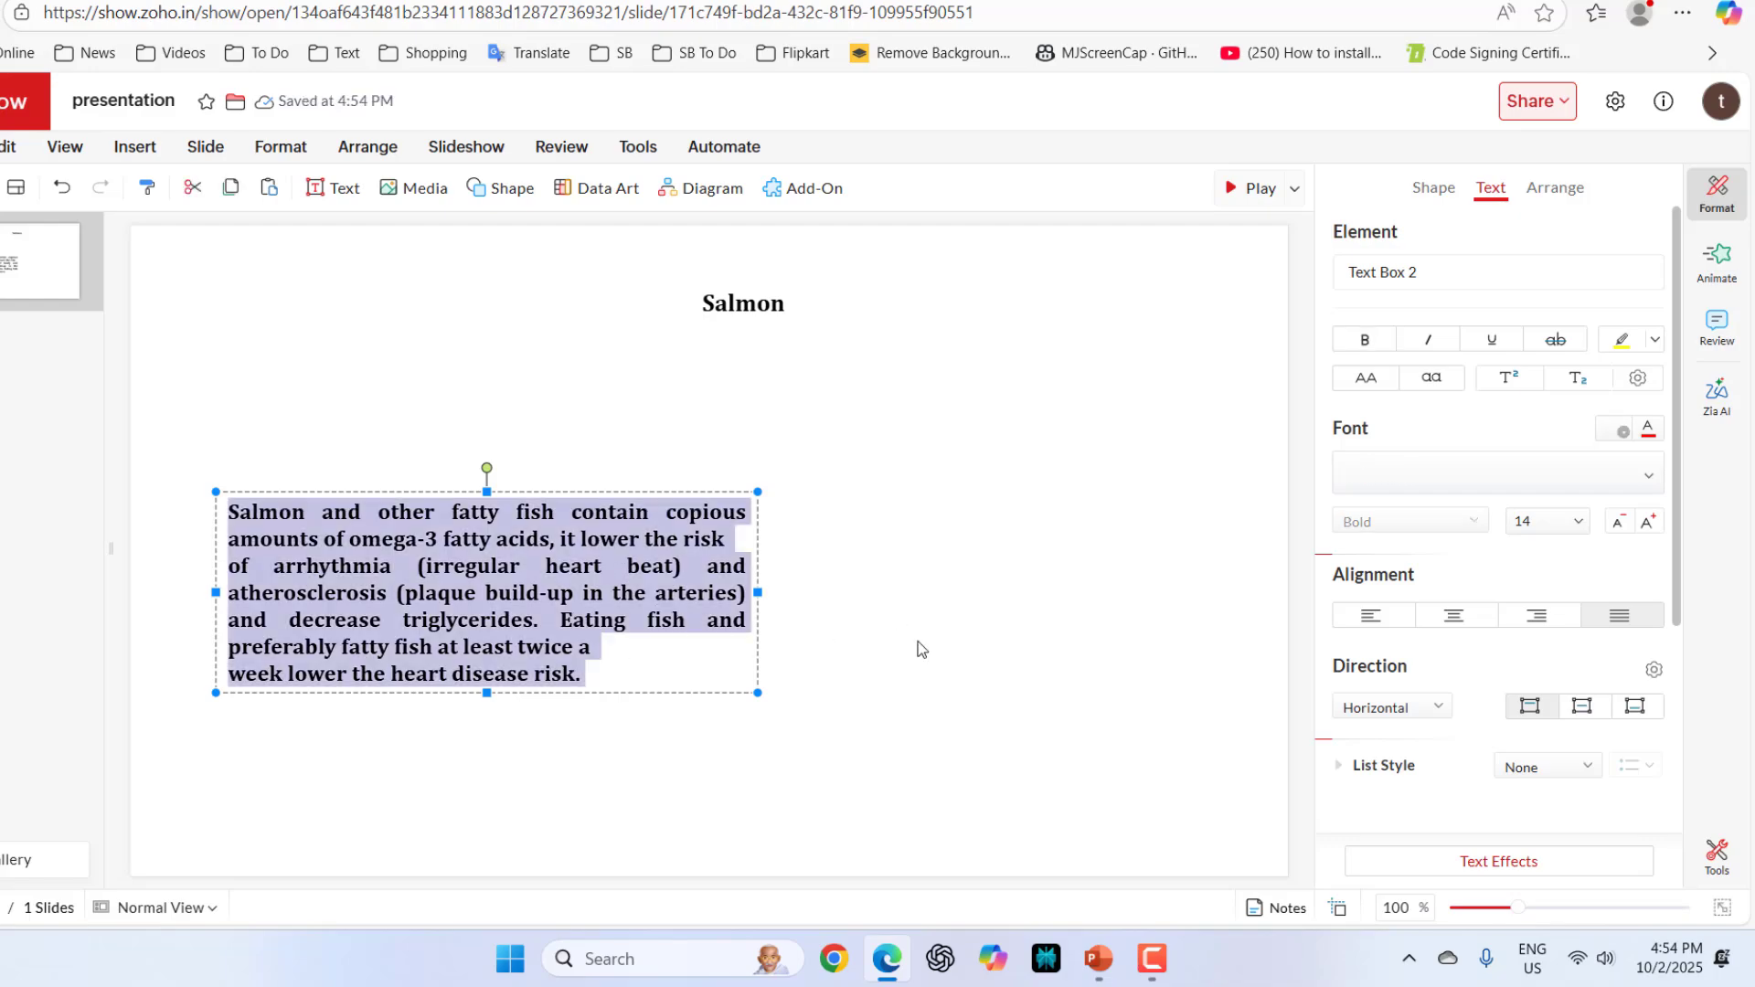
Set the paragraph's line spacing to 2.
{"action": "scroll", "scroll_direction": "down", "scroll_amount": 3}
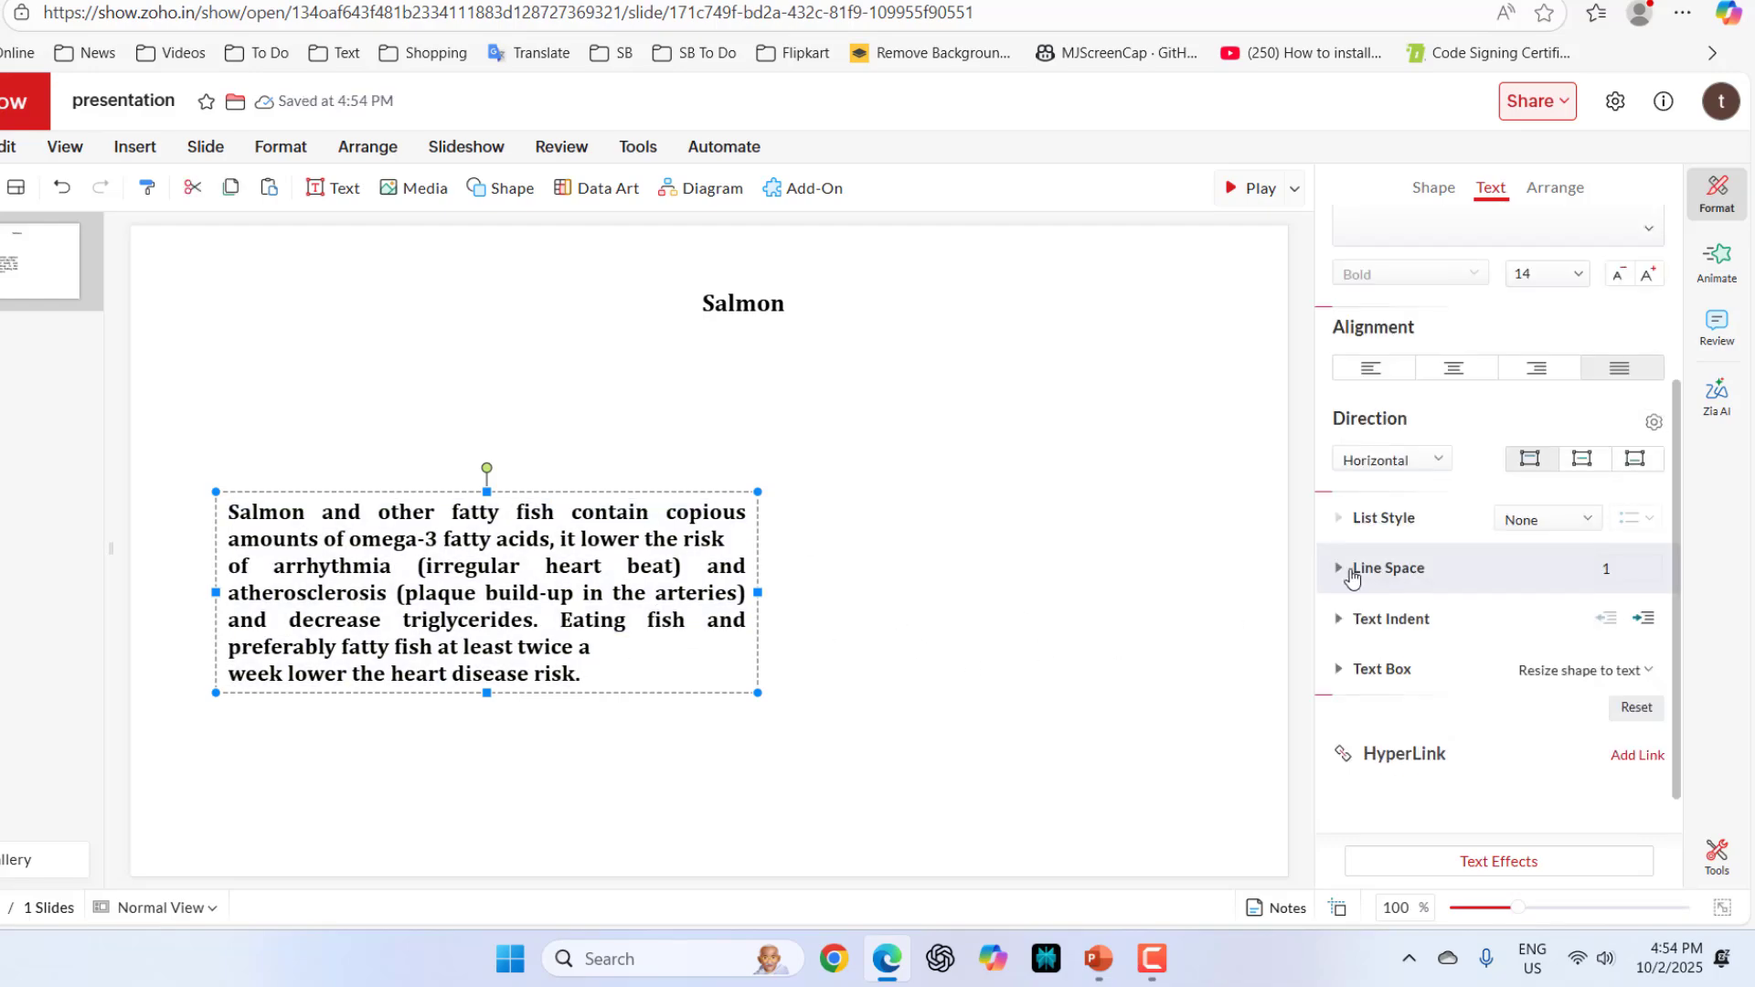
{"action": "left_click", "coordinate": [1340, 567]}
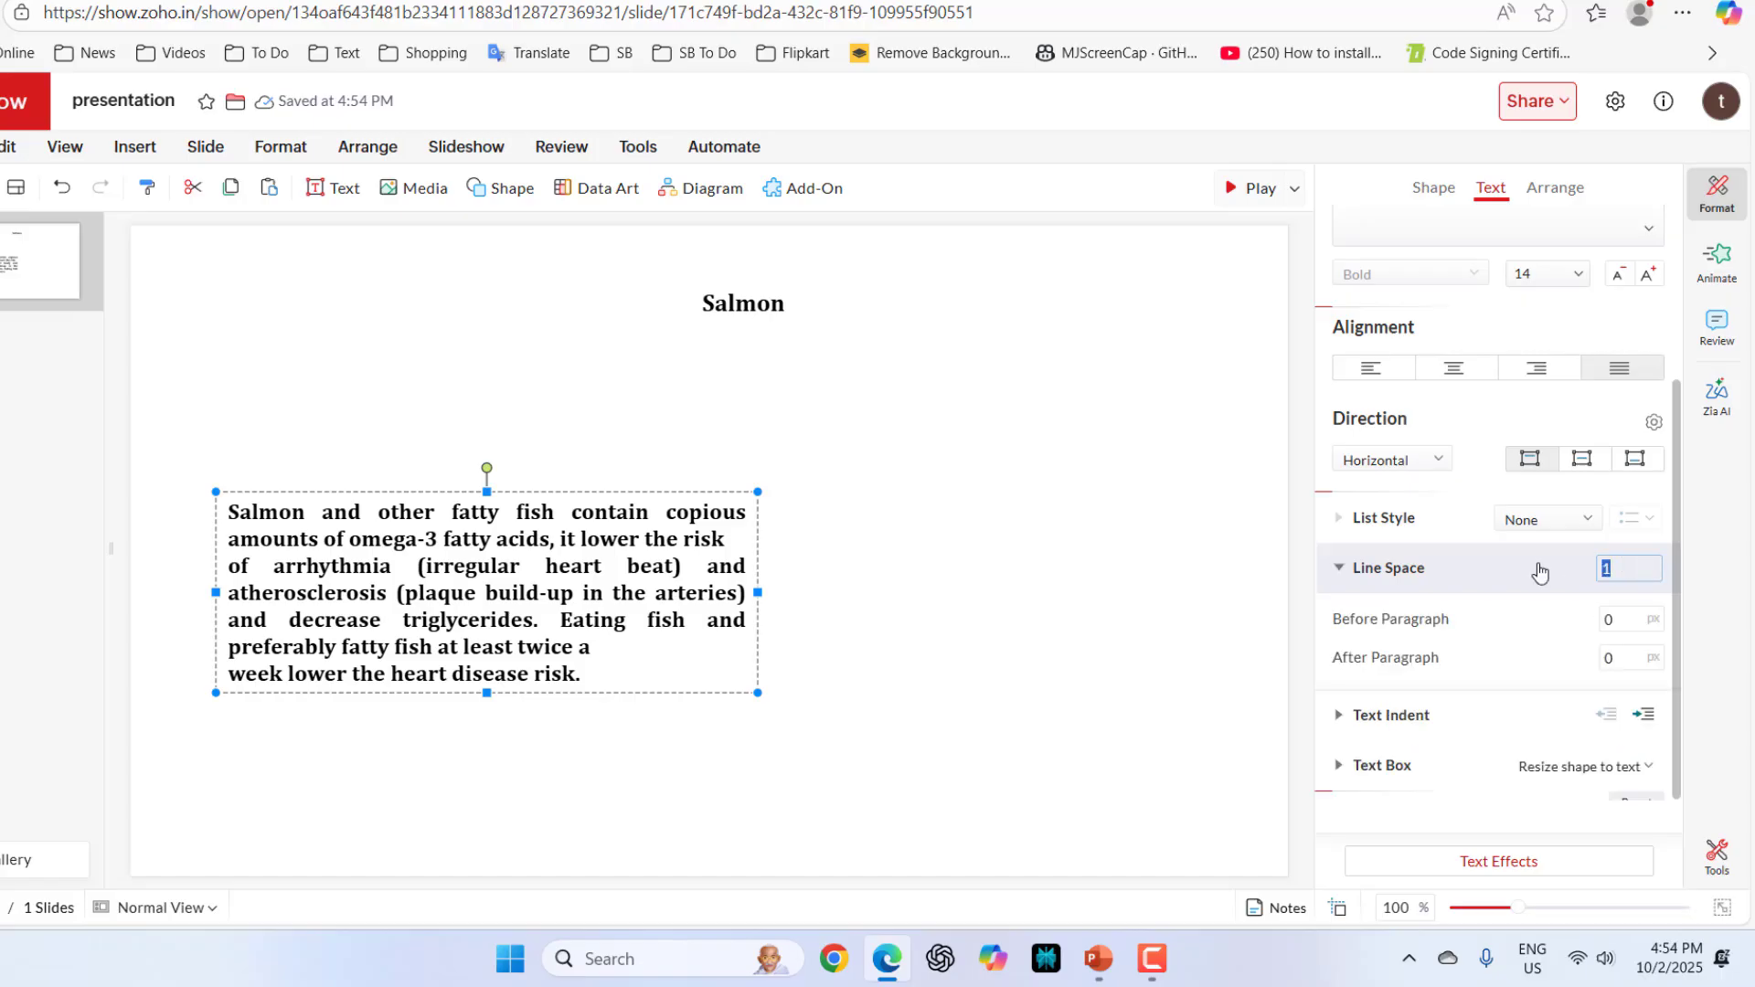
{"action": "type", "text": "2"}
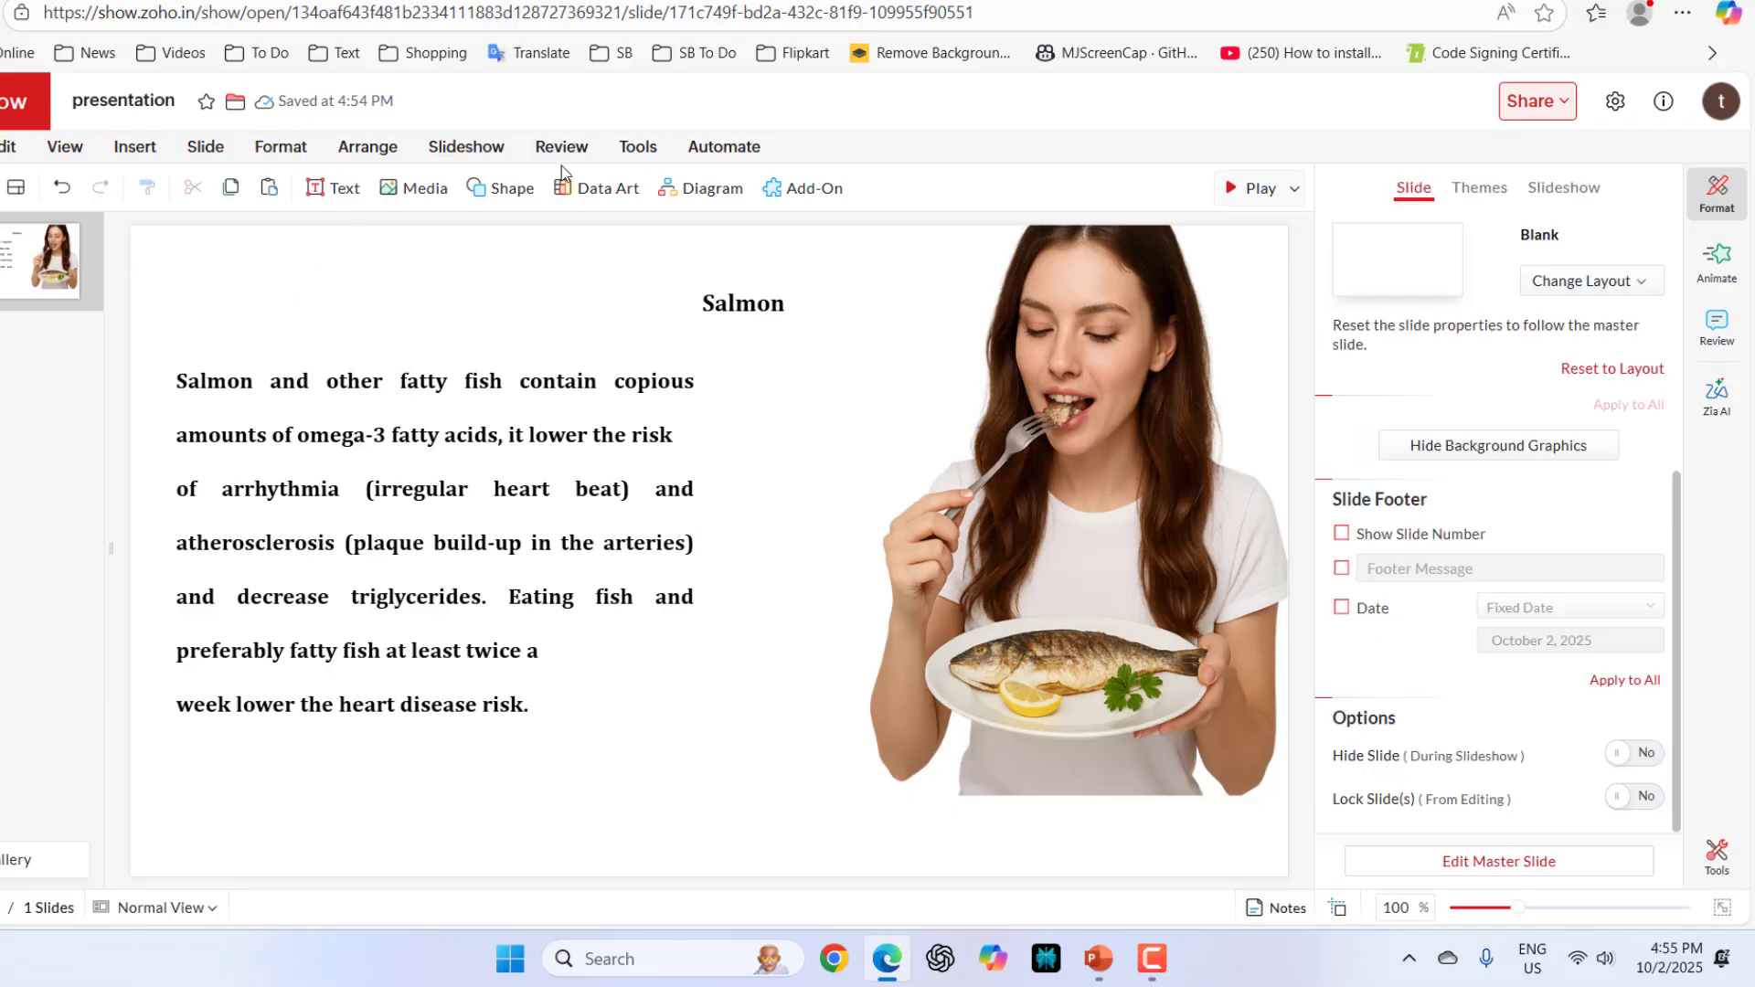
{"action": "mouse_move", "coordinate": [722, 276]}
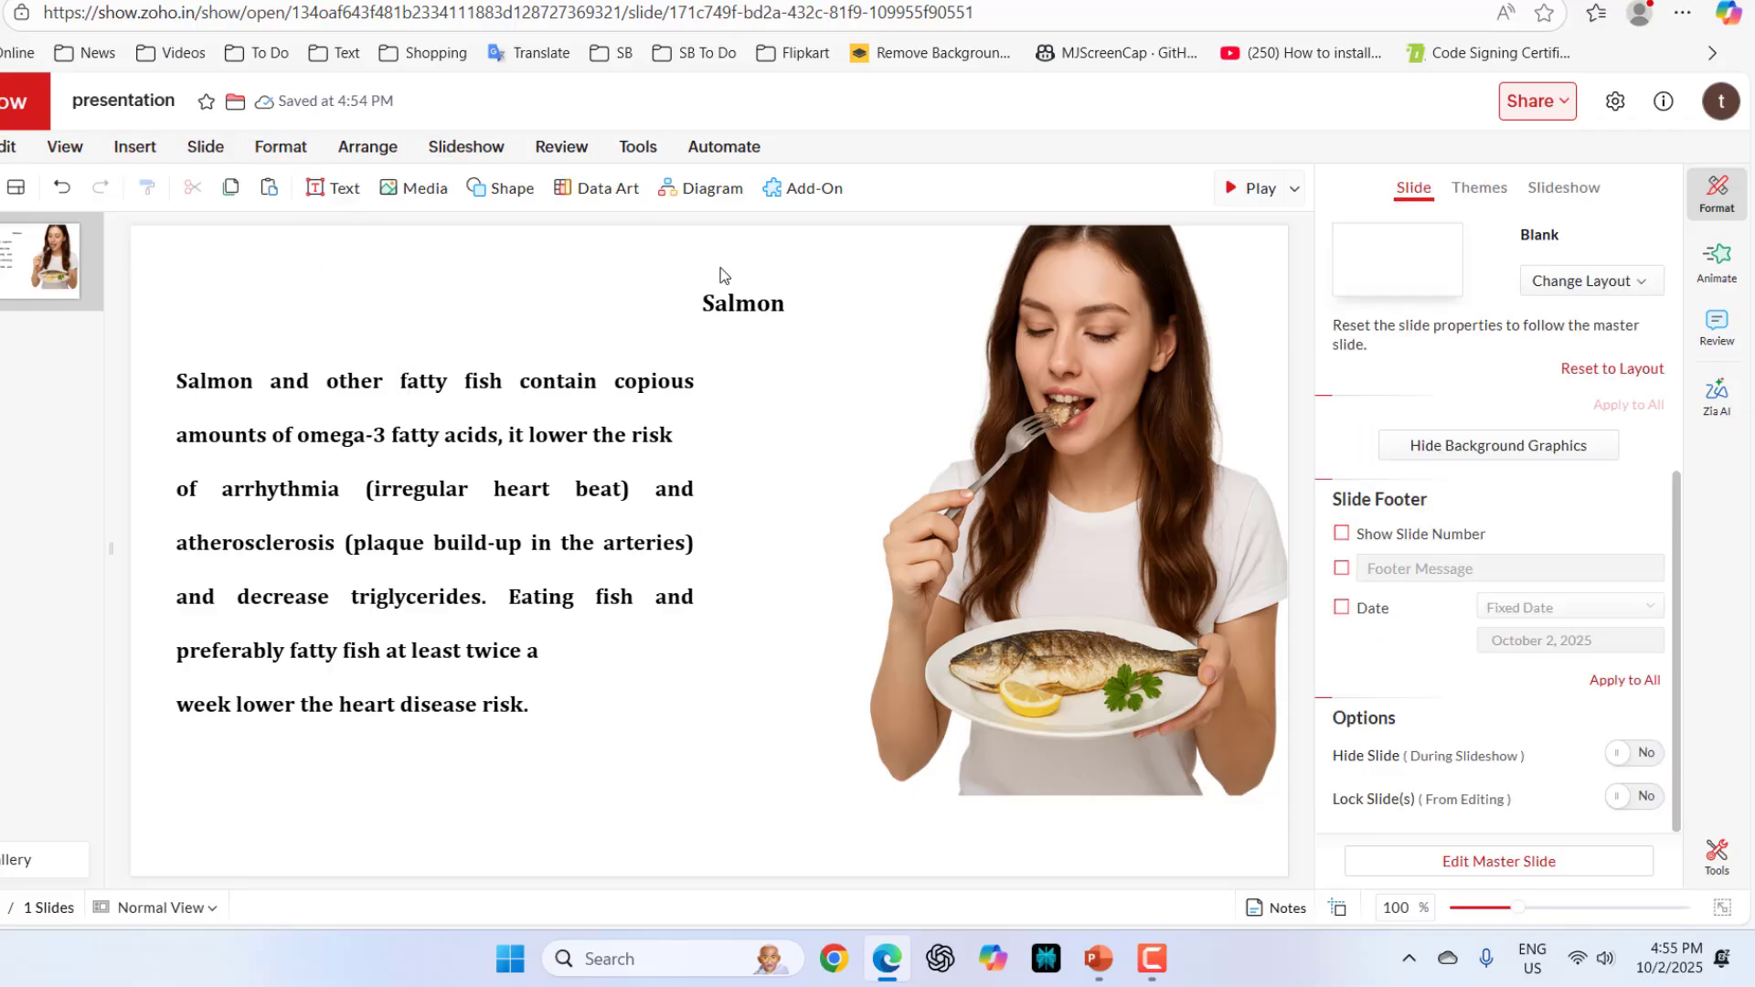
Make the Salmon heading red and change its font to Averia Serif Libre.
{"action": "left_click", "coordinate": [742, 302]}
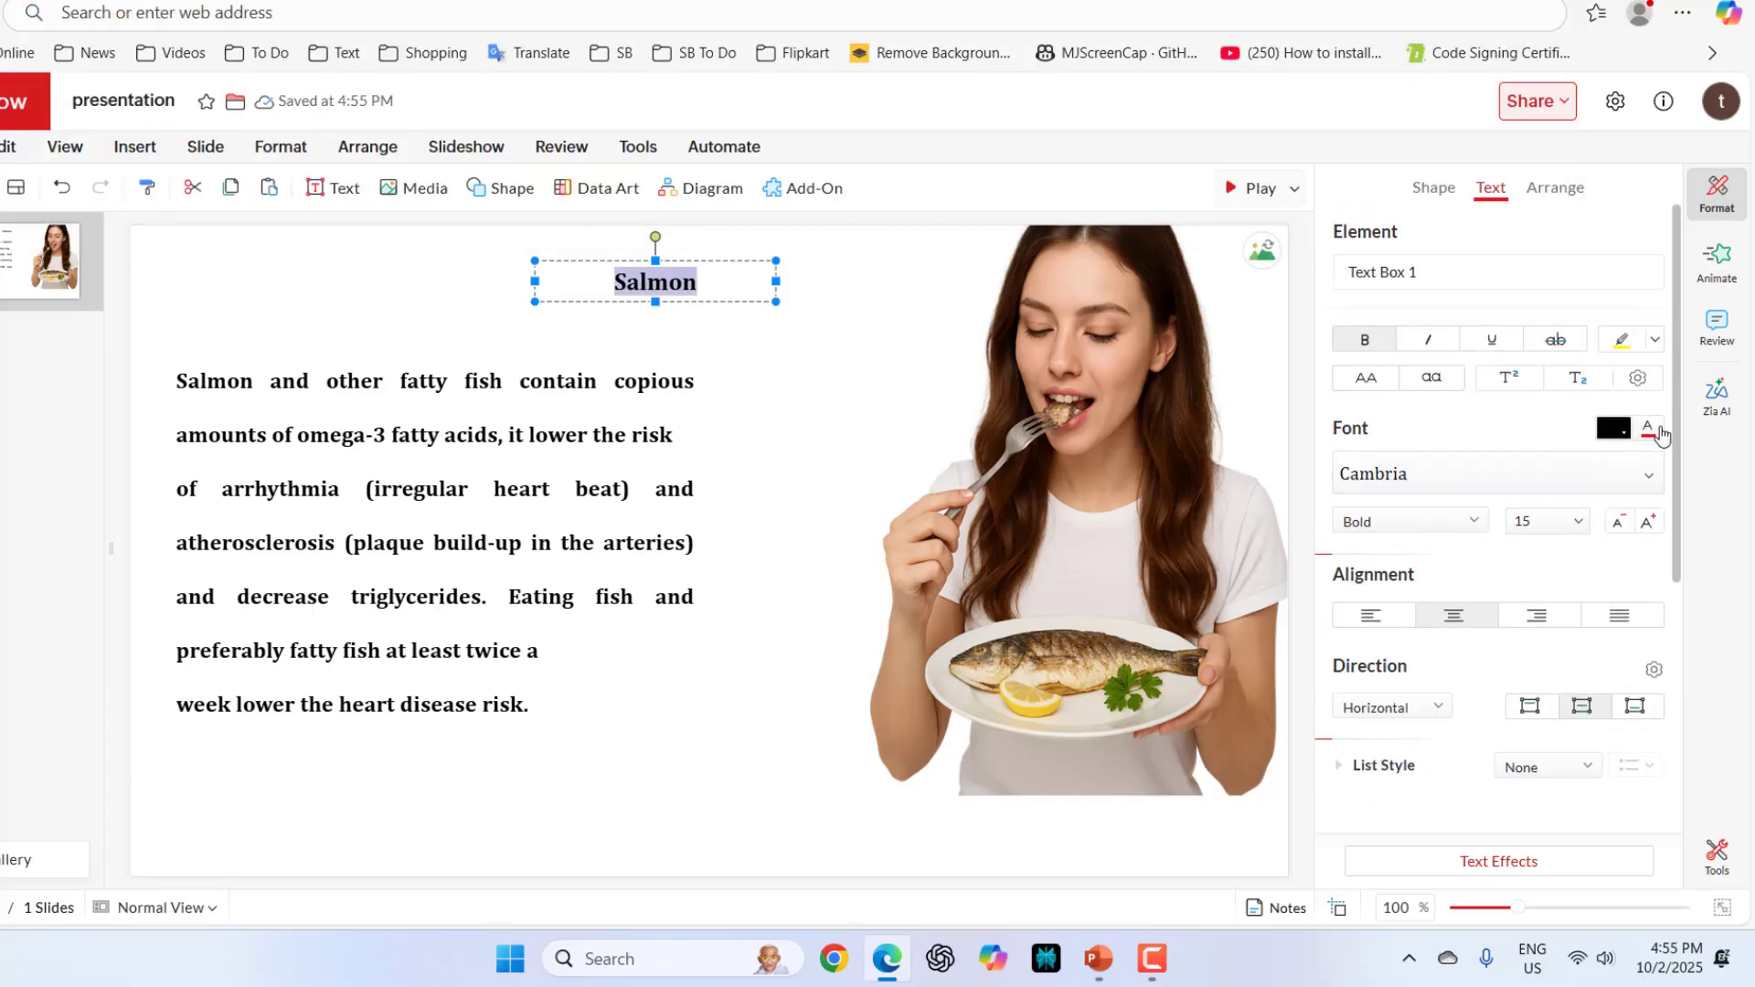
{"action": "left_click", "coordinate": [1612, 427]}
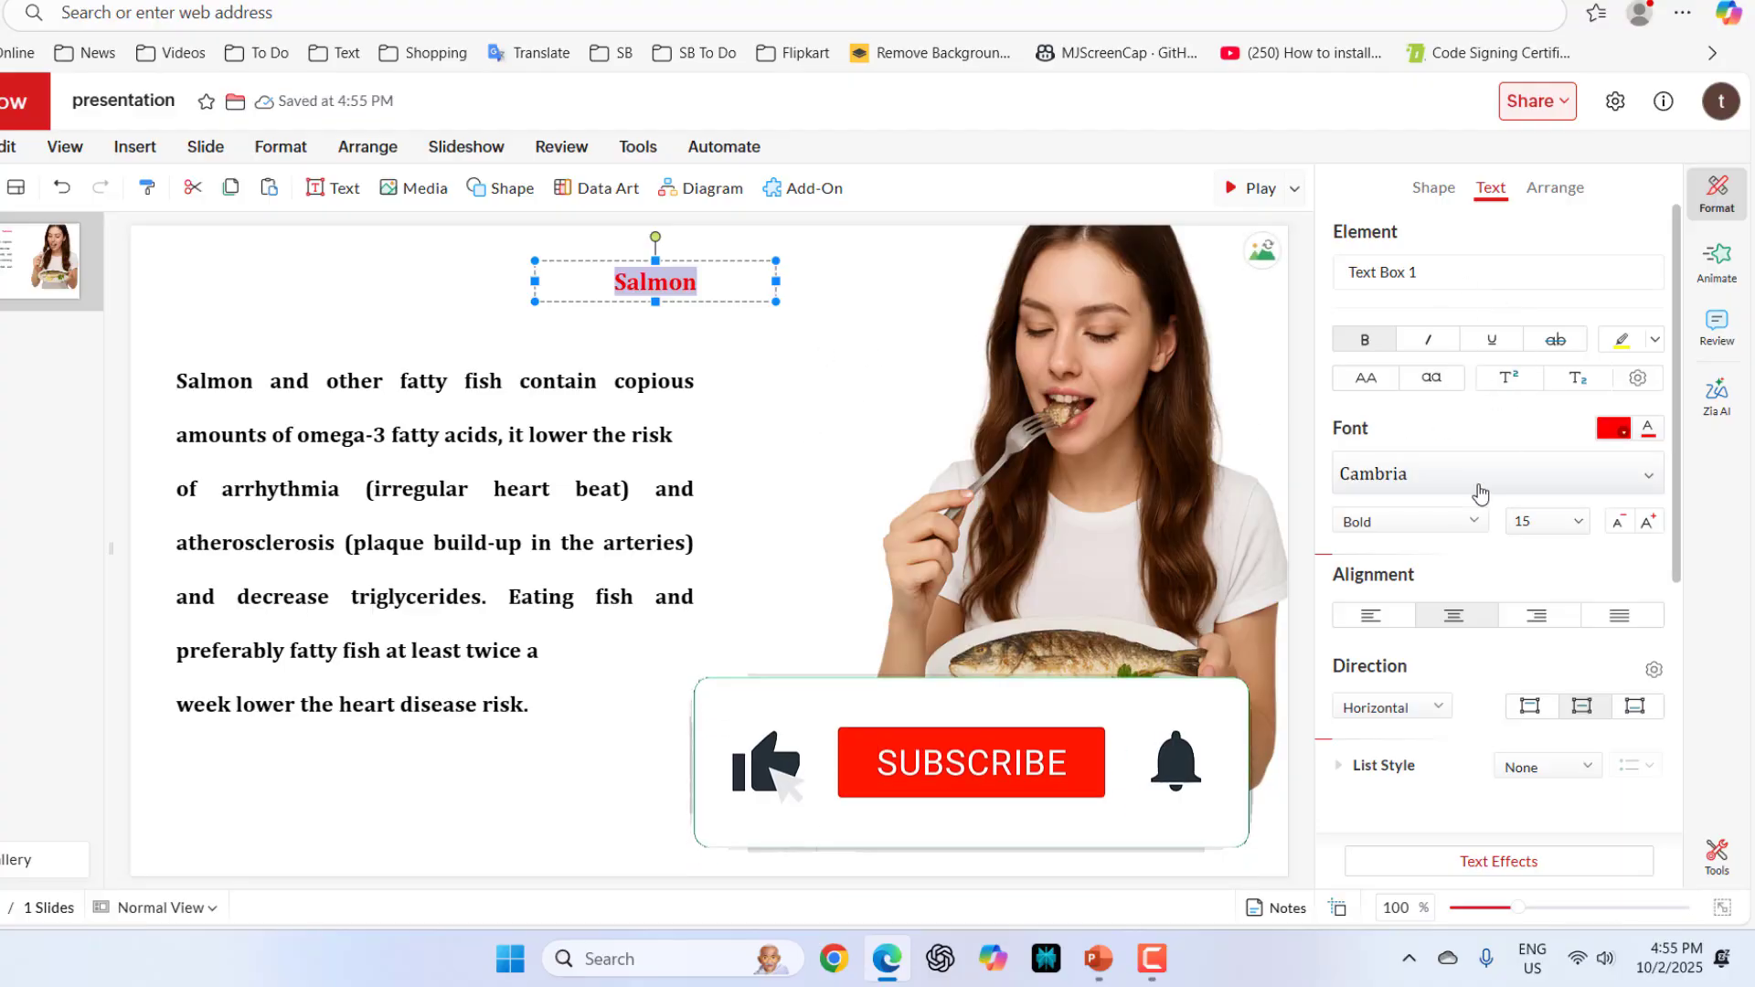
{"action": "left_click", "coordinate": [1493, 472]}
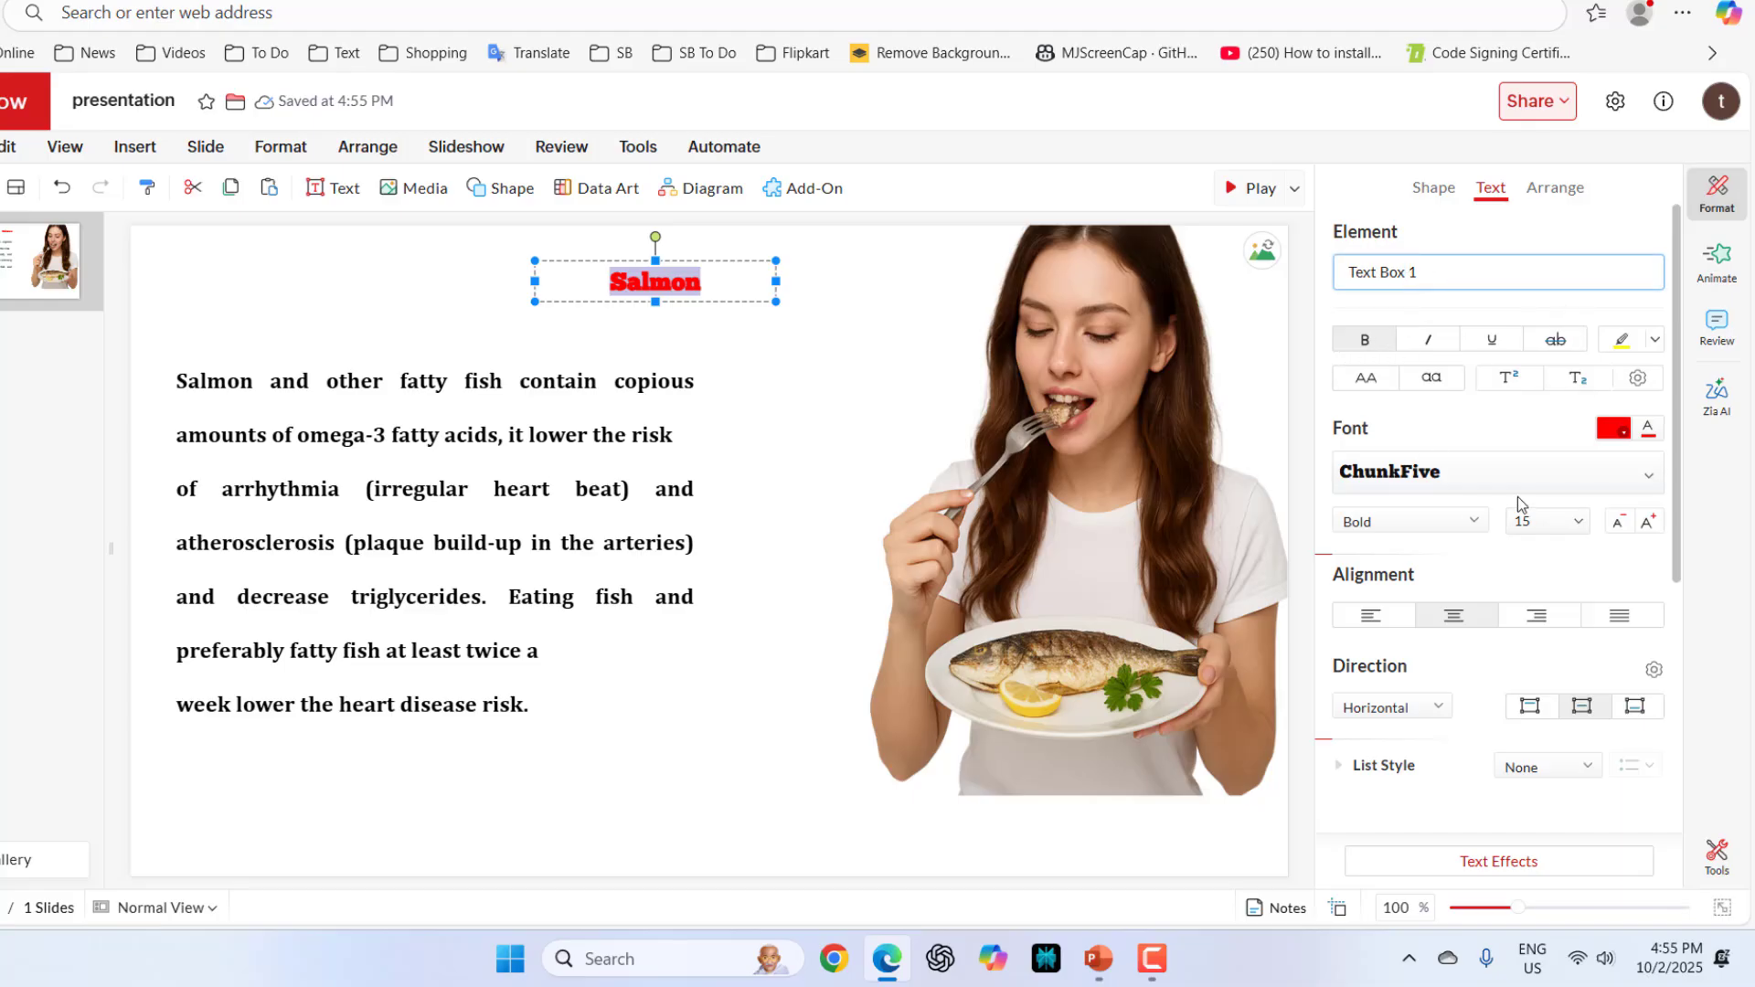
{"action": "left_click", "coordinate": [1493, 472]}
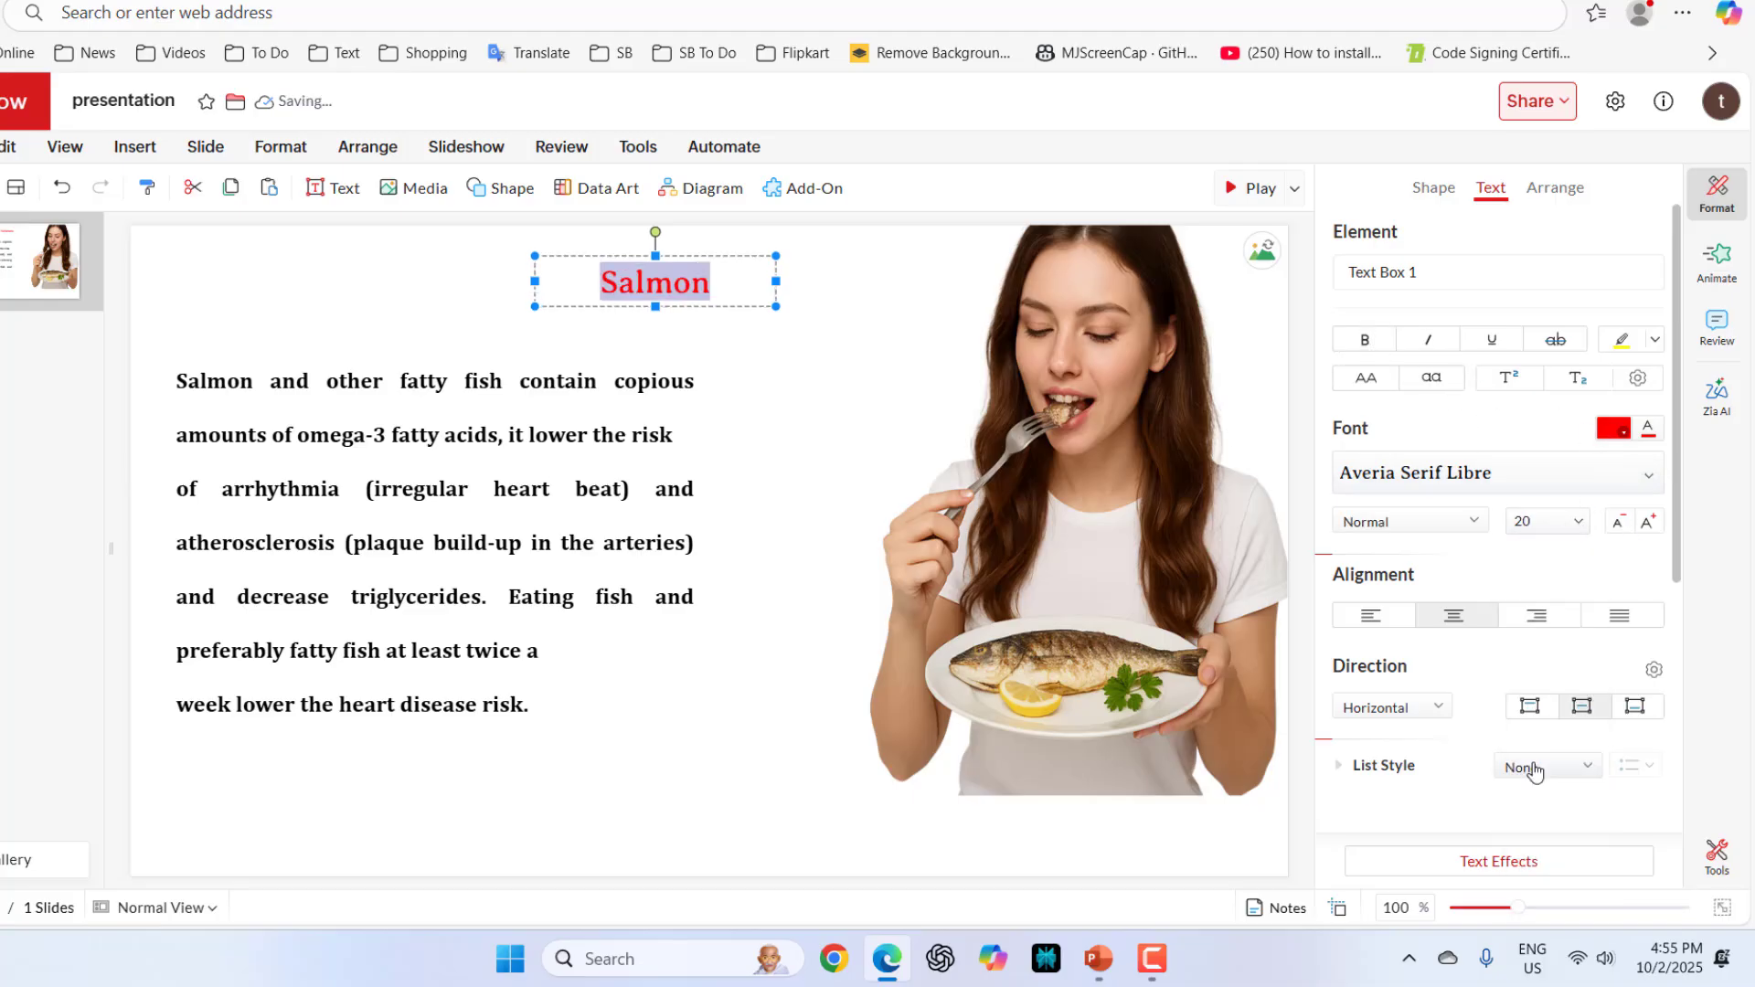
{"action": "left_click", "coordinate": [799, 632]}
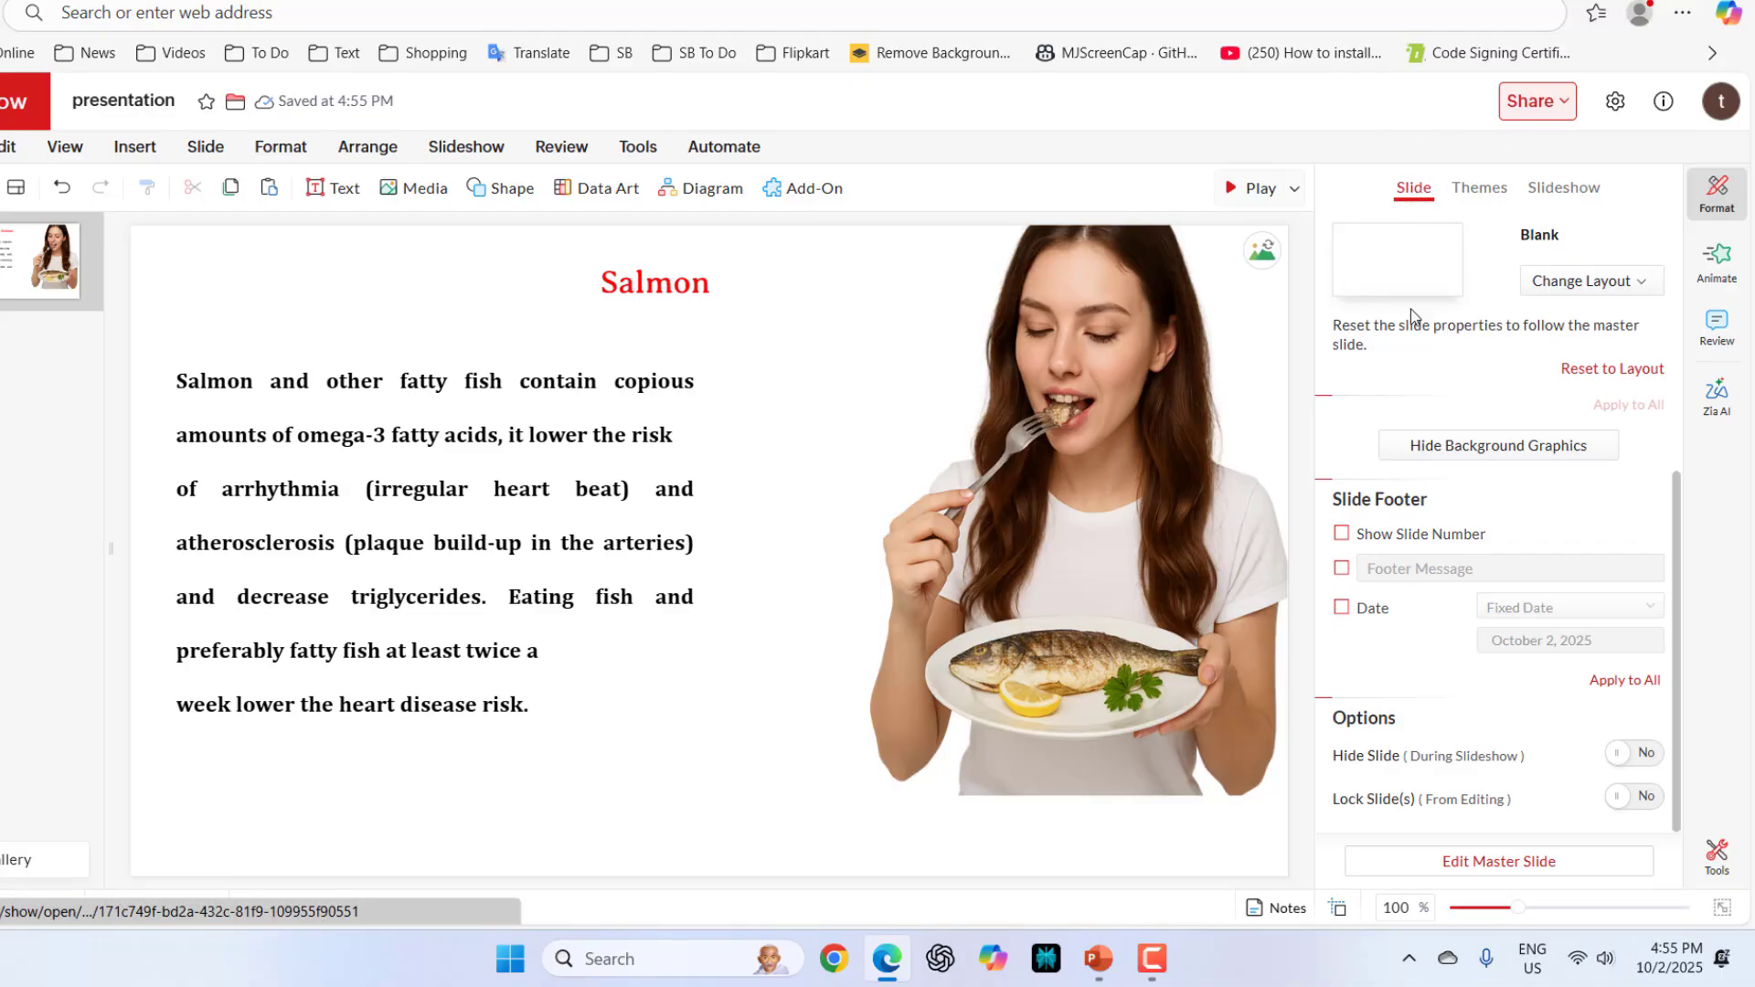
Enable Show Slide Number in the slide footer.
{"action": "left_click", "coordinate": [1342, 534]}
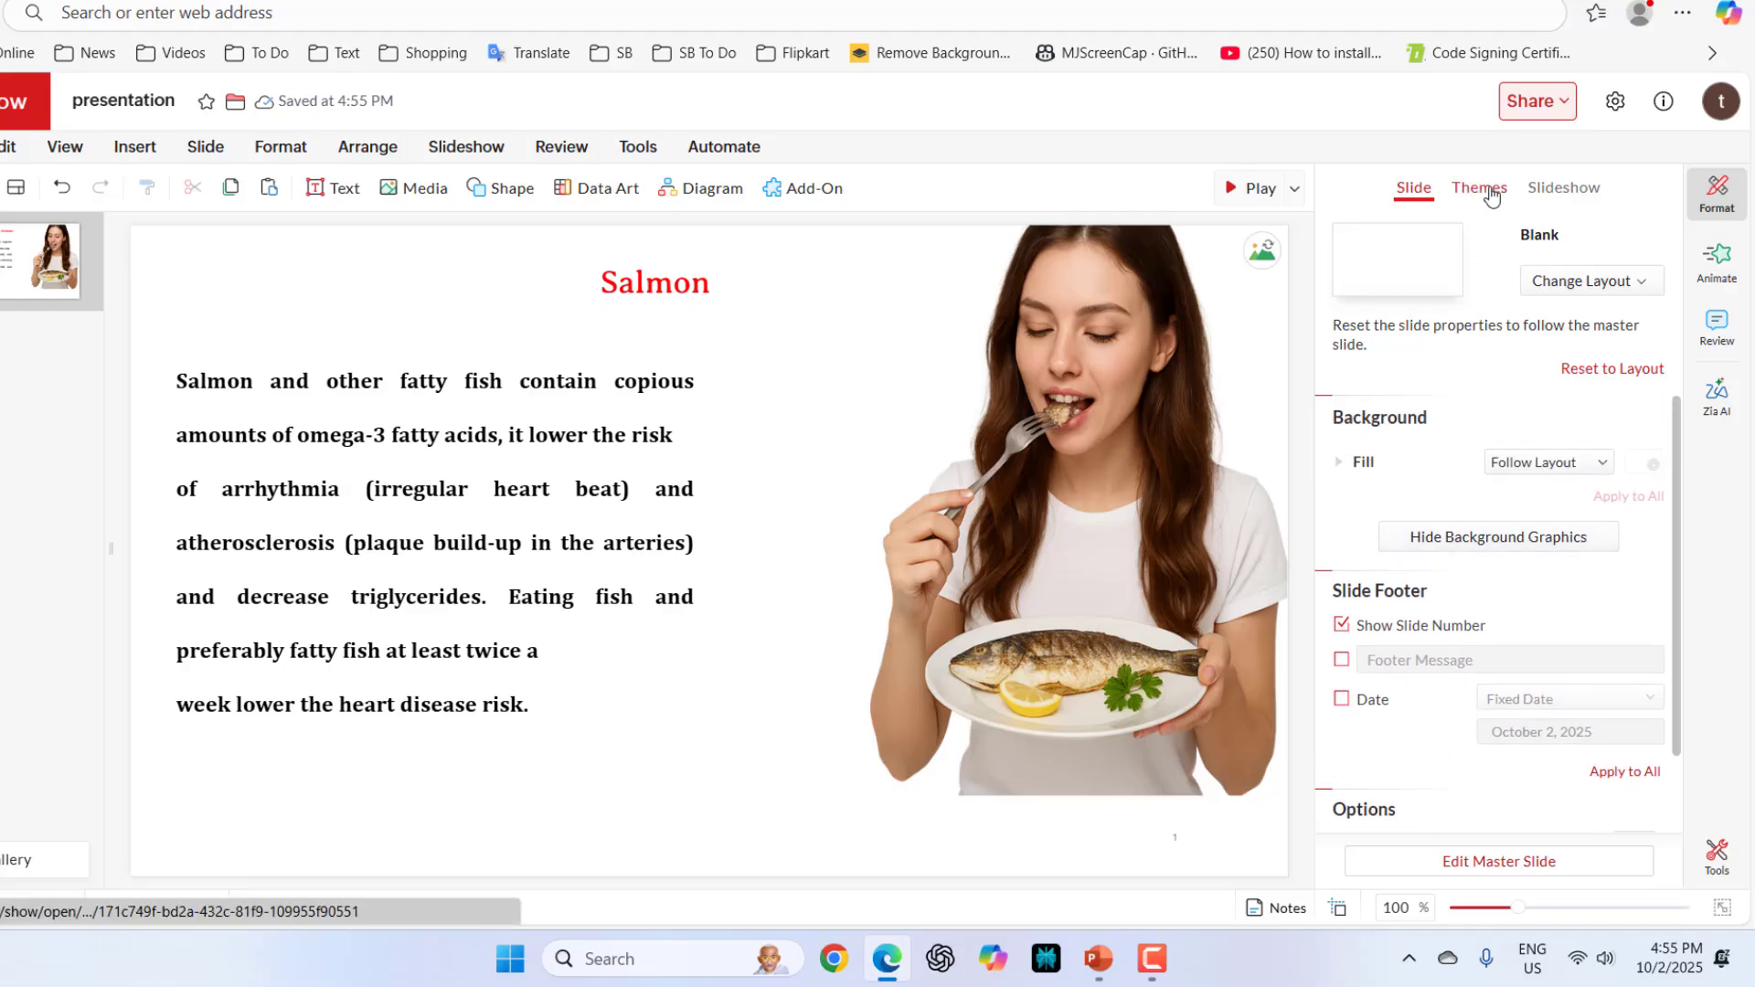
Switch the colour scheme to Watercolor and apply the cream textured background.
{"action": "left_click", "coordinate": [1477, 186]}
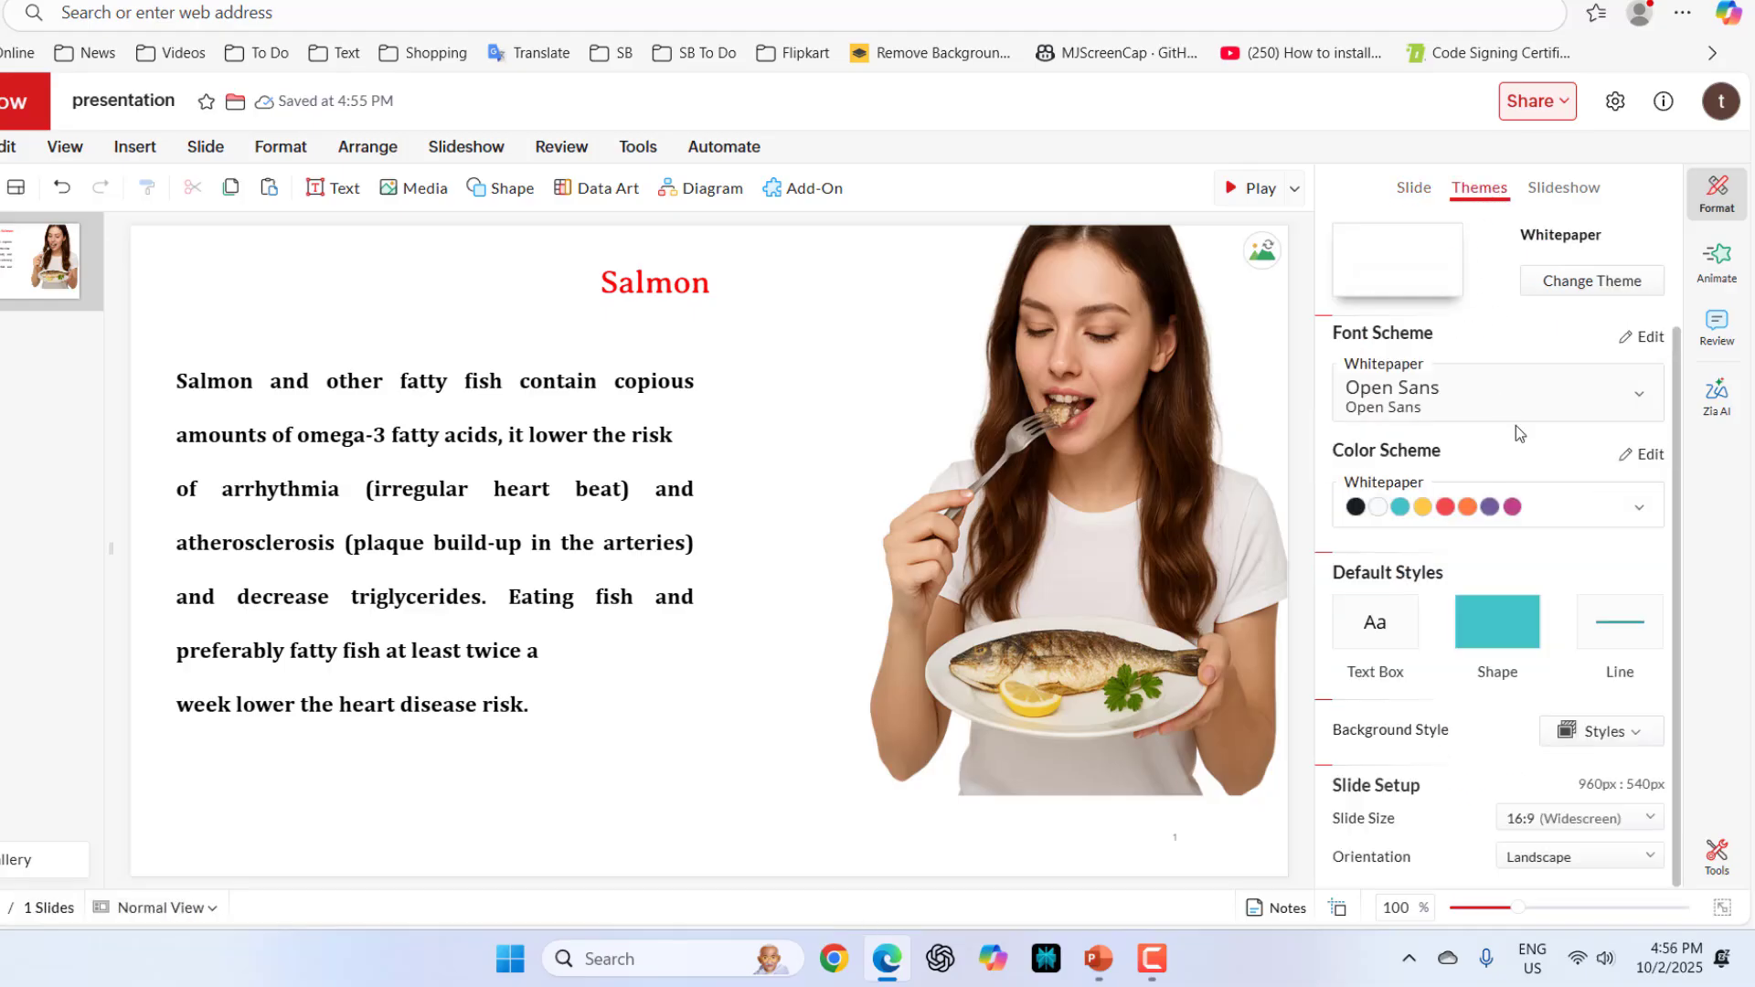
{"action": "mouse_move", "coordinate": [1424, 757]}
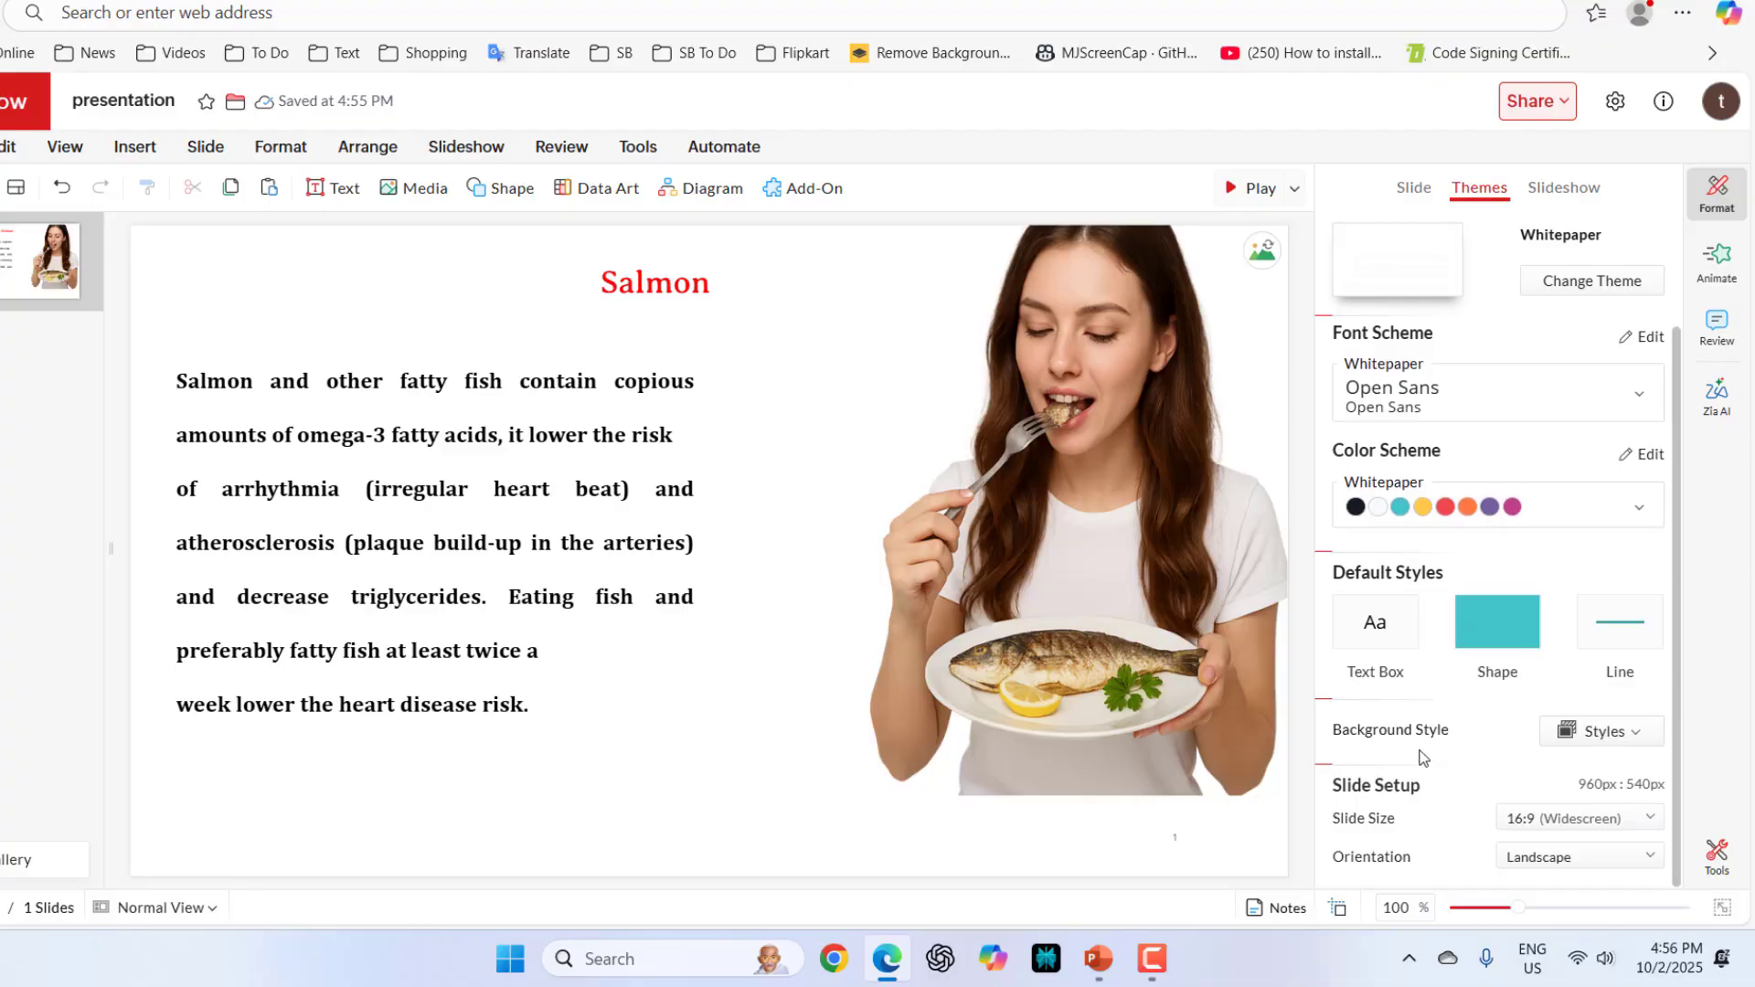
{"action": "mouse_move", "coordinate": [1424, 748]}
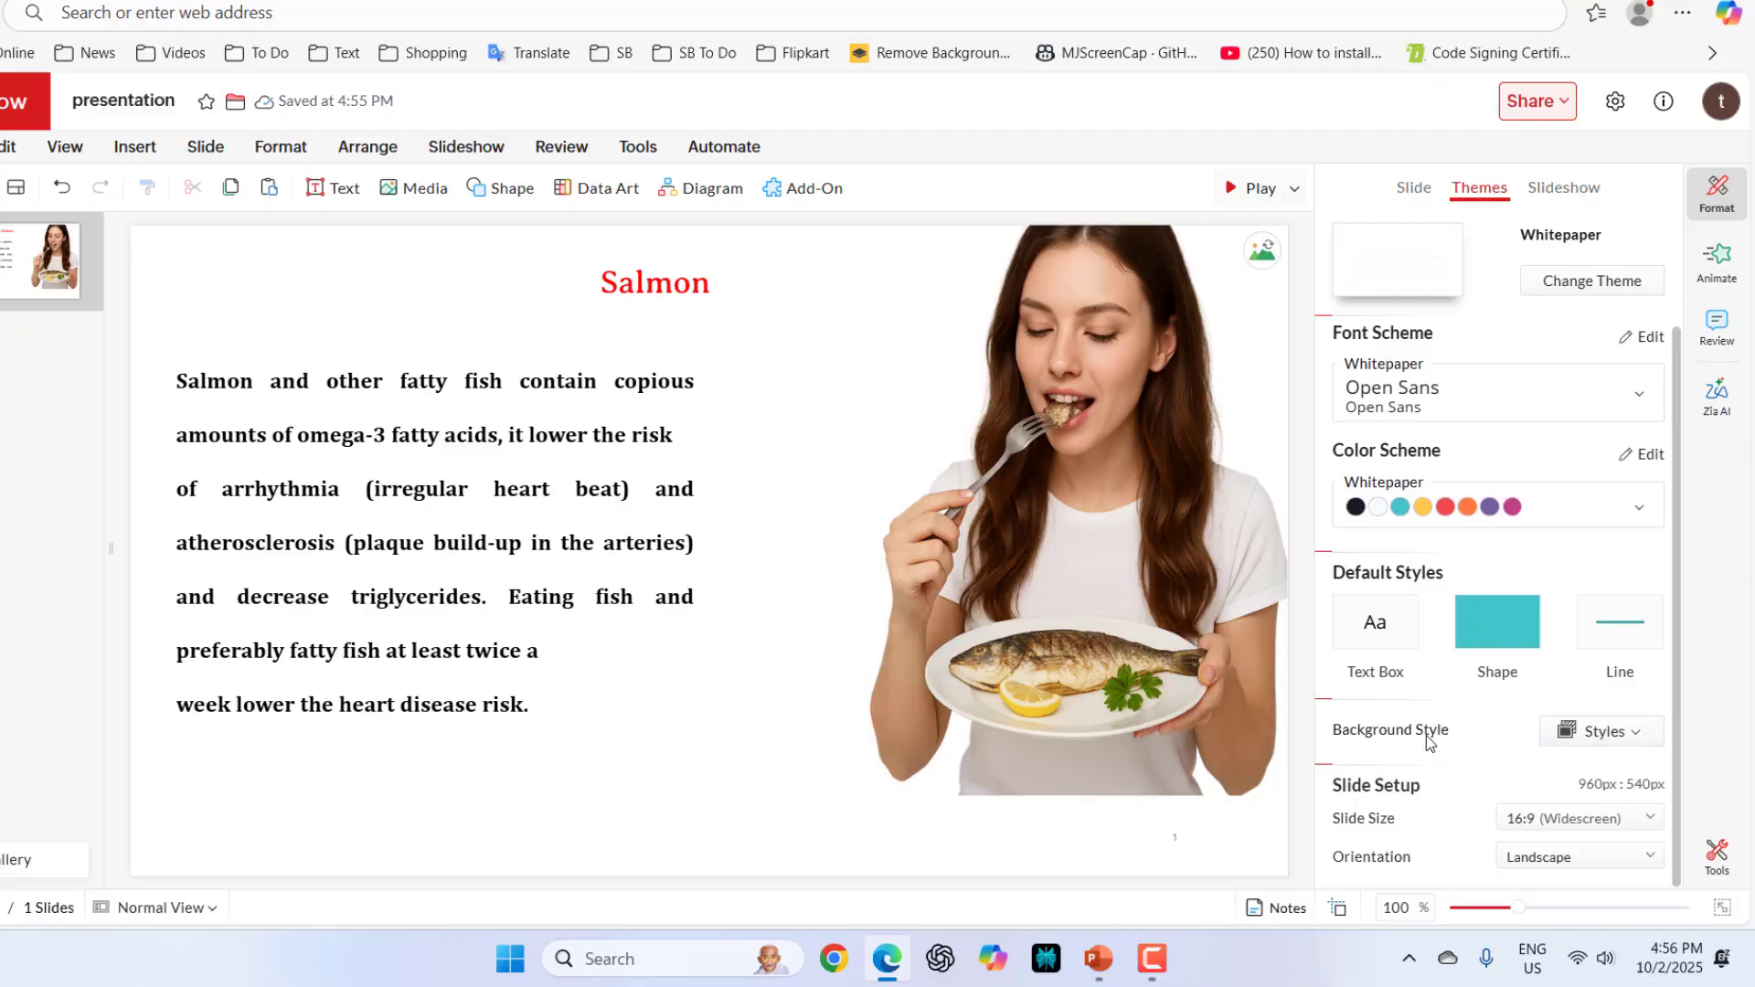
{"action": "left_click", "coordinate": [1599, 731]}
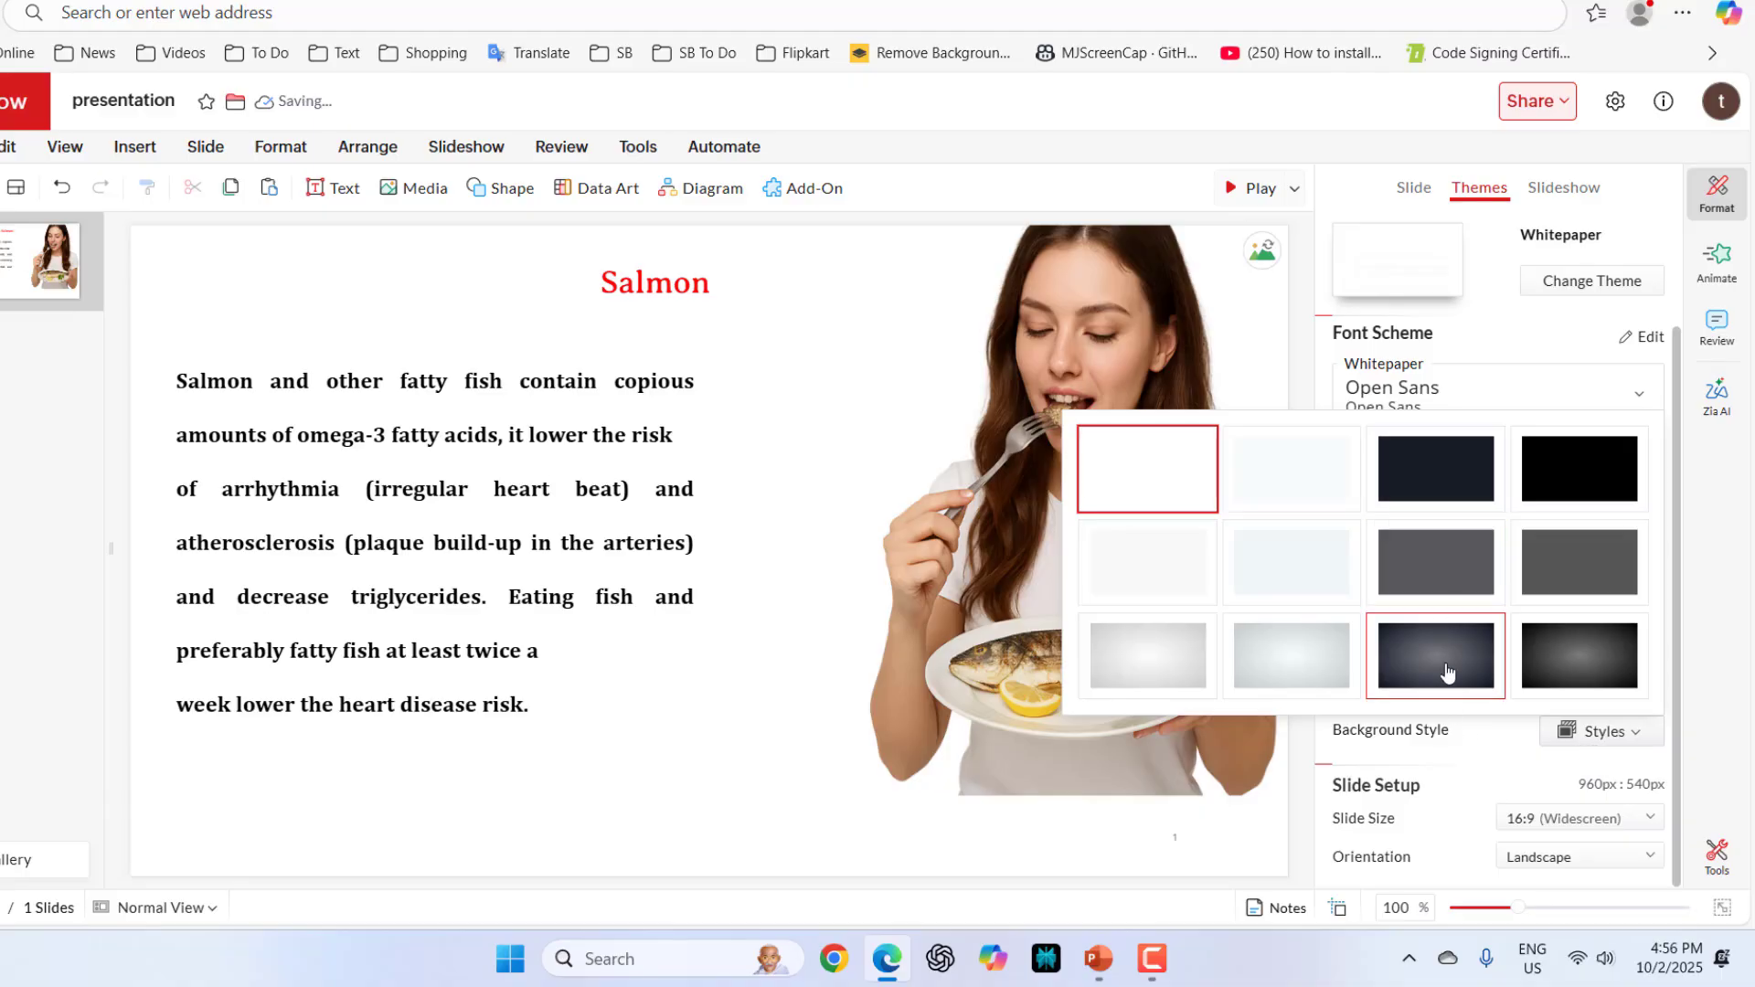
{"action": "left_click", "coordinate": [1437, 657]}
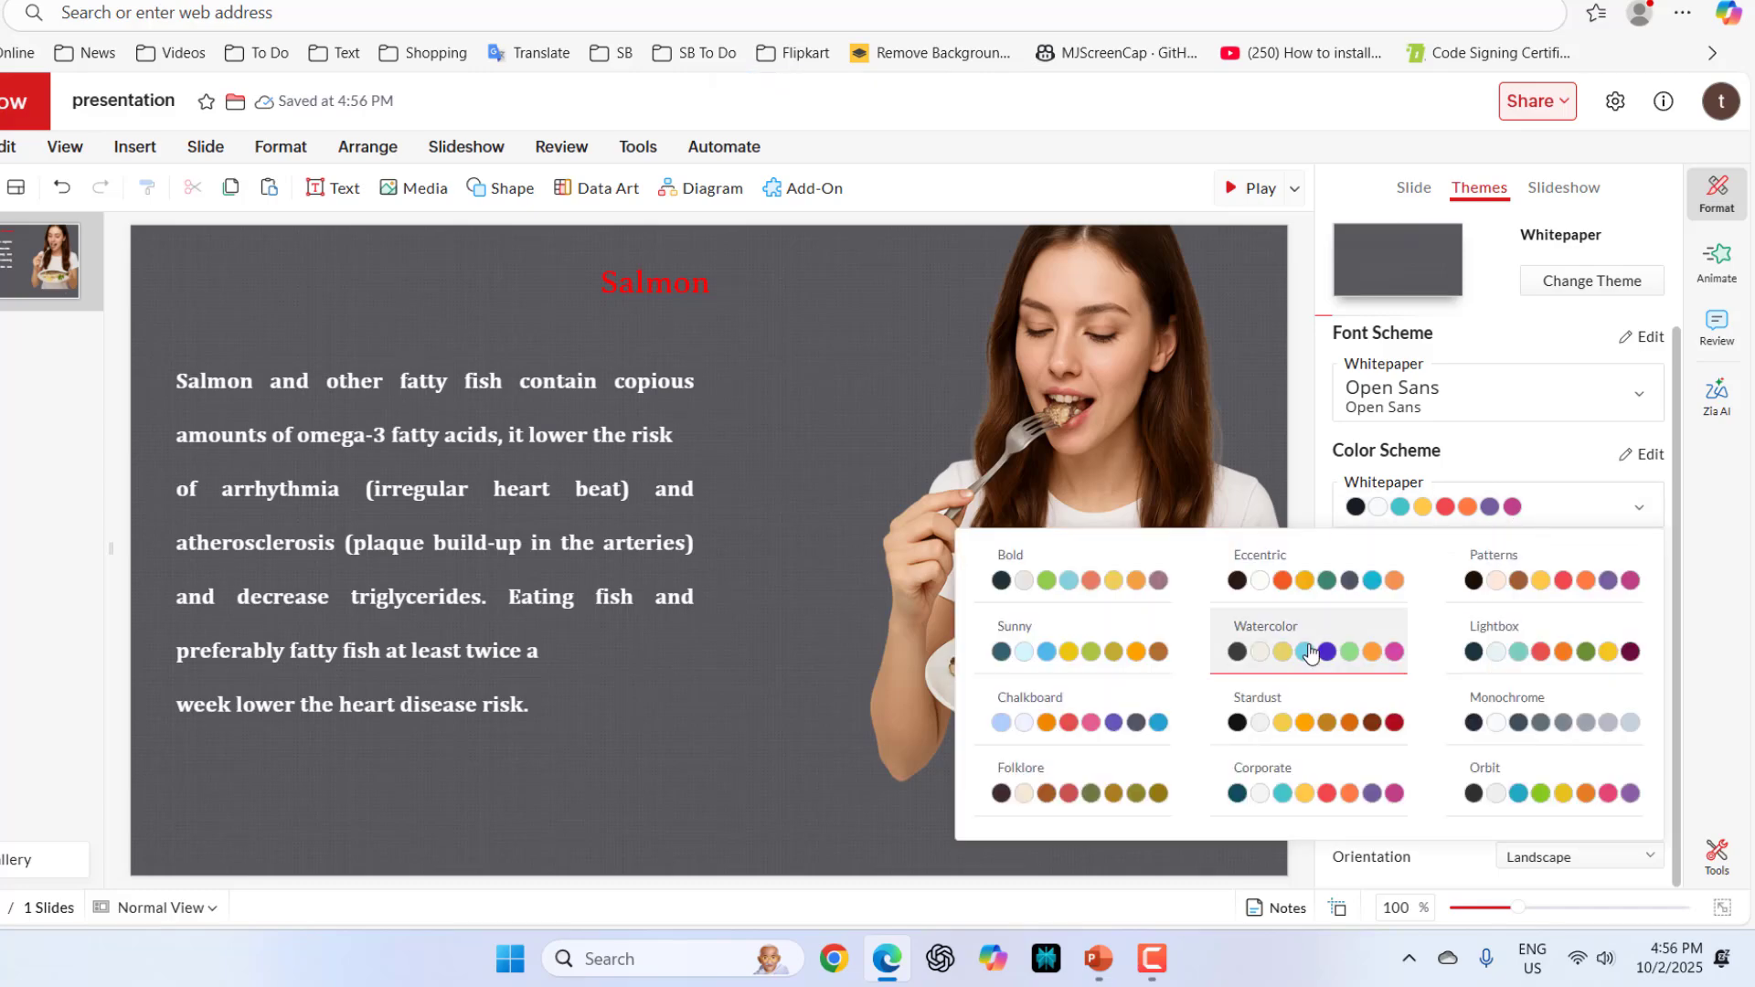
{"action": "left_click", "coordinate": [1309, 653]}
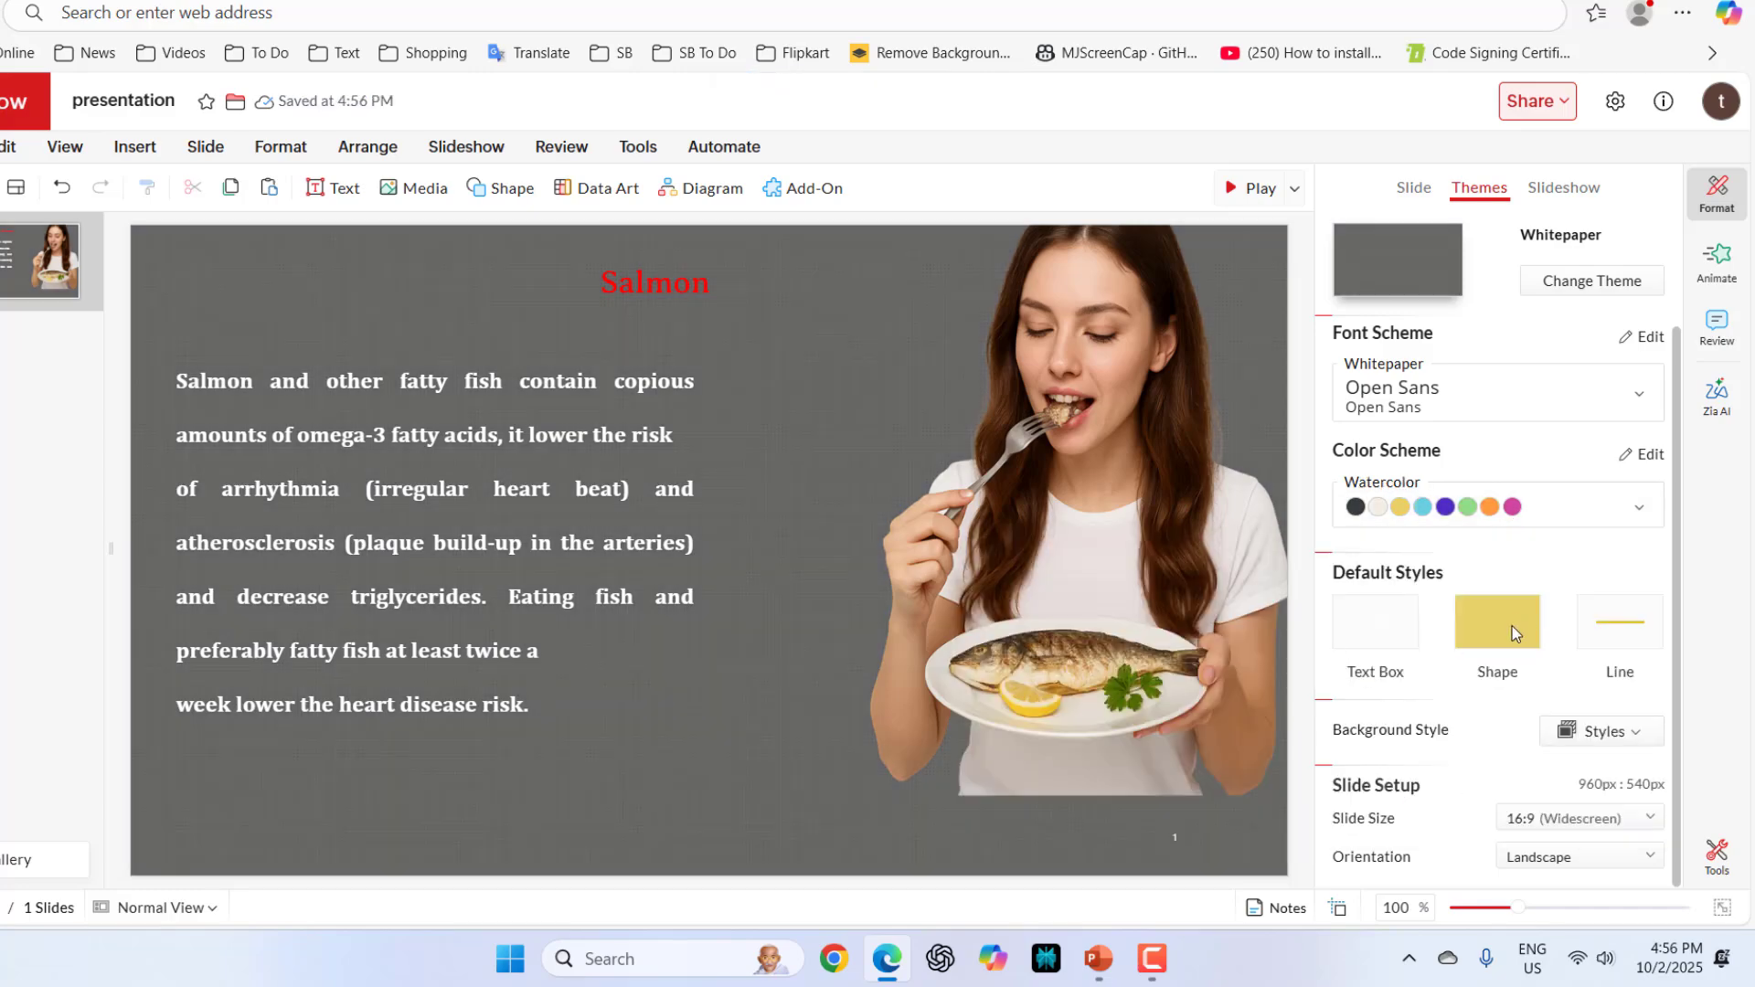
{"action": "left_click", "coordinate": [1601, 729]}
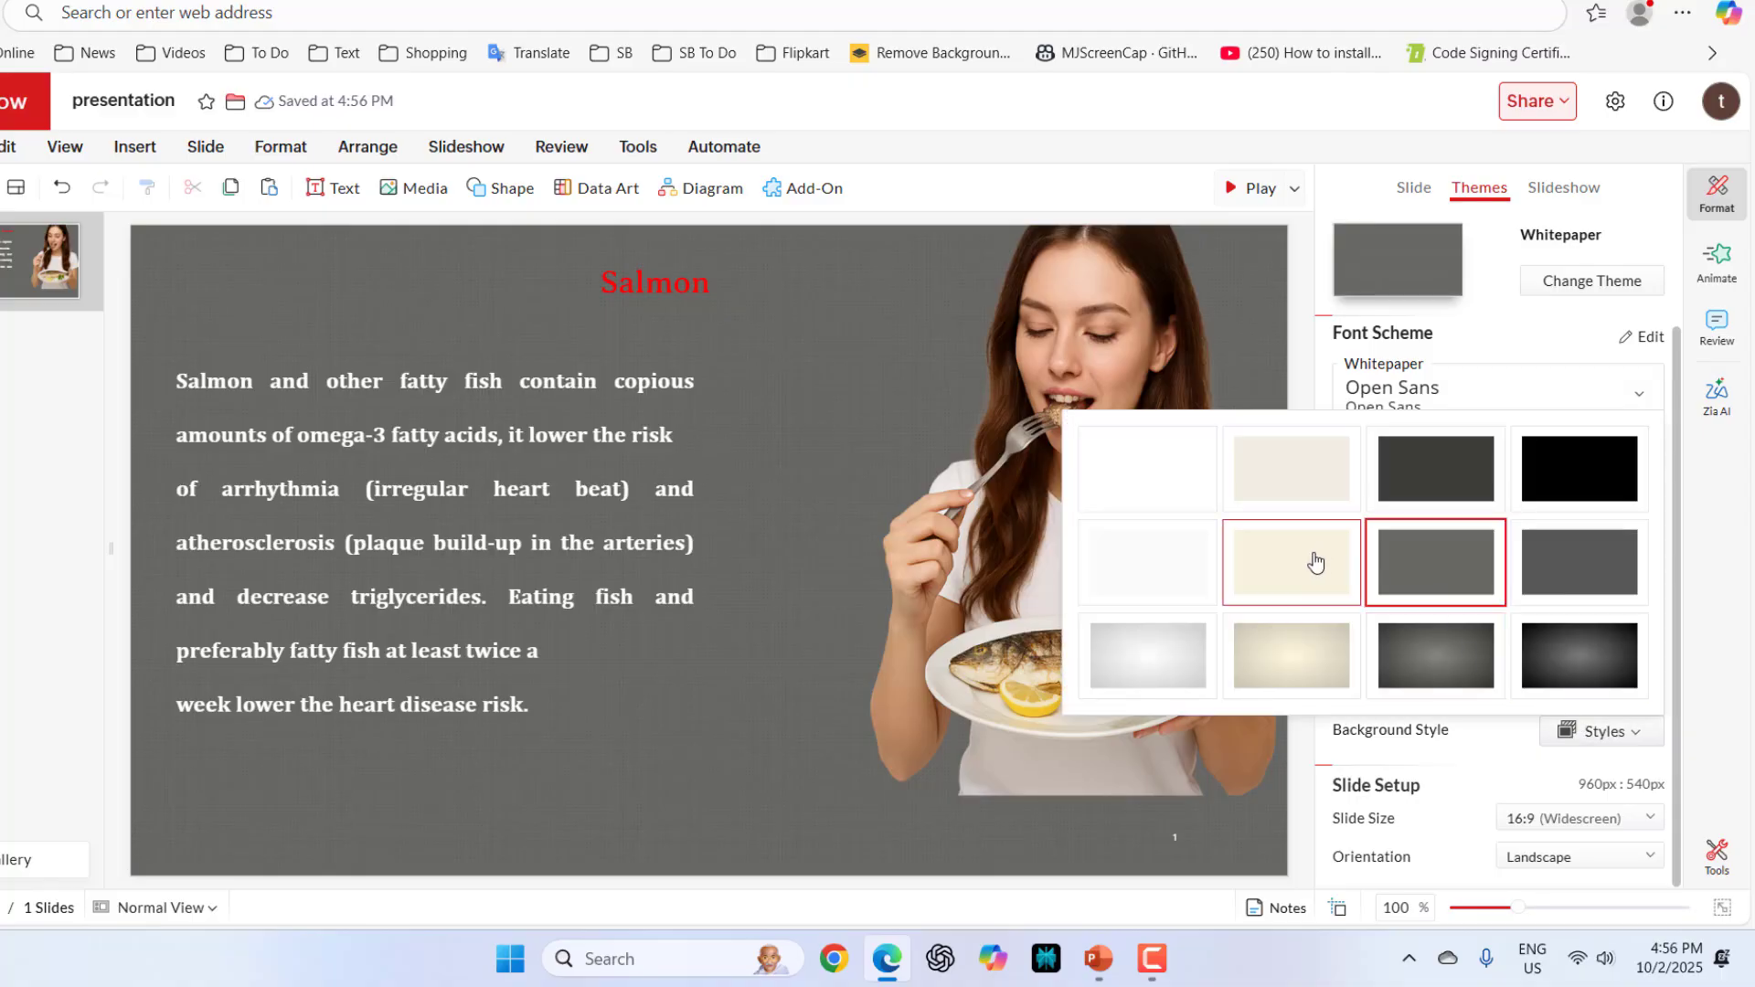
{"action": "left_click", "coordinate": [1290, 563]}
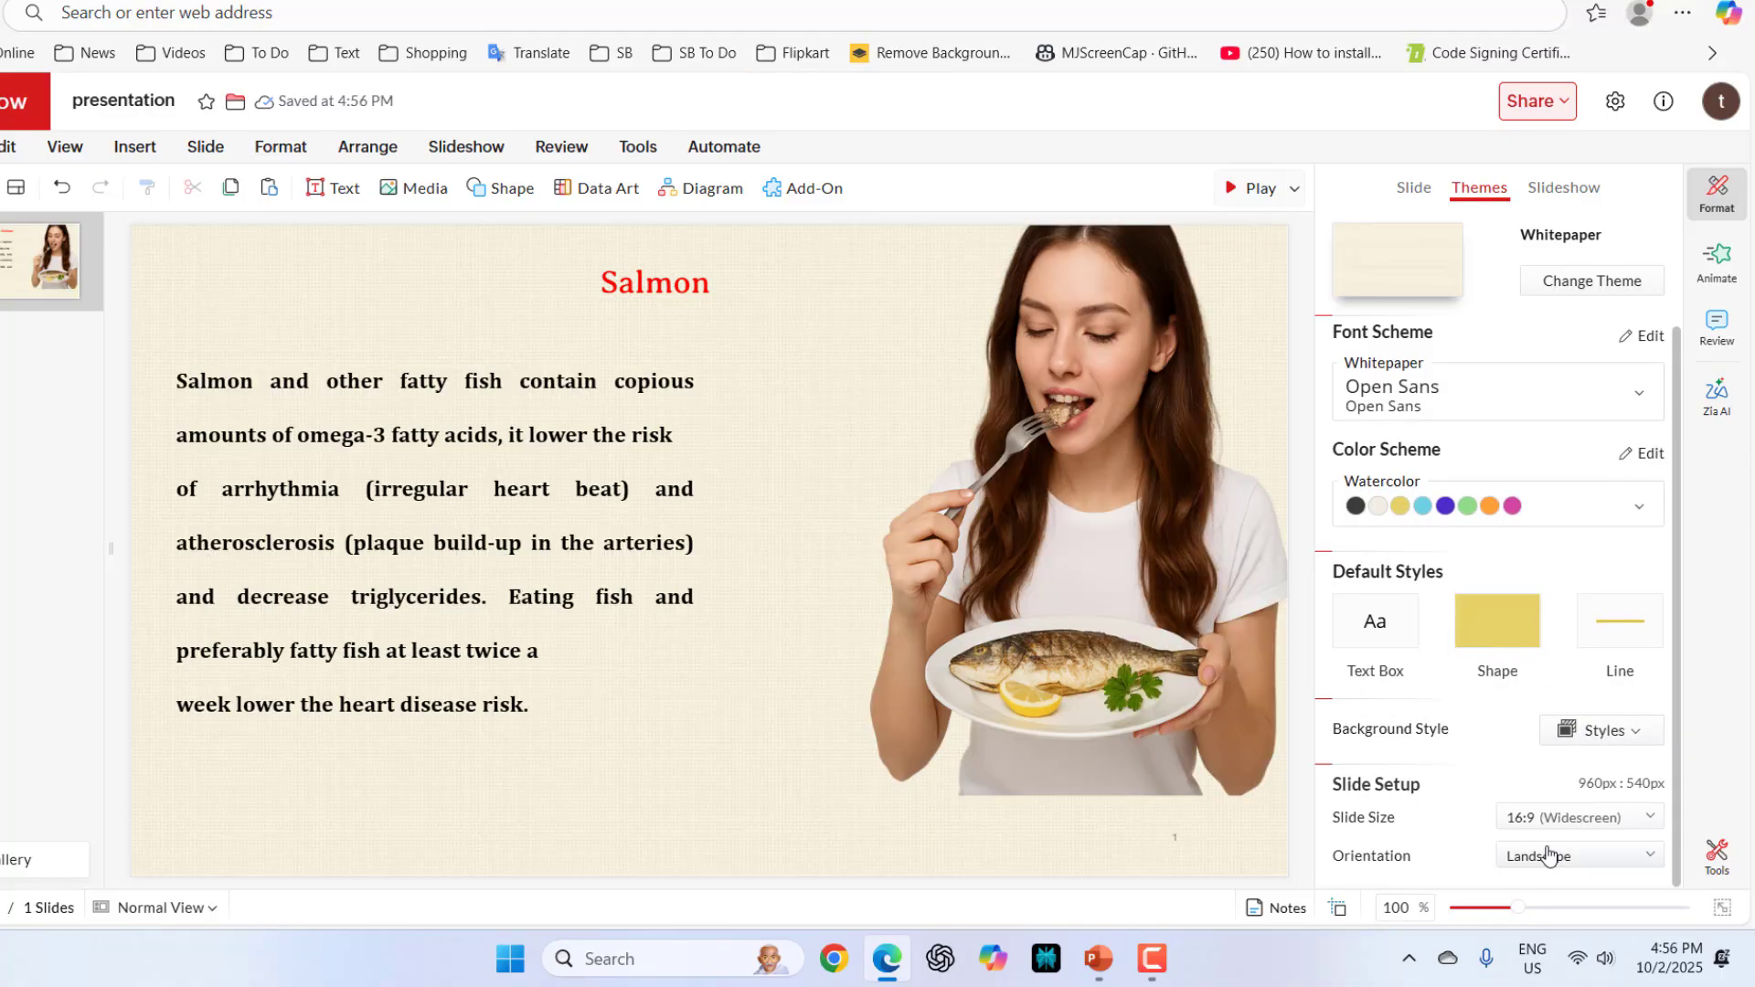
Browse the Change Theme gallery and dismiss it without applying a theme.
{"action": "scroll", "scroll_direction": "down", "scroll_amount": 3}
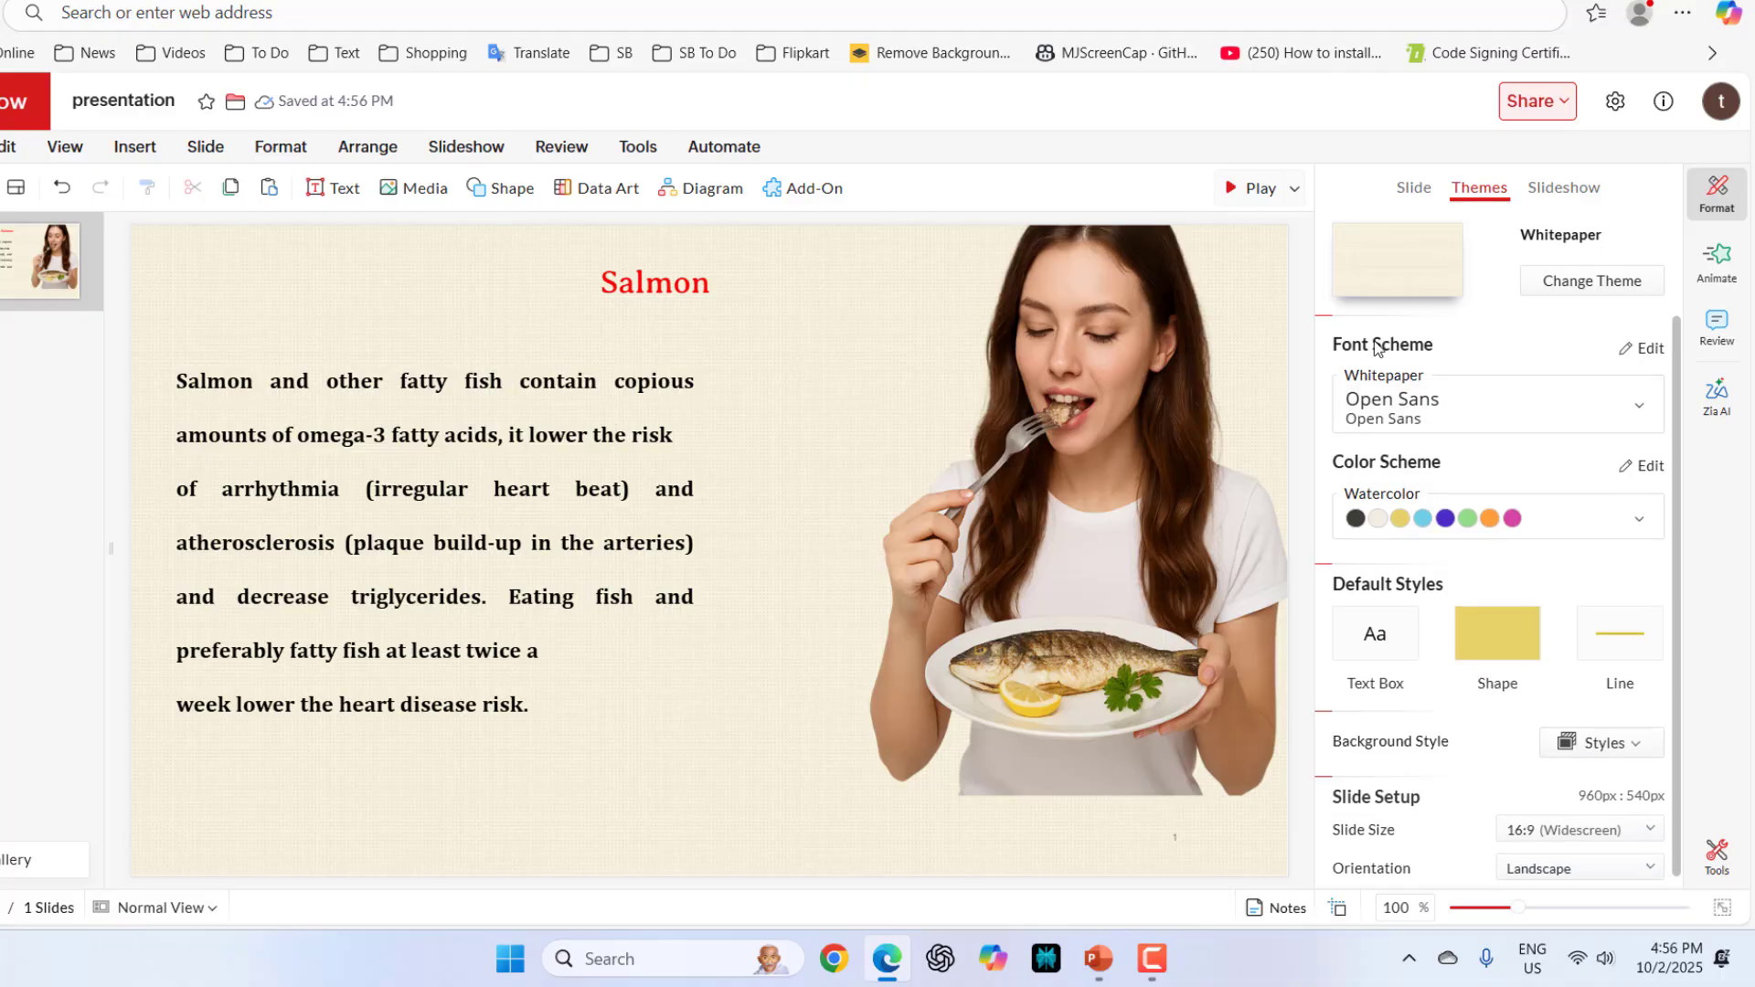
{"action": "mouse_move", "coordinate": [1473, 430]}
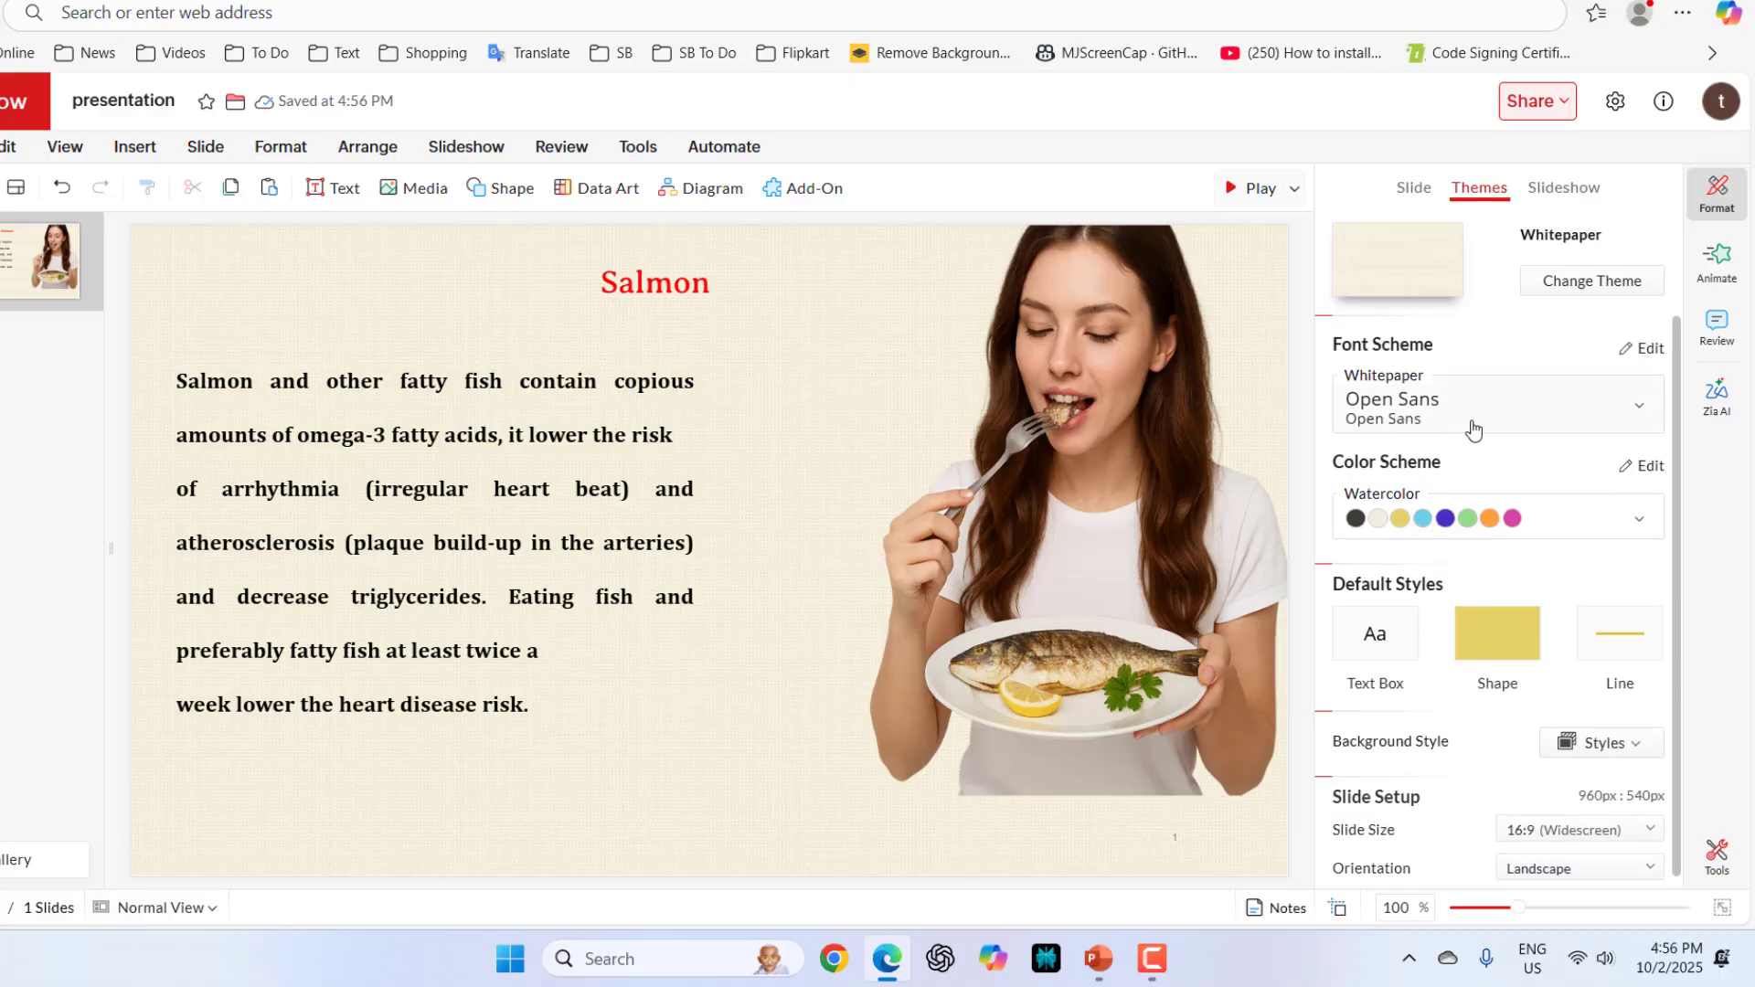
{"action": "left_click", "coordinate": [1589, 281]}
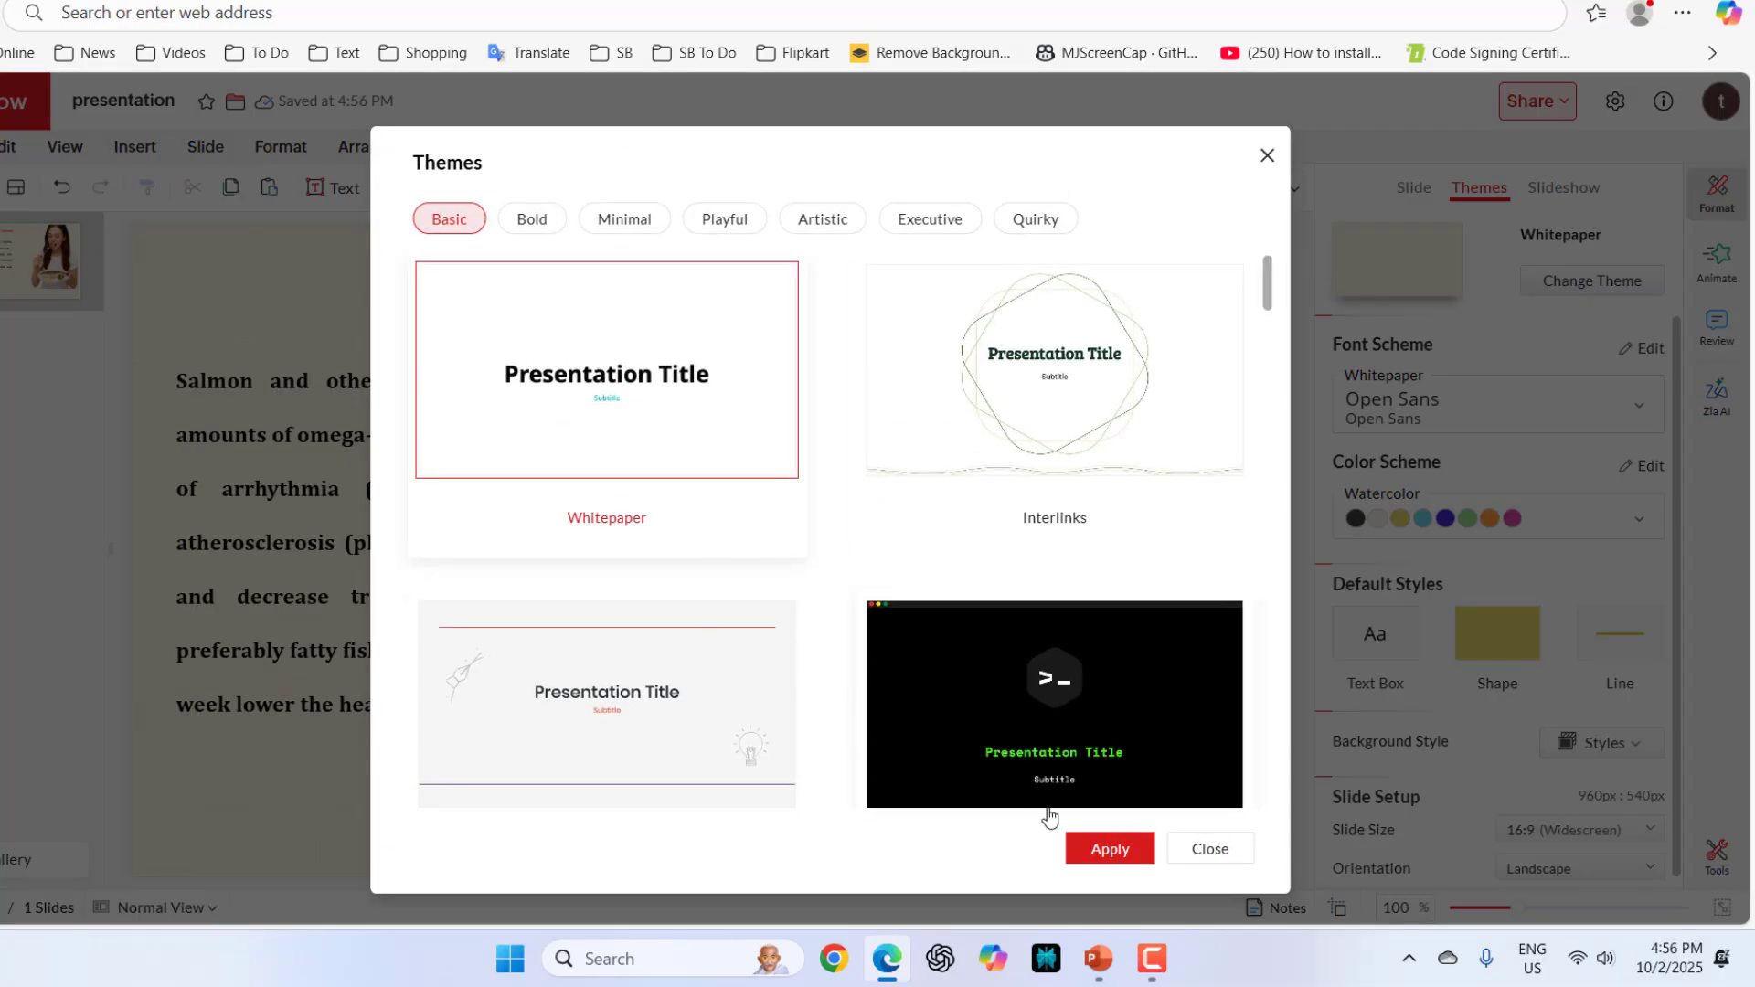
{"action": "left_click", "coordinate": [1208, 848]}
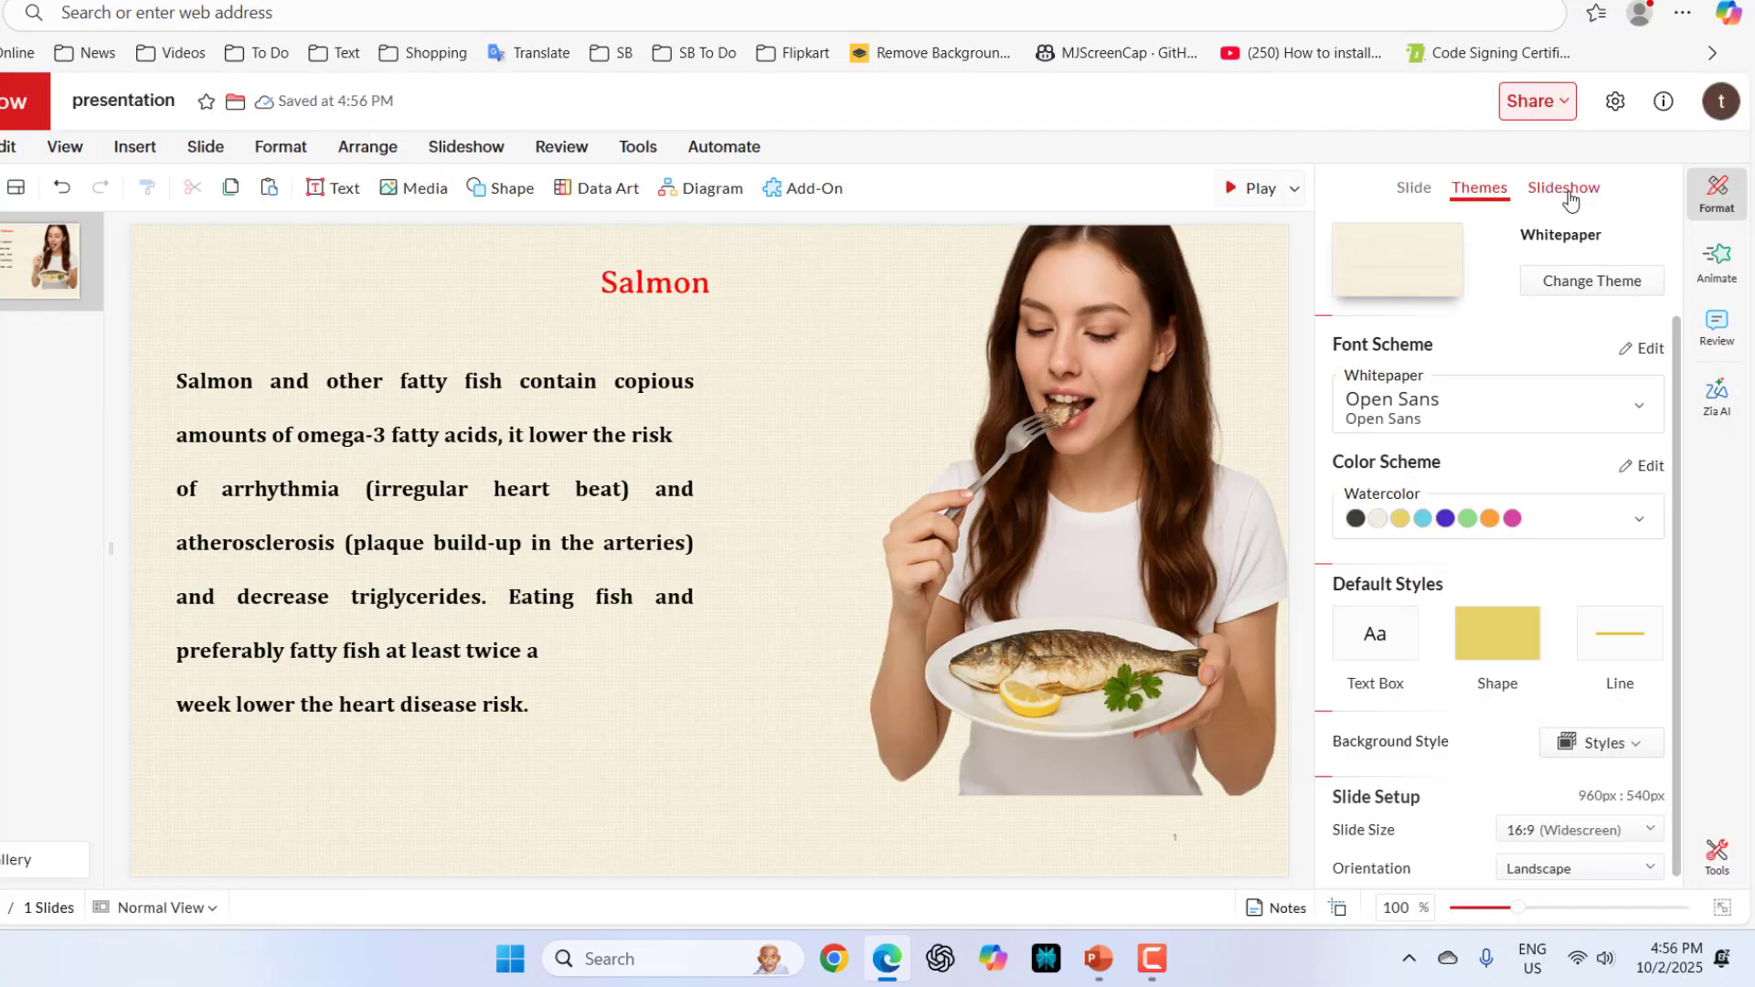
Upload Urban_Lullaby.mp3 as the slideshow's playback audio.
{"action": "left_click", "coordinate": [1563, 186]}
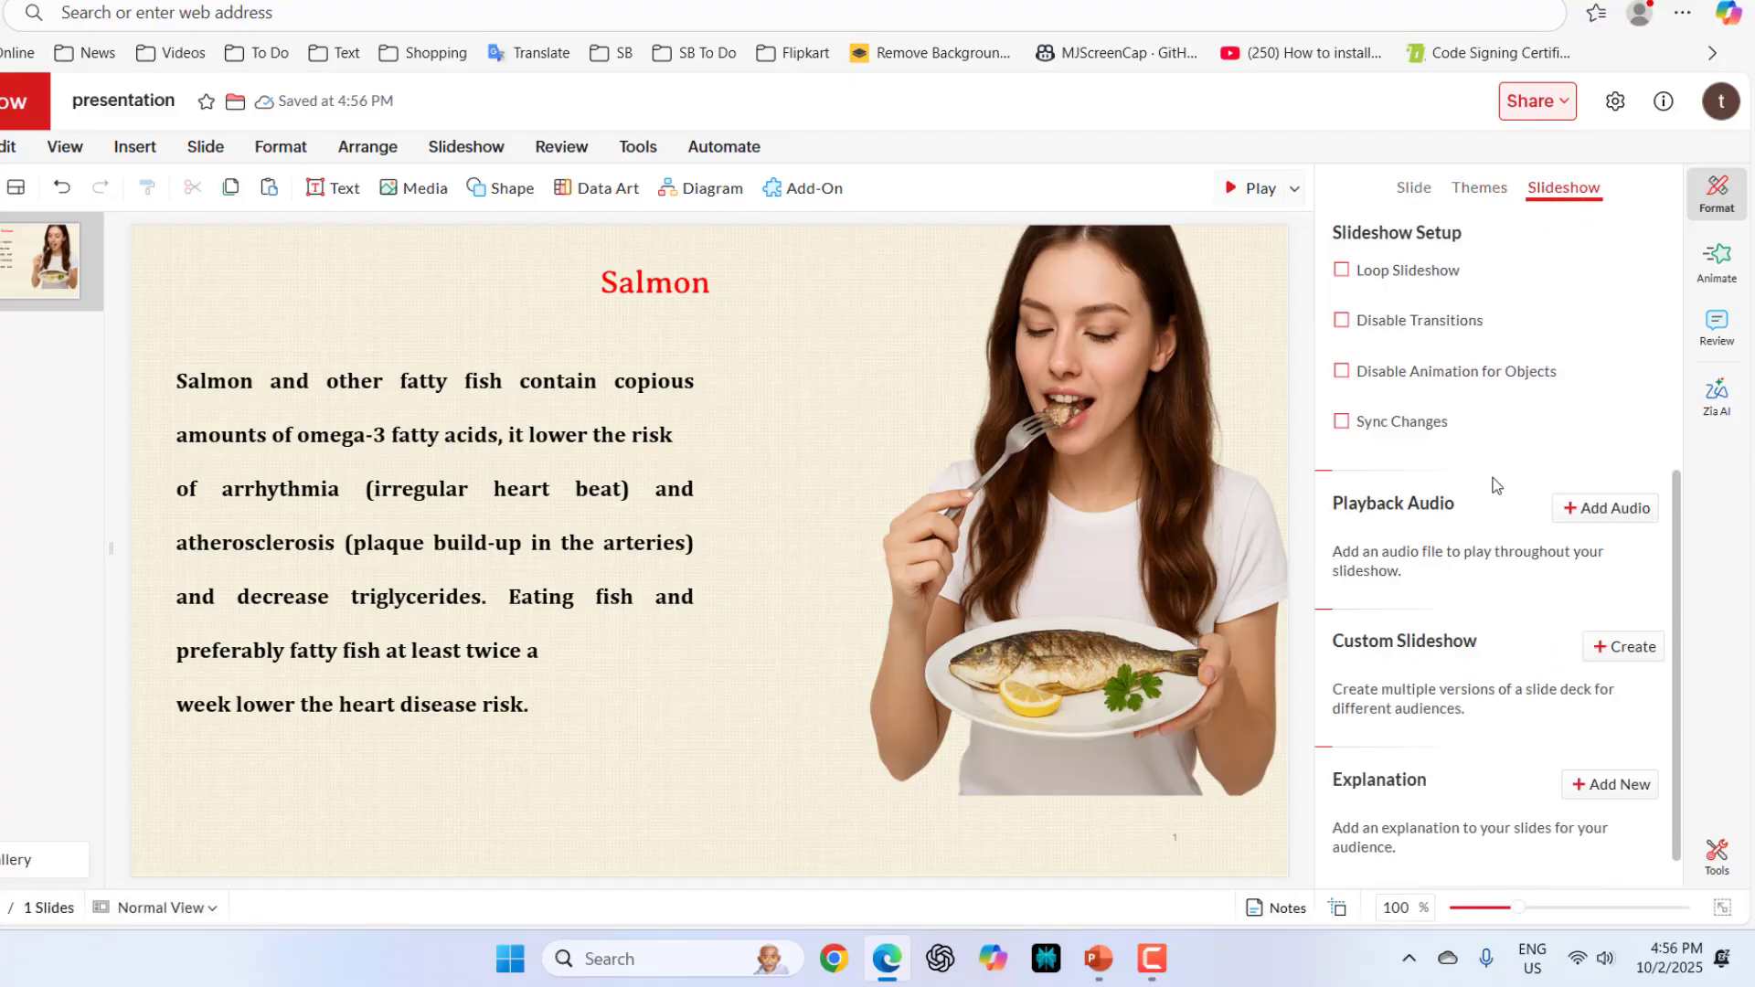
{"action": "mouse_move", "coordinate": [1588, 526]}
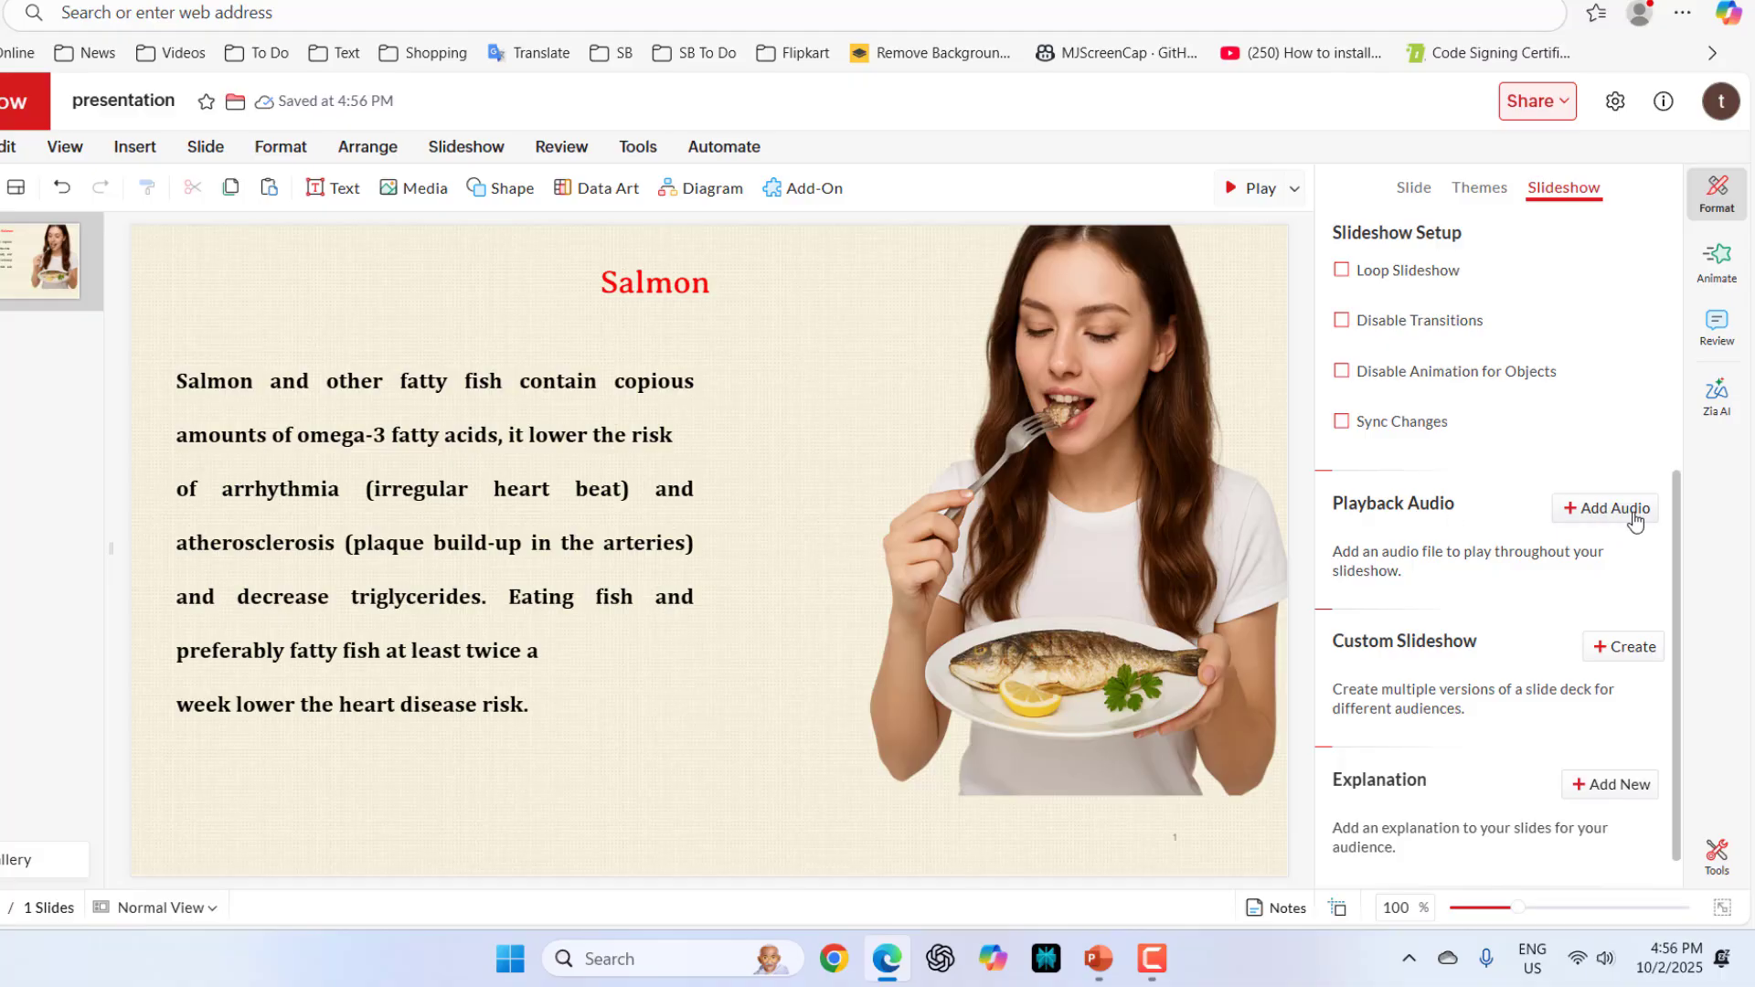
{"action": "left_click", "coordinate": [1603, 509]}
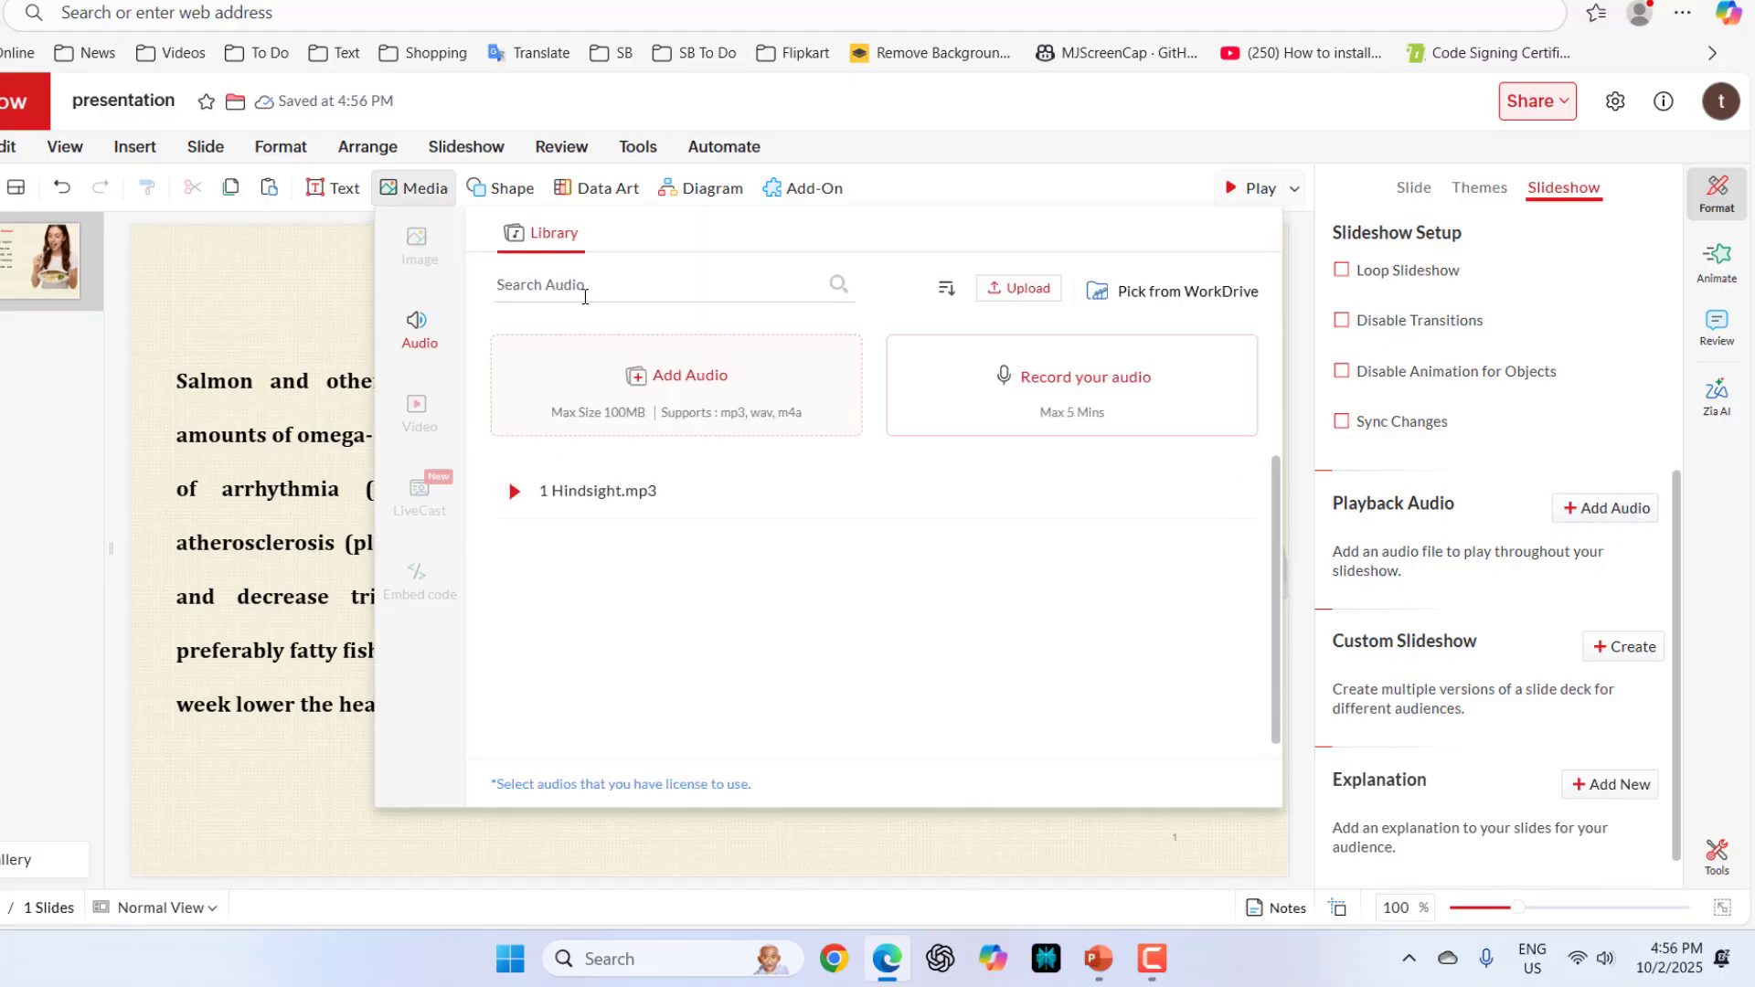
{"action": "left_click", "coordinate": [1016, 287]}
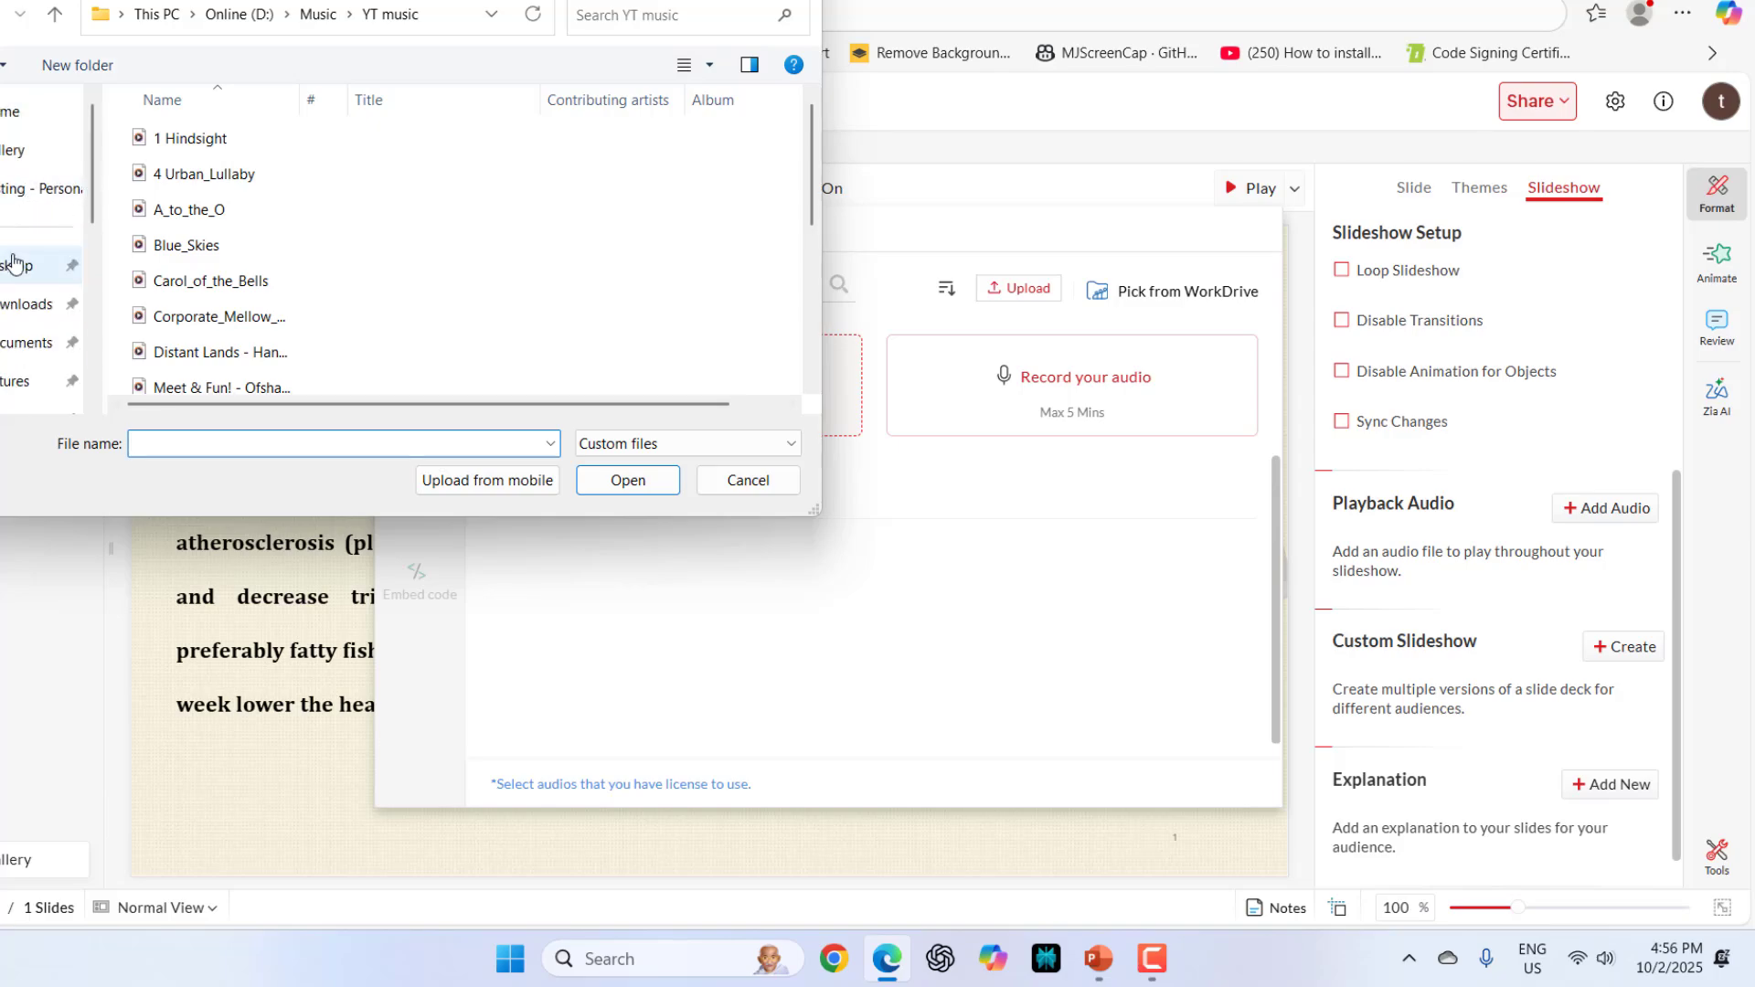
{"action": "left_click", "coordinate": [627, 481]}
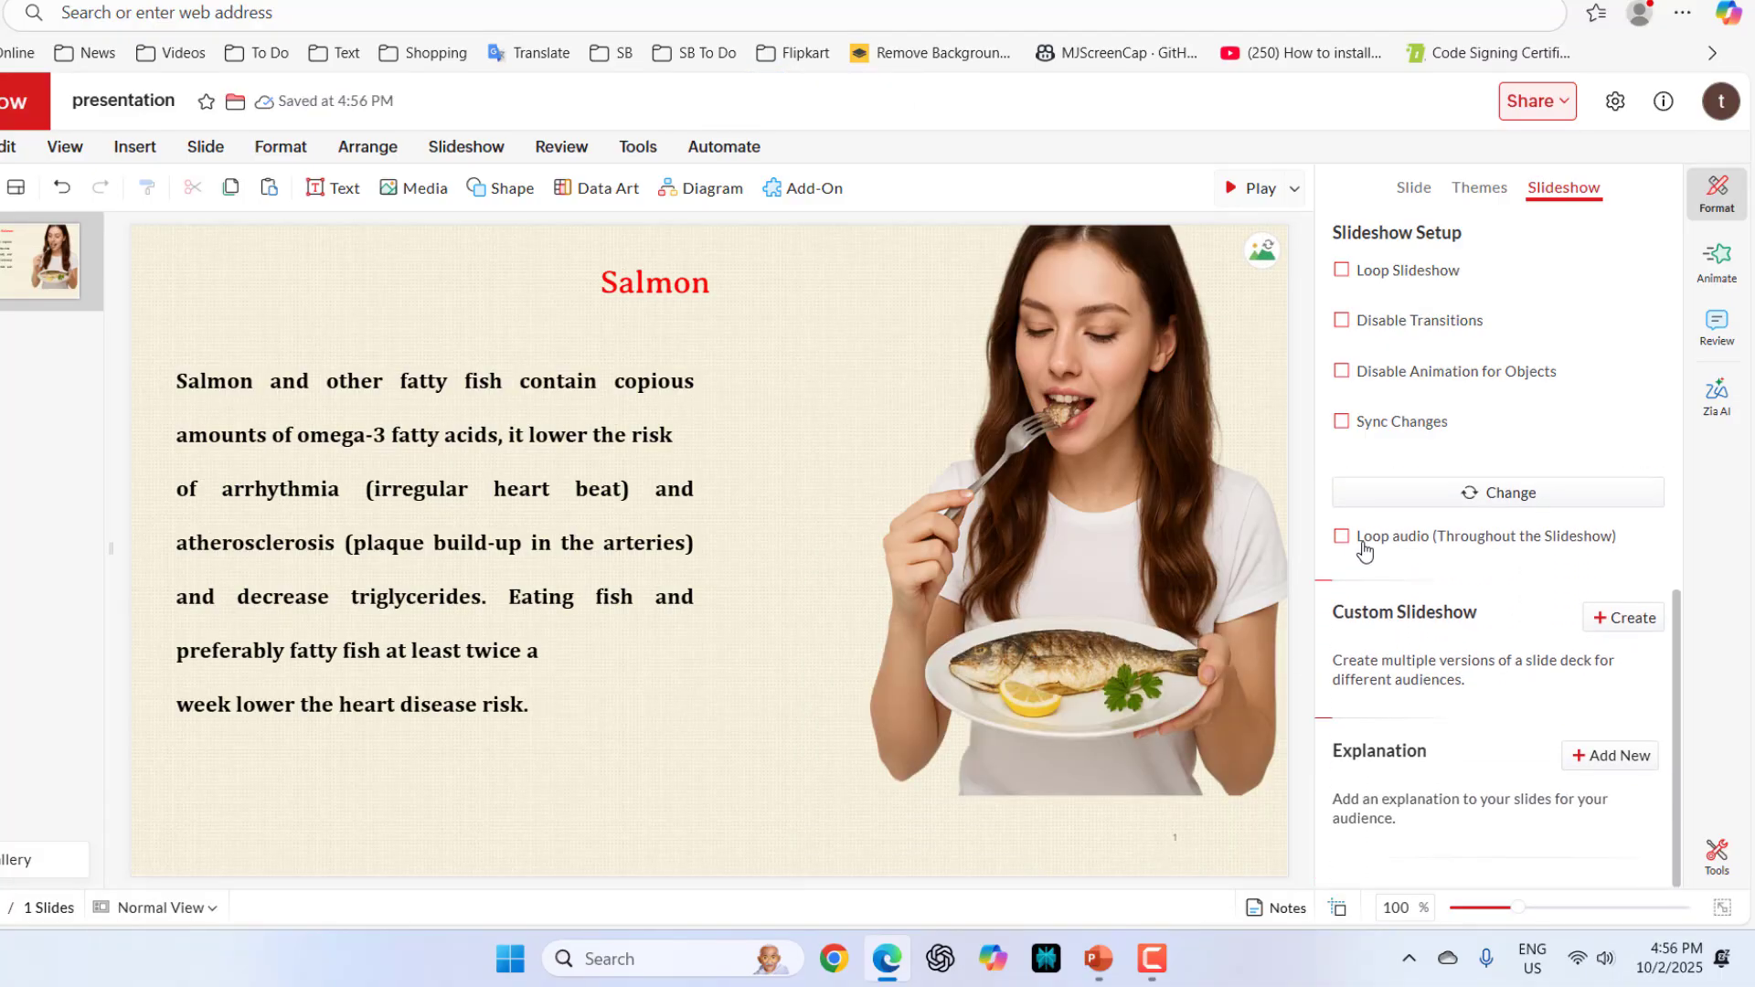
{"action": "mouse_move", "coordinate": [1552, 564]}
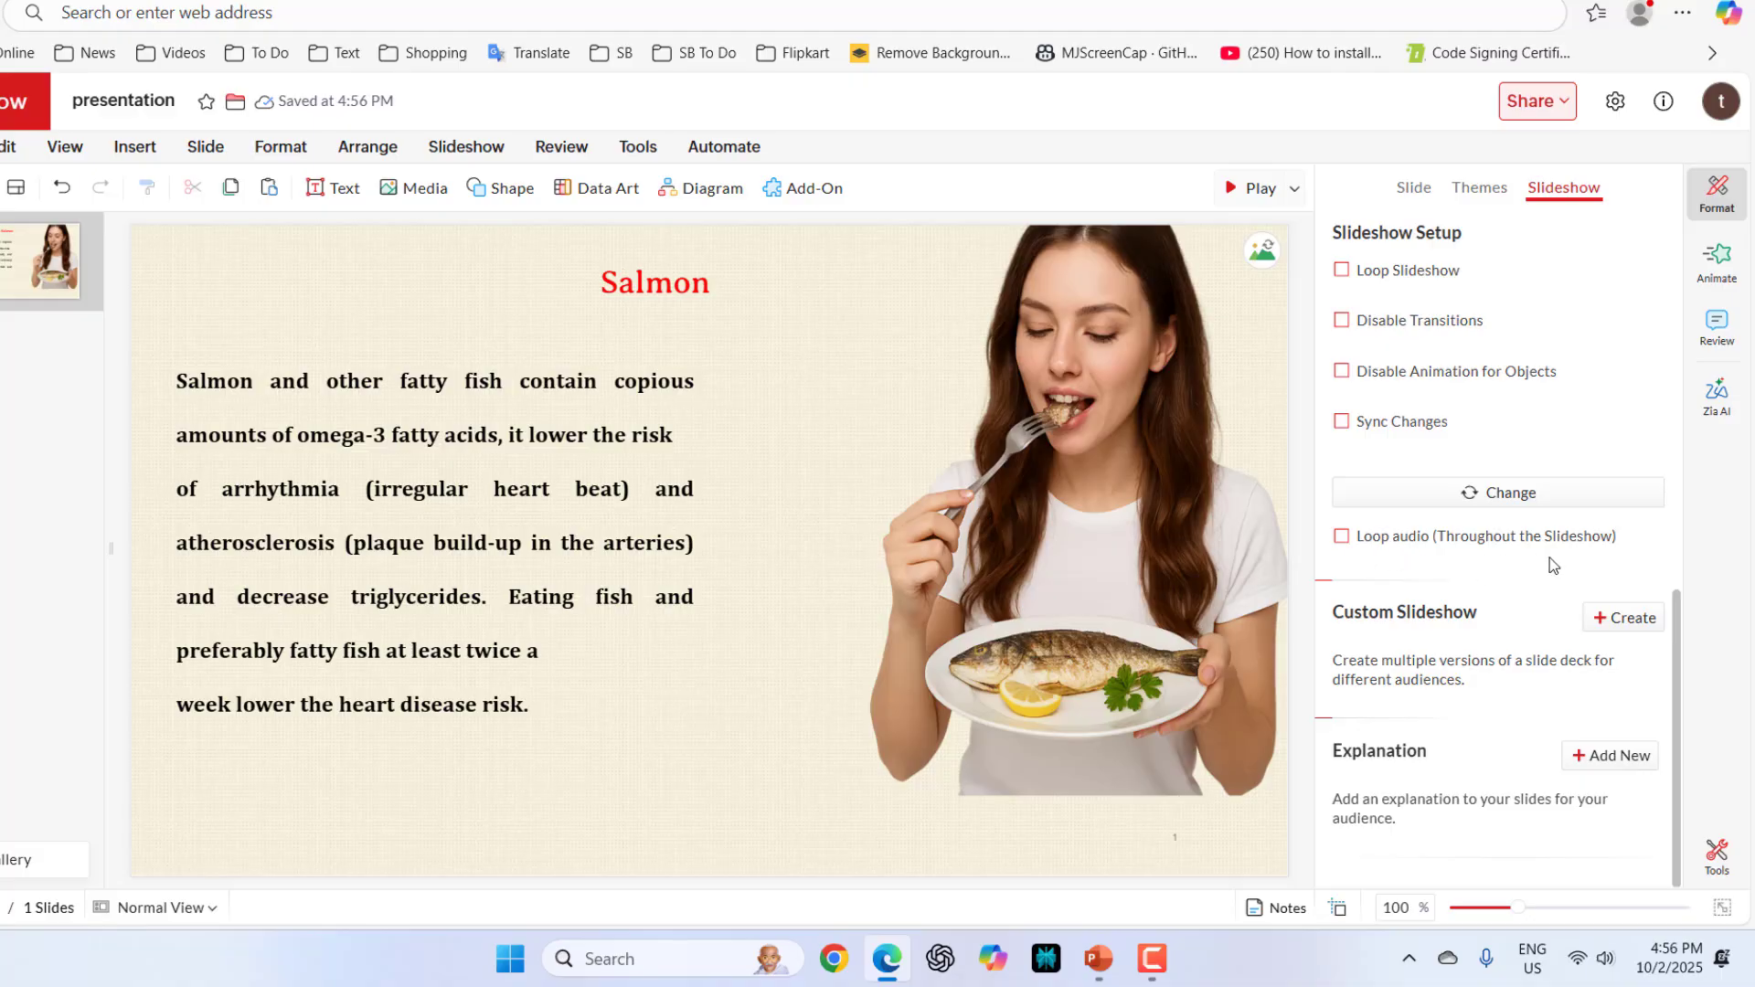
{"action": "left_click", "coordinate": [1497, 491]}
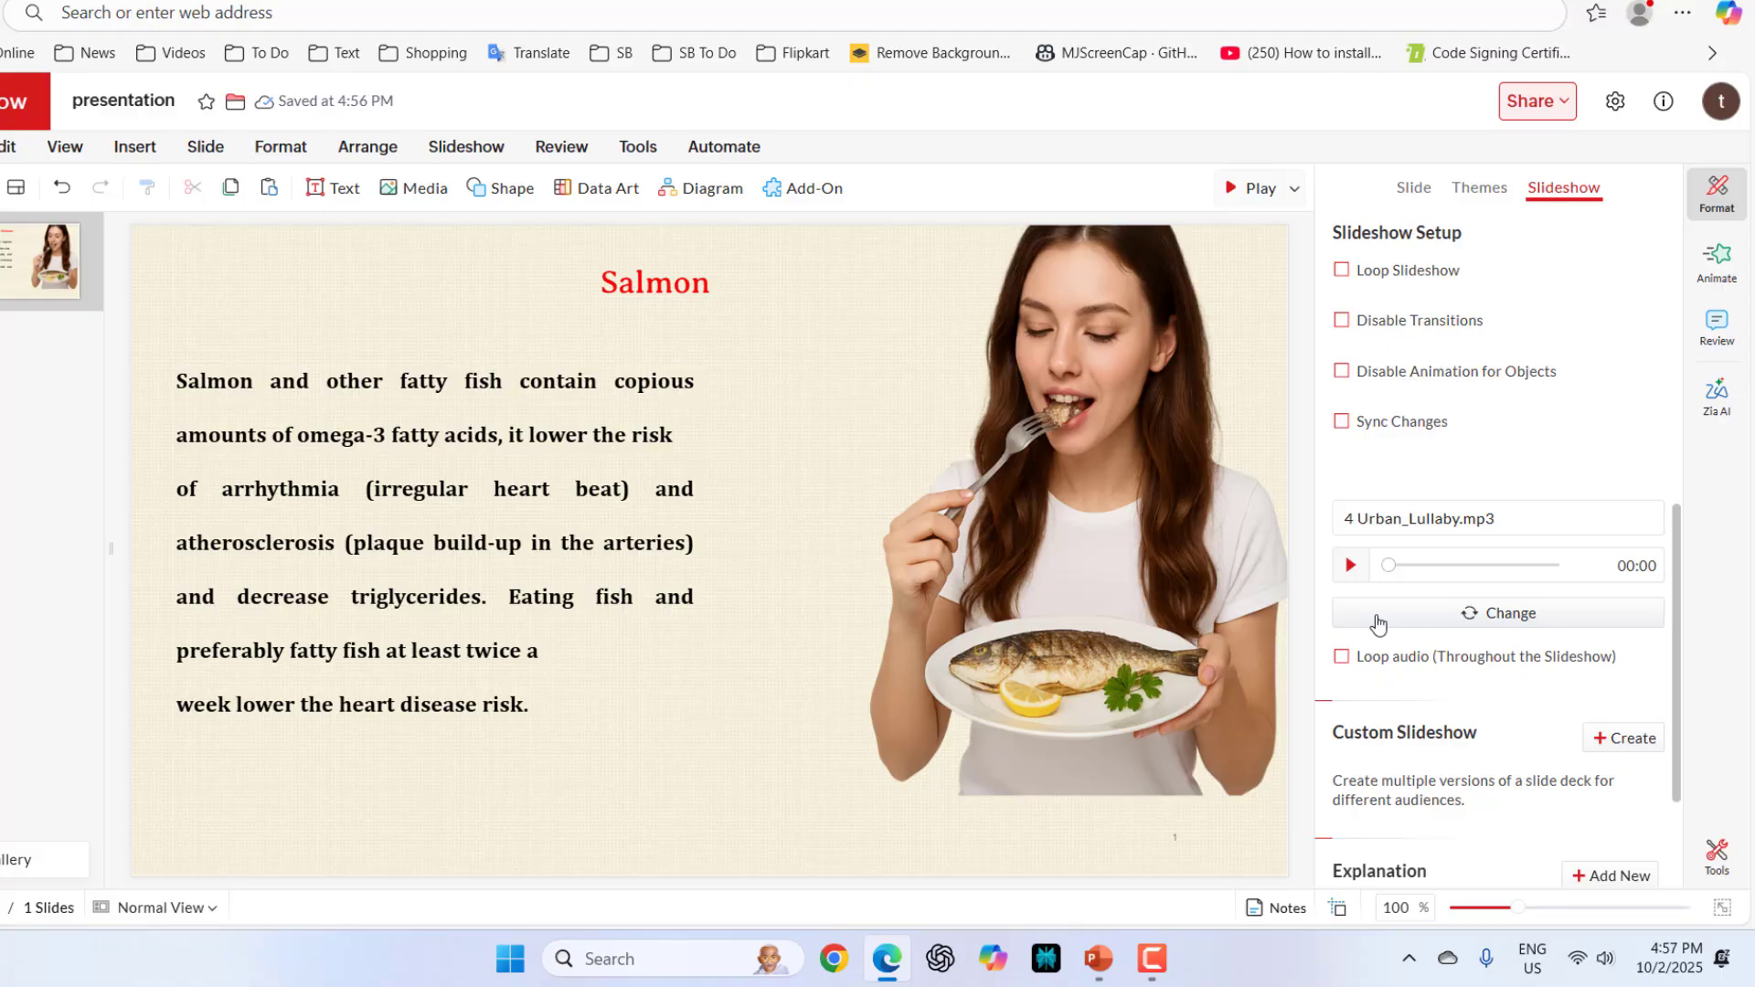
{"action": "mouse_move", "coordinate": [1543, 278]}
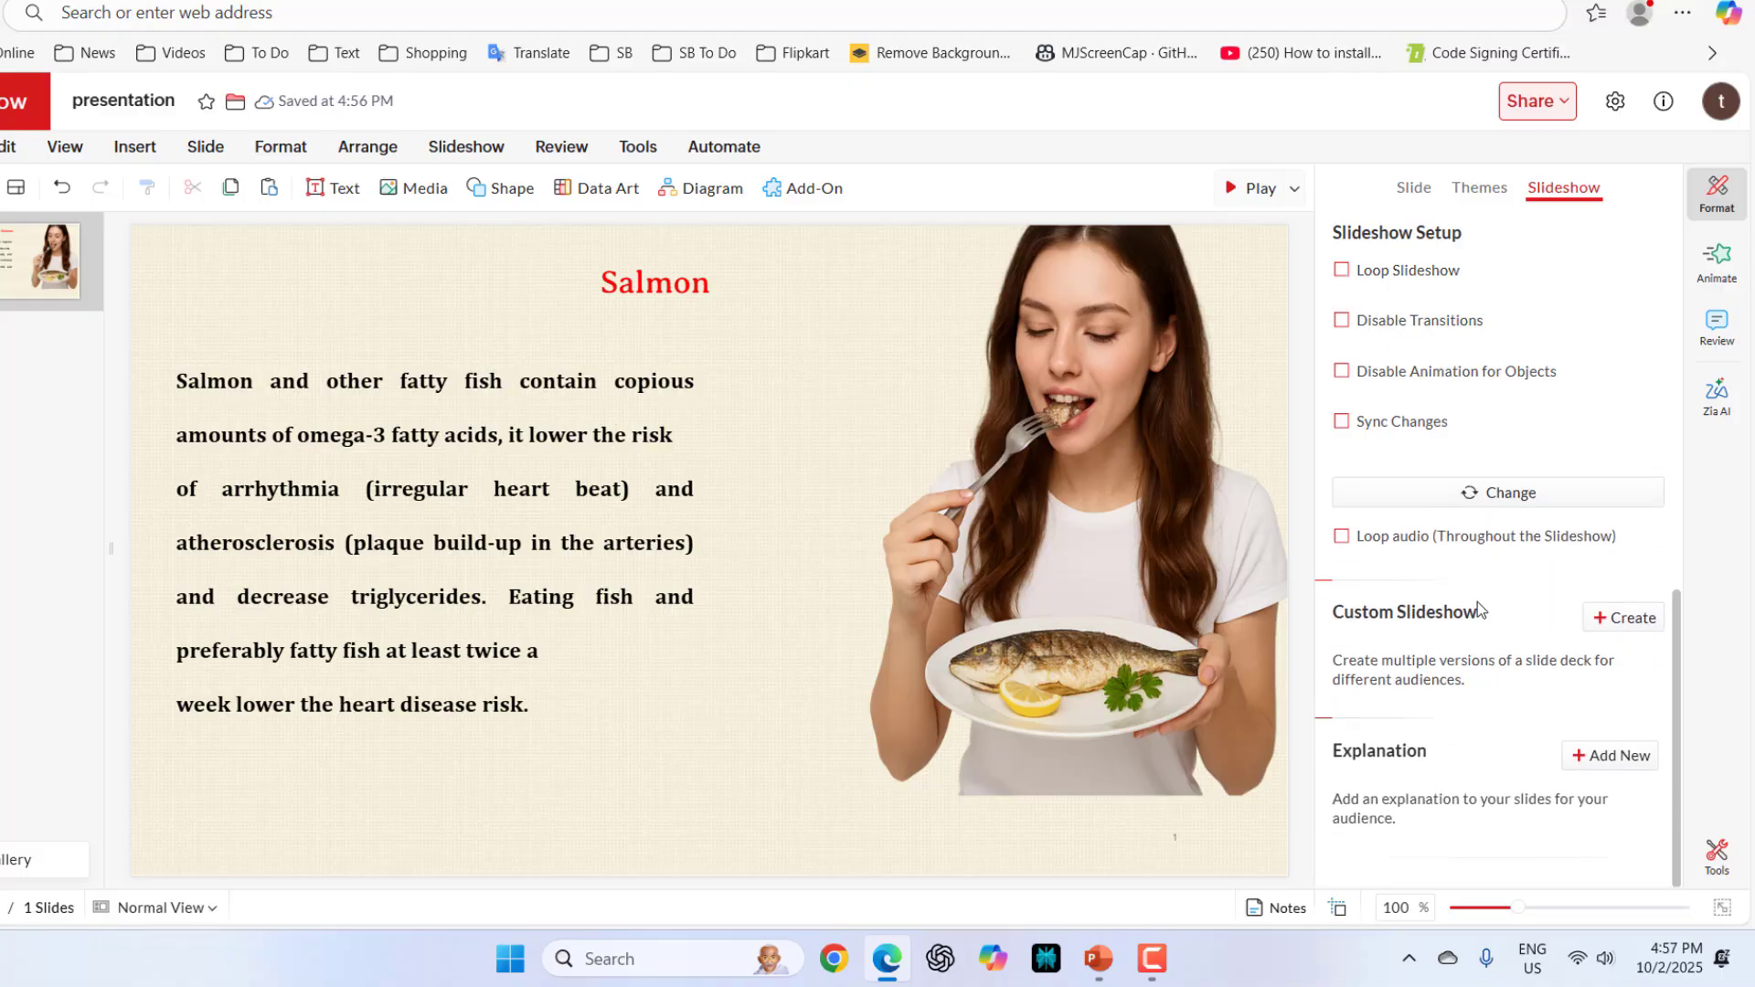
{"action": "left_click", "coordinate": [1497, 492]}
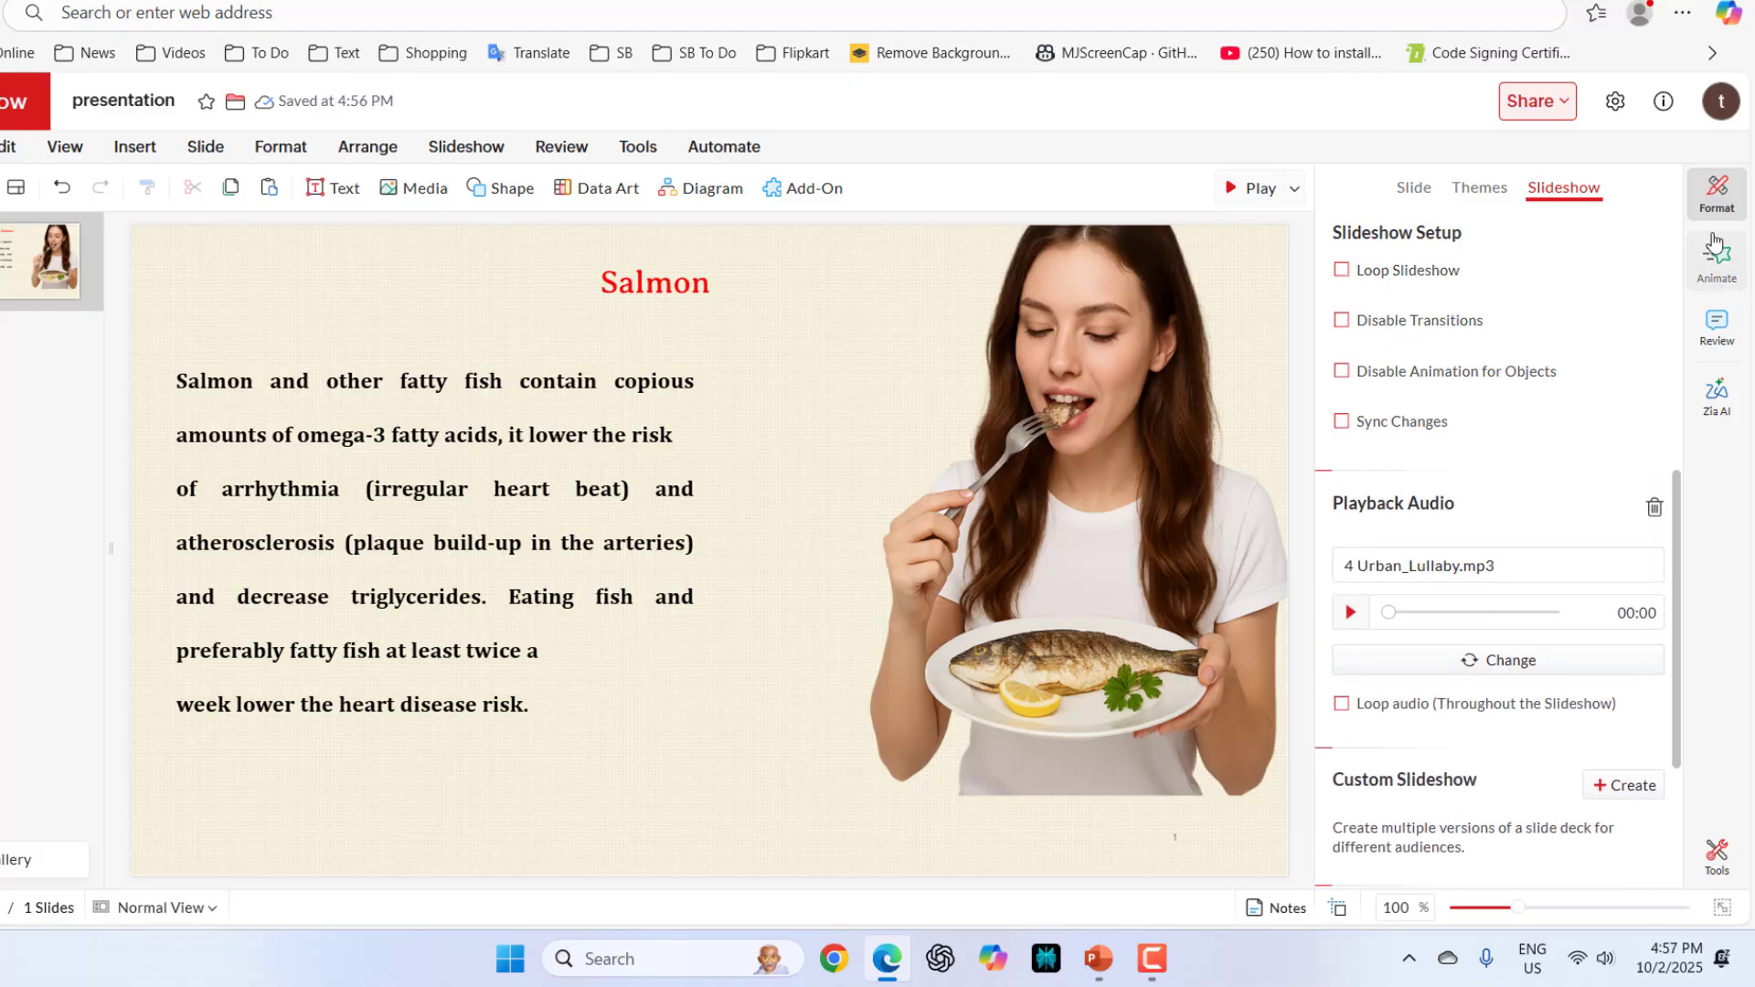
Select the Salmon title and text and remove the duplicate Fade entrance.
{"action": "left_click", "coordinate": [1477, 186]}
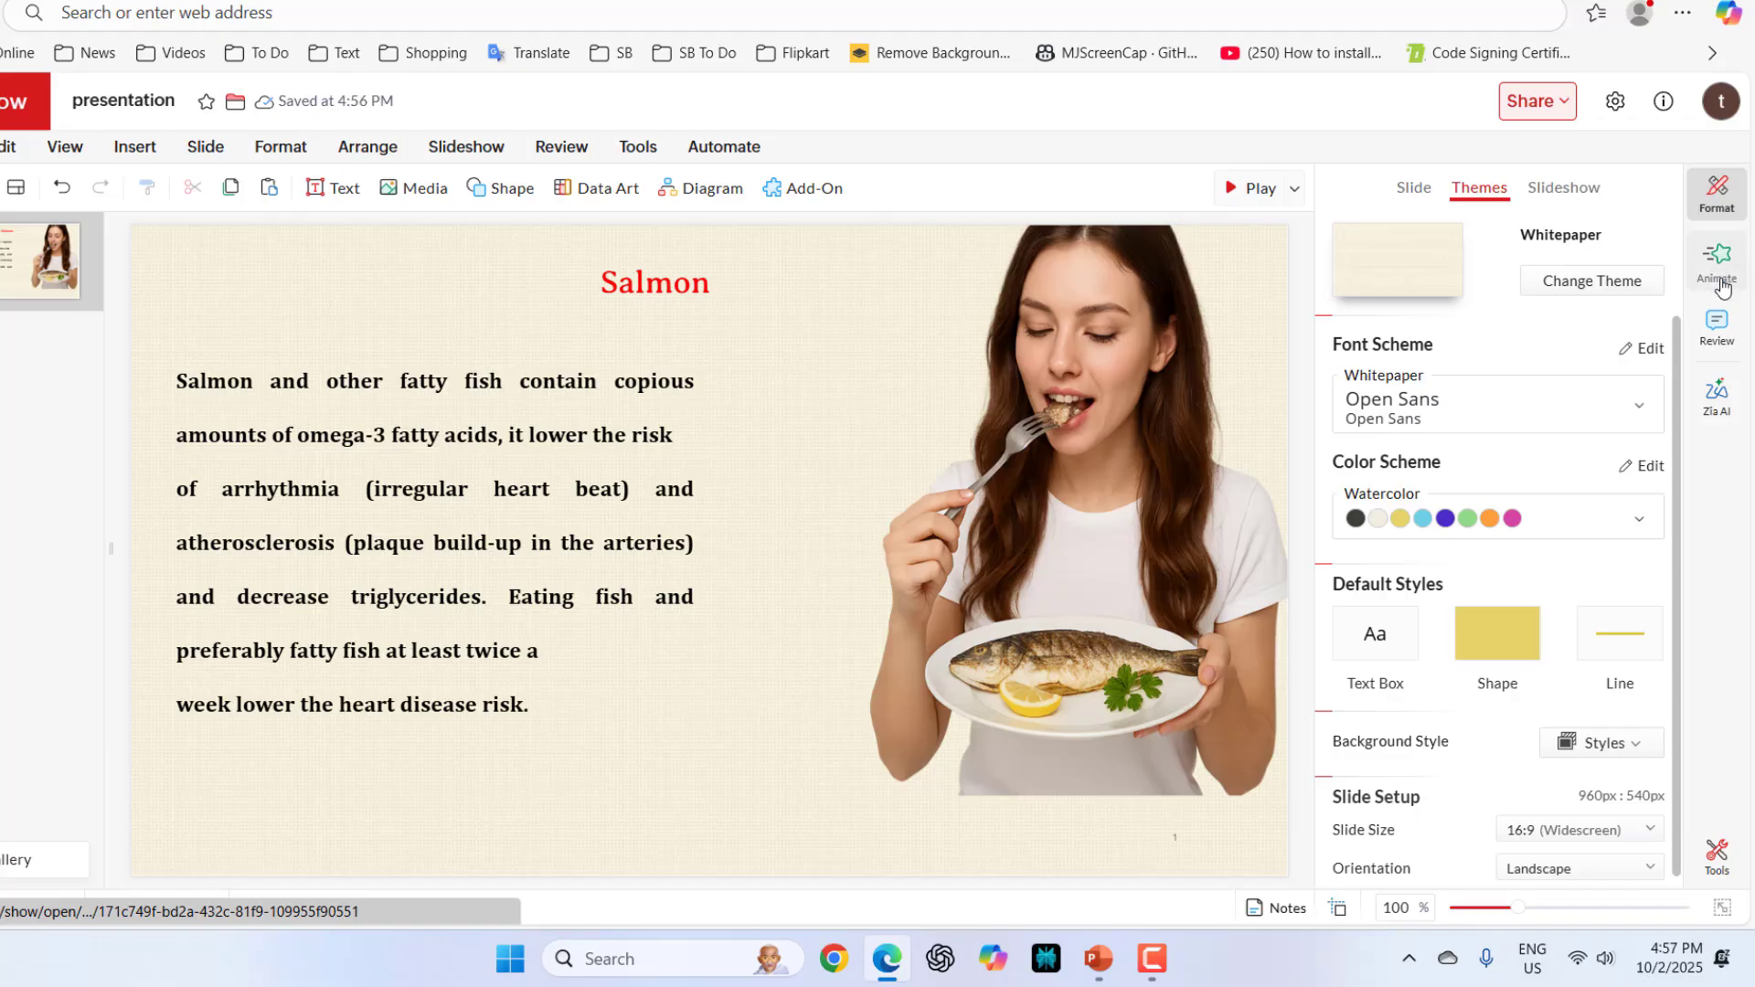
{"action": "left_click", "coordinate": [1715, 261]}
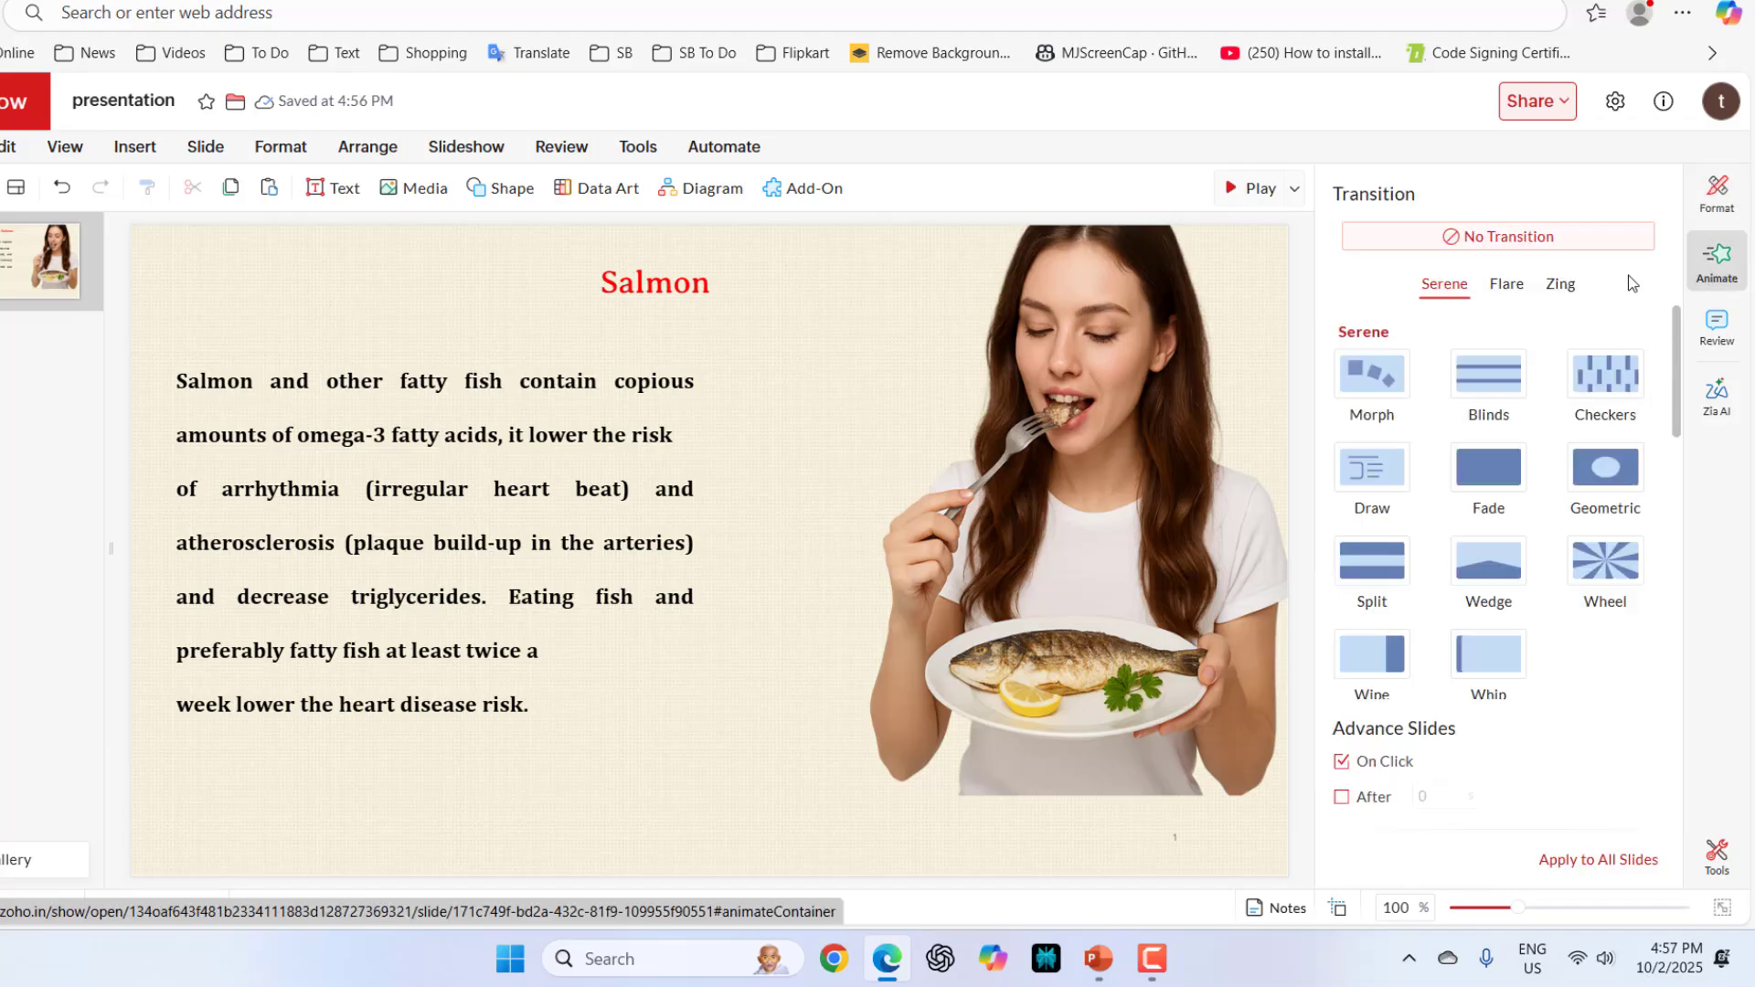
{"action": "left_click", "coordinate": [655, 282]}
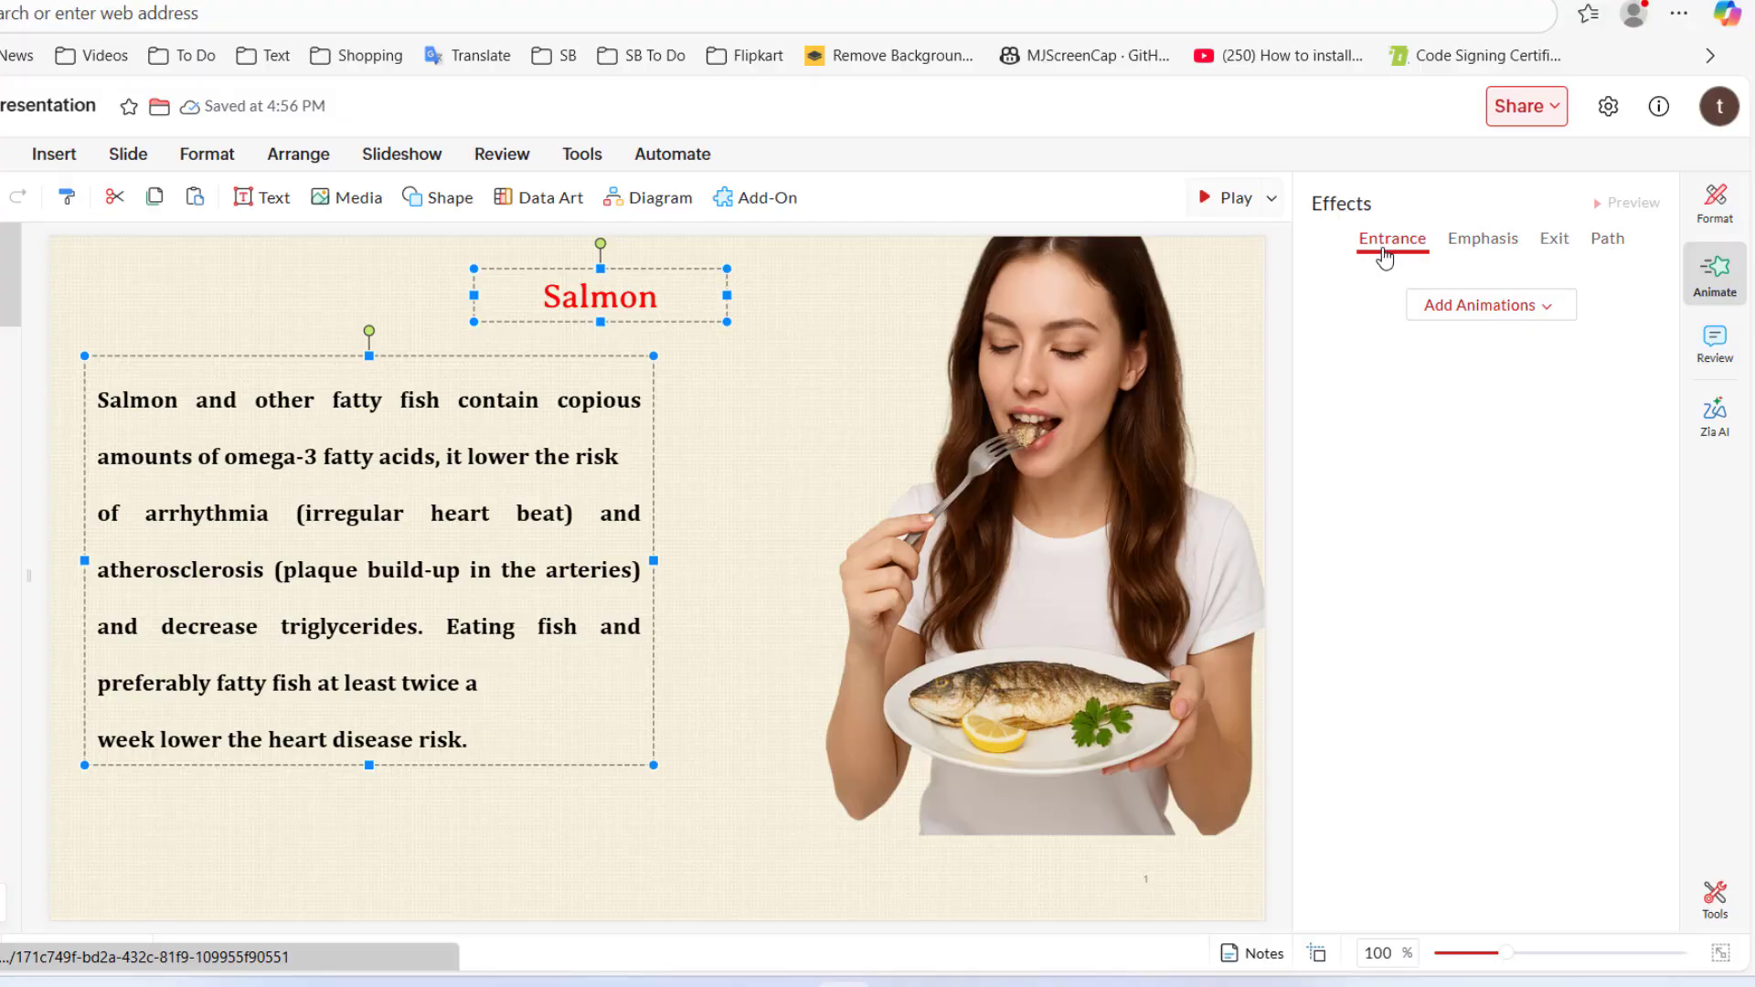
{"action": "left_click", "coordinate": [1488, 306]}
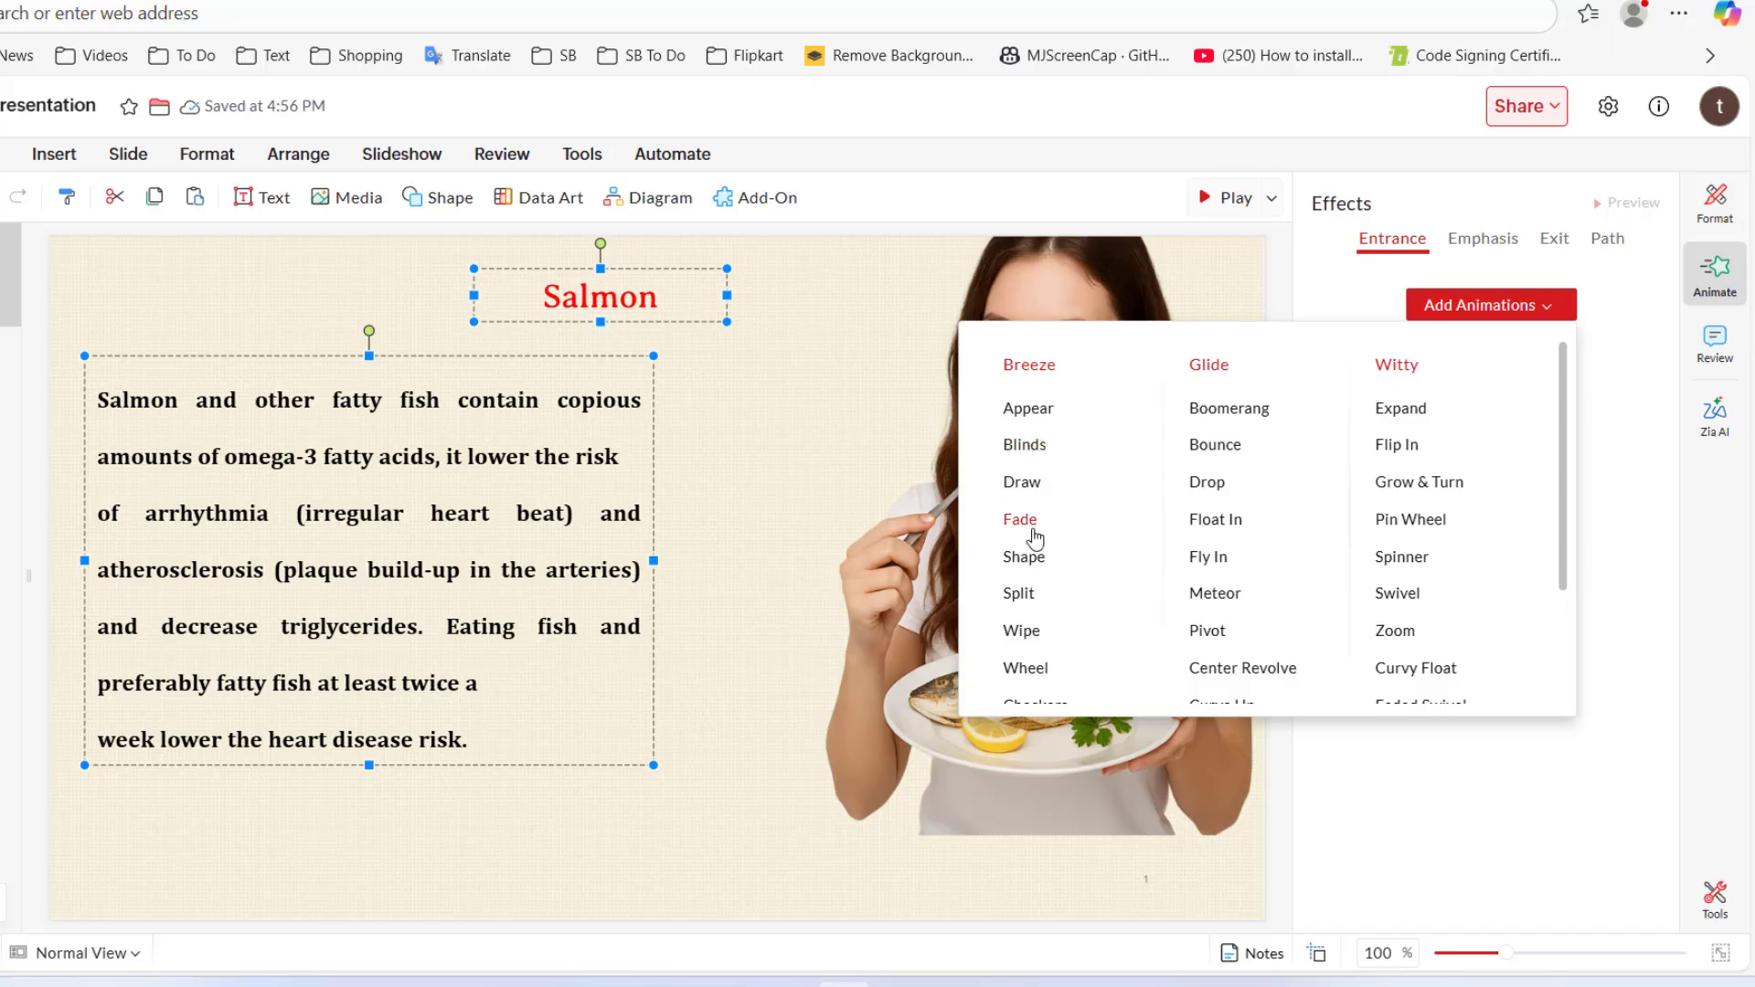
{"action": "left_click", "coordinate": [1020, 517]}
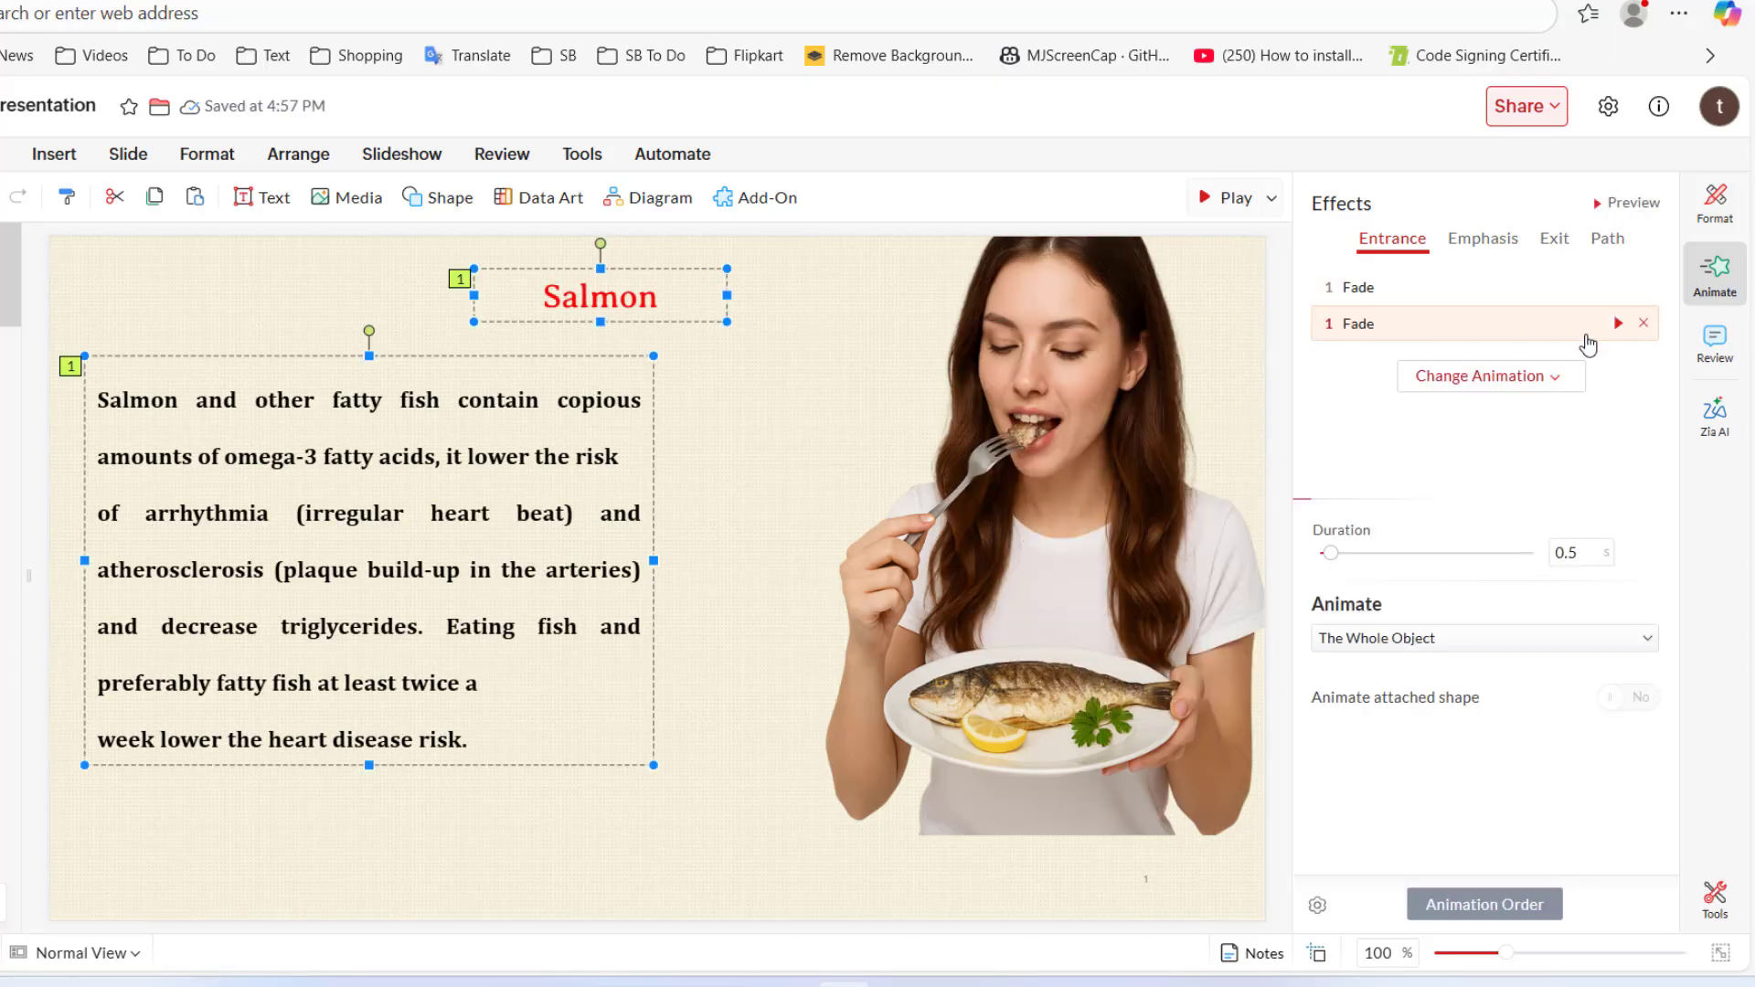
{"action": "left_click", "coordinate": [1488, 340]}
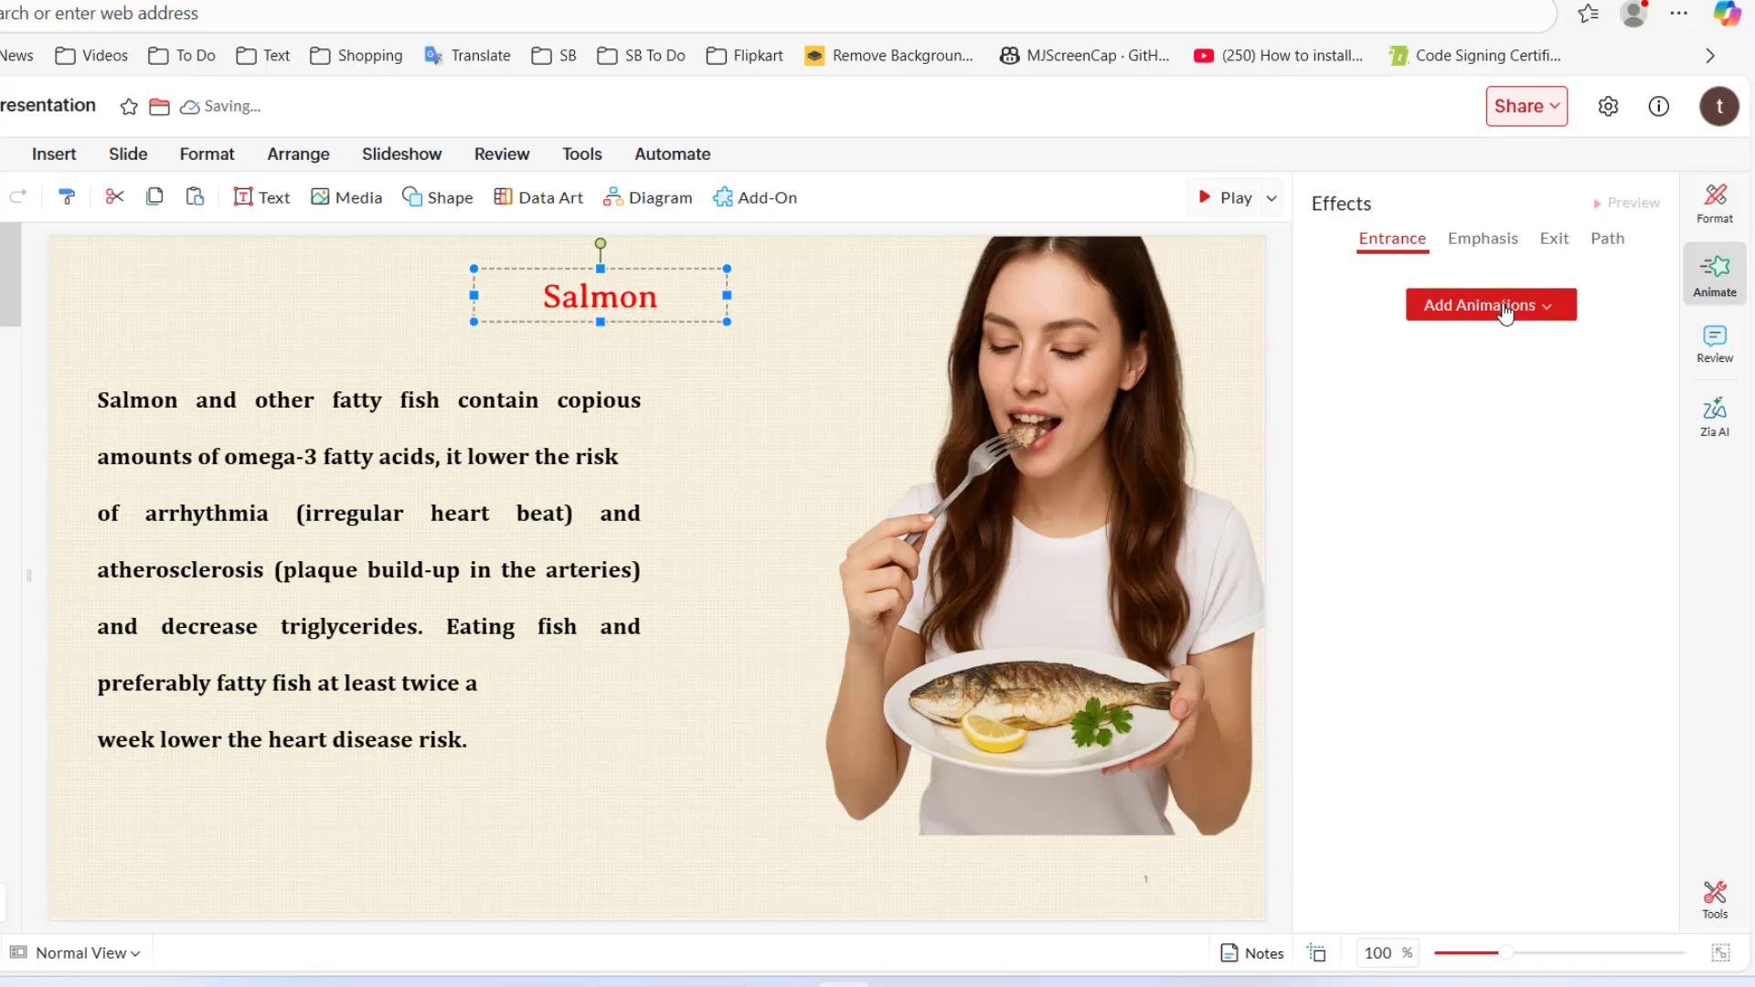
Give the title a Fade entrance and the picture a Float In entrance.
{"action": "left_click", "coordinate": [1490, 305]}
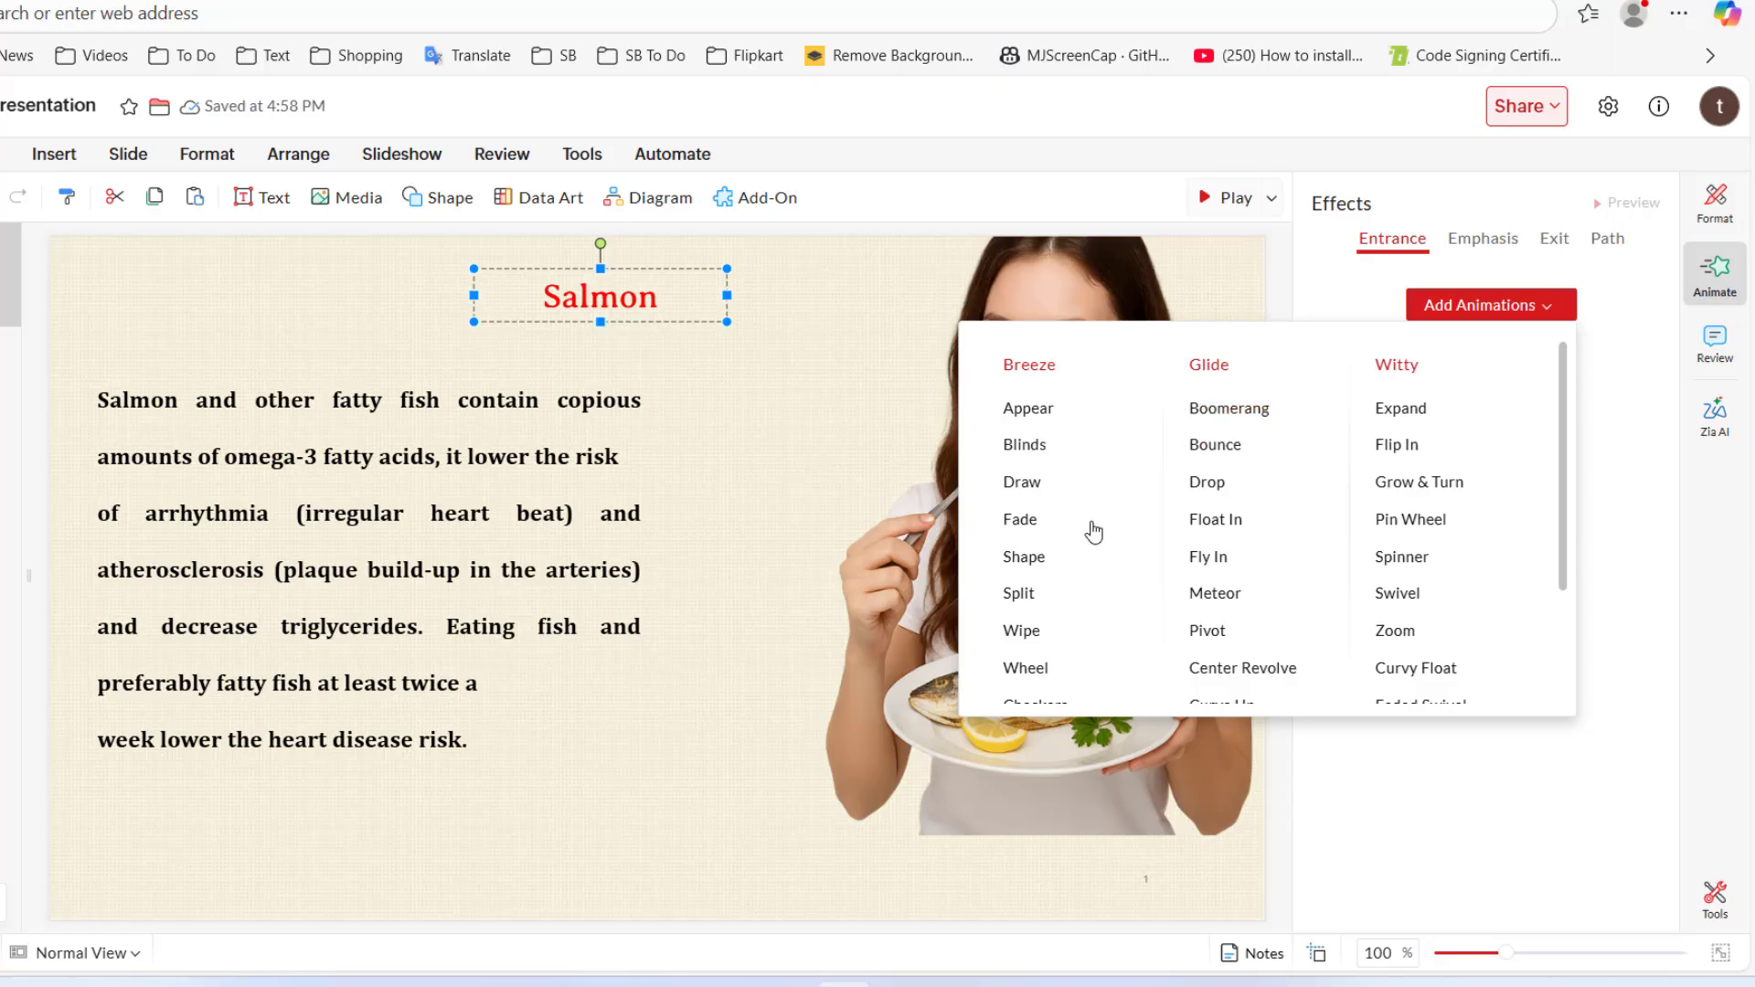
{"action": "left_click", "coordinate": [1206, 481]}
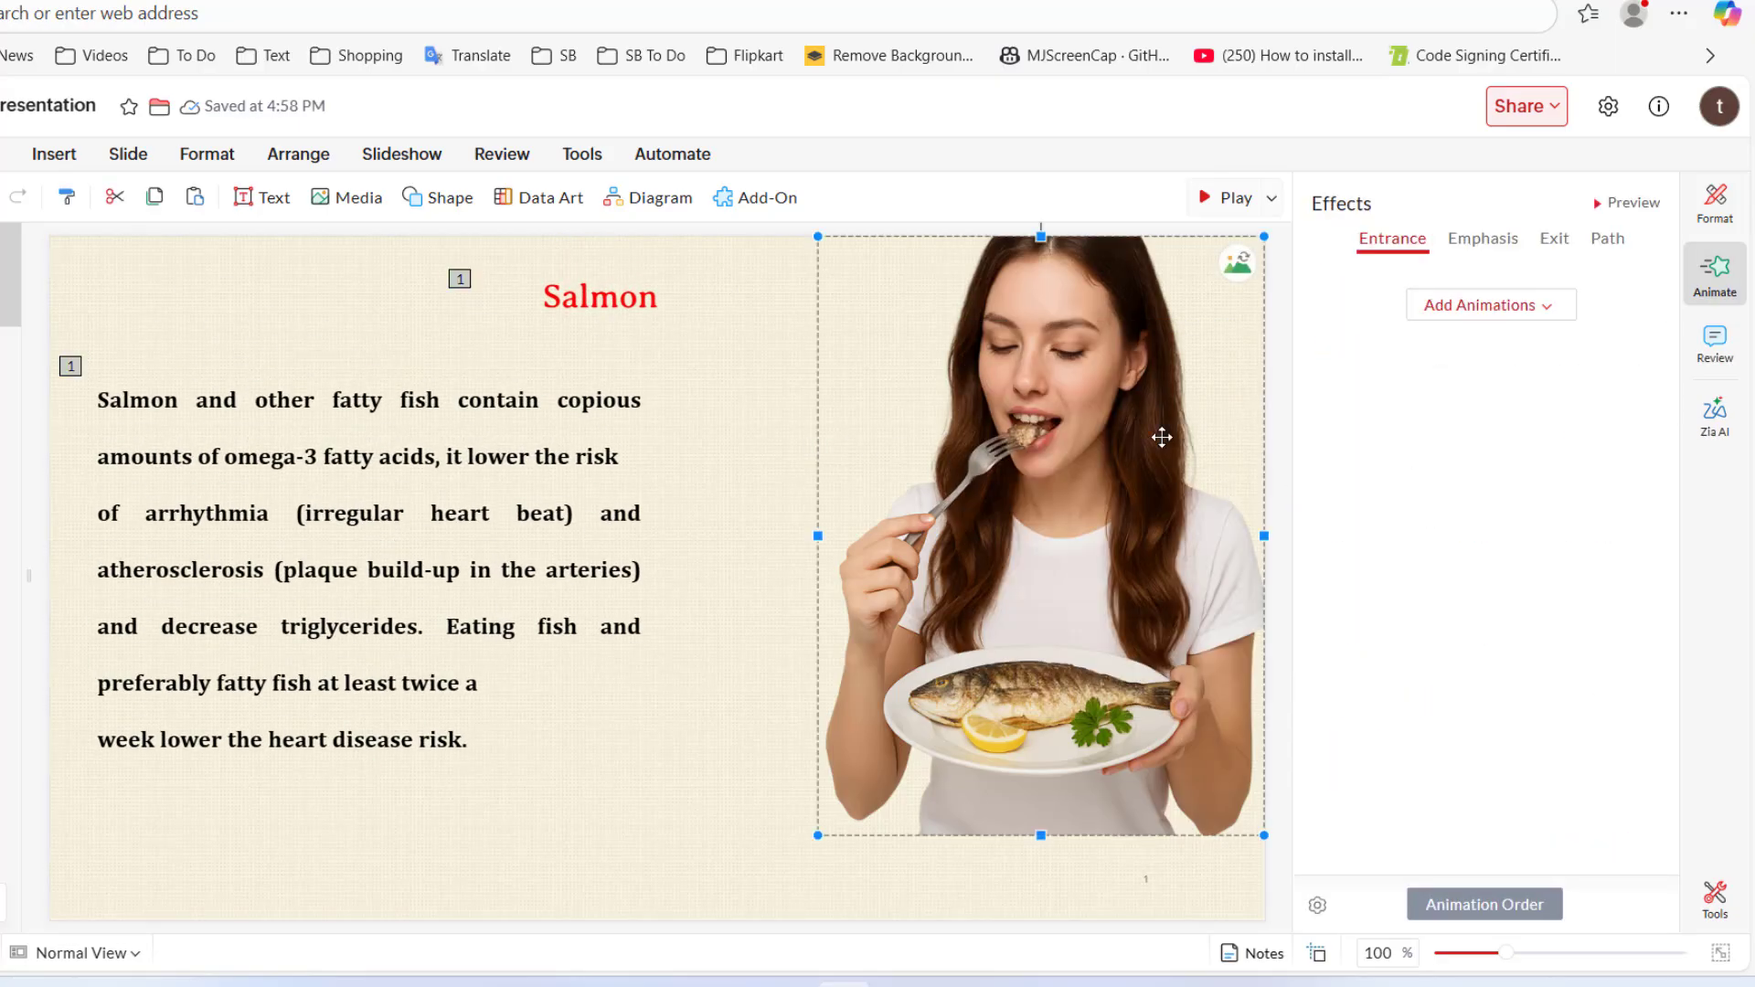
{"action": "left_click", "coordinate": [1490, 306]}
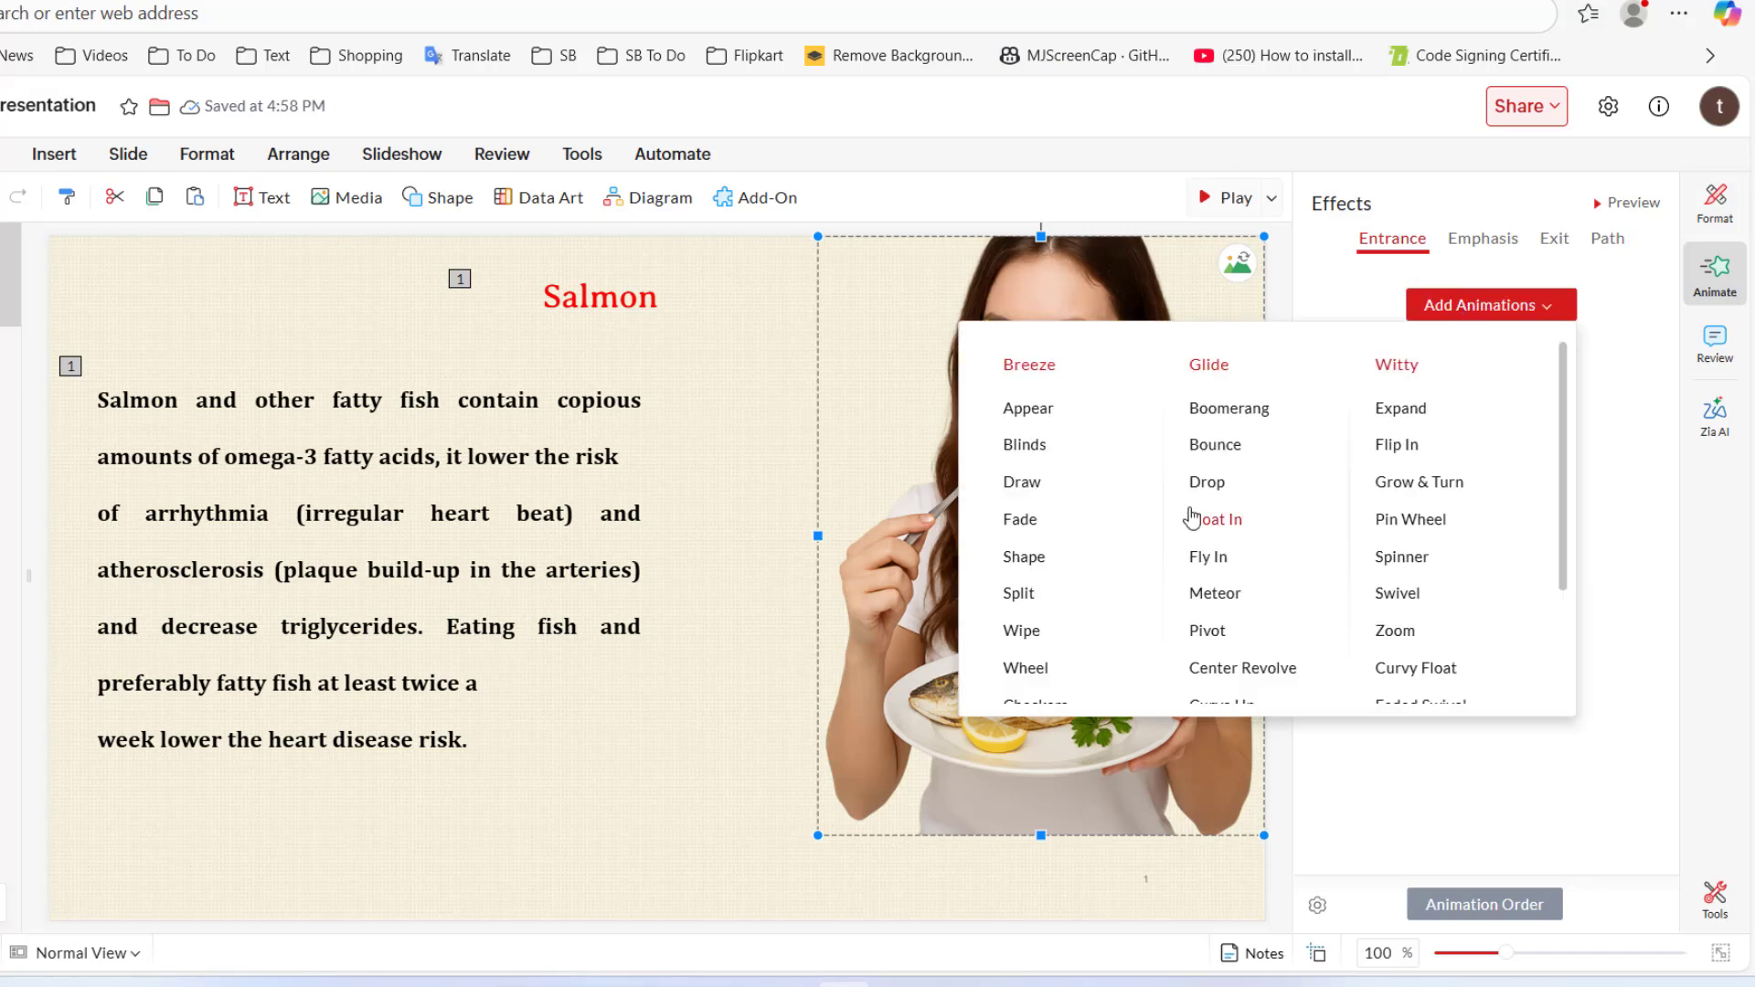
{"action": "left_click", "coordinate": [1241, 667]}
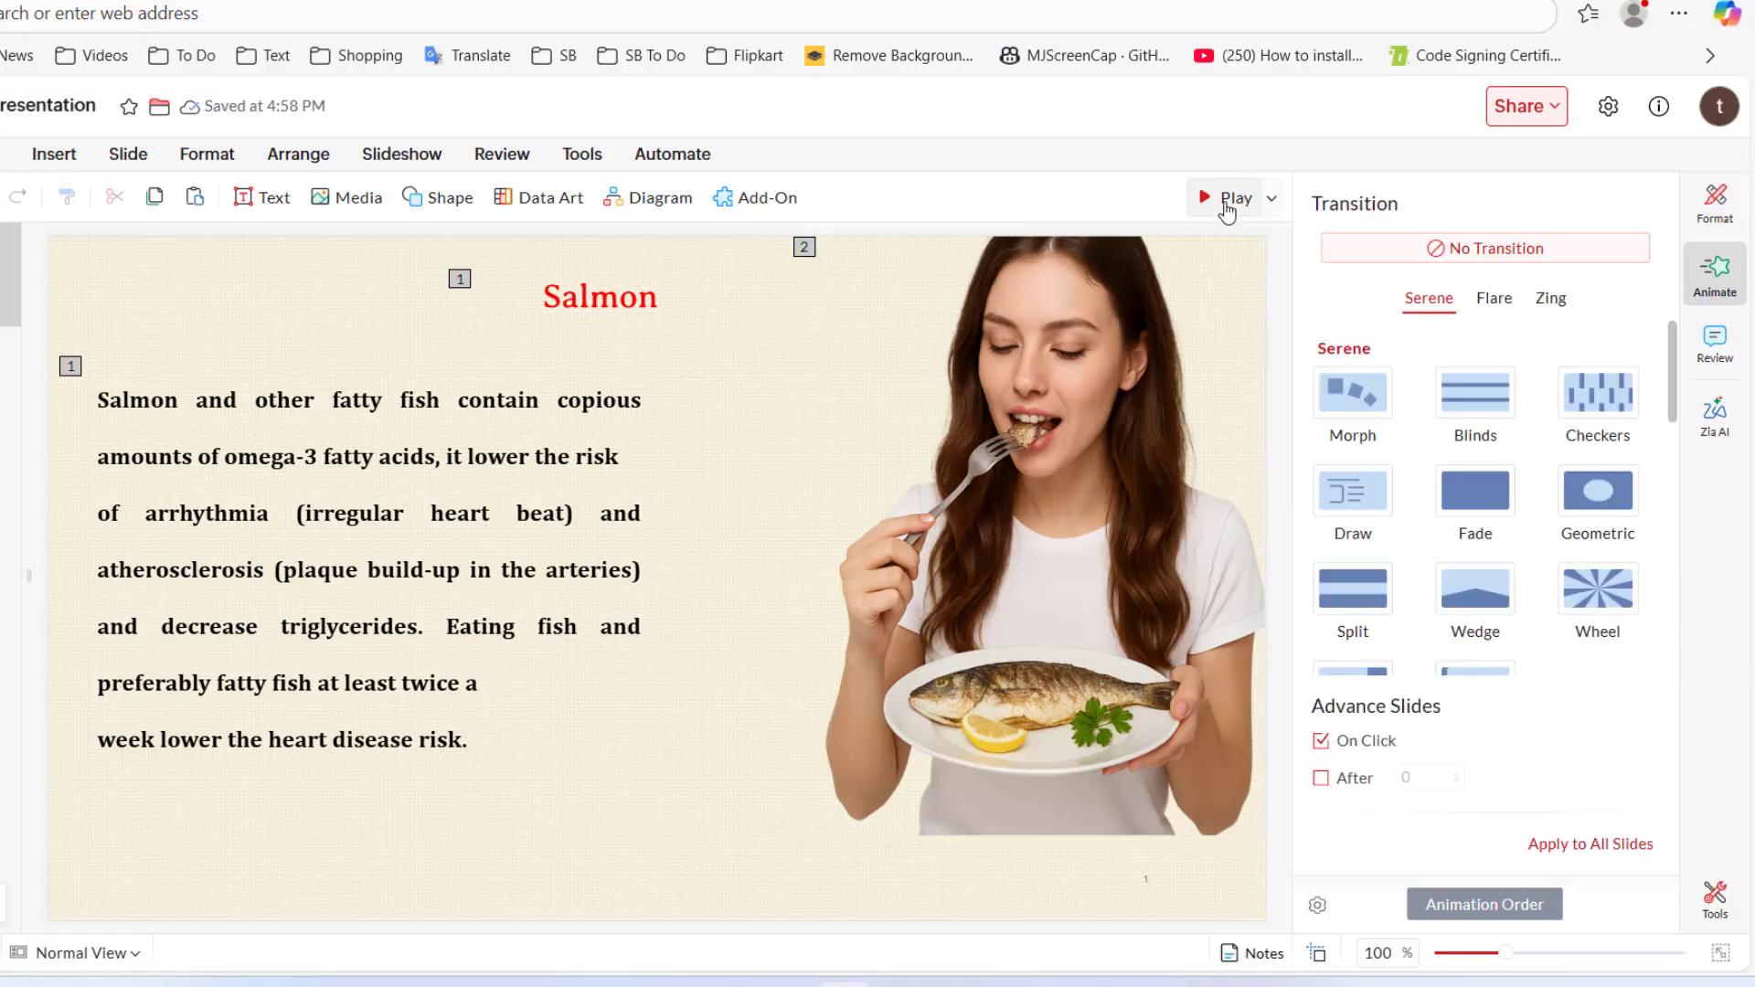
Close the Transition panel, leaving the salmon slide with no transition applied.
{"action": "left_click", "coordinate": [1236, 197]}
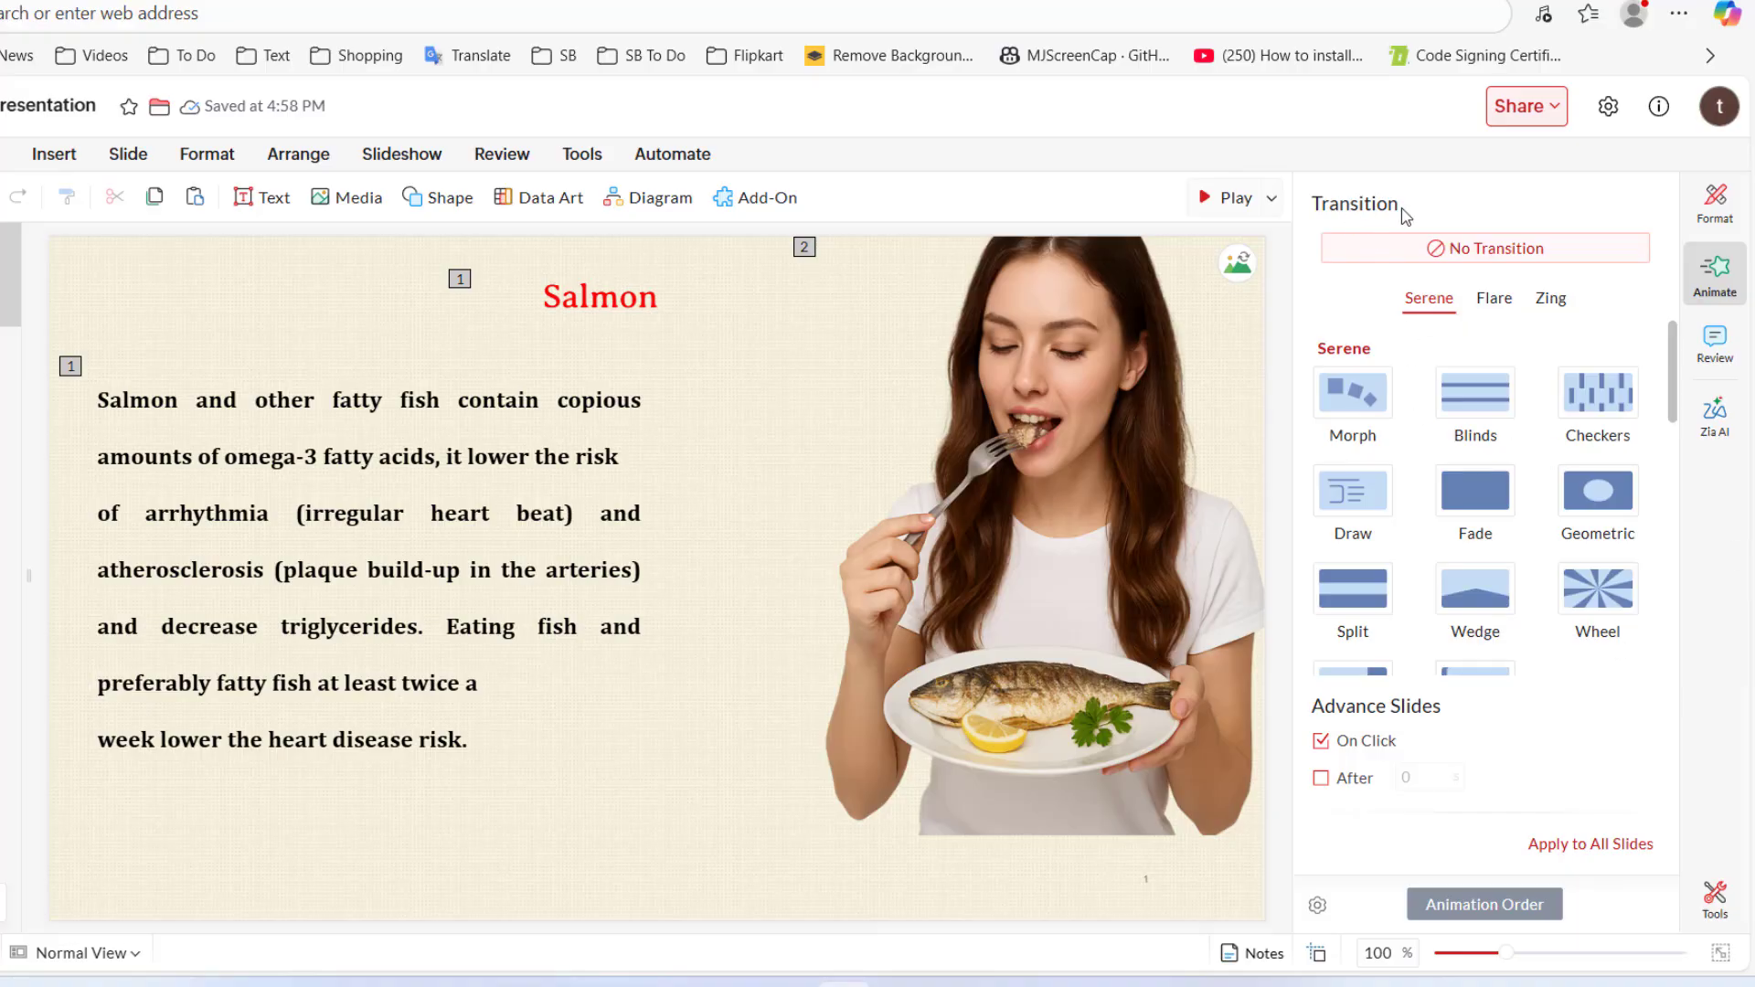
{"action": "mouse_move", "coordinate": [1353, 393]}
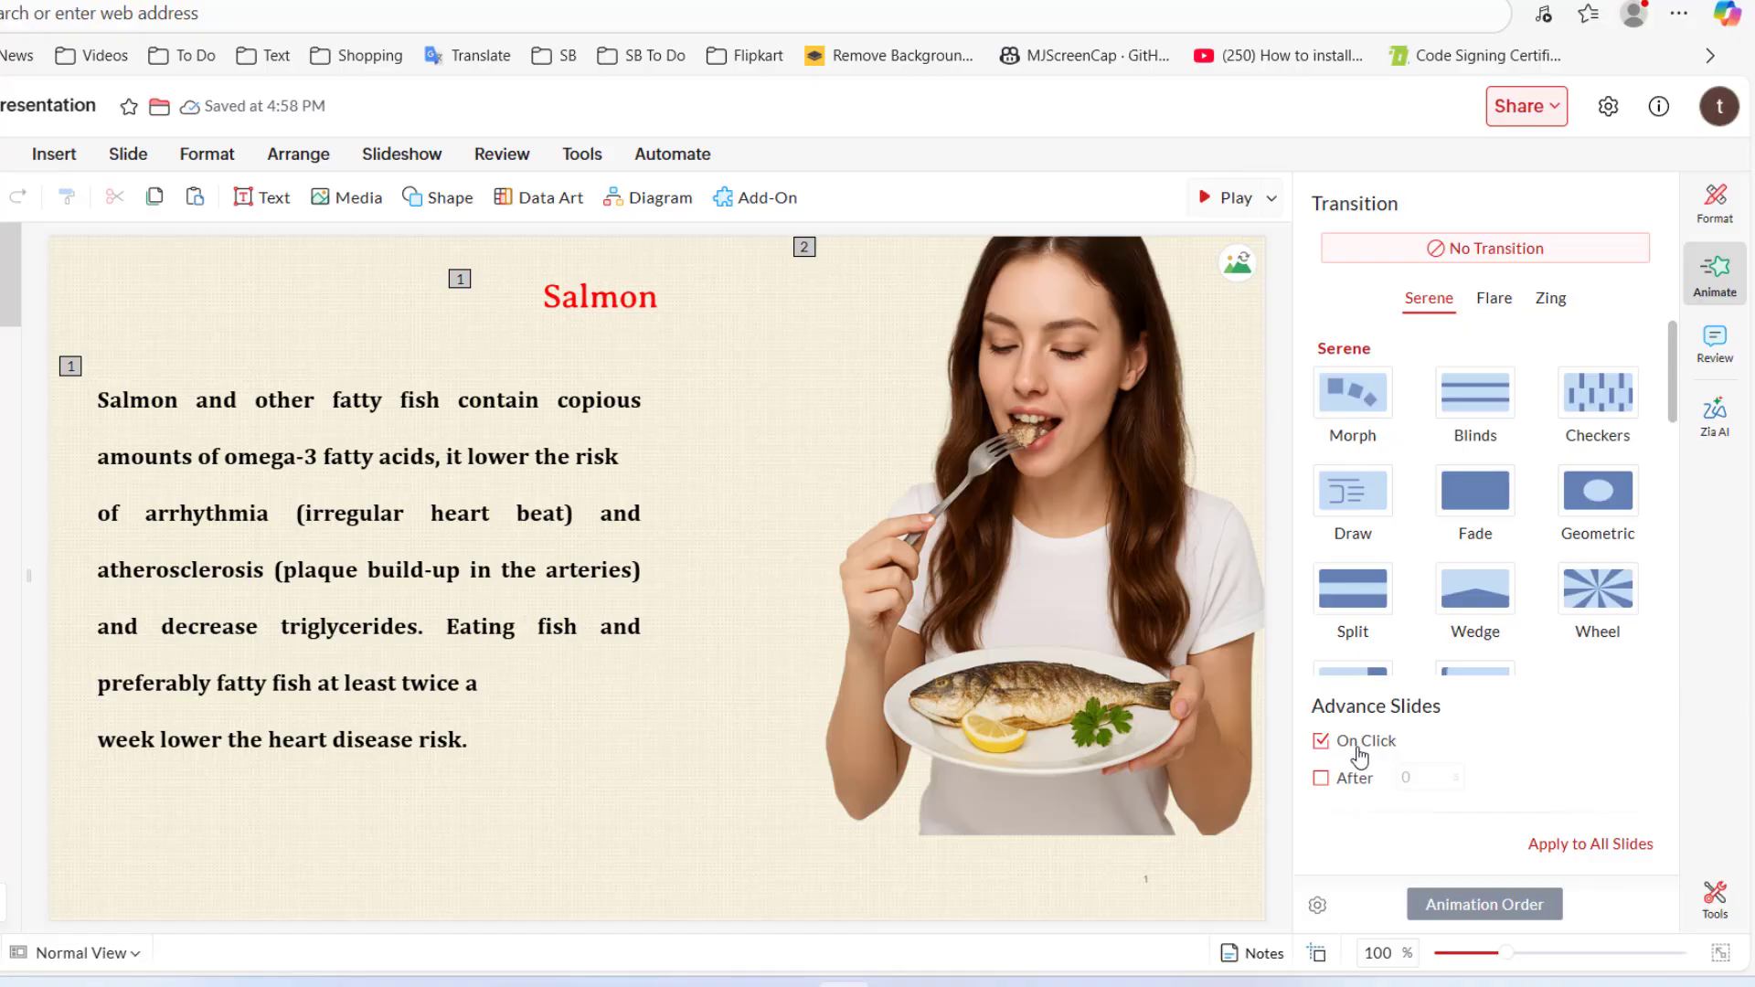
{"action": "mouse_move", "coordinate": [1645, 331]}
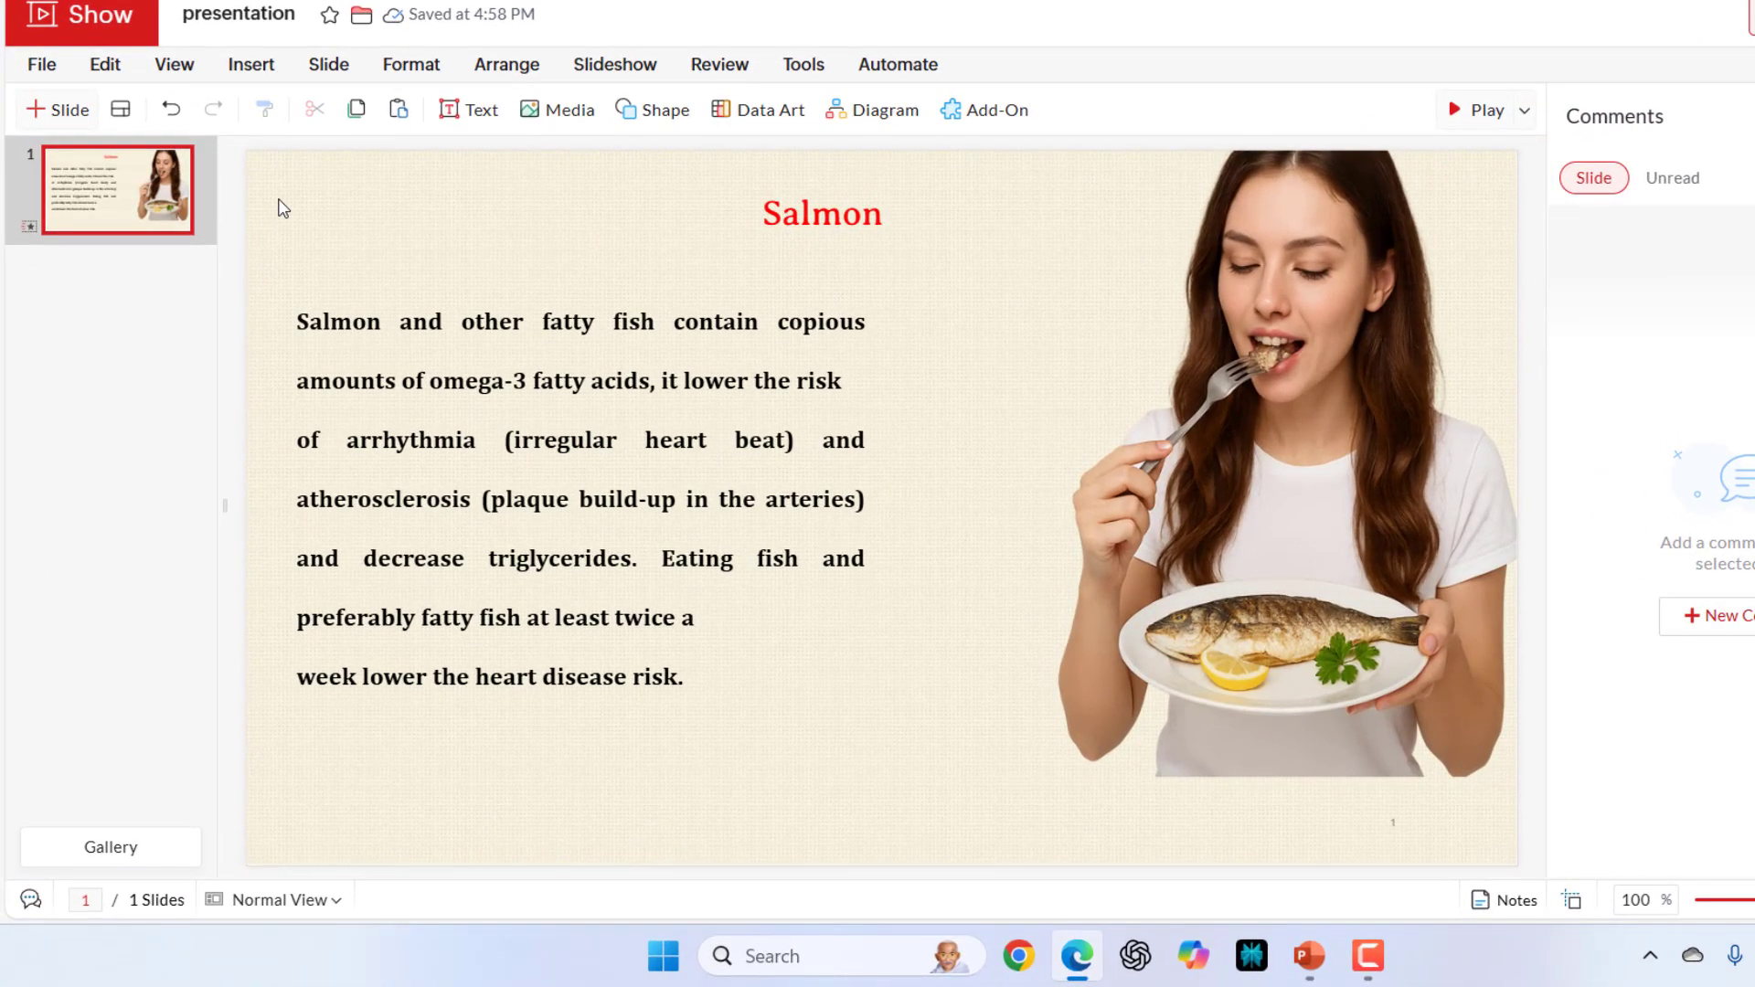
{"action": "left_click", "coordinate": [40, 64]}
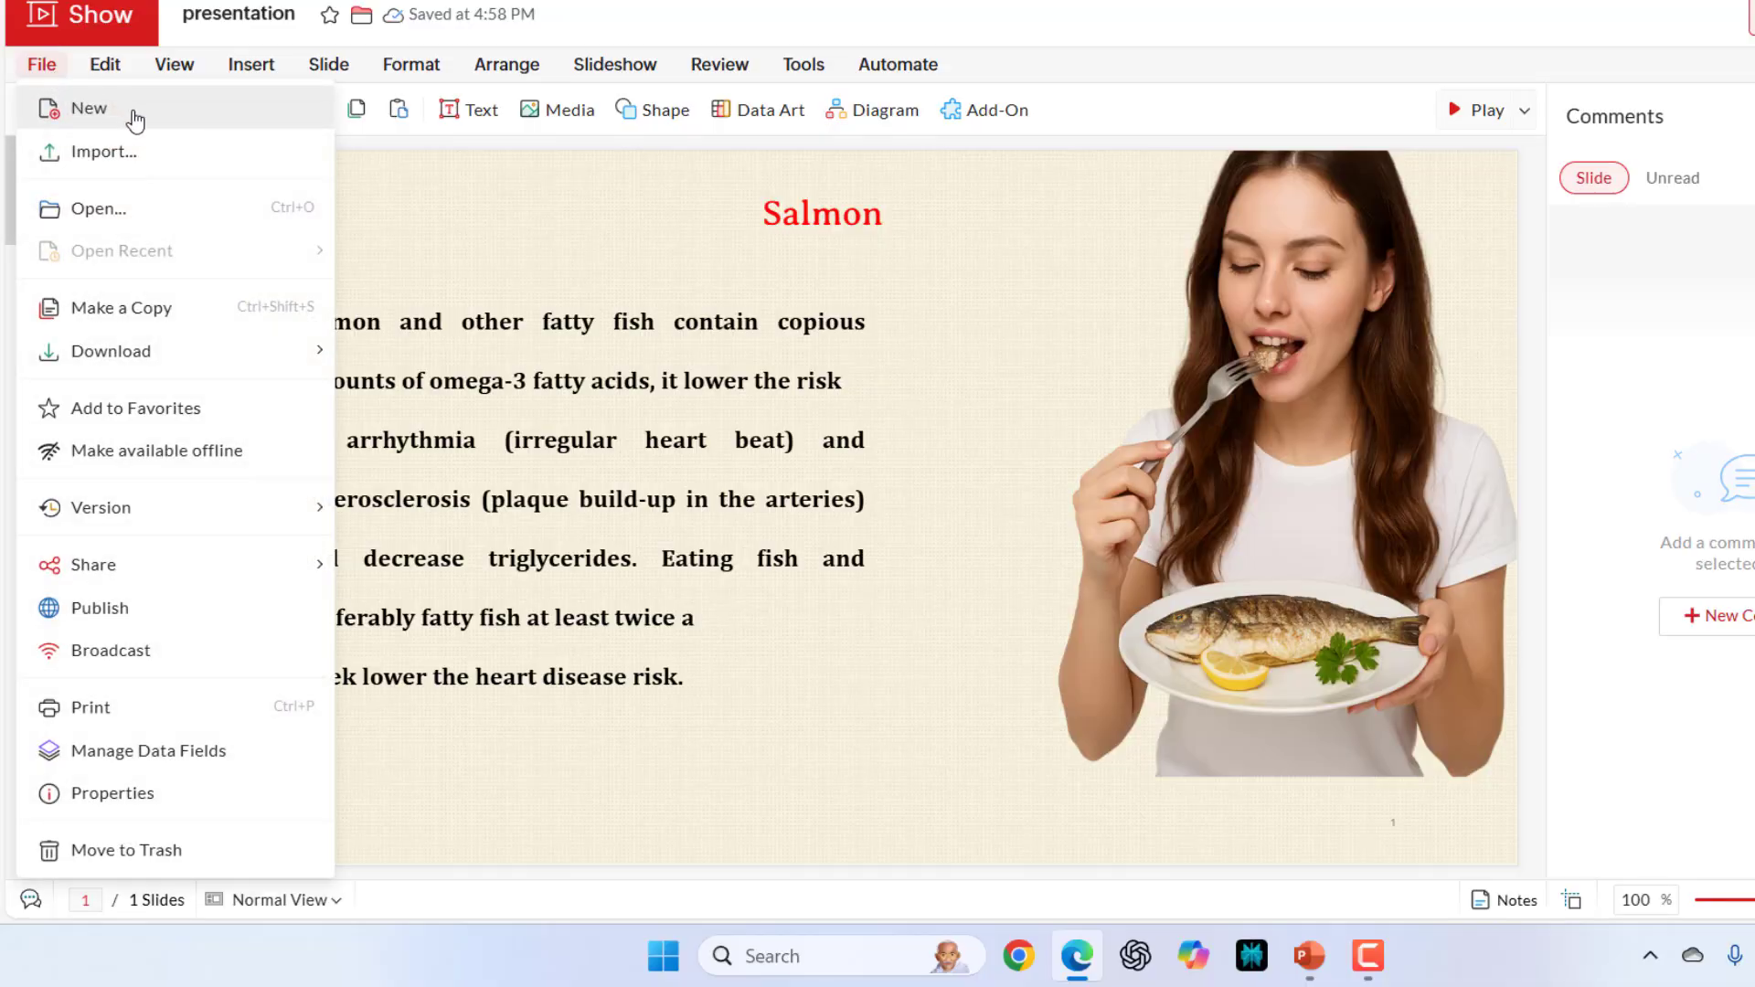
{"action": "mouse_move", "coordinate": [183, 174]}
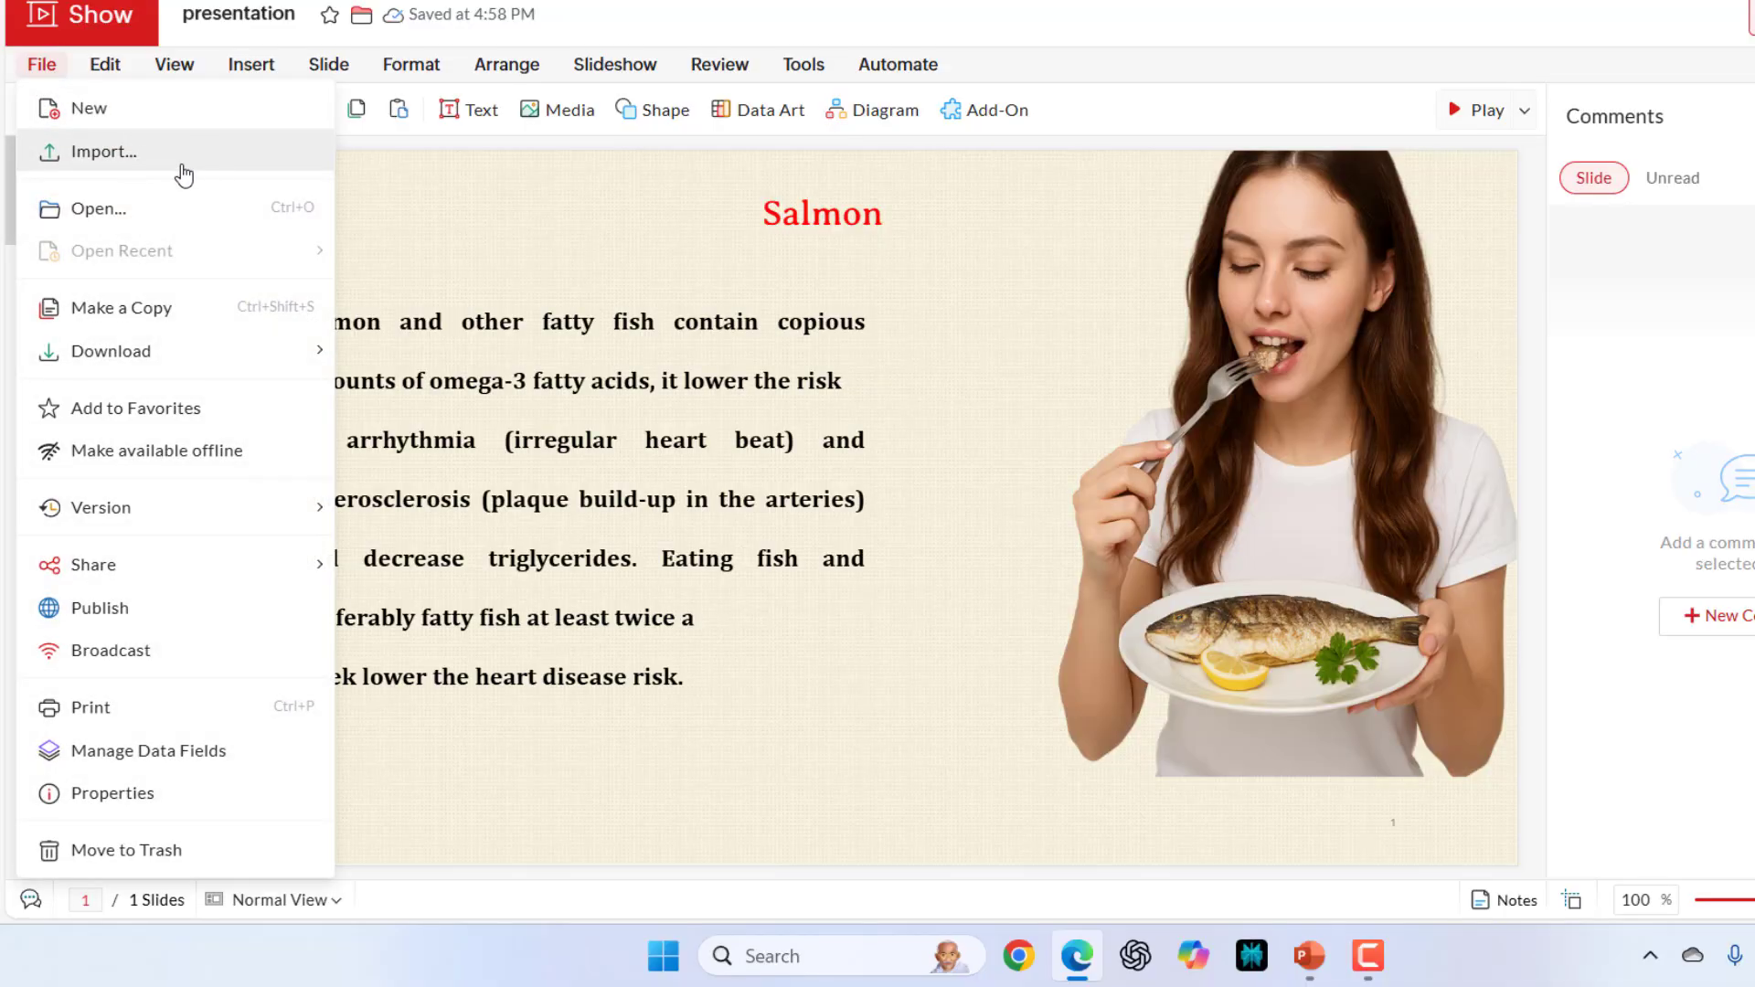
{"action": "mouse_move", "coordinate": [195, 212]}
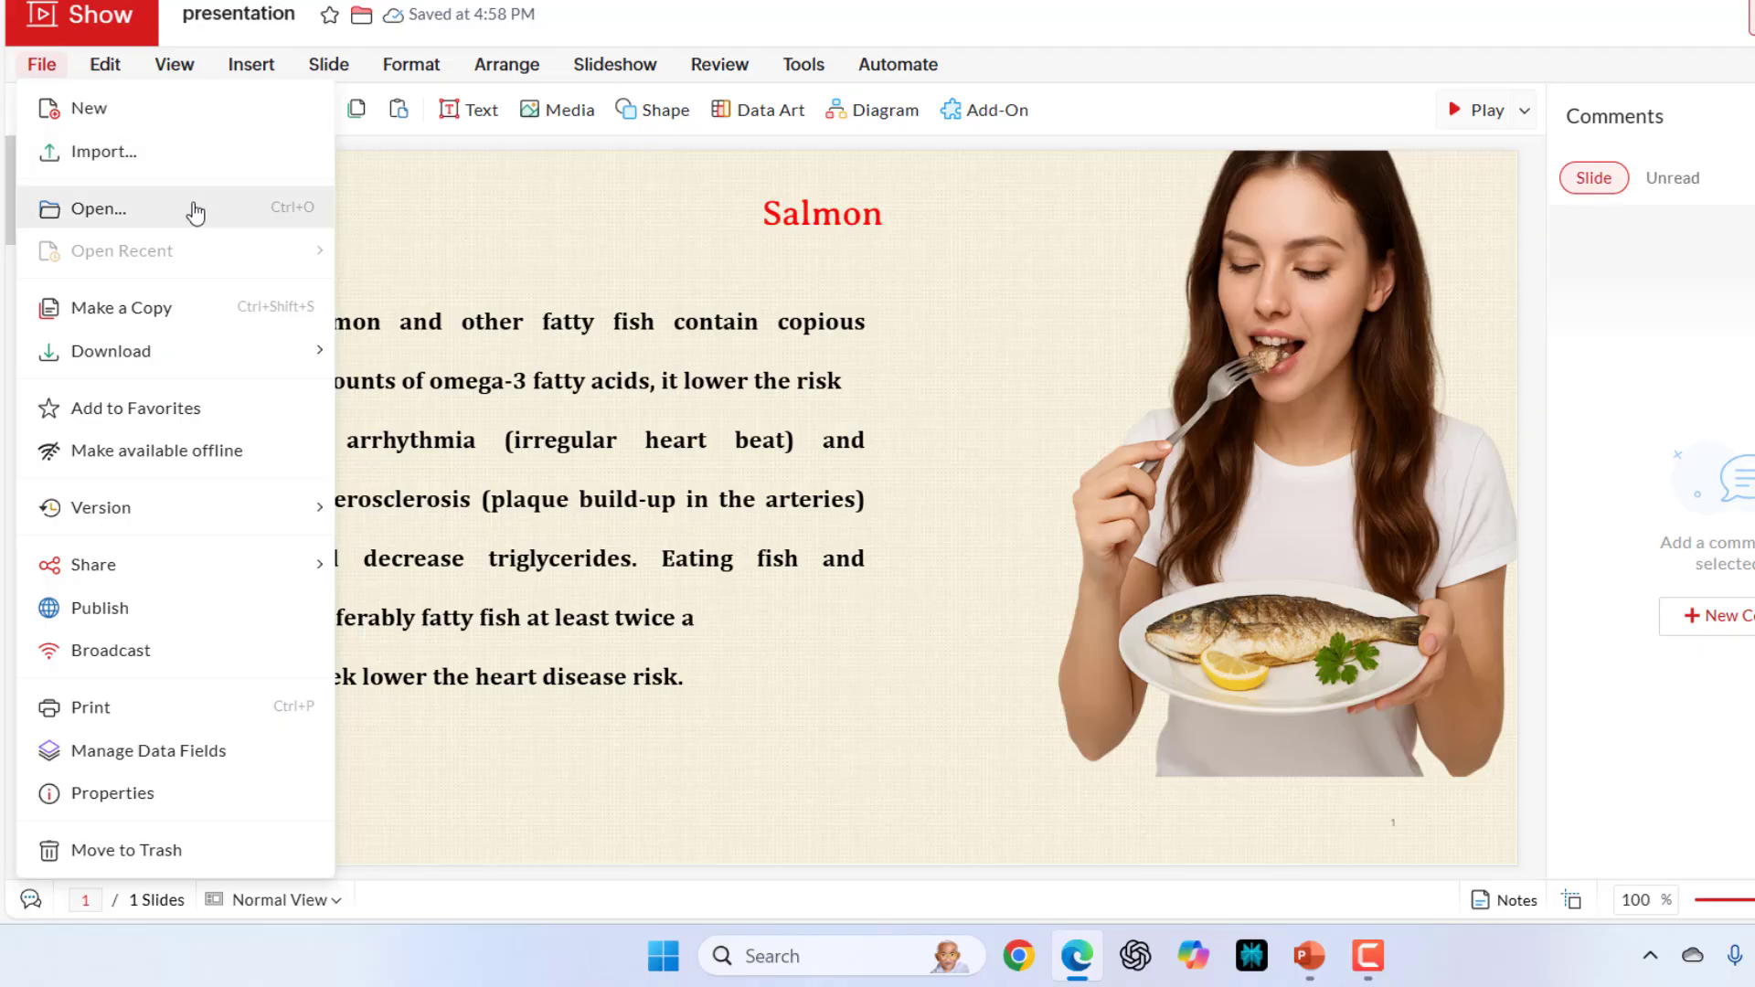
{"action": "left_click", "coordinate": [112, 351]}
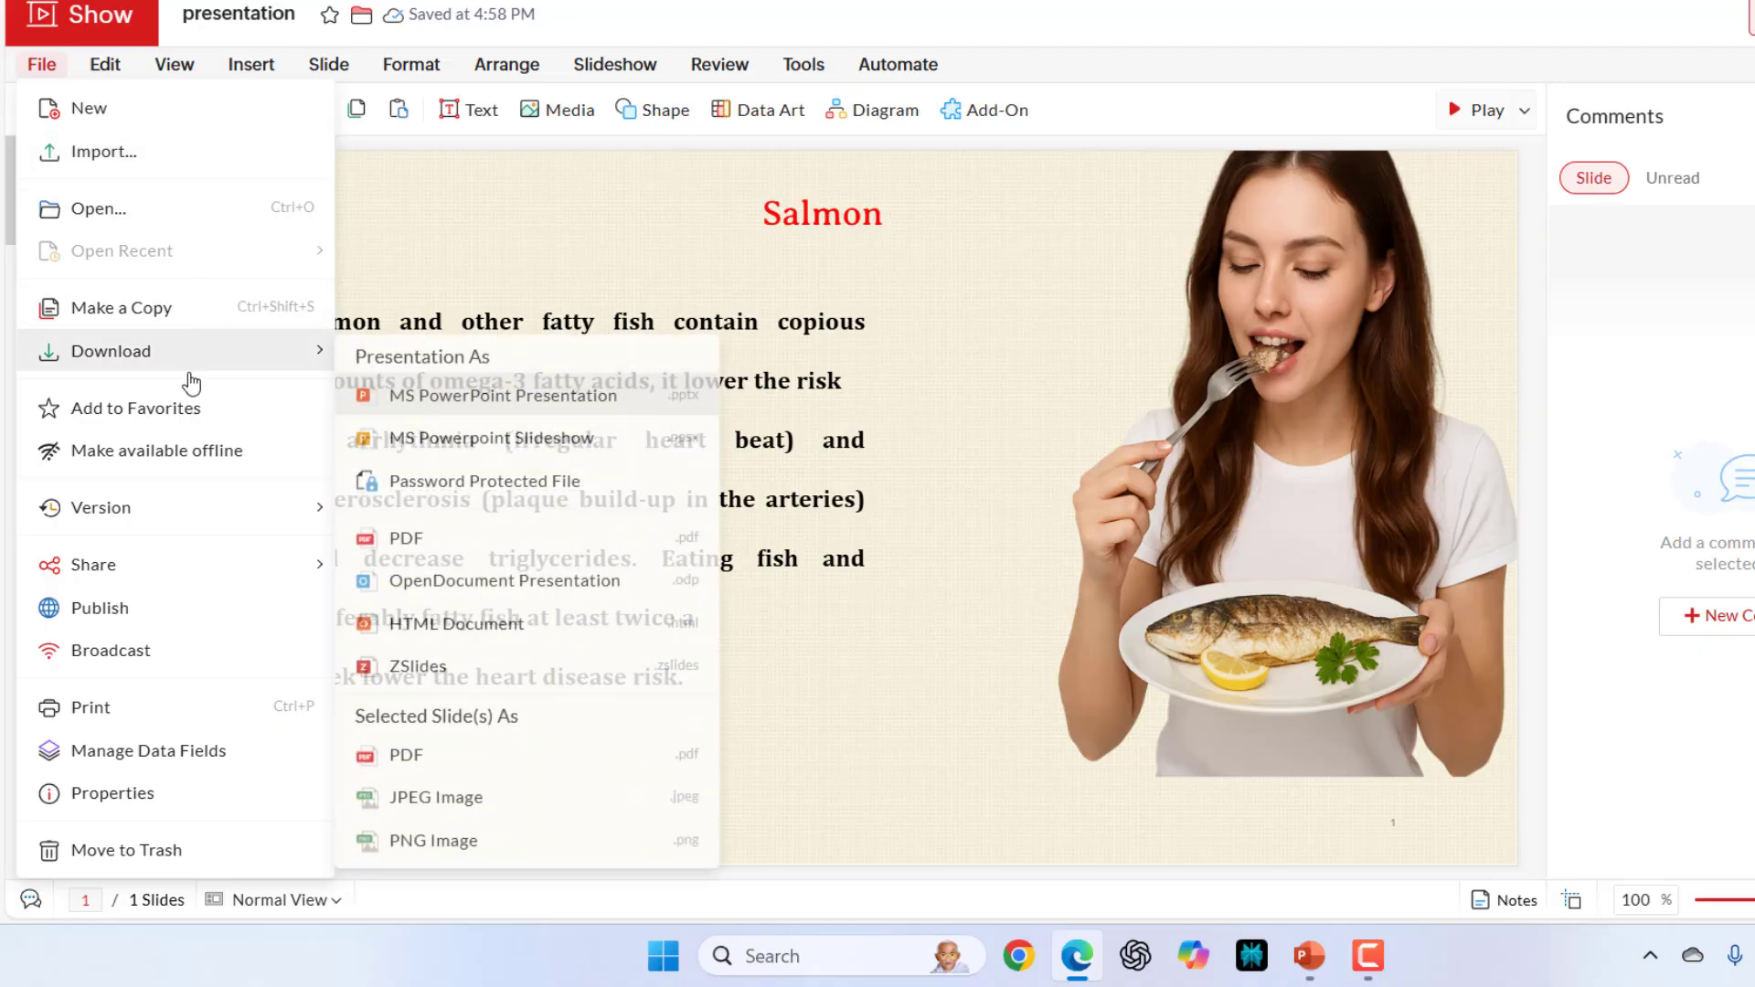
{"action": "mouse_move", "coordinate": [174, 651]}
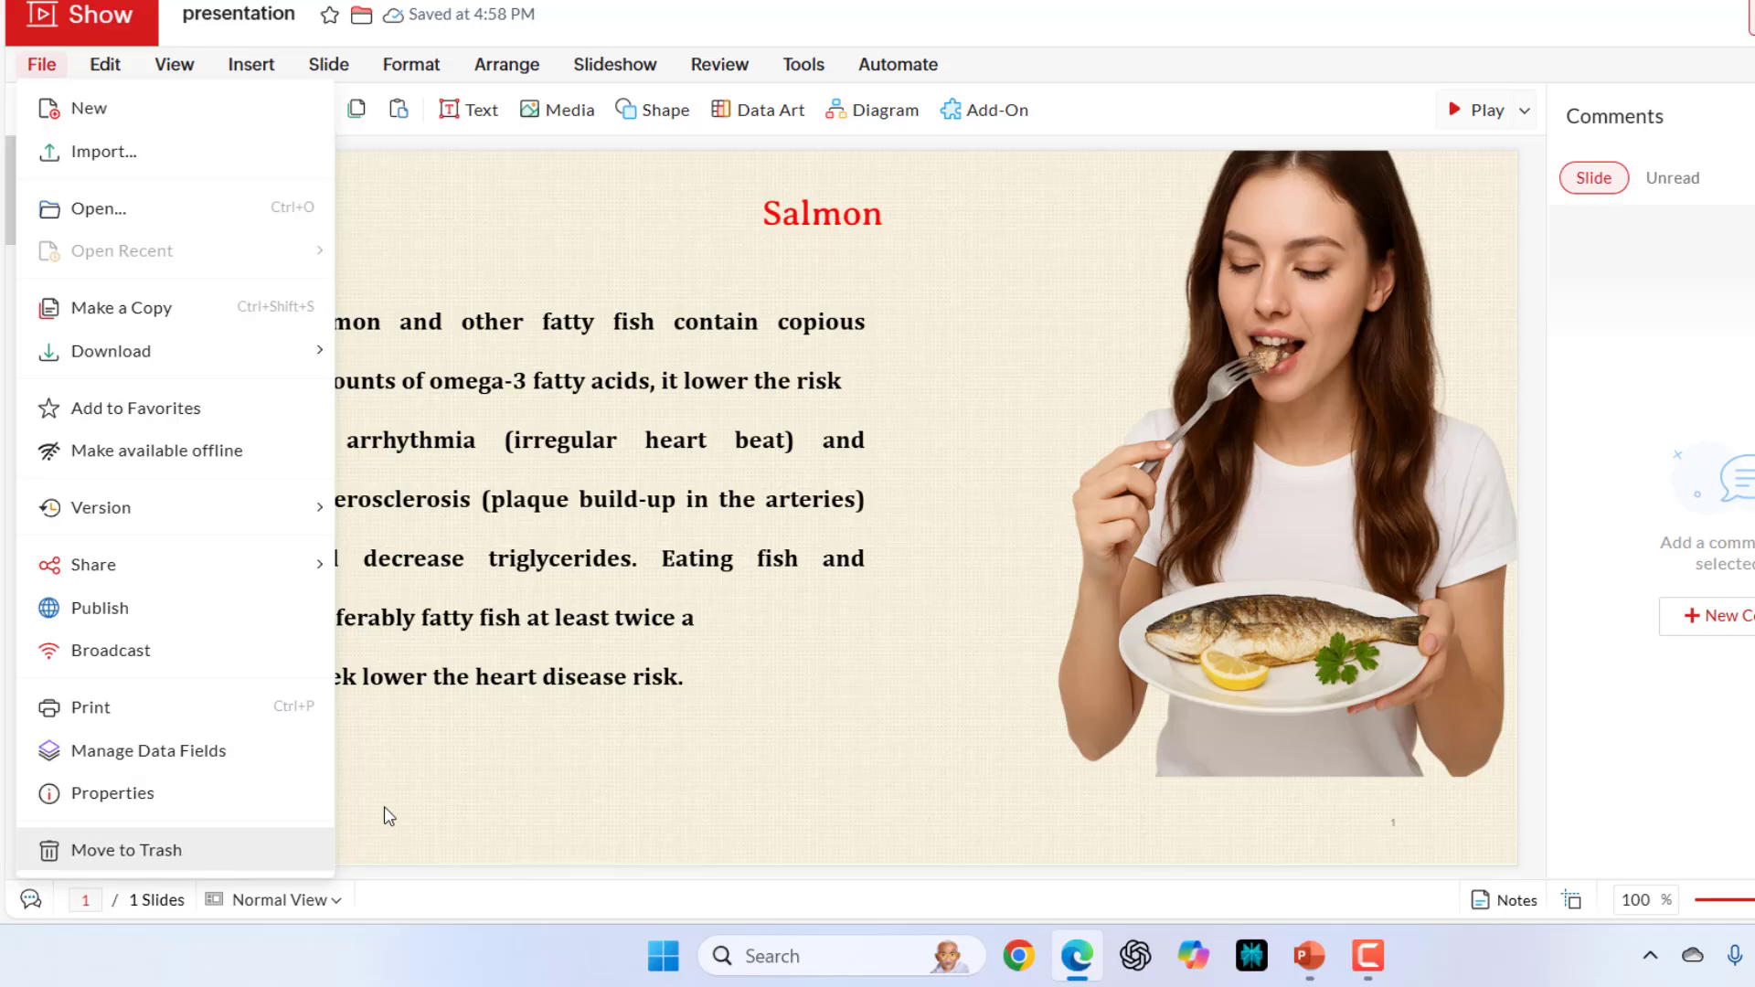
{"action": "left_click", "coordinate": [105, 64]}
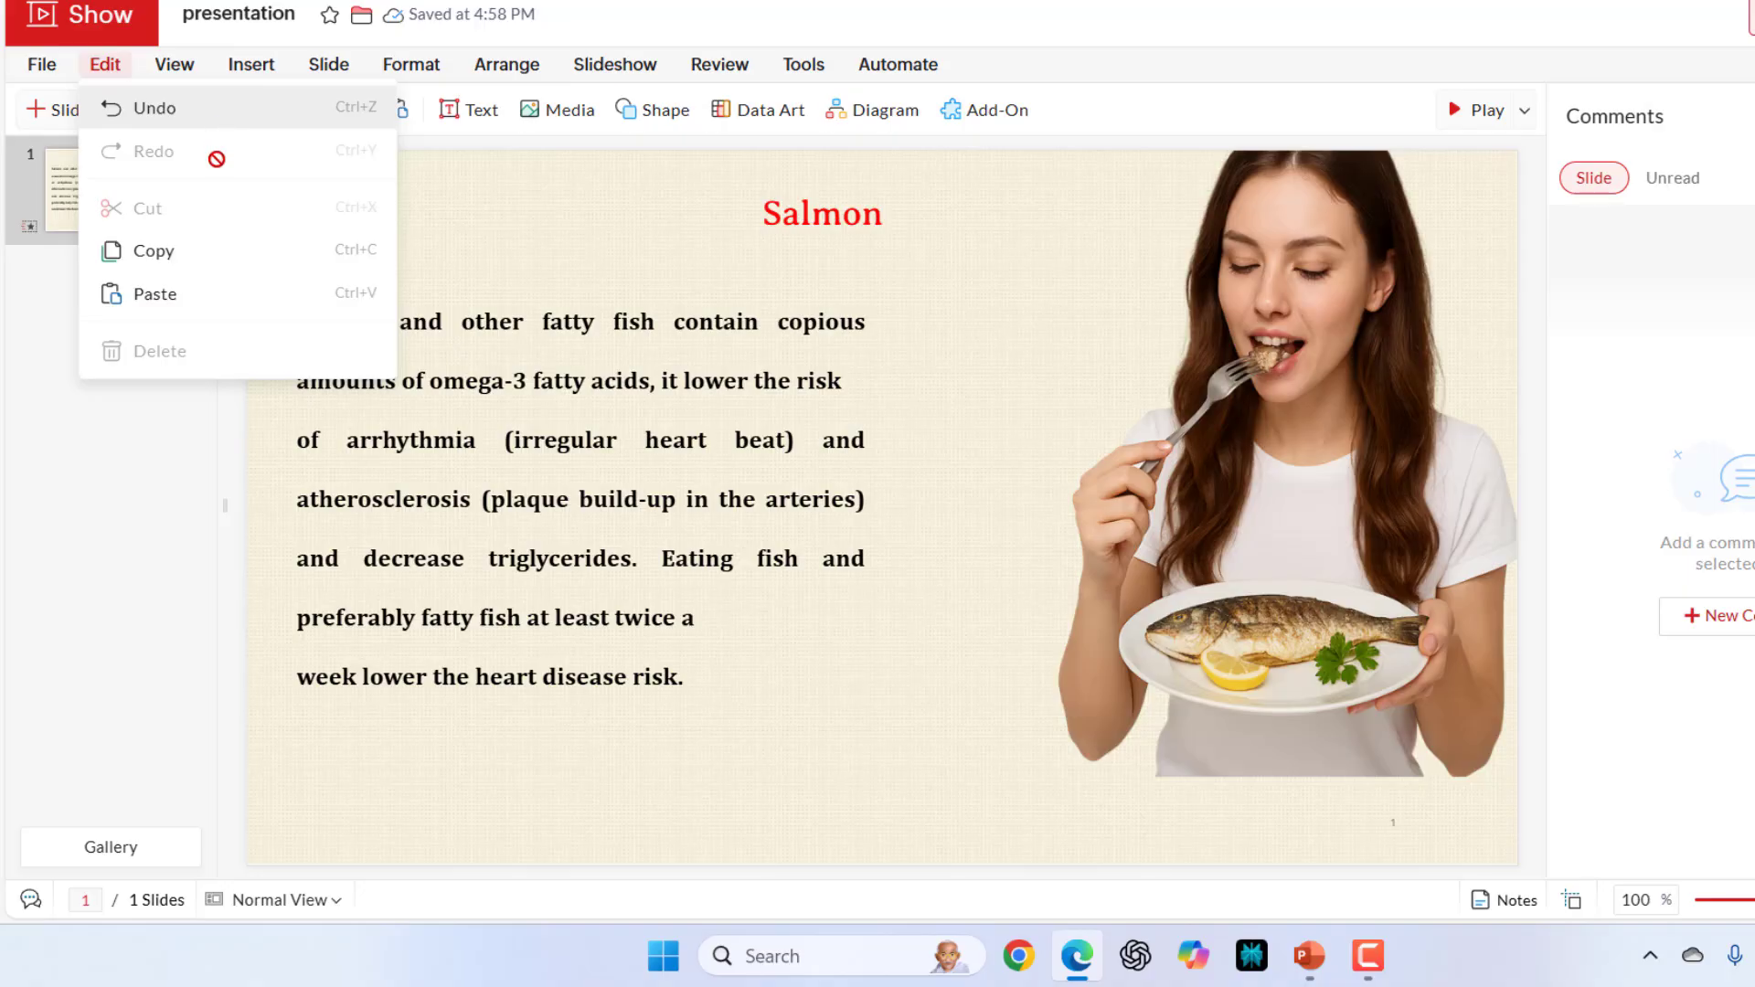
{"action": "left_click", "coordinate": [172, 64]}
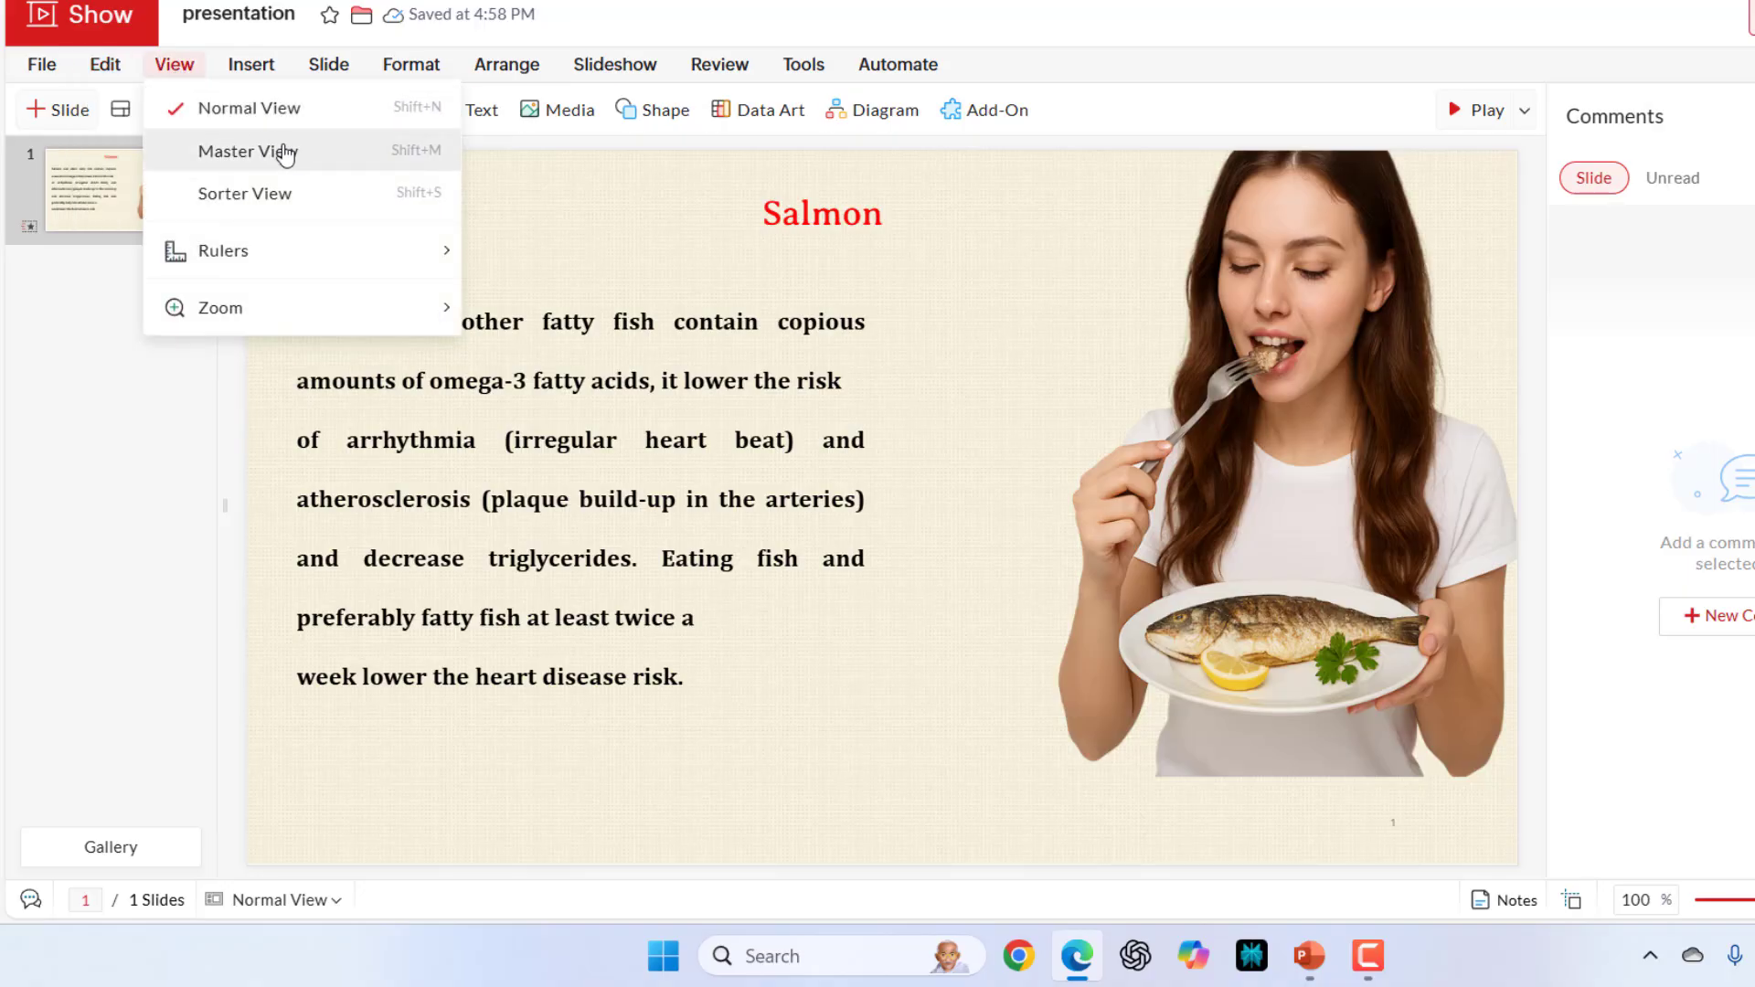
{"action": "left_click", "coordinate": [247, 152]}
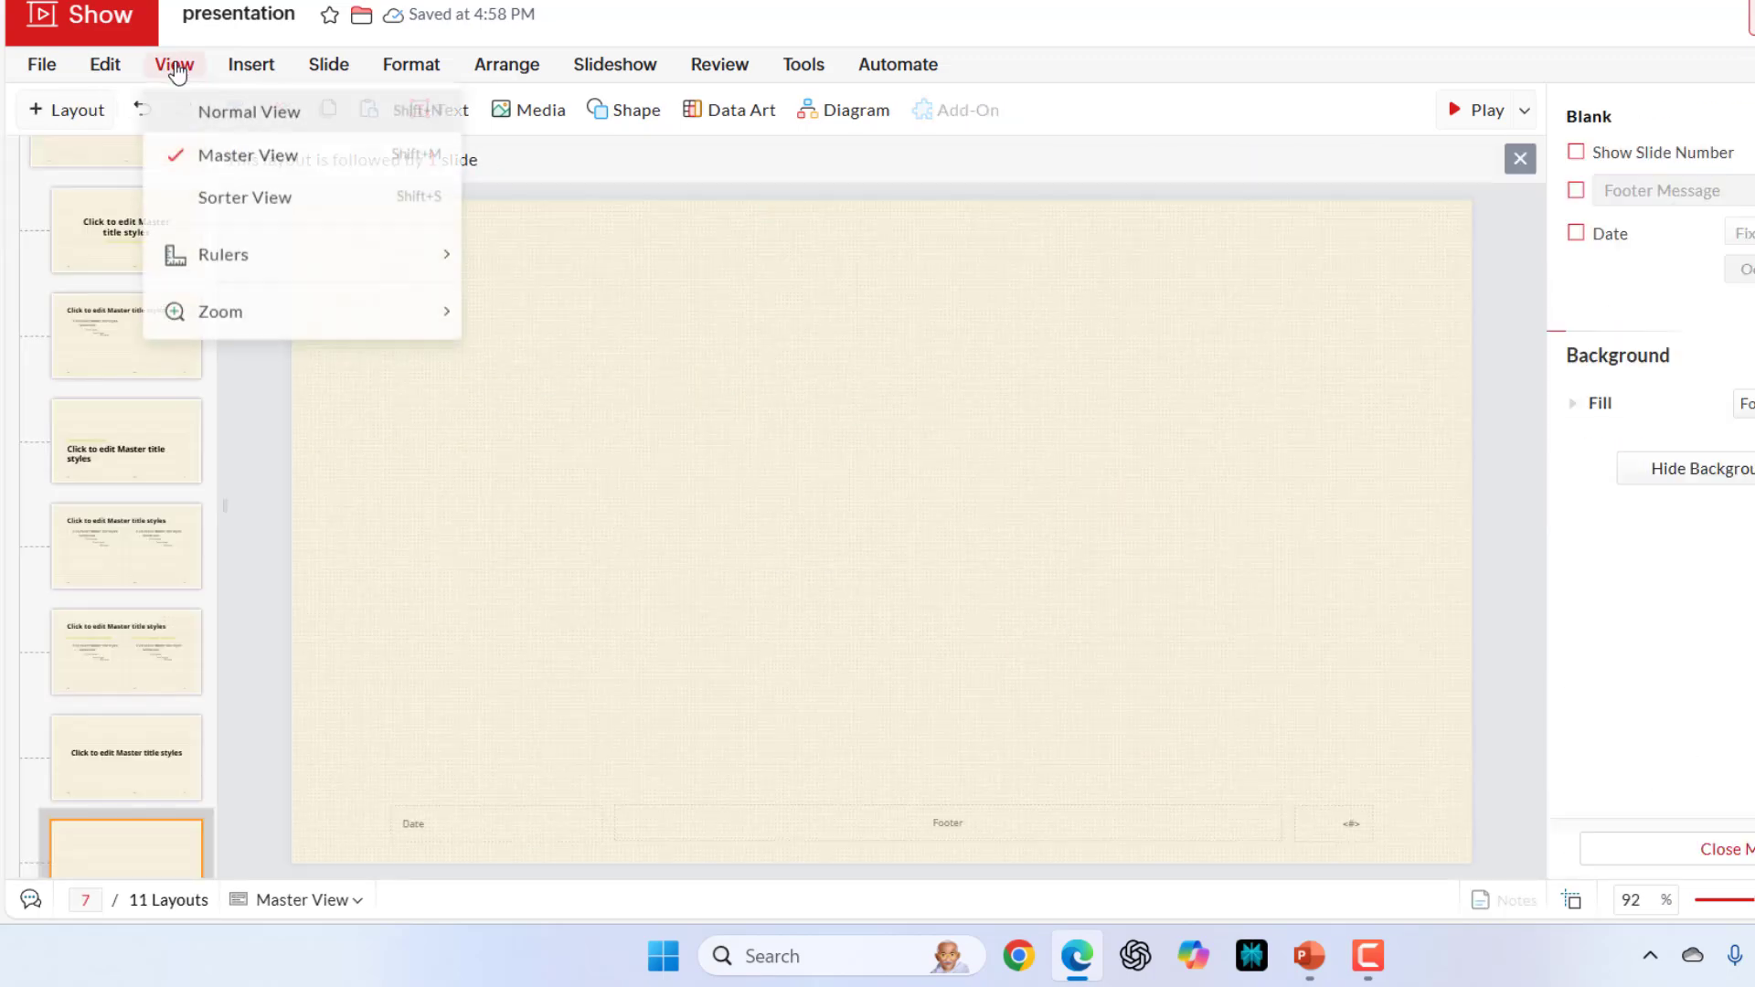
{"action": "left_click", "coordinate": [247, 112]}
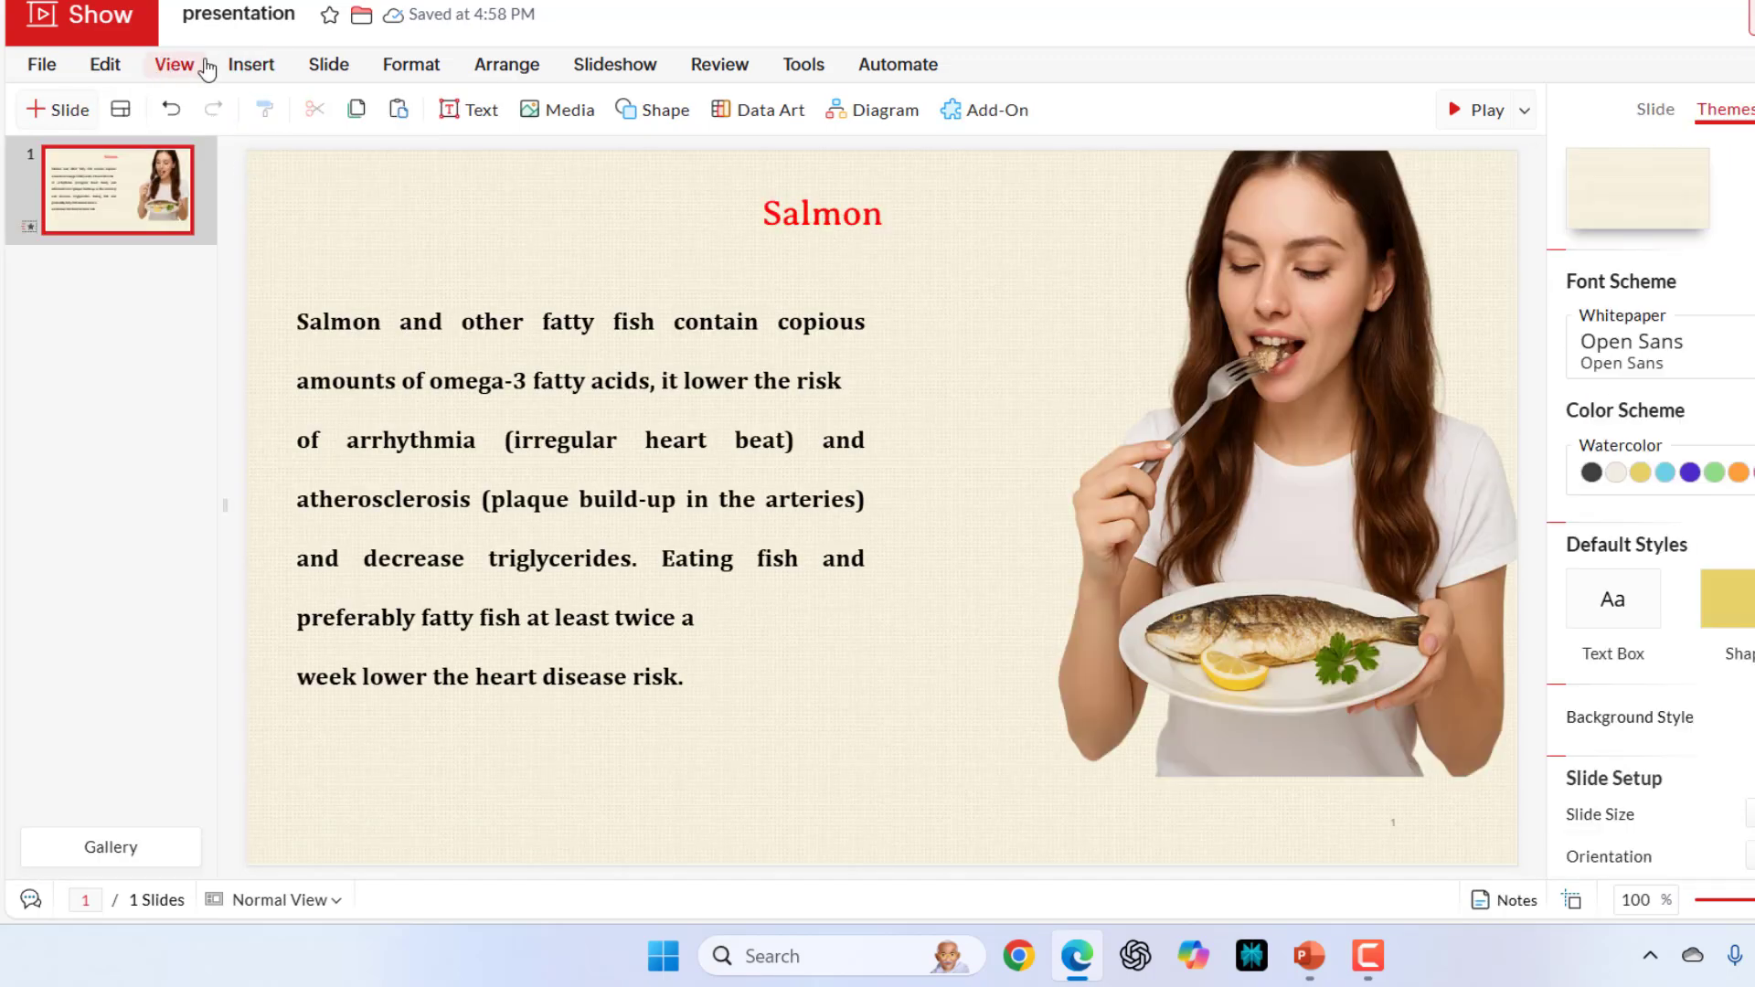
Start an image insert from the Insert menu and cancel the picker without adding anything.
{"action": "left_click", "coordinate": [251, 63]}
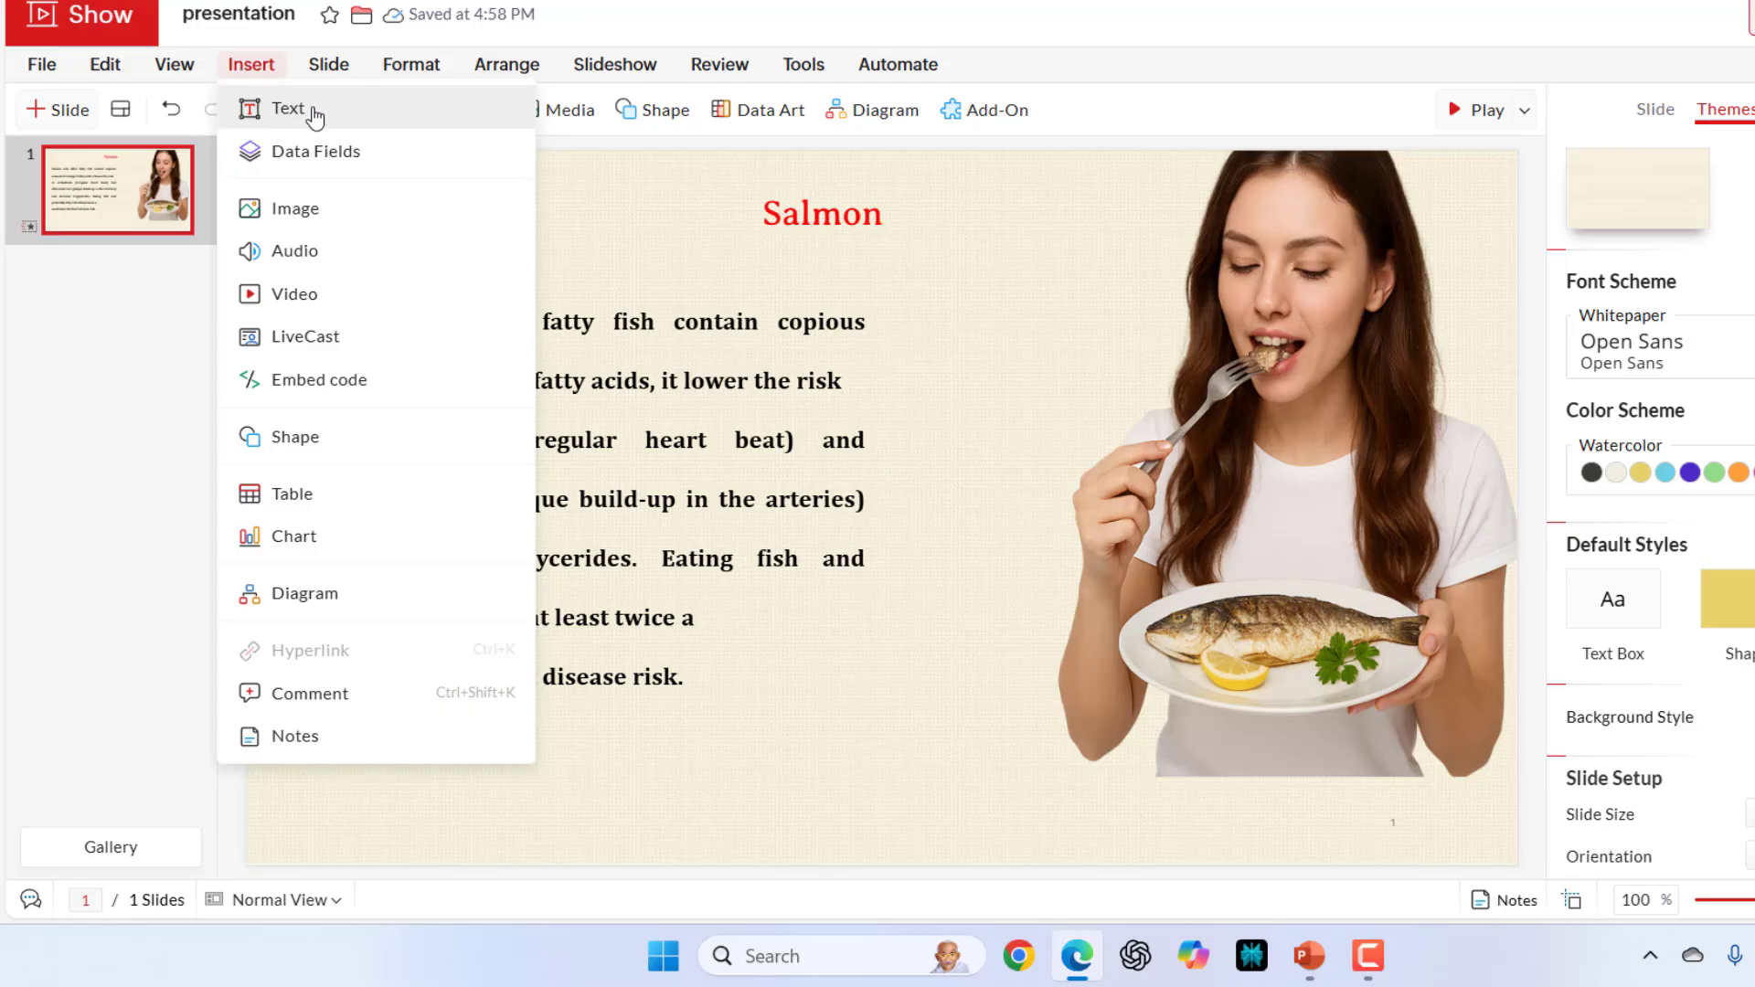
{"action": "mouse_move", "coordinate": [332, 212]}
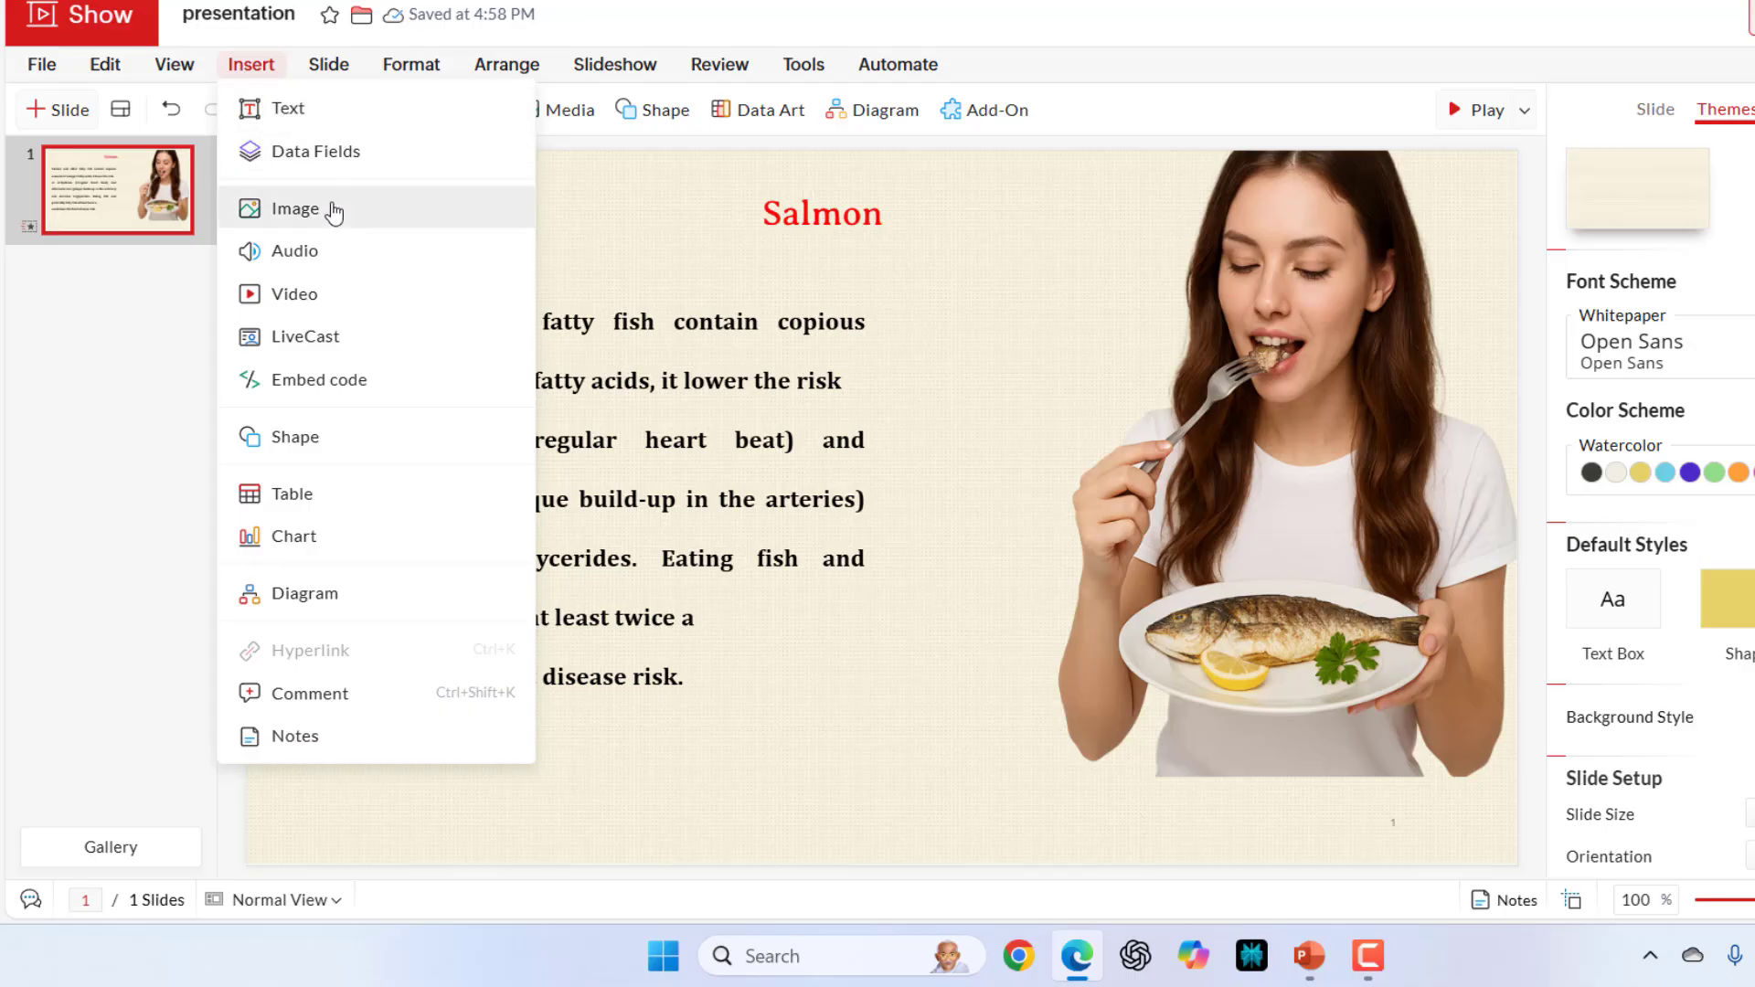
{"action": "left_click", "coordinate": [296, 209]}
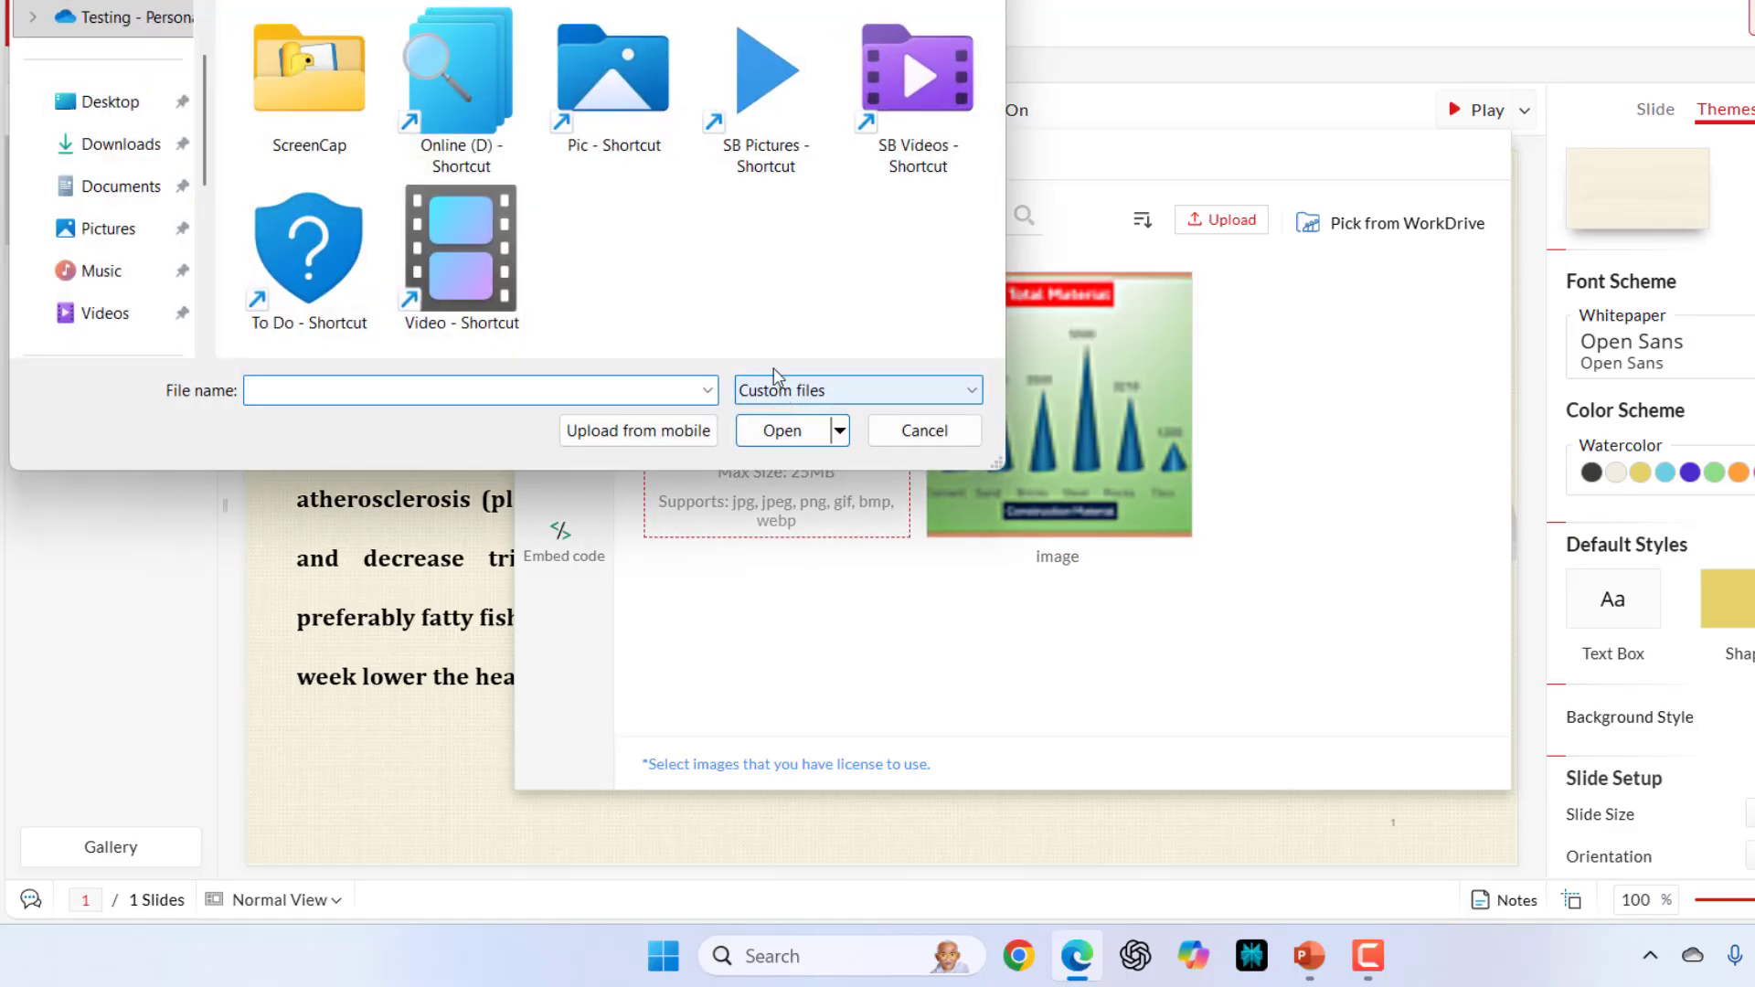
{"action": "left_click", "coordinate": [921, 430]}
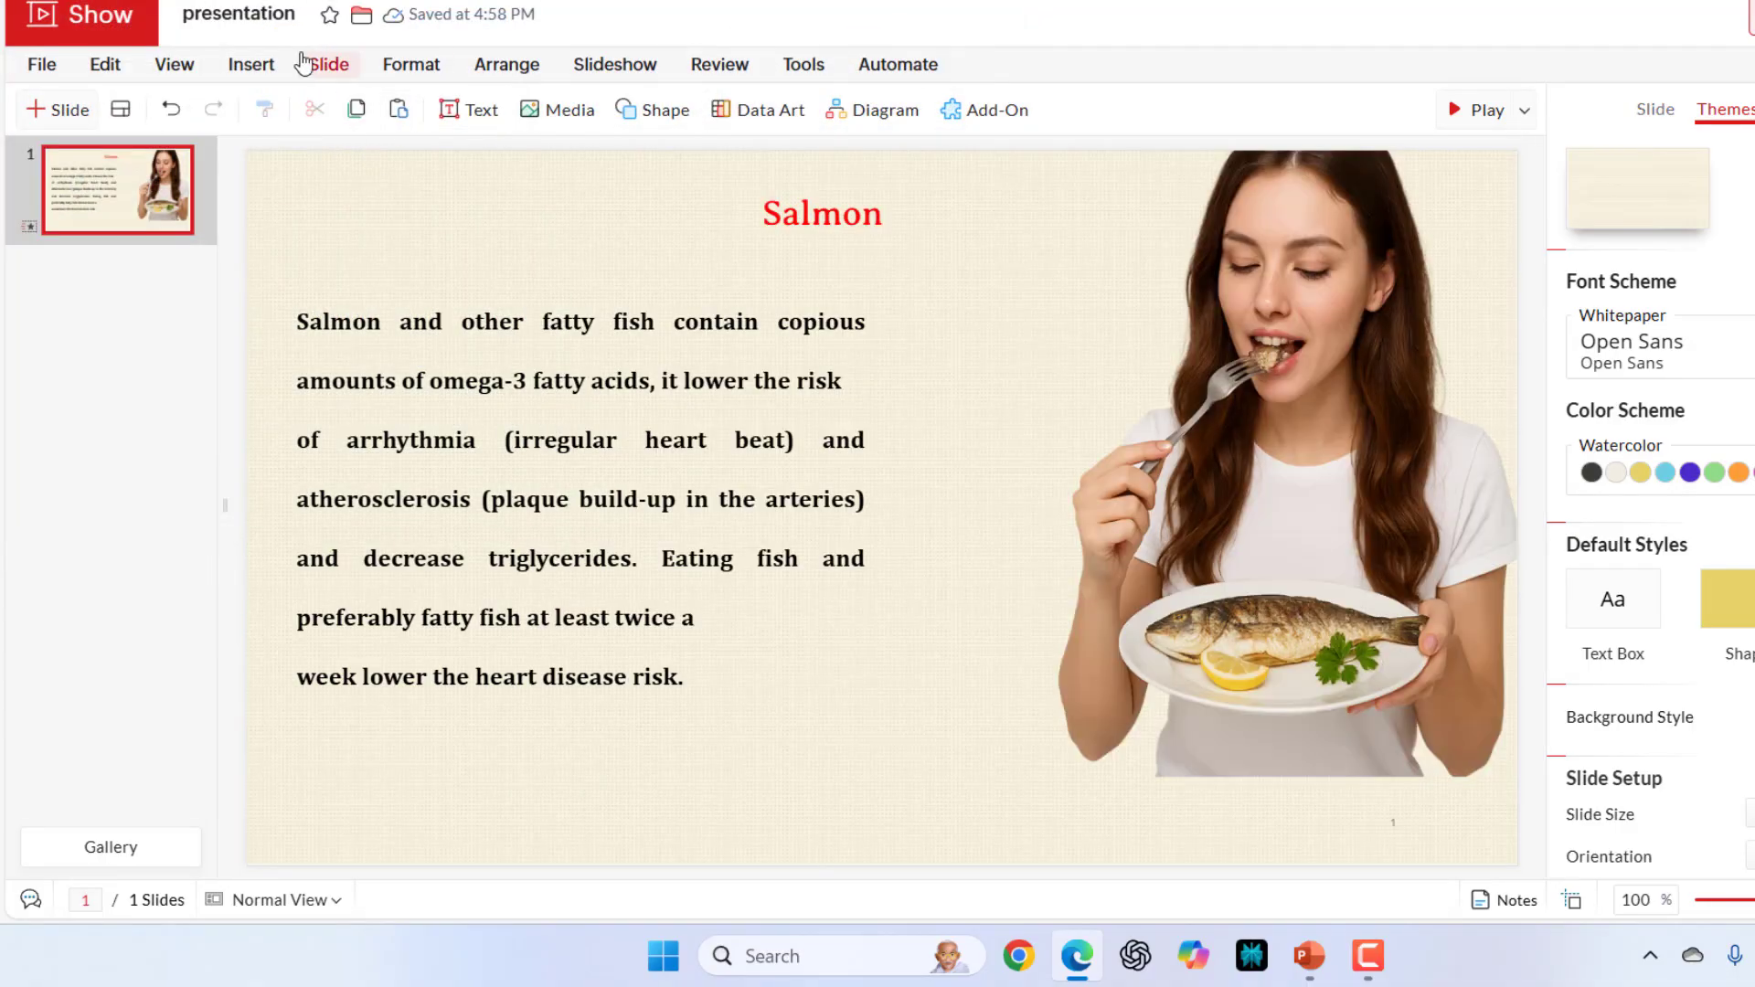
Upload the 4 Urban_Lullaby audio clip onto the salmon slide over the paragraph.
{"action": "left_click", "coordinate": [250, 64]}
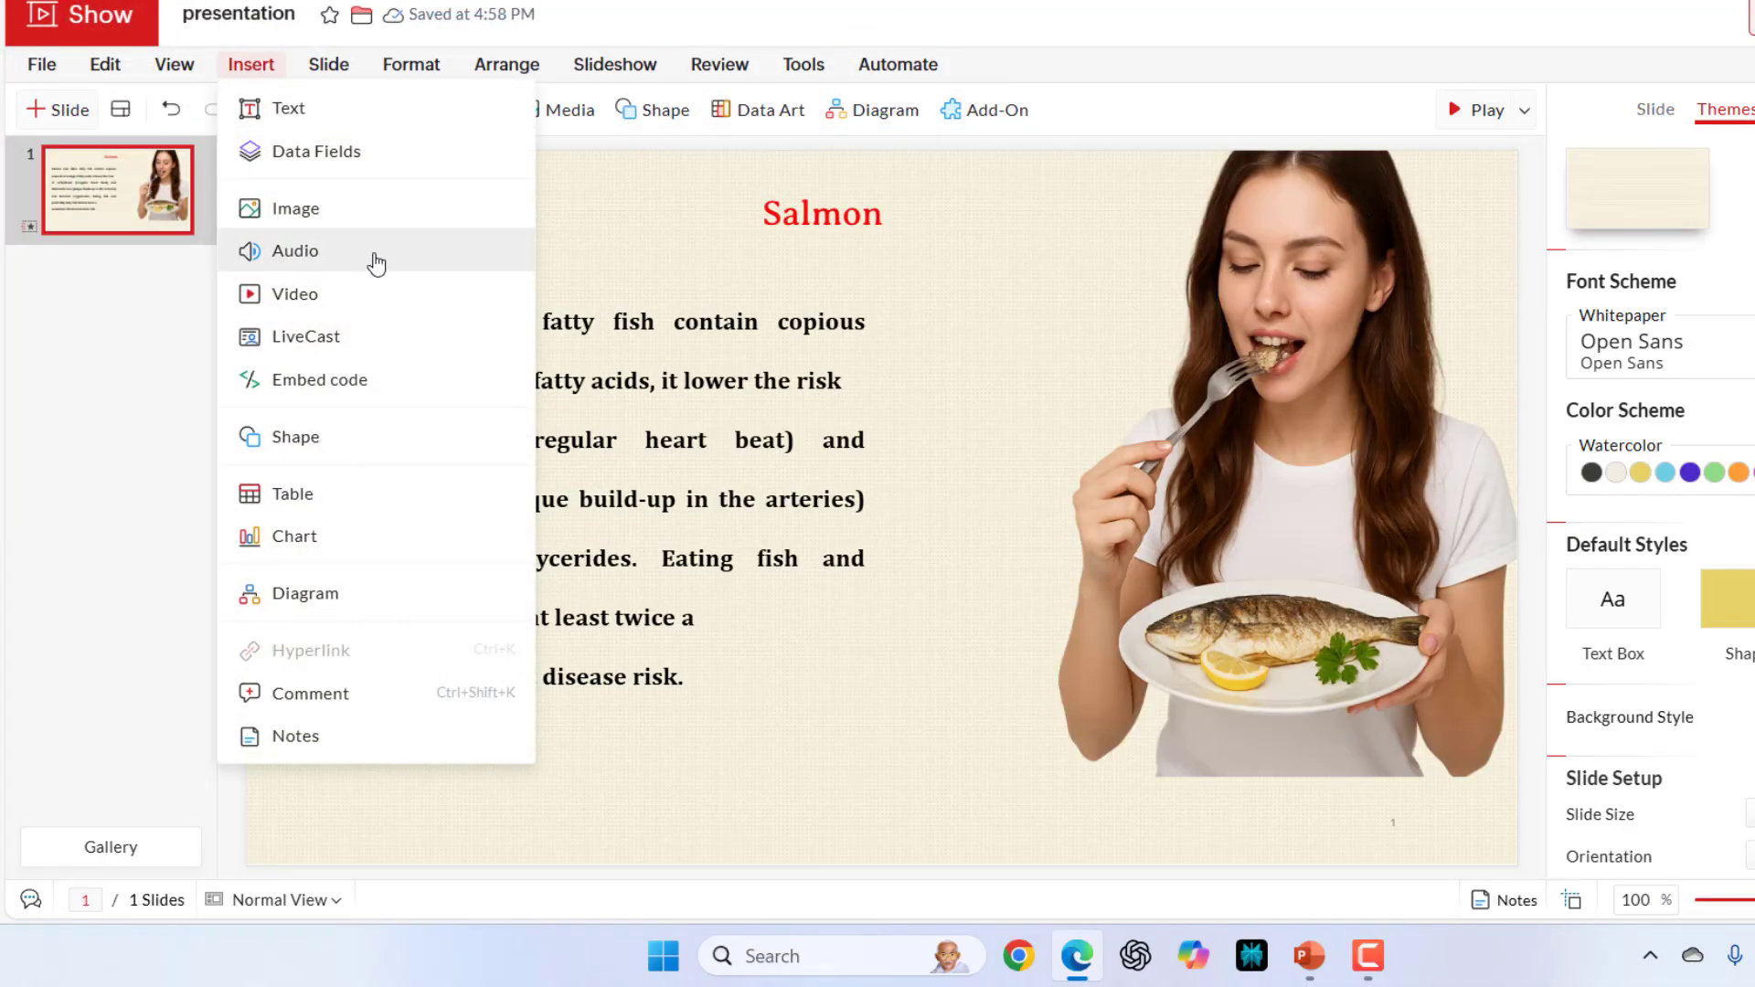
{"action": "left_click", "coordinate": [296, 250]}
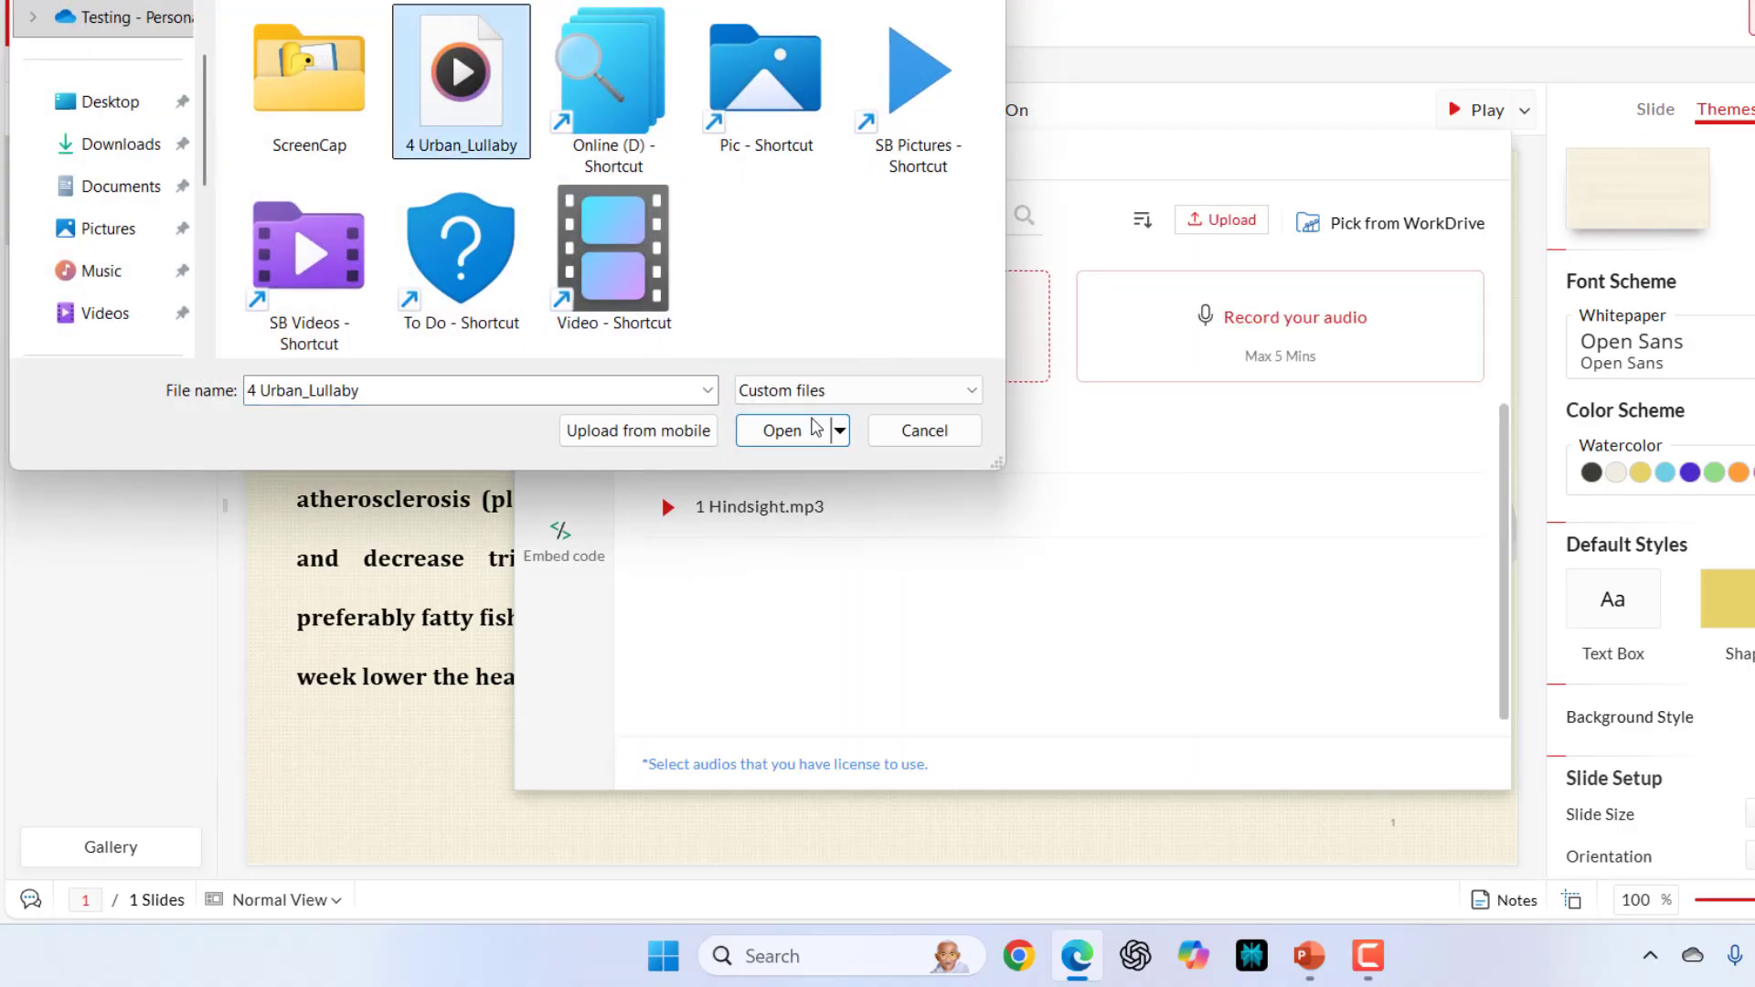
{"action": "left_click", "coordinate": [783, 429]}
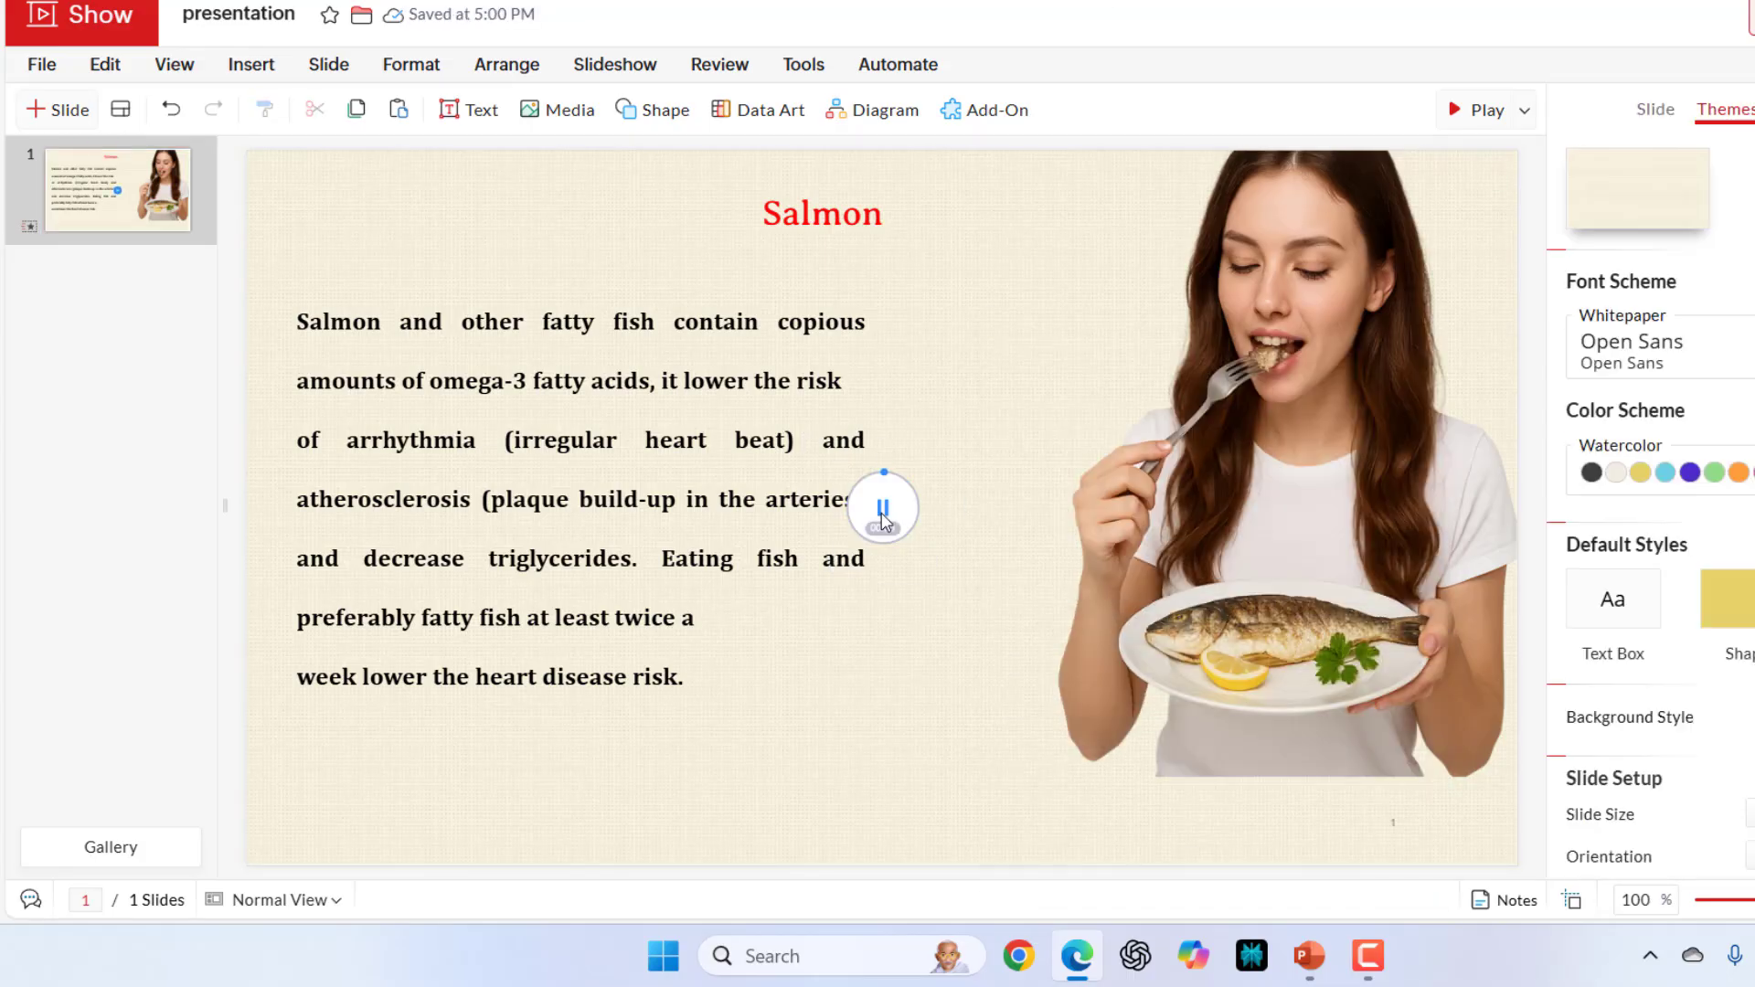
Browse the Insert menu, leave the yellow shape reading 'dsfsdfs', and select the Salmon slide.
{"action": "left_click", "coordinate": [251, 64]}
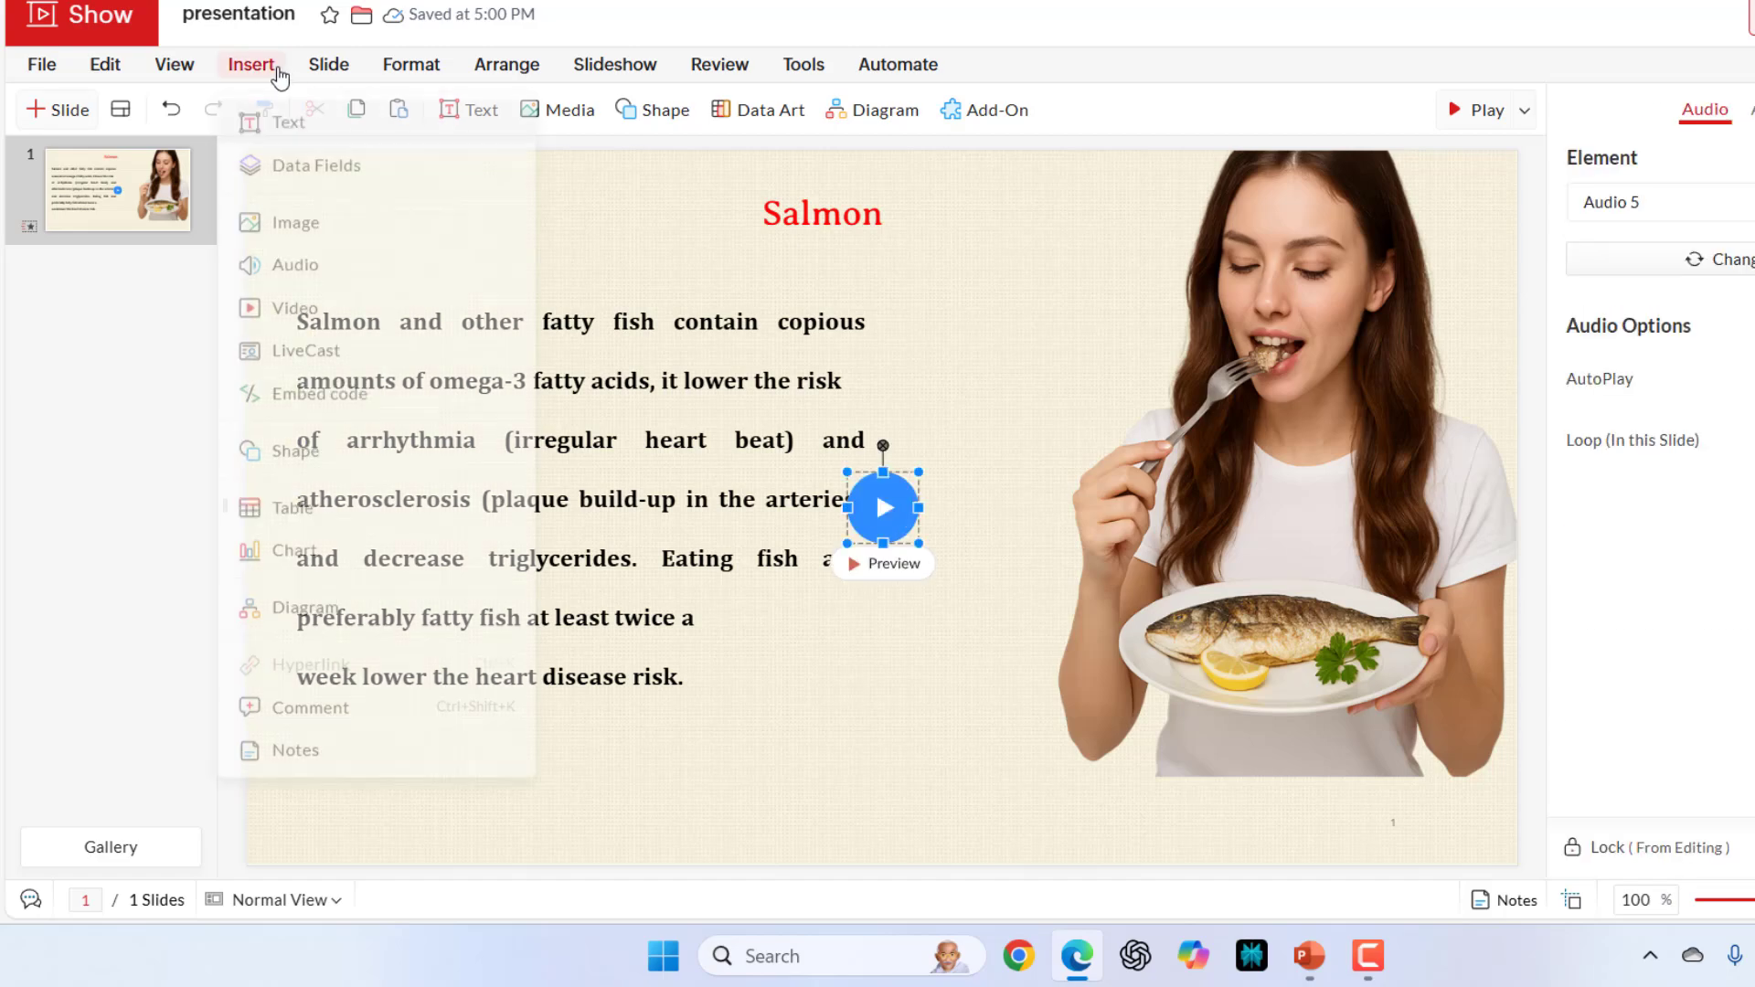
{"action": "left_click", "coordinate": [556, 110]}
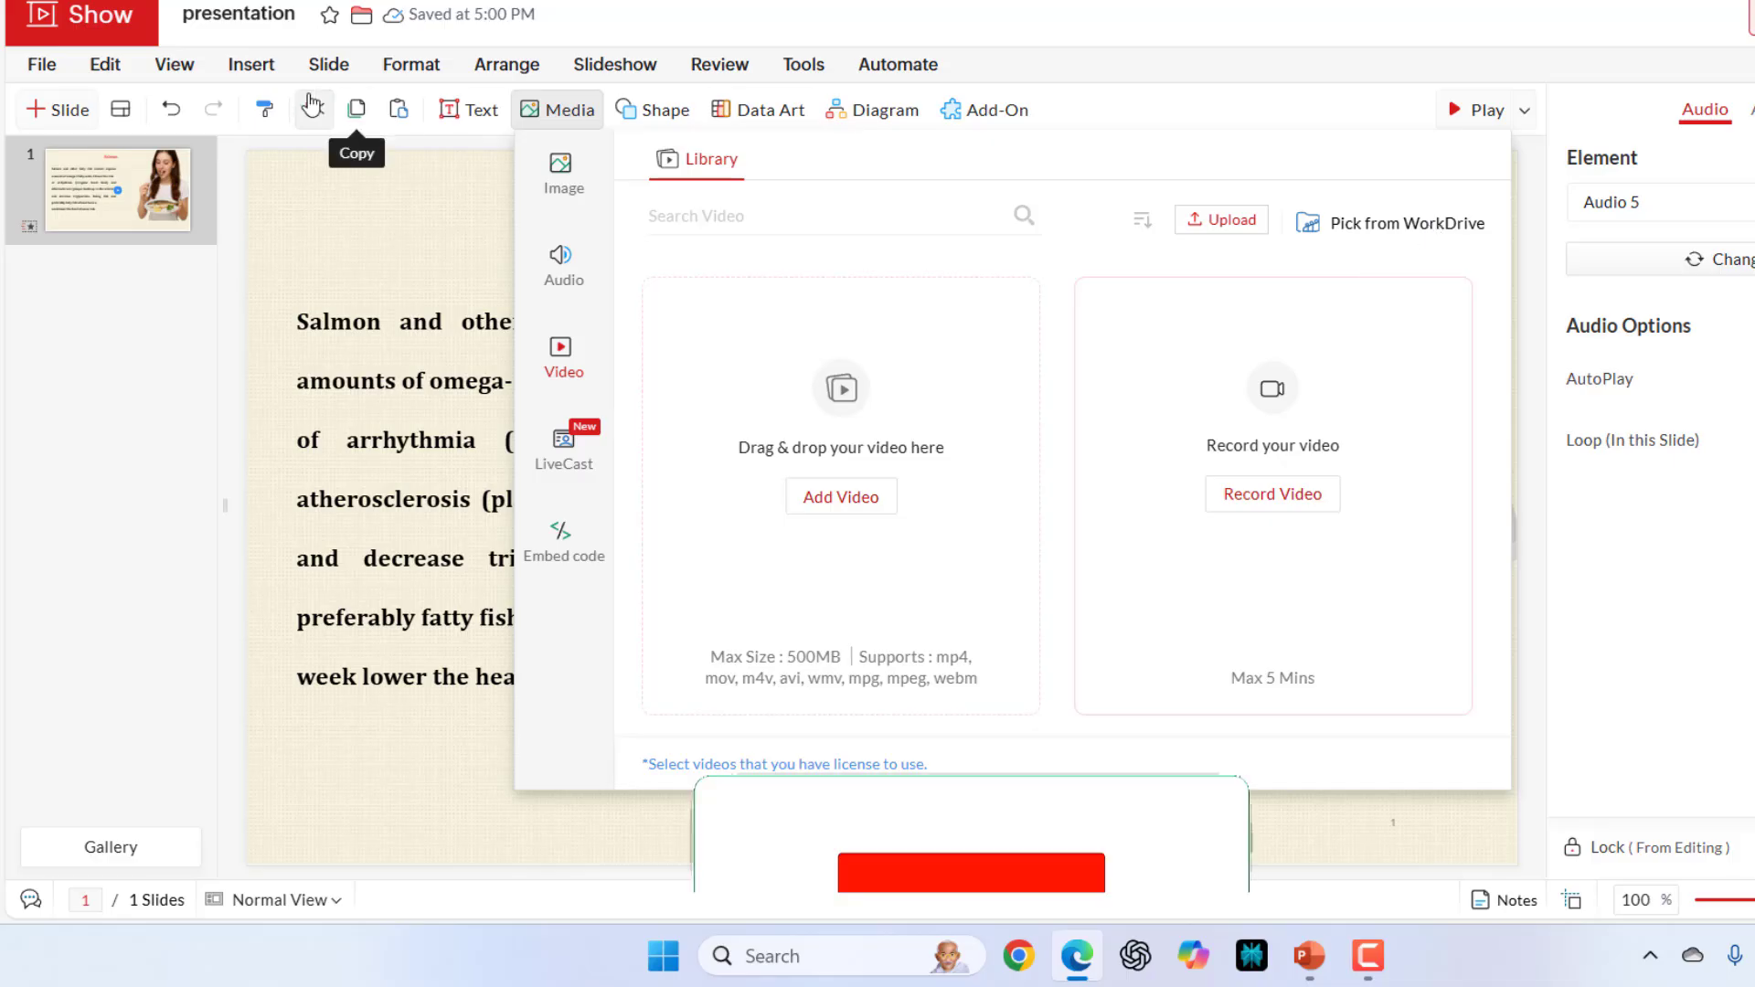
{"action": "left_click", "coordinate": [250, 64]}
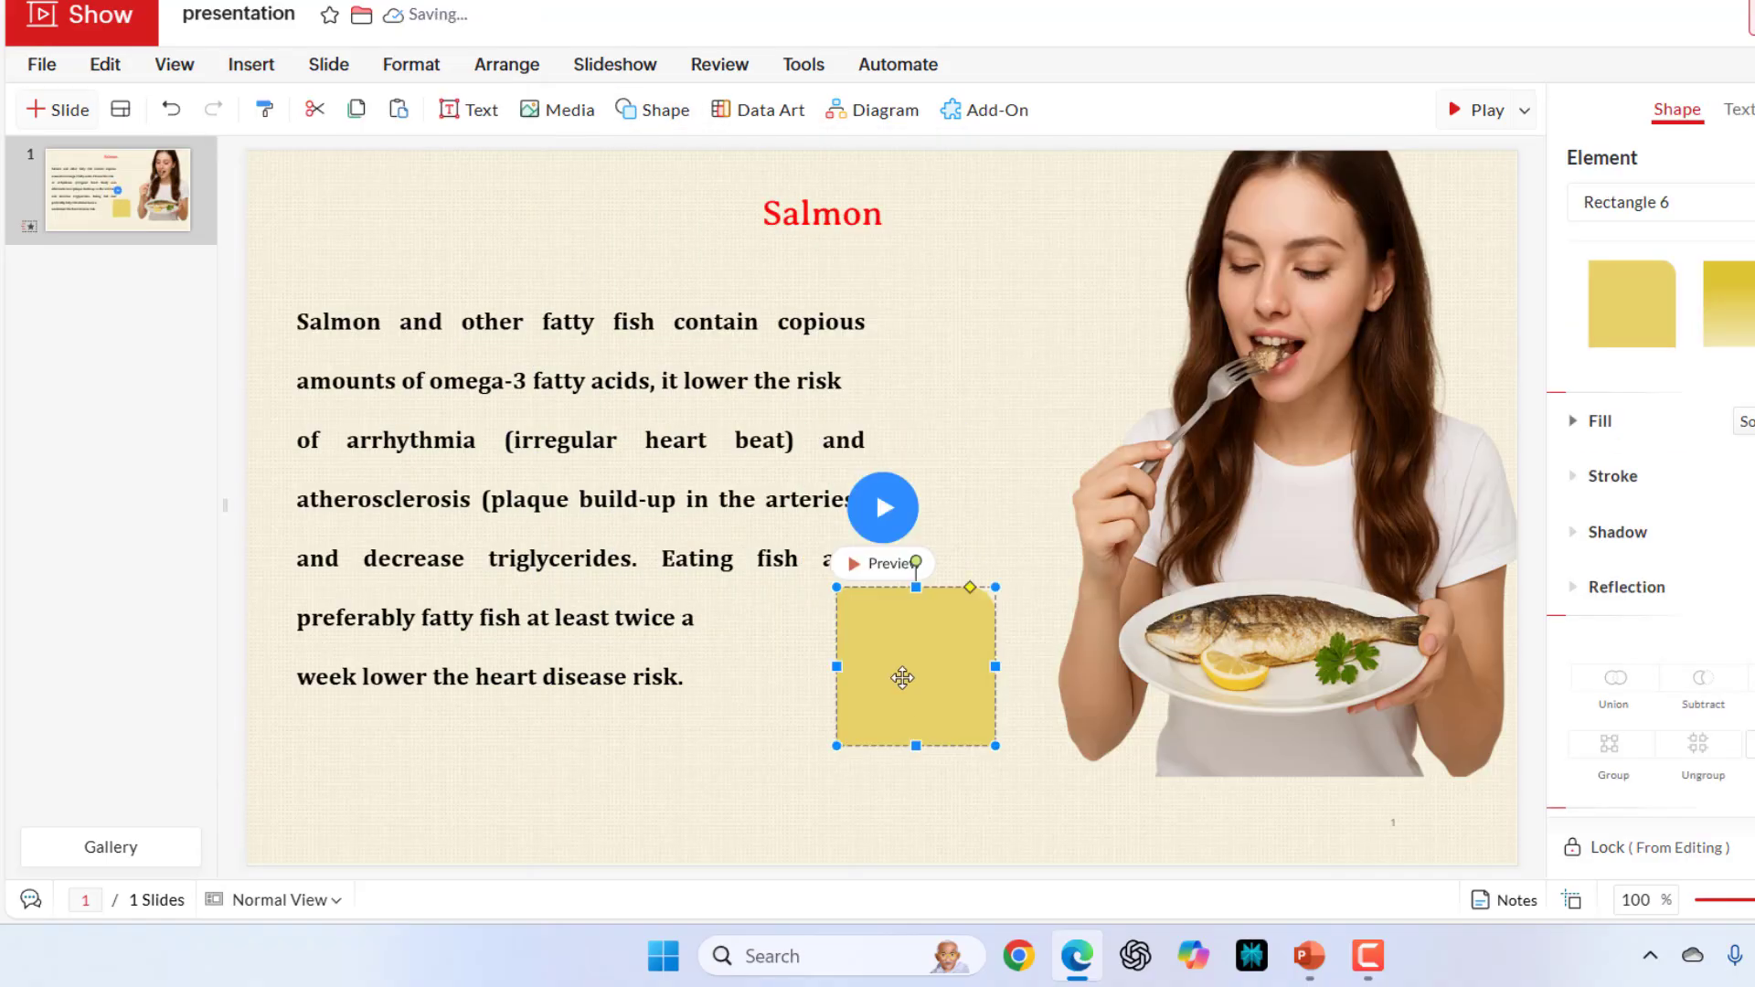
{"action": "right_click", "coordinate": [914, 665]}
{"action": "type", "text": "dsfsdfs"}
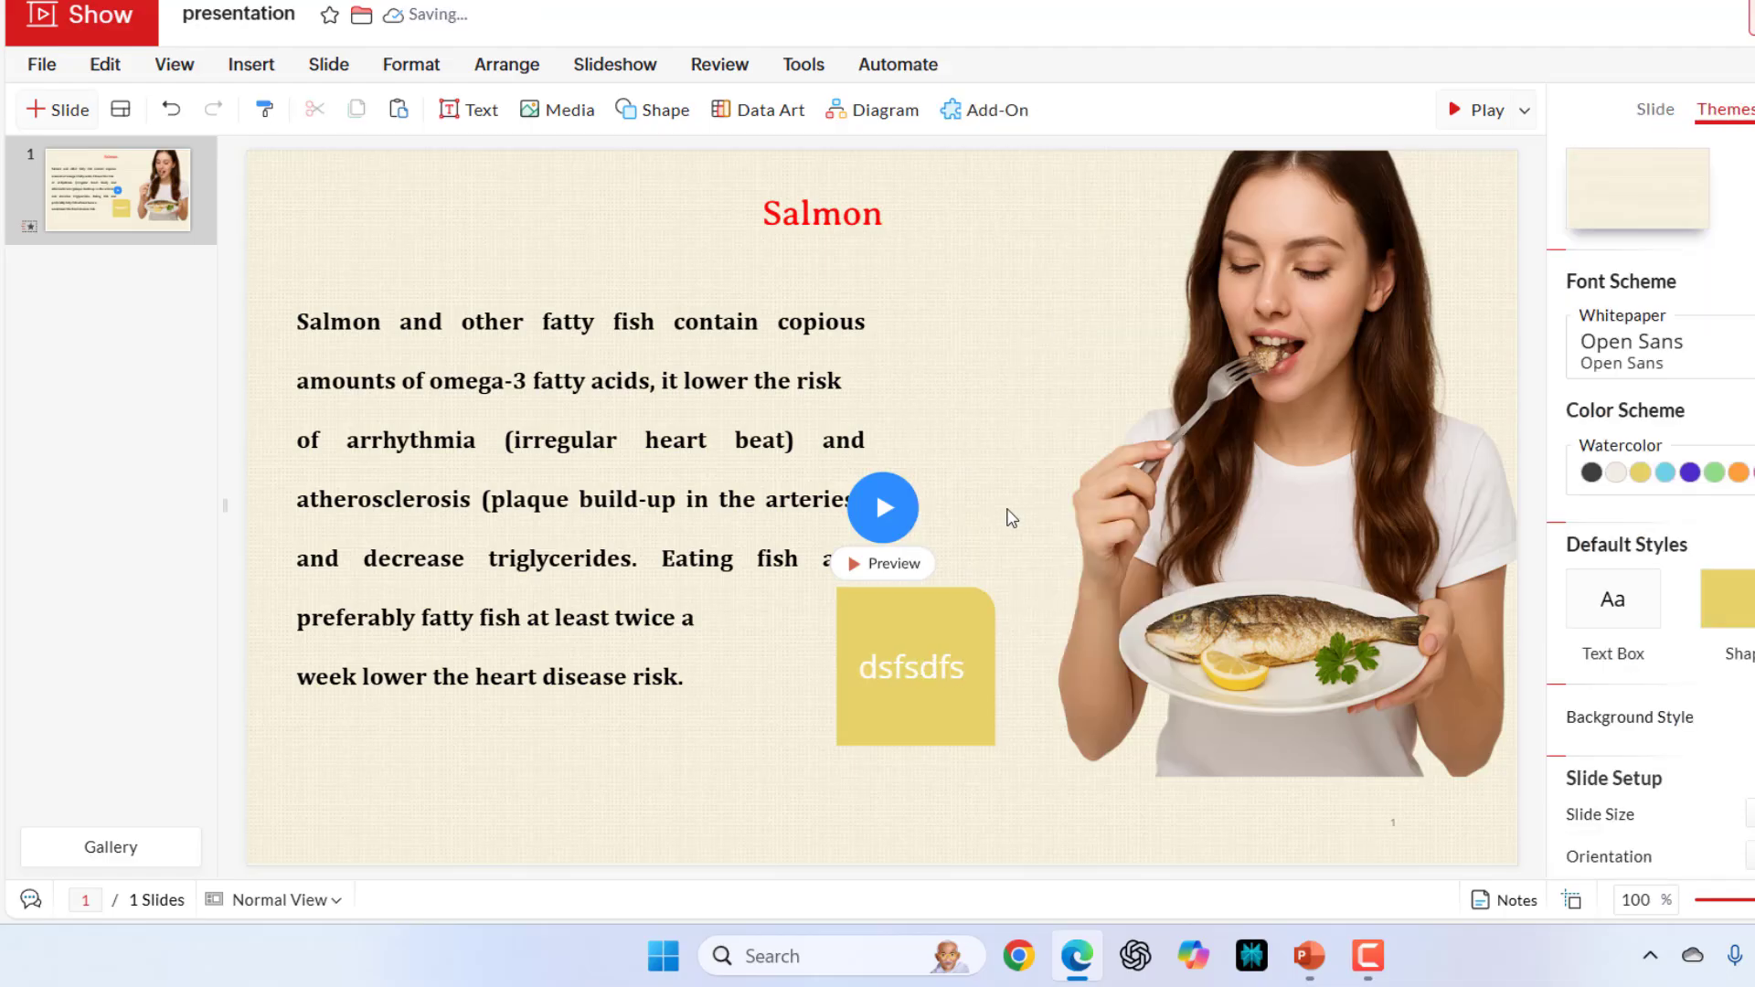
{"action": "left_click", "coordinate": [250, 64]}
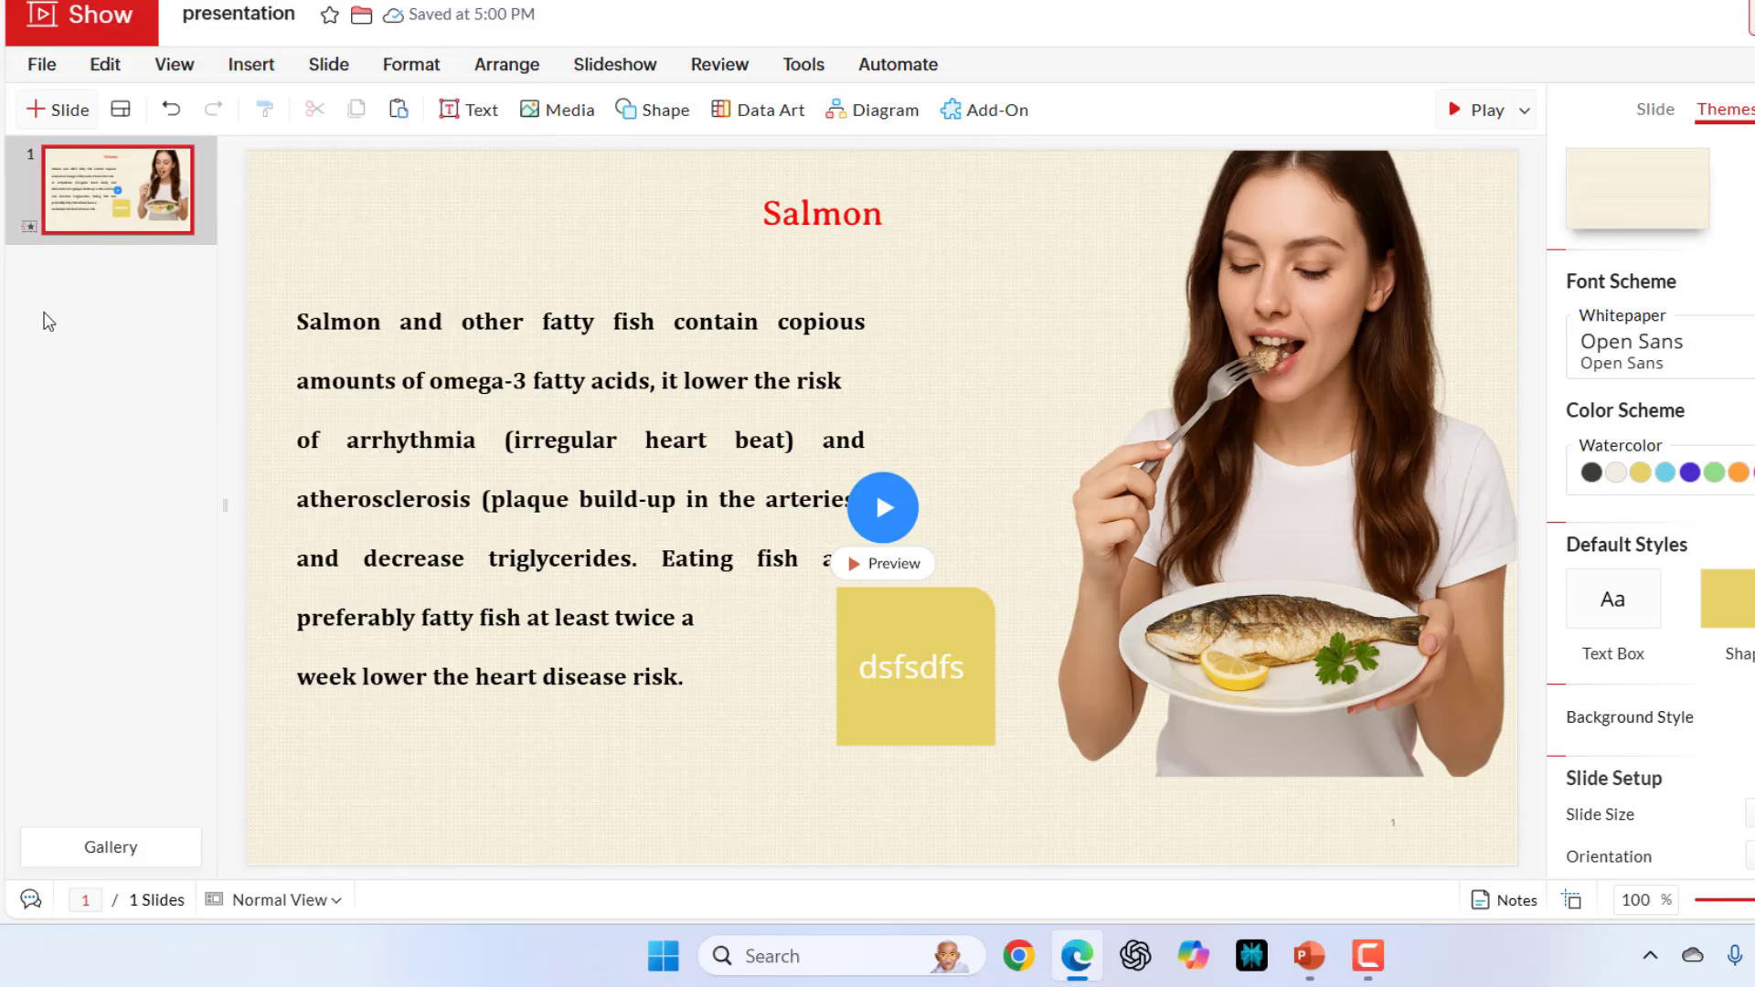
{"action": "mouse_move", "coordinate": [88, 257]}
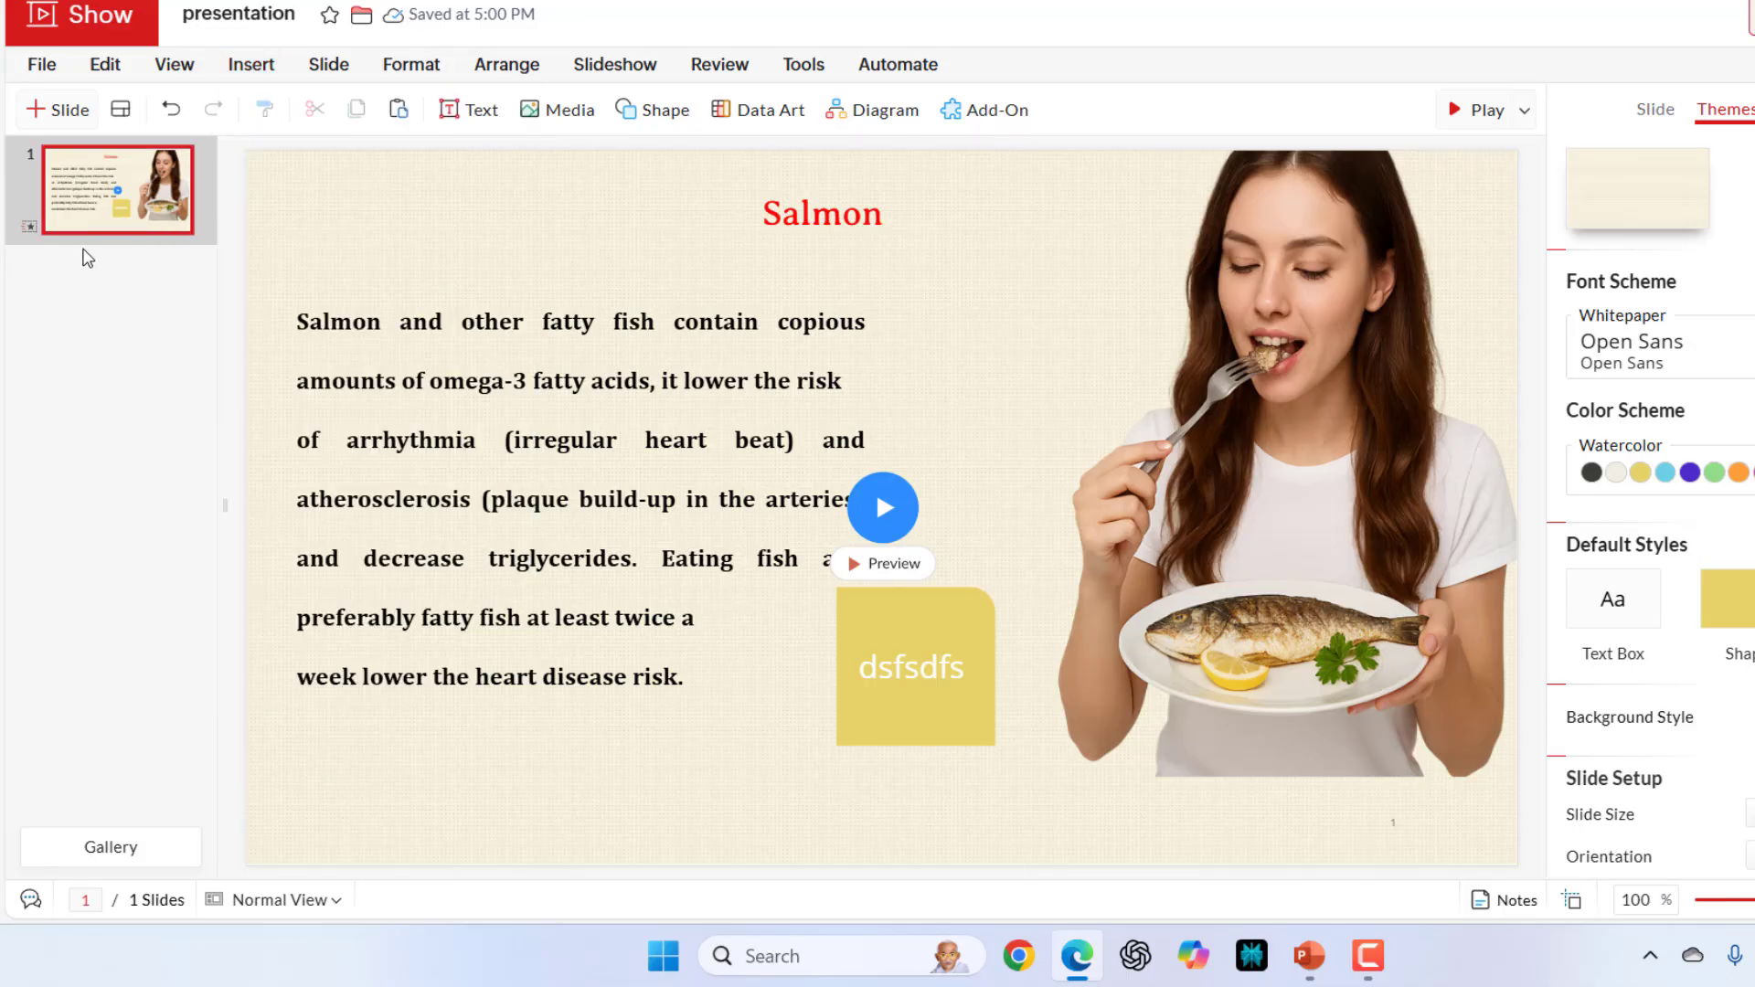
Add a new blank slide after the Salmon slide from the slide panel's context menu.
{"action": "right_click", "coordinate": [109, 190]}
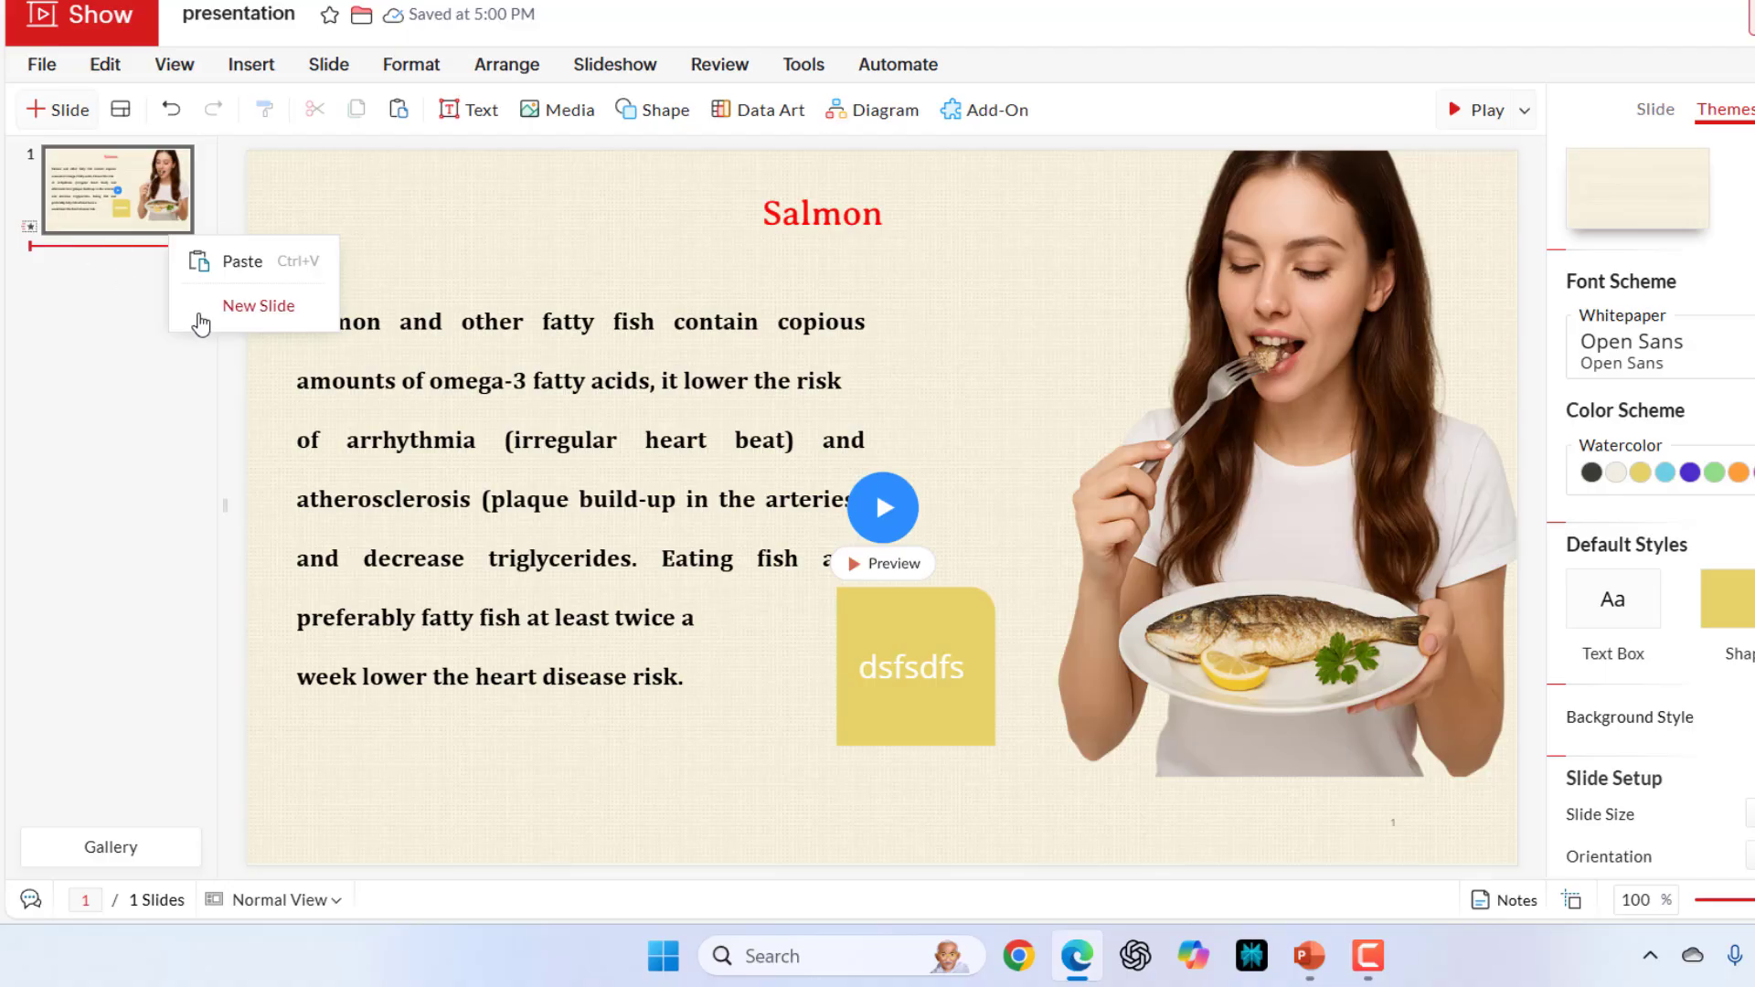
{"action": "left_click", "coordinate": [258, 305]}
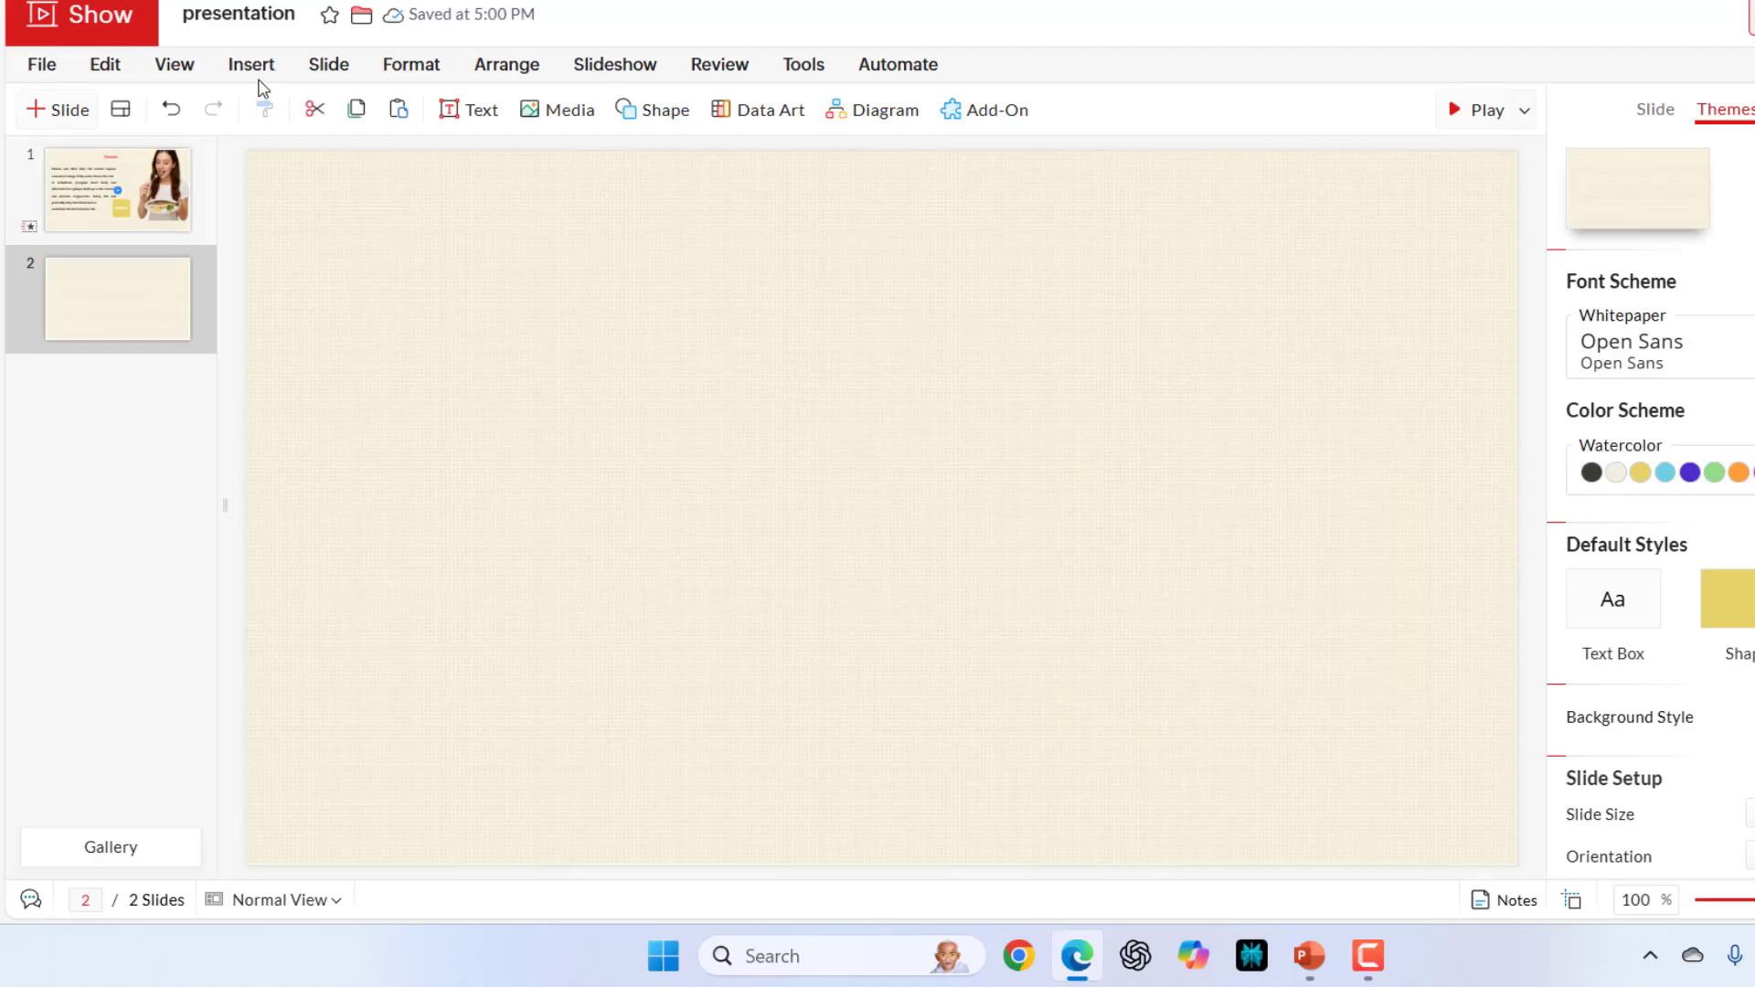
Insert a 4-row, 3-column table on slide 2 and fill the header cells with 'dd', 'sdfa' text.
{"action": "left_click", "coordinate": [250, 64]}
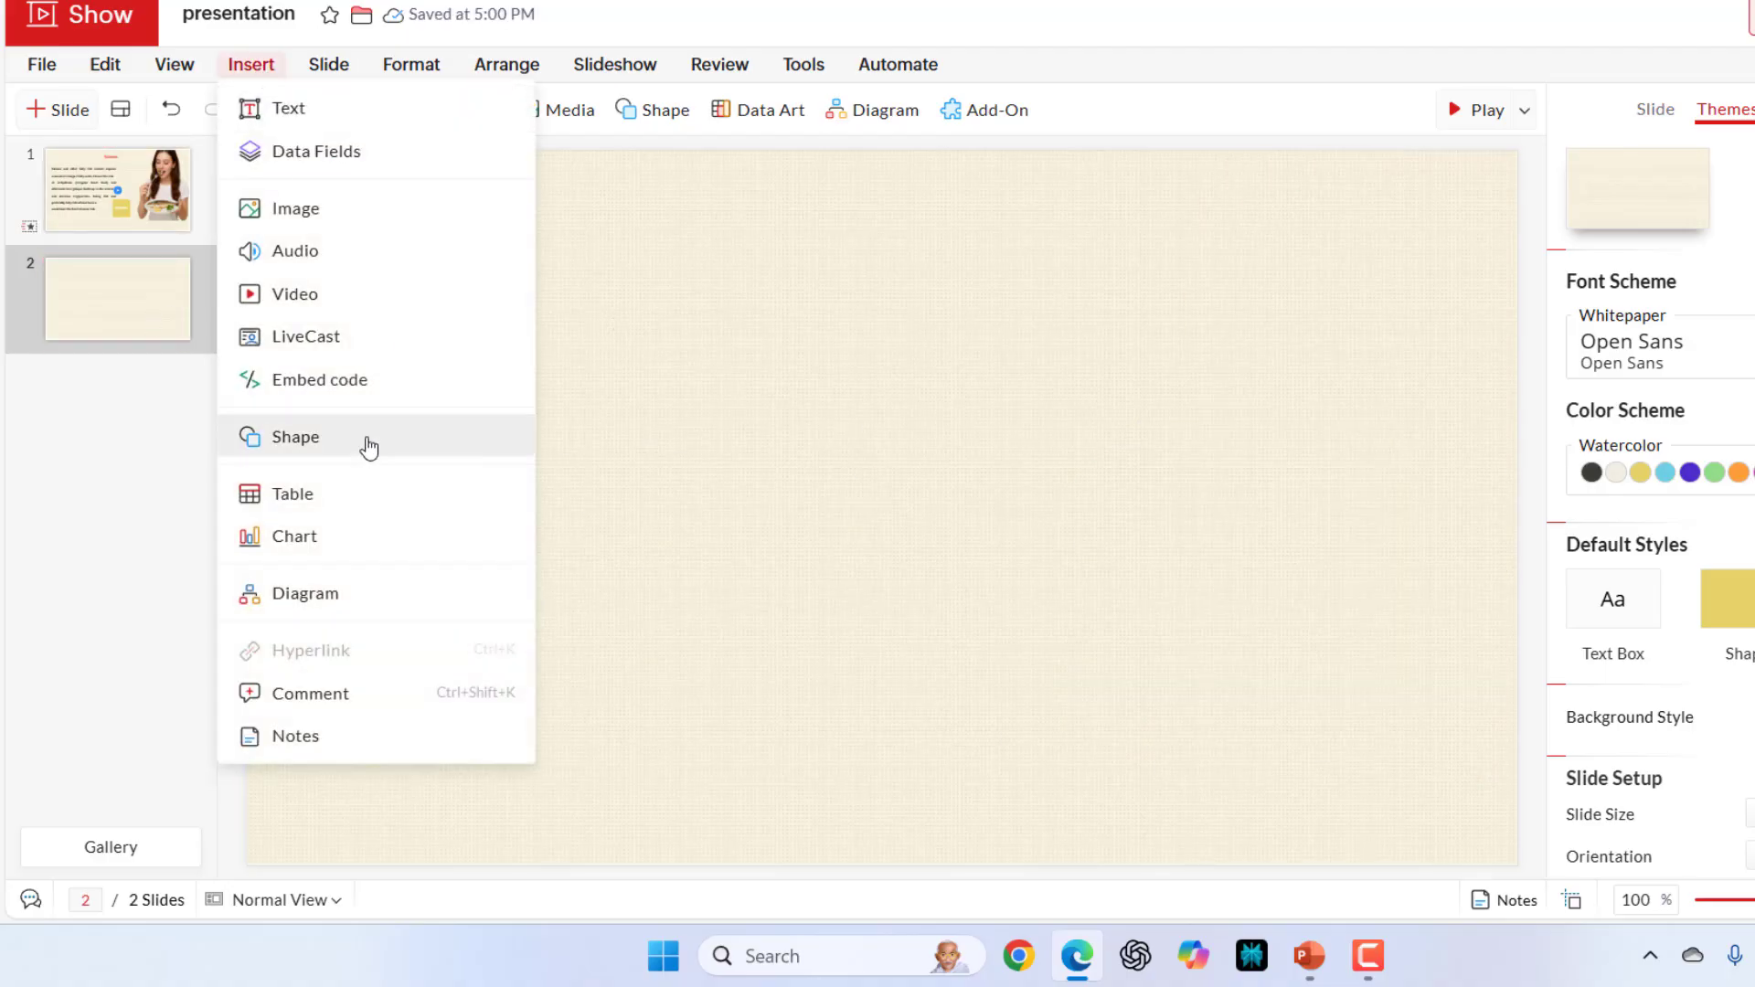
{"action": "mouse_move", "coordinate": [343, 501]}
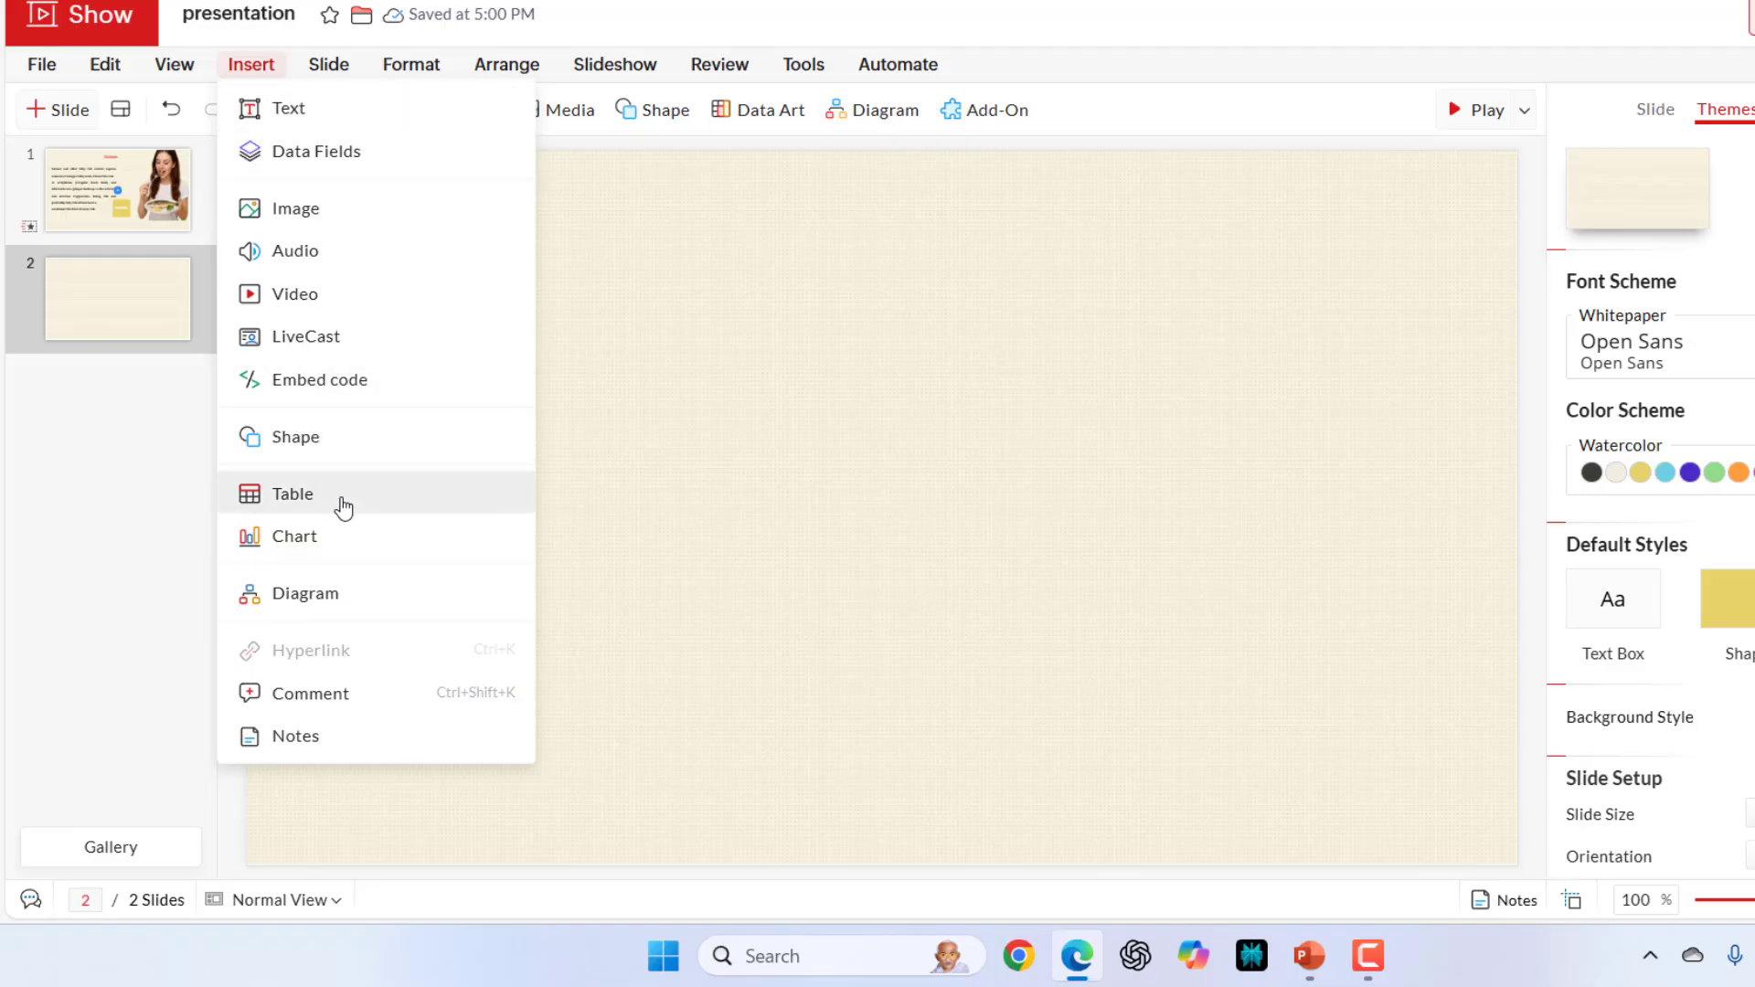
{"action": "left_click", "coordinate": [292, 494]}
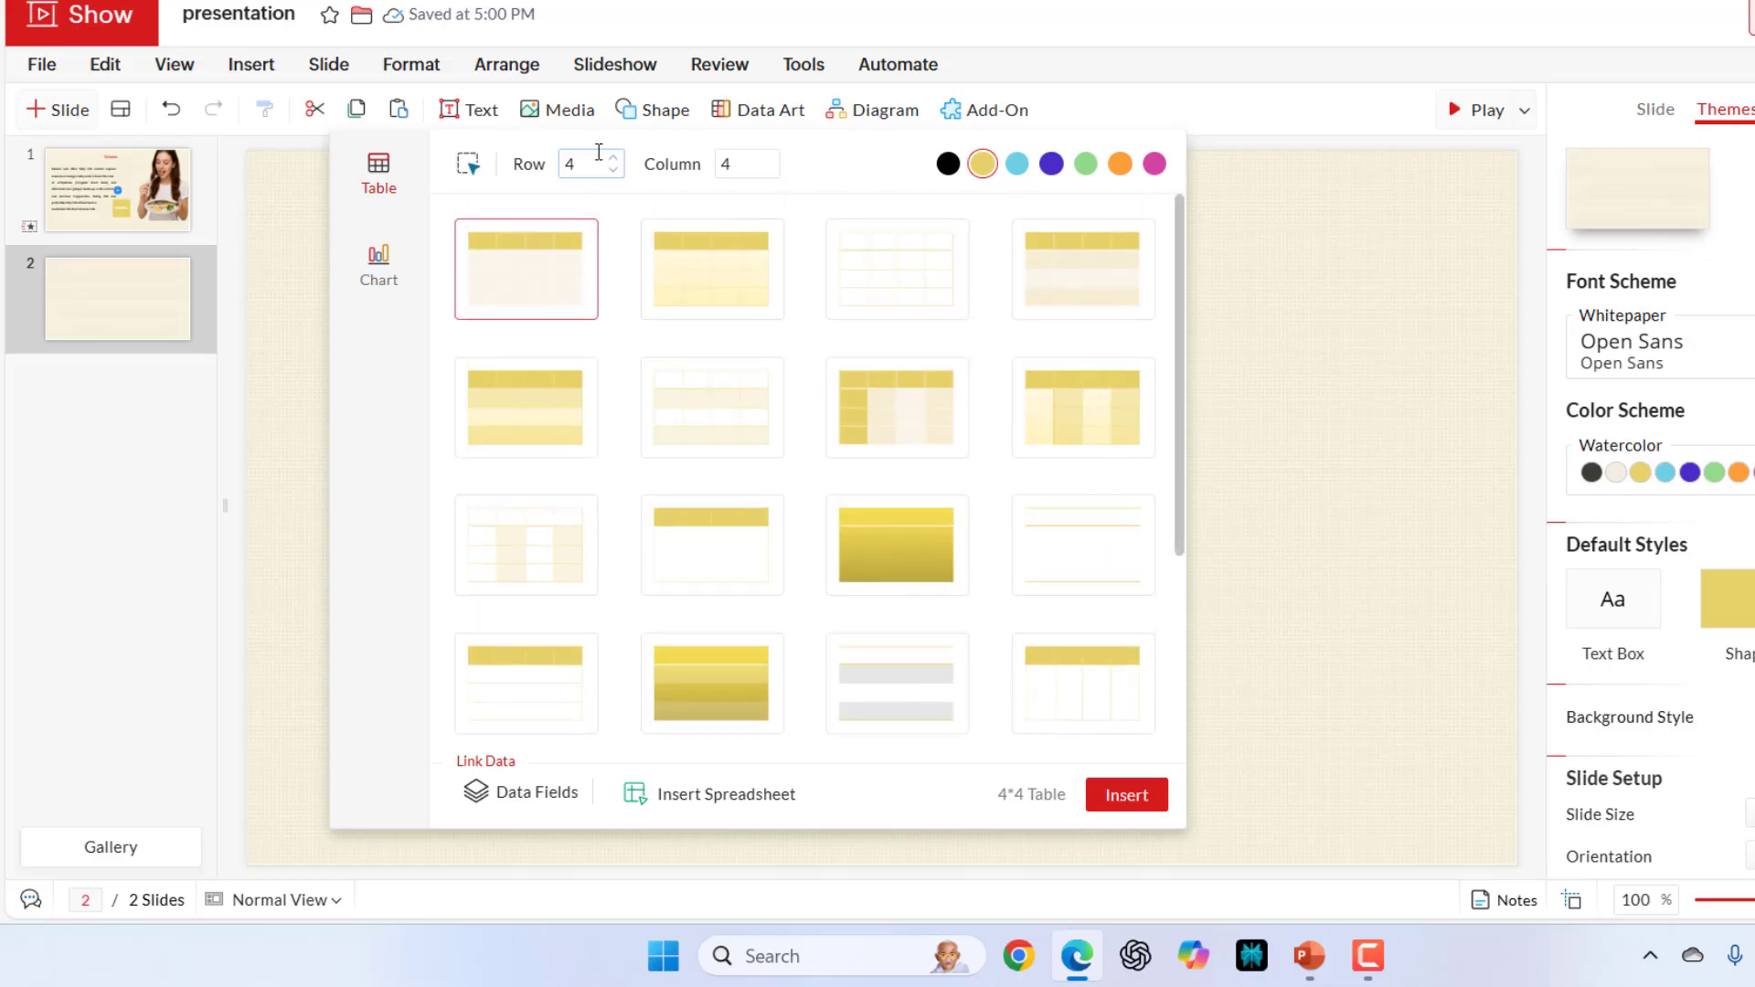
{"action": "left_click", "coordinate": [744, 162]}
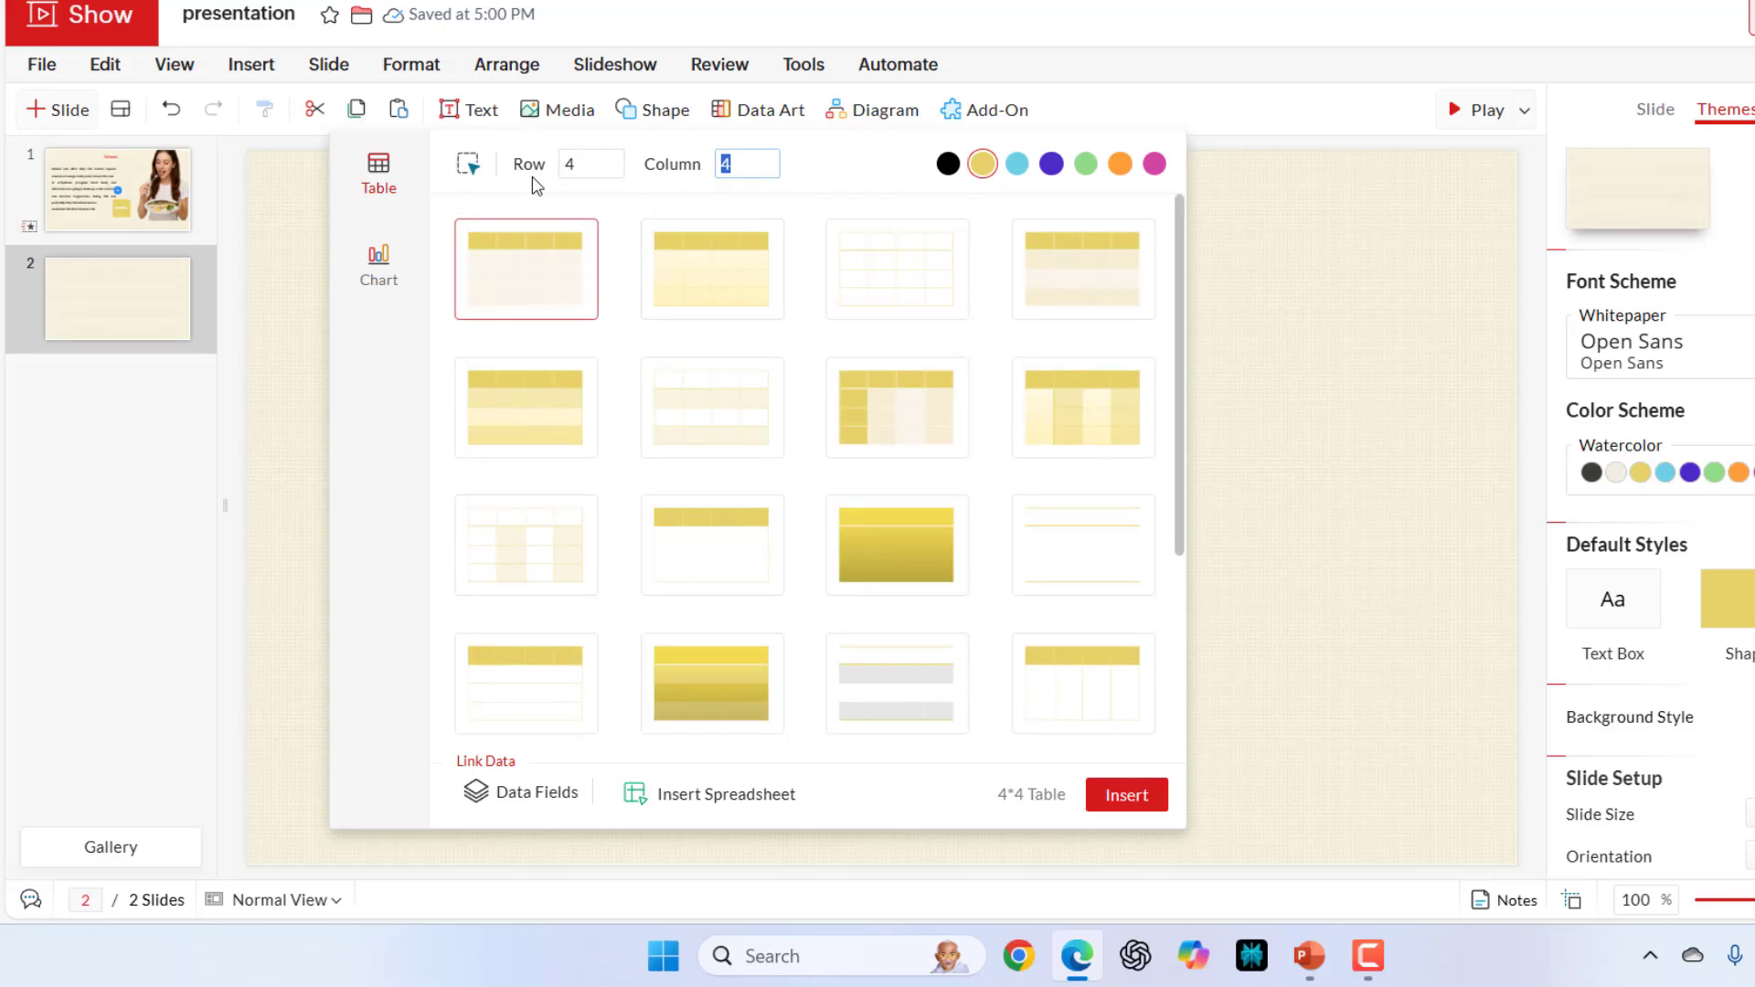
{"action": "left_click", "coordinate": [1125, 793]}
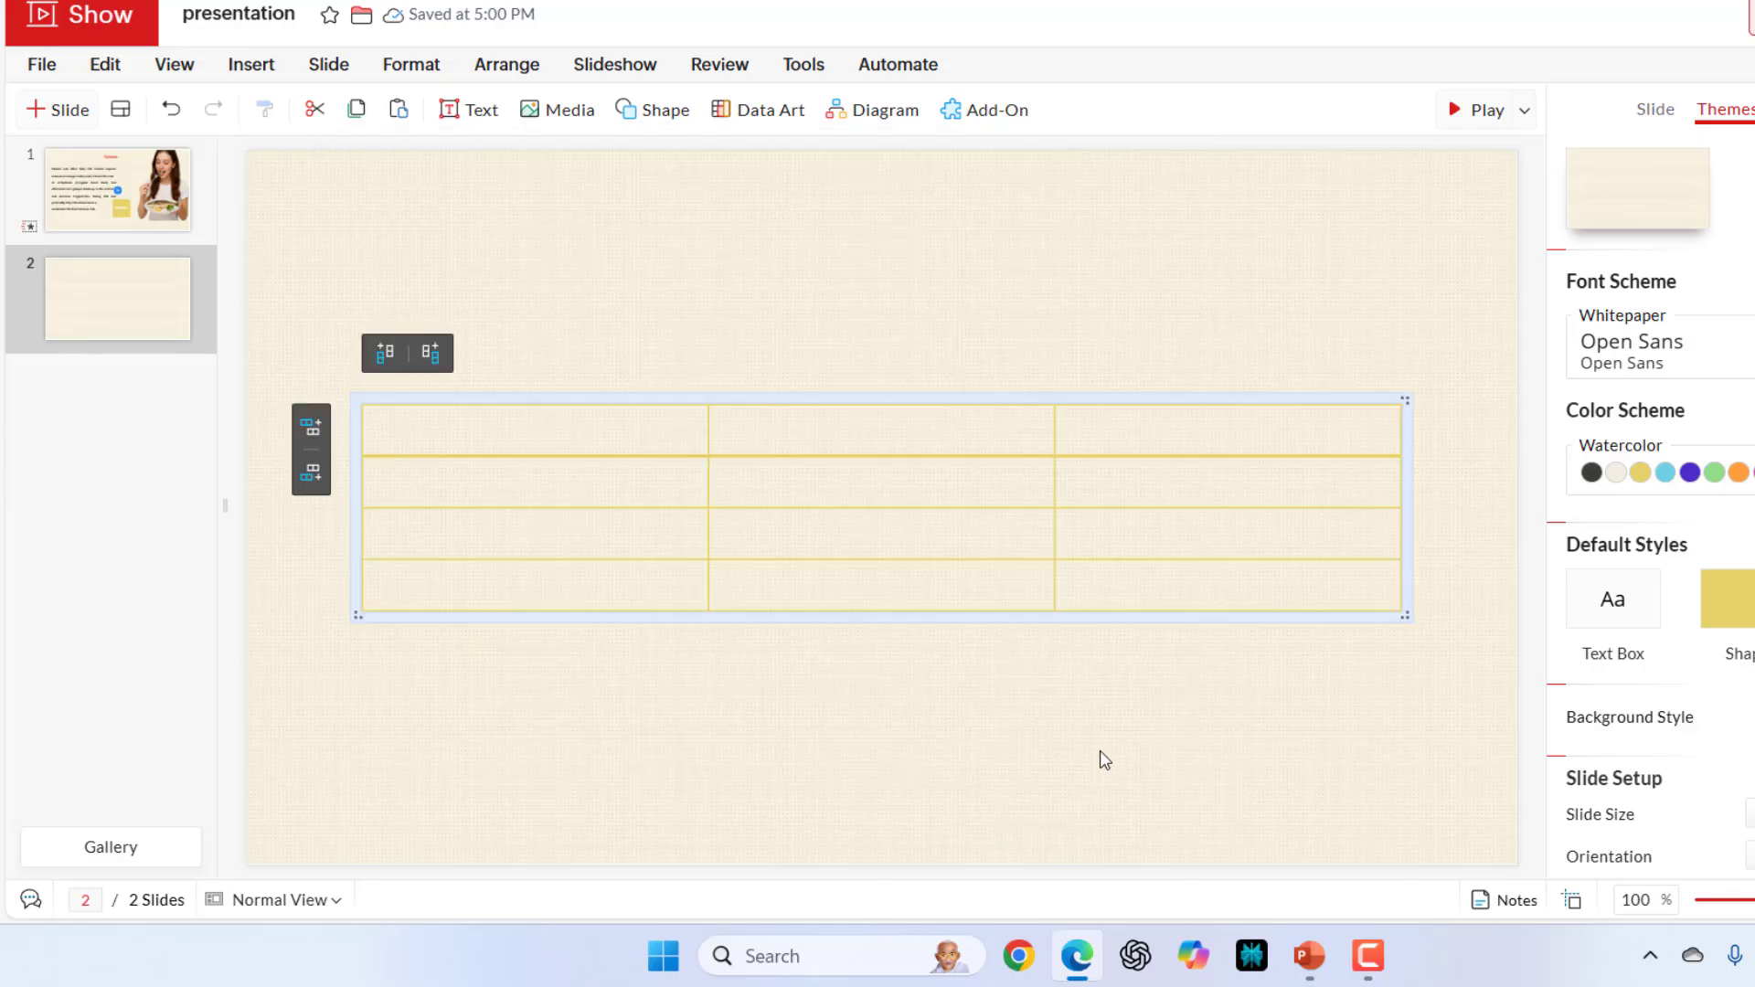
{"action": "type", "text": "ddDD"}
{"action": "type", "text": "adfasDSAFA"}
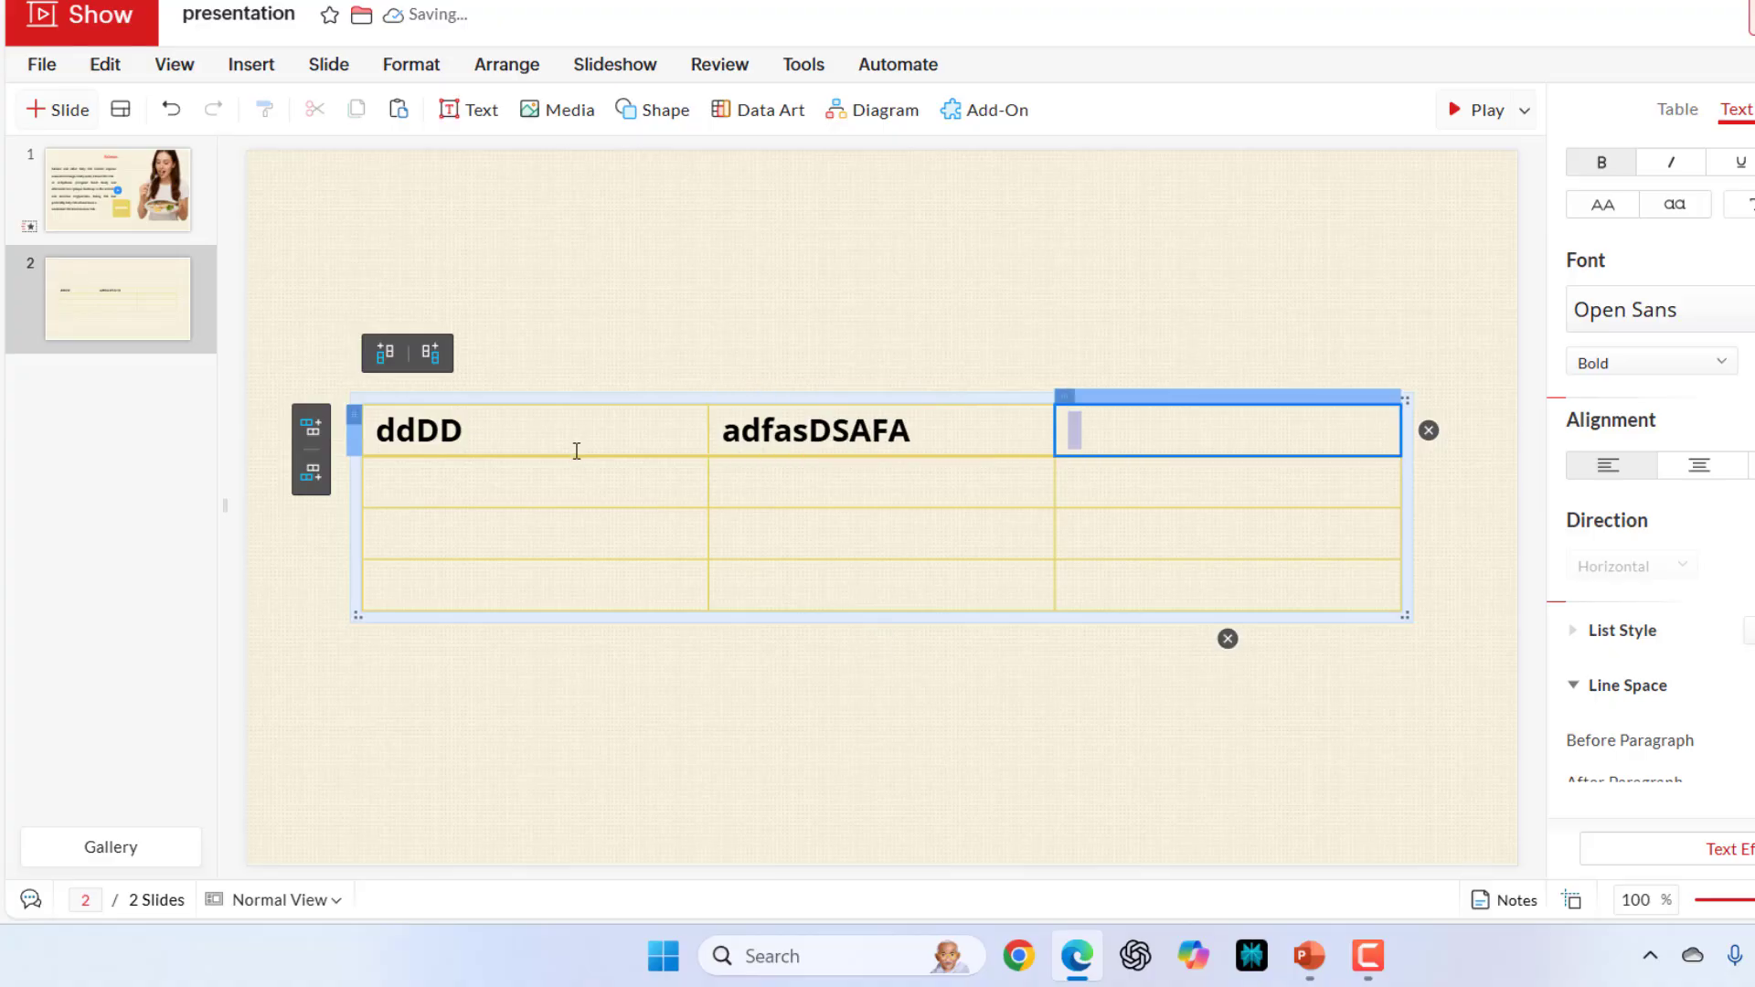
{"action": "type", "text": "sdfa"}
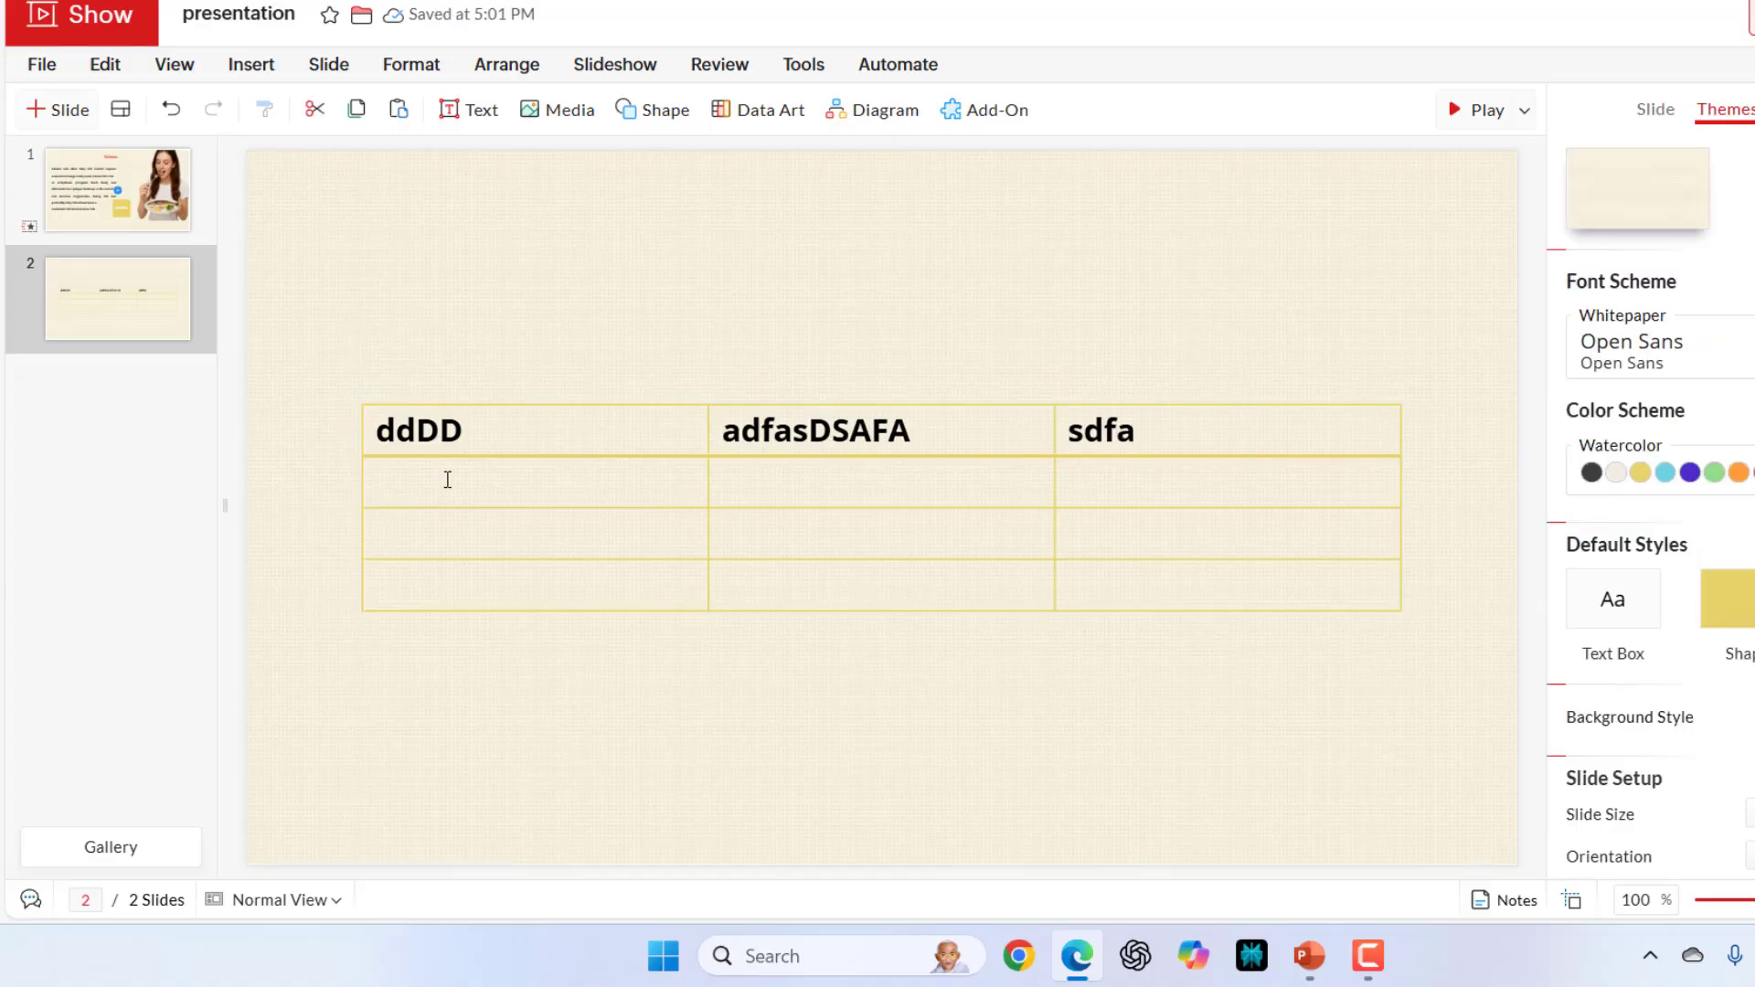
Insert a Clustered Column chart onto slide 2.
{"action": "left_click", "coordinate": [250, 64]}
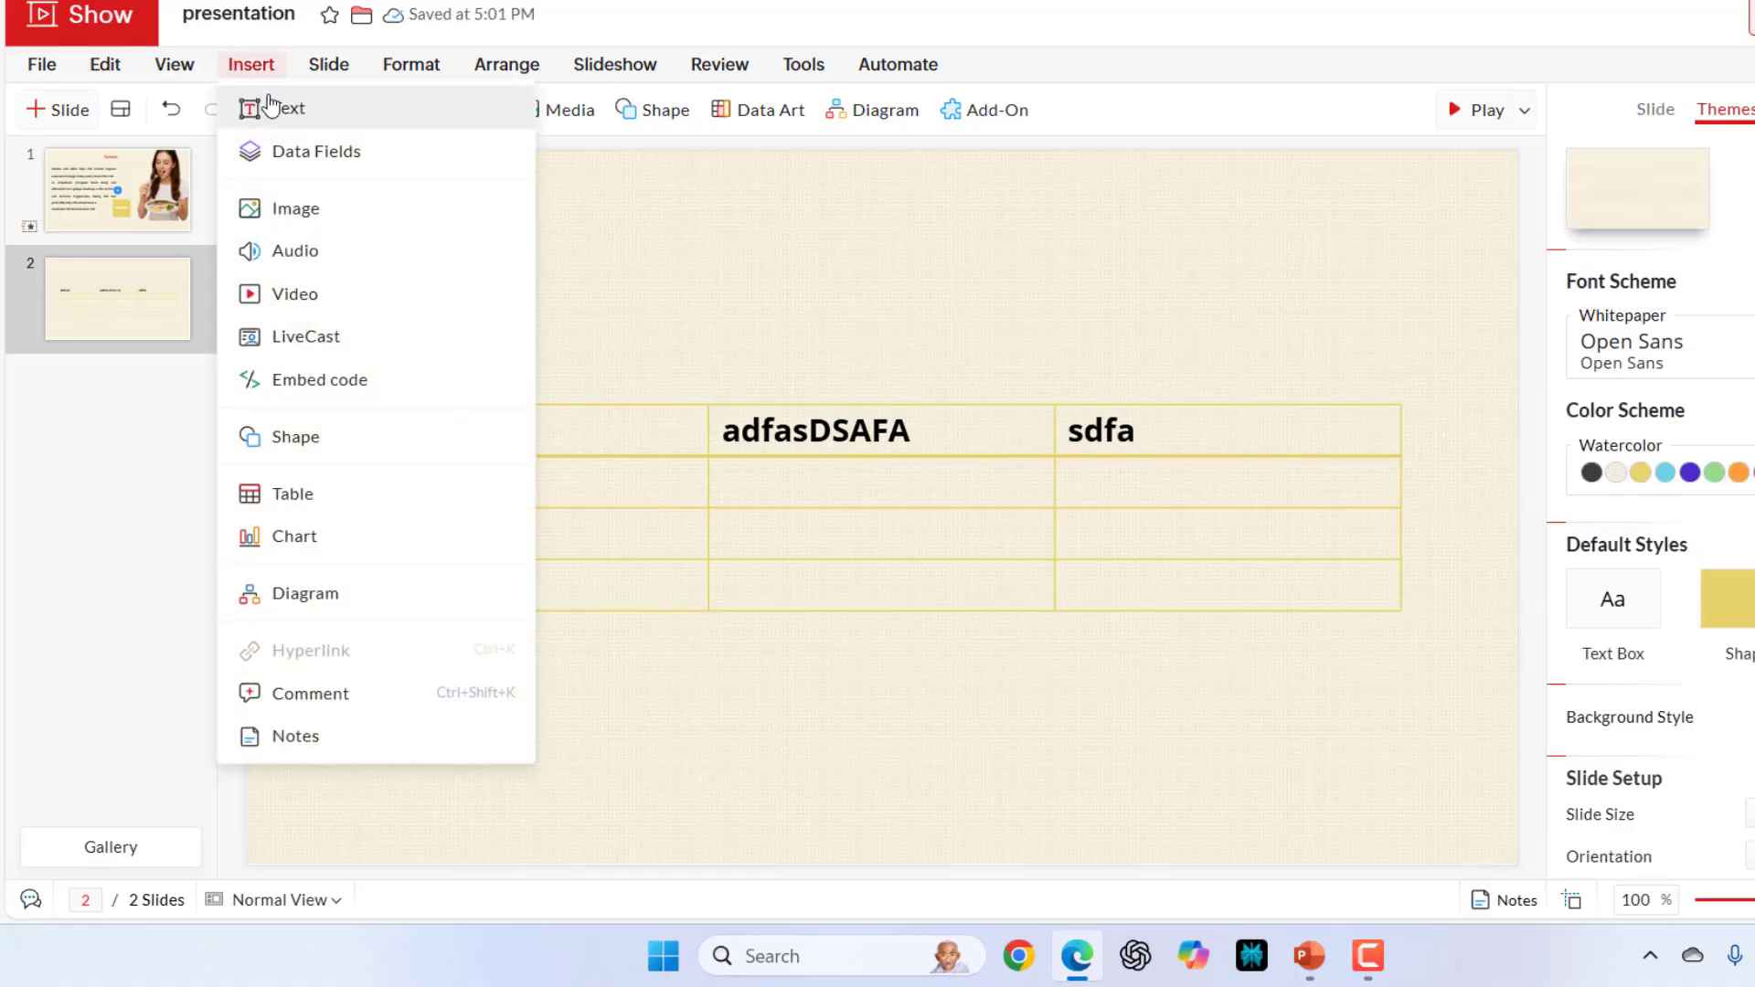
{"action": "left_click", "coordinate": [296, 536]}
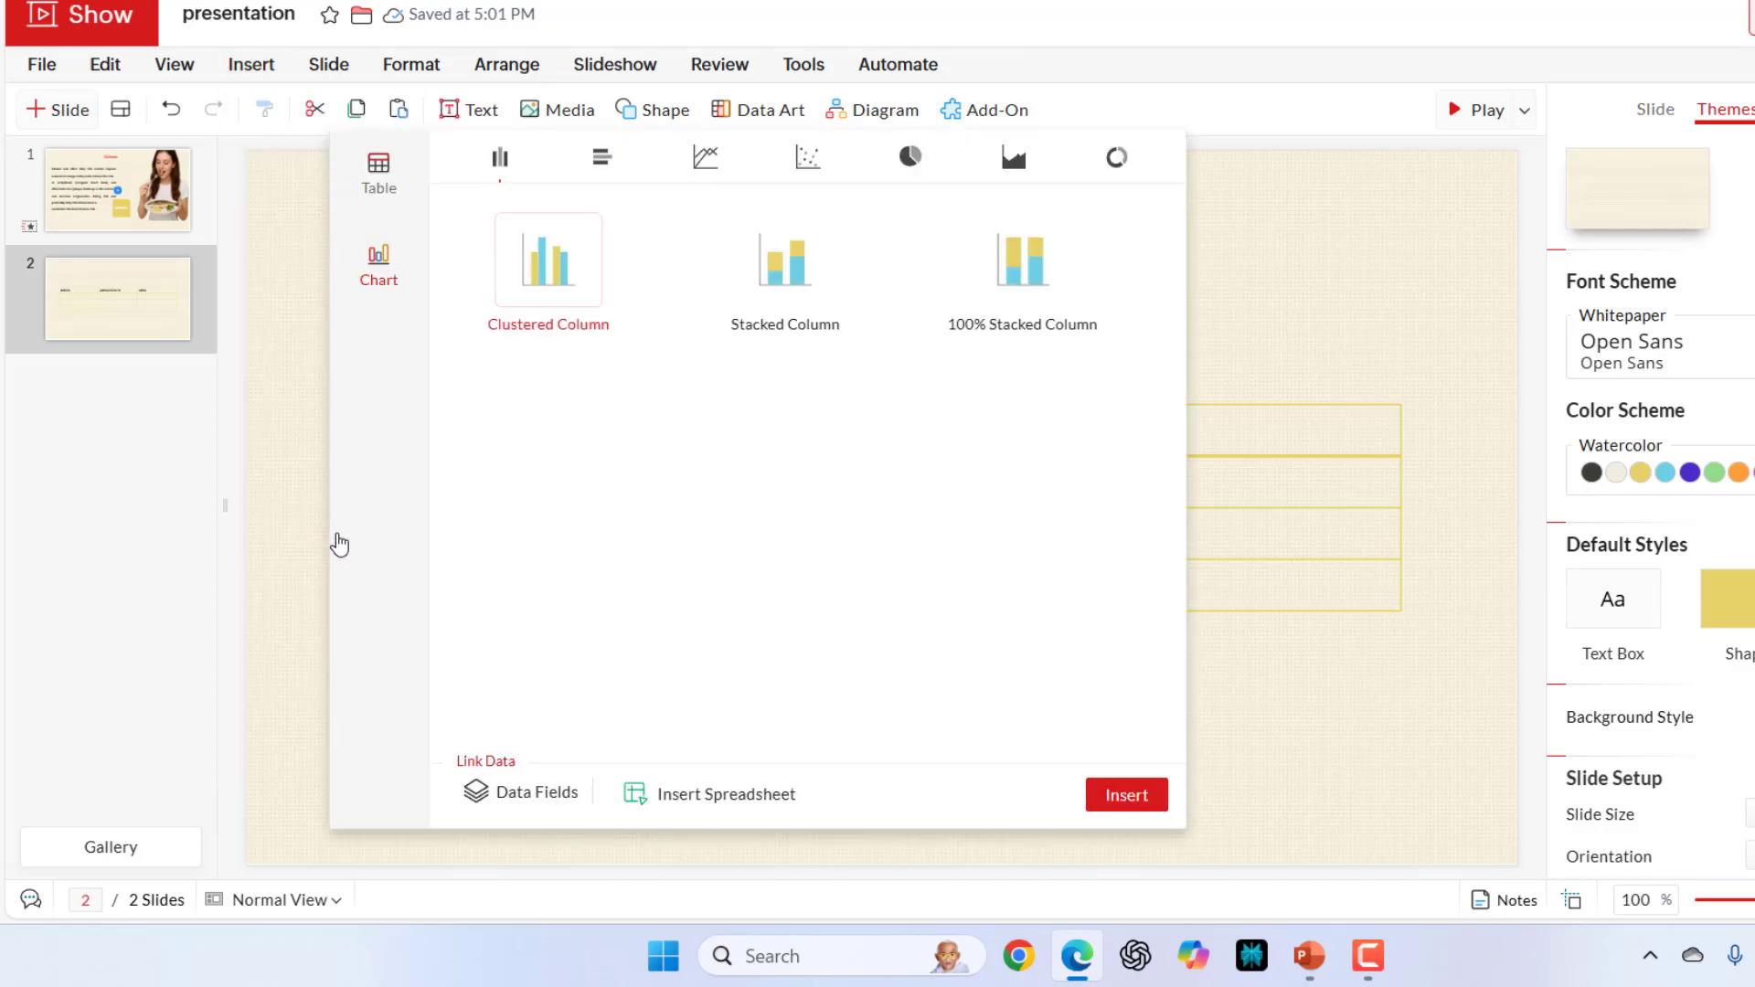
{"action": "left_click", "coordinate": [602, 157]}
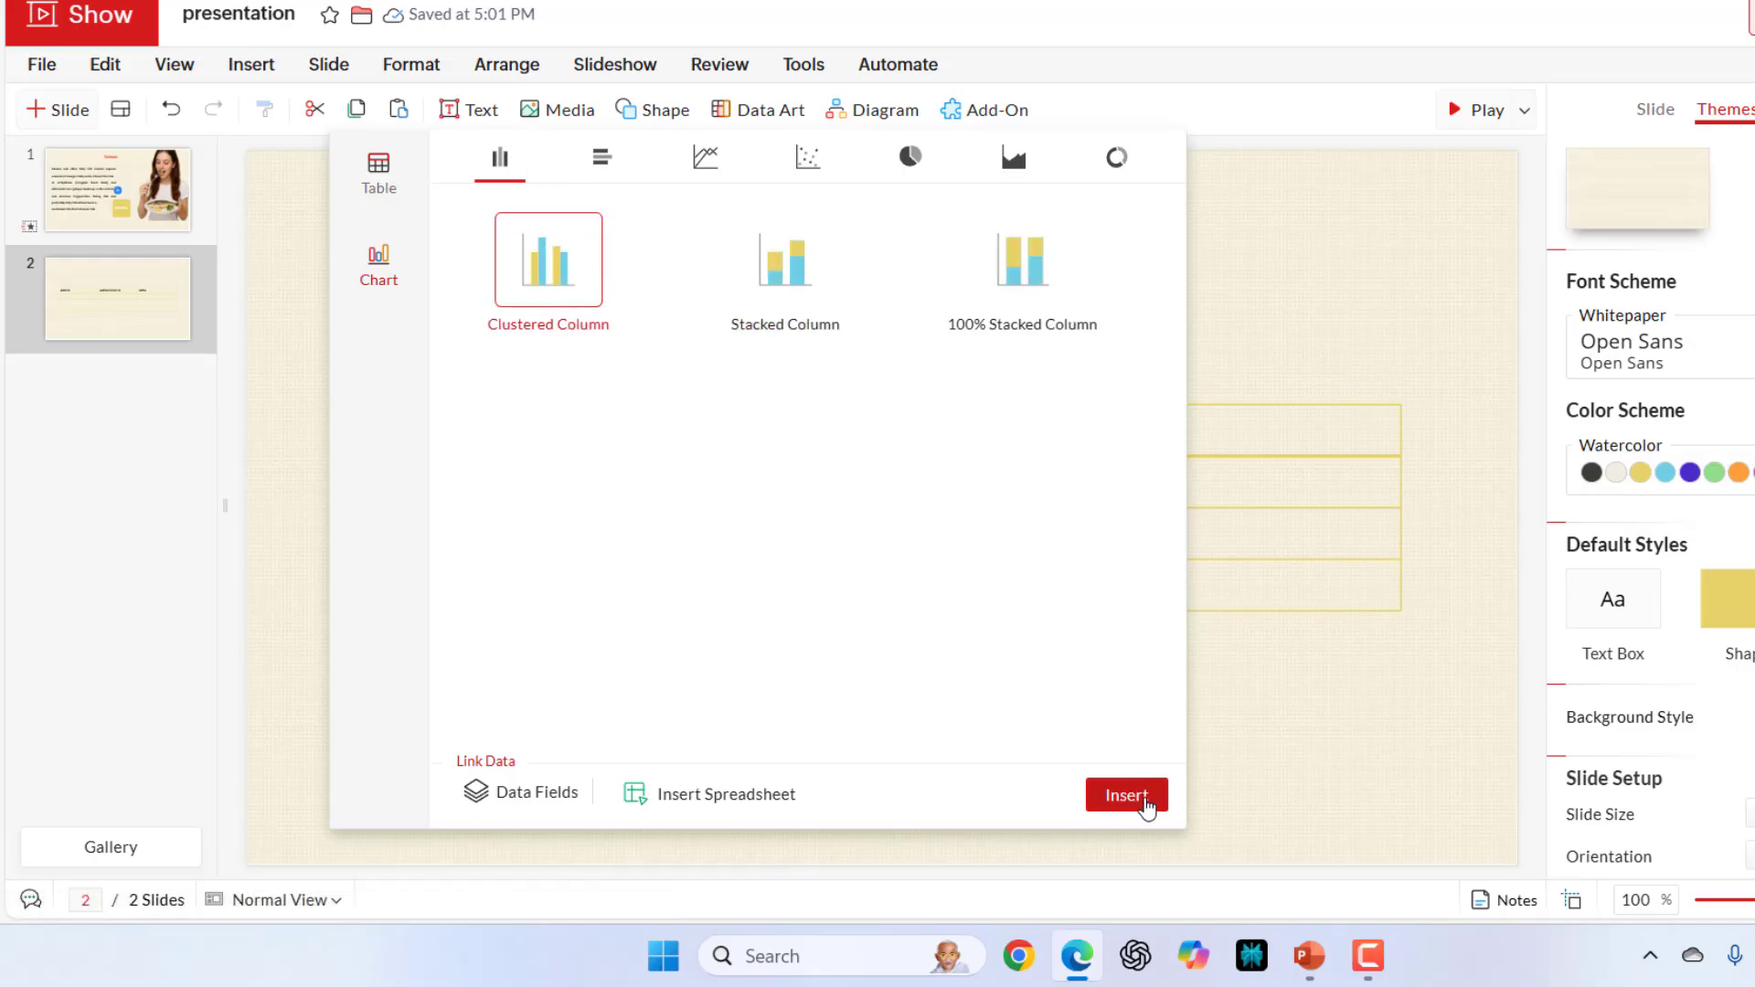
{"action": "left_click", "coordinate": [1124, 795]}
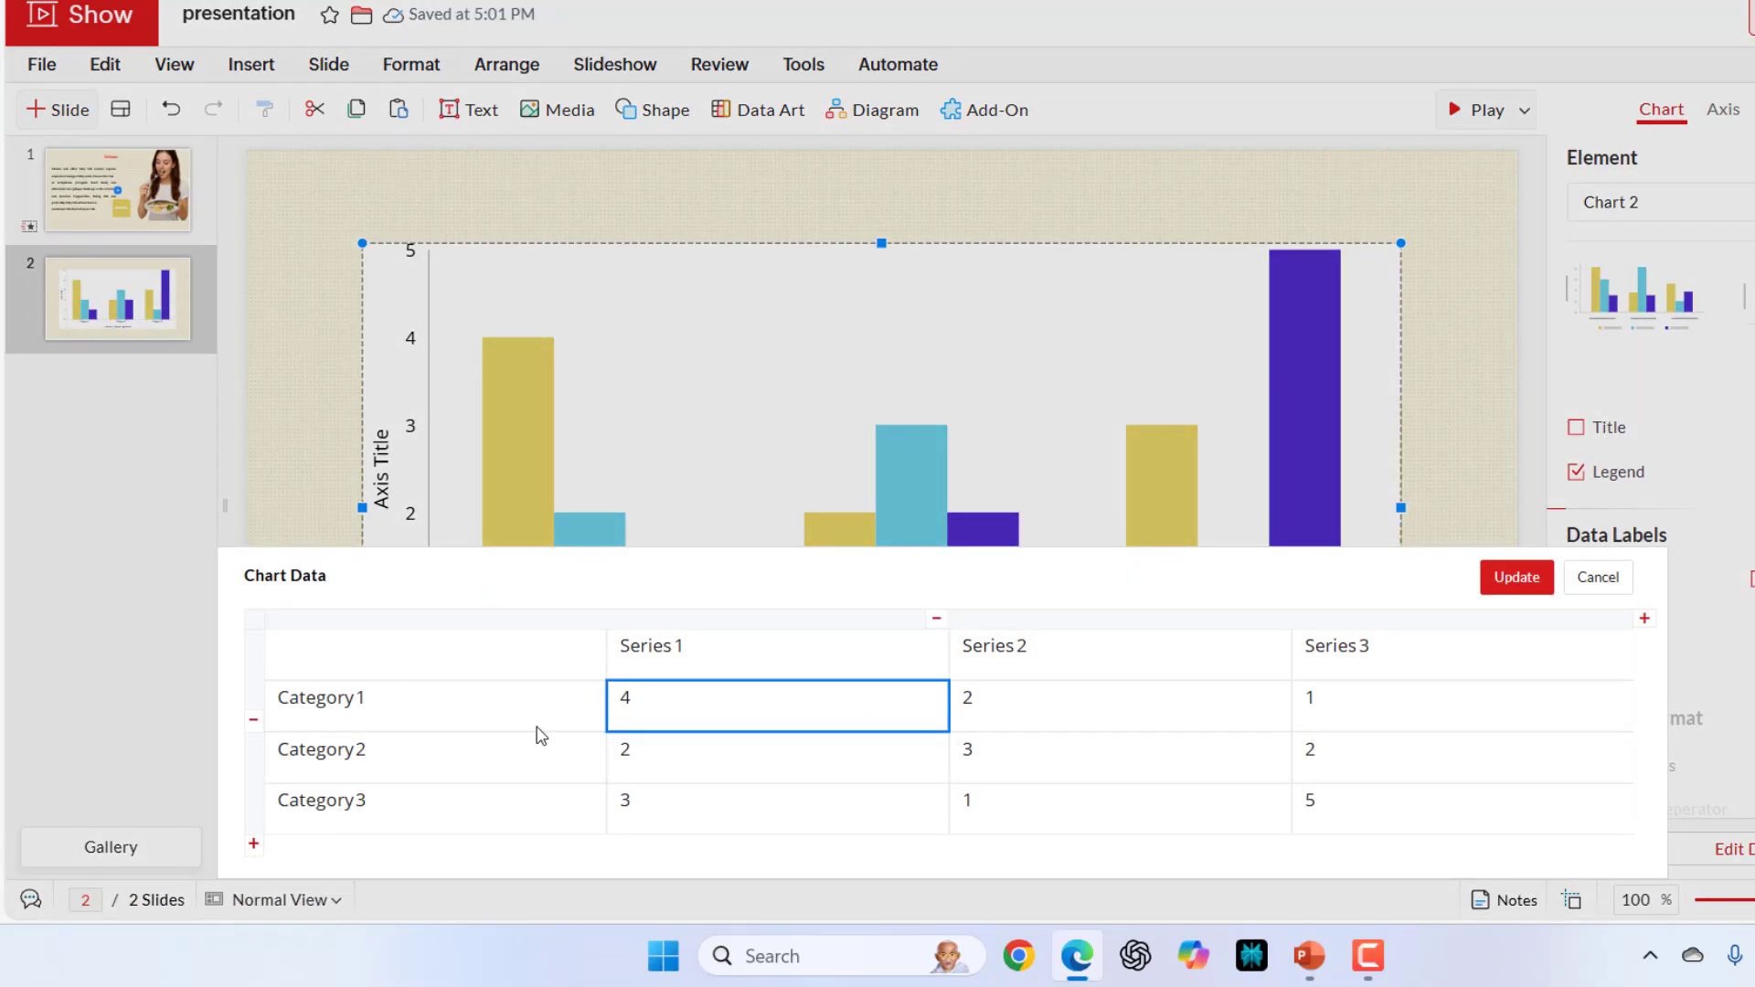
Change a Category 1 value to 33, update the chart, and label bars with series name and value.
{"action": "key", "text": "Backspace"}
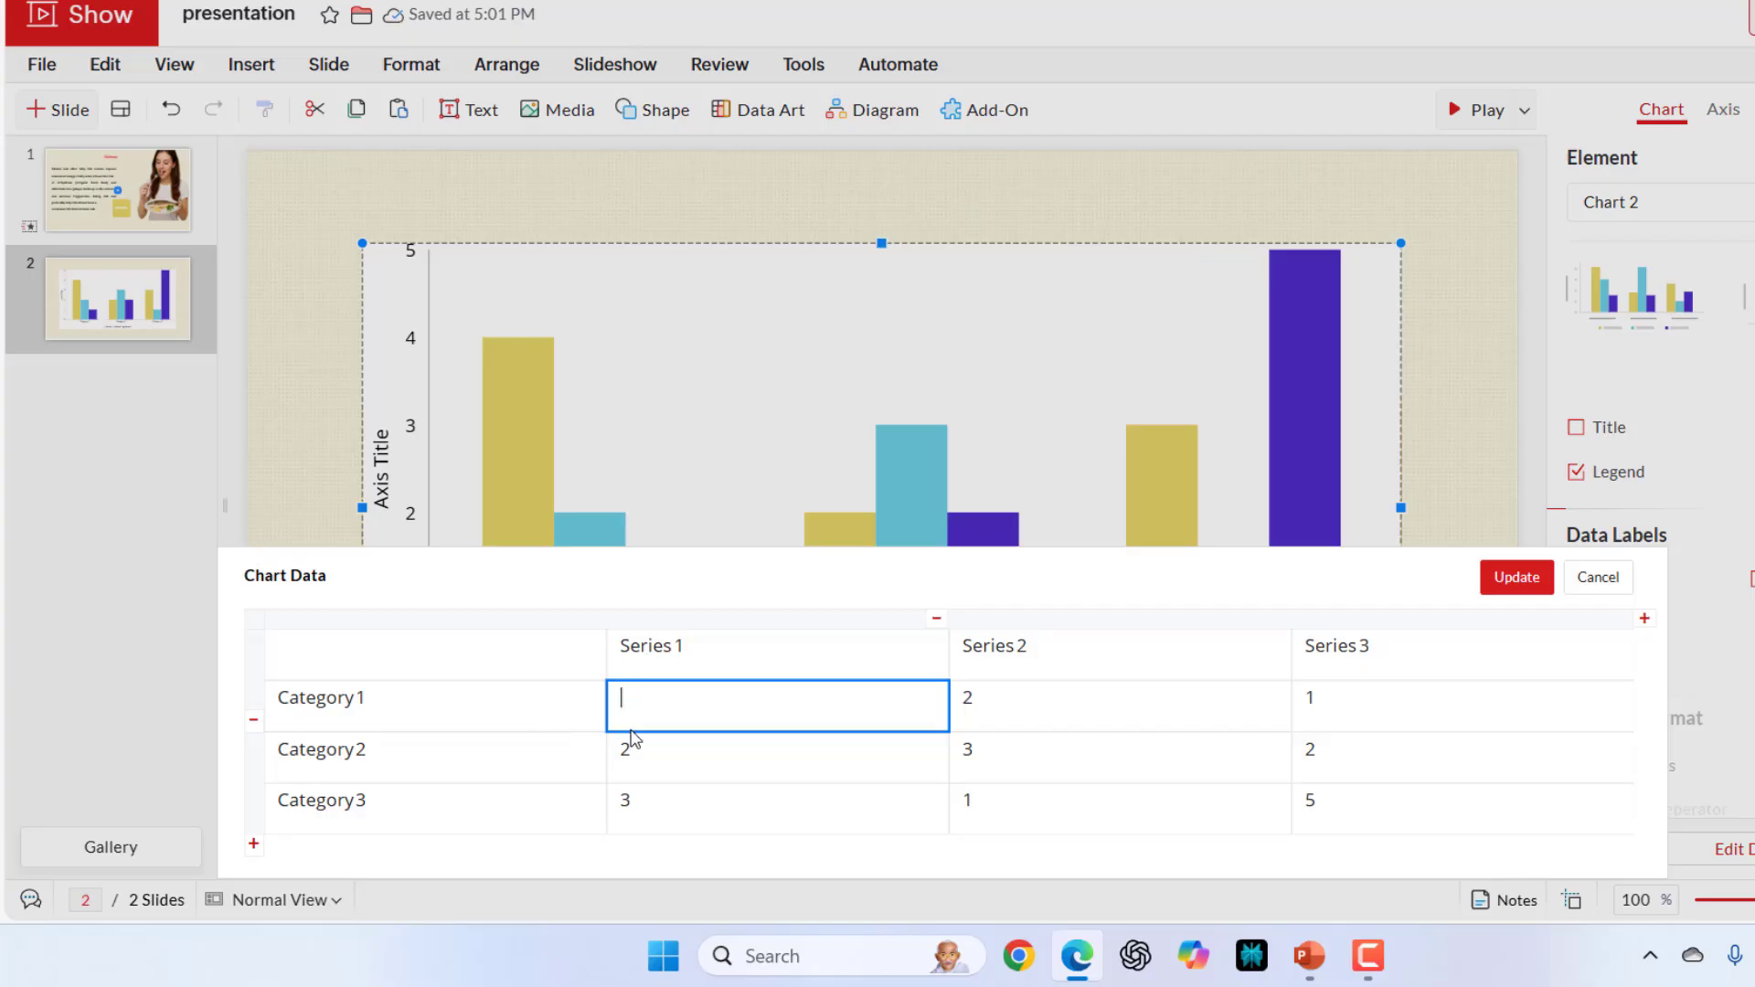
{"action": "type", "text": "33"}
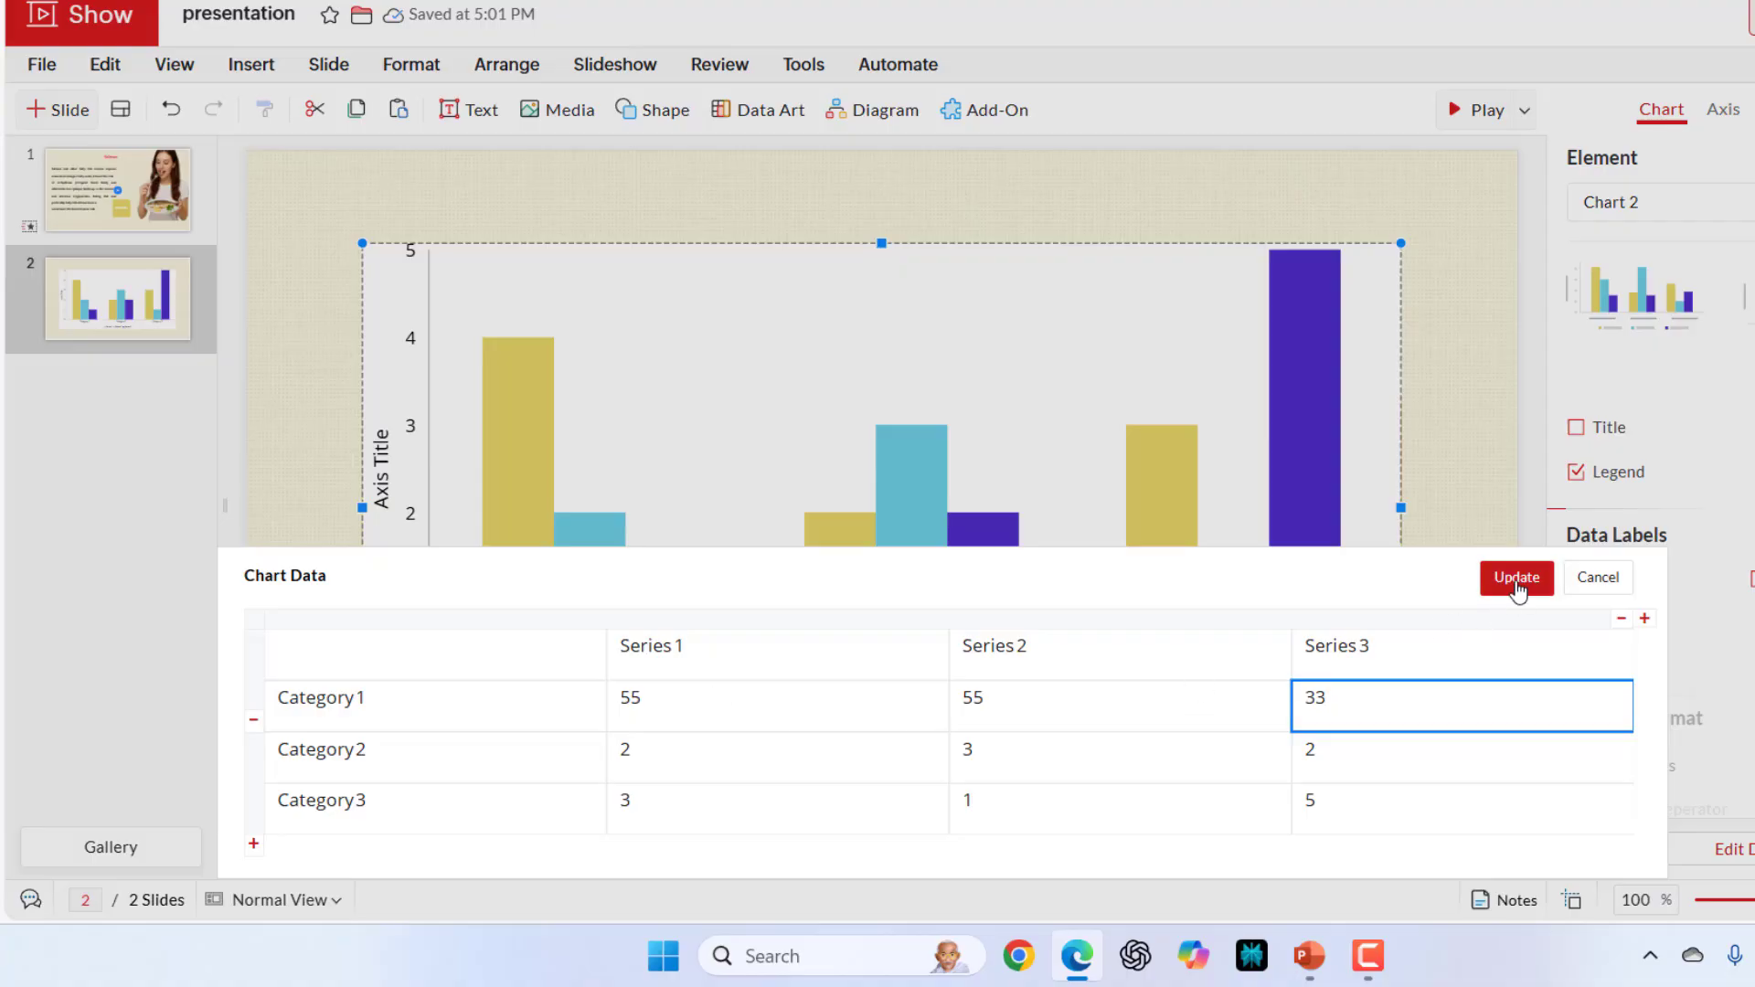
{"action": "left_click", "coordinate": [1515, 576]}
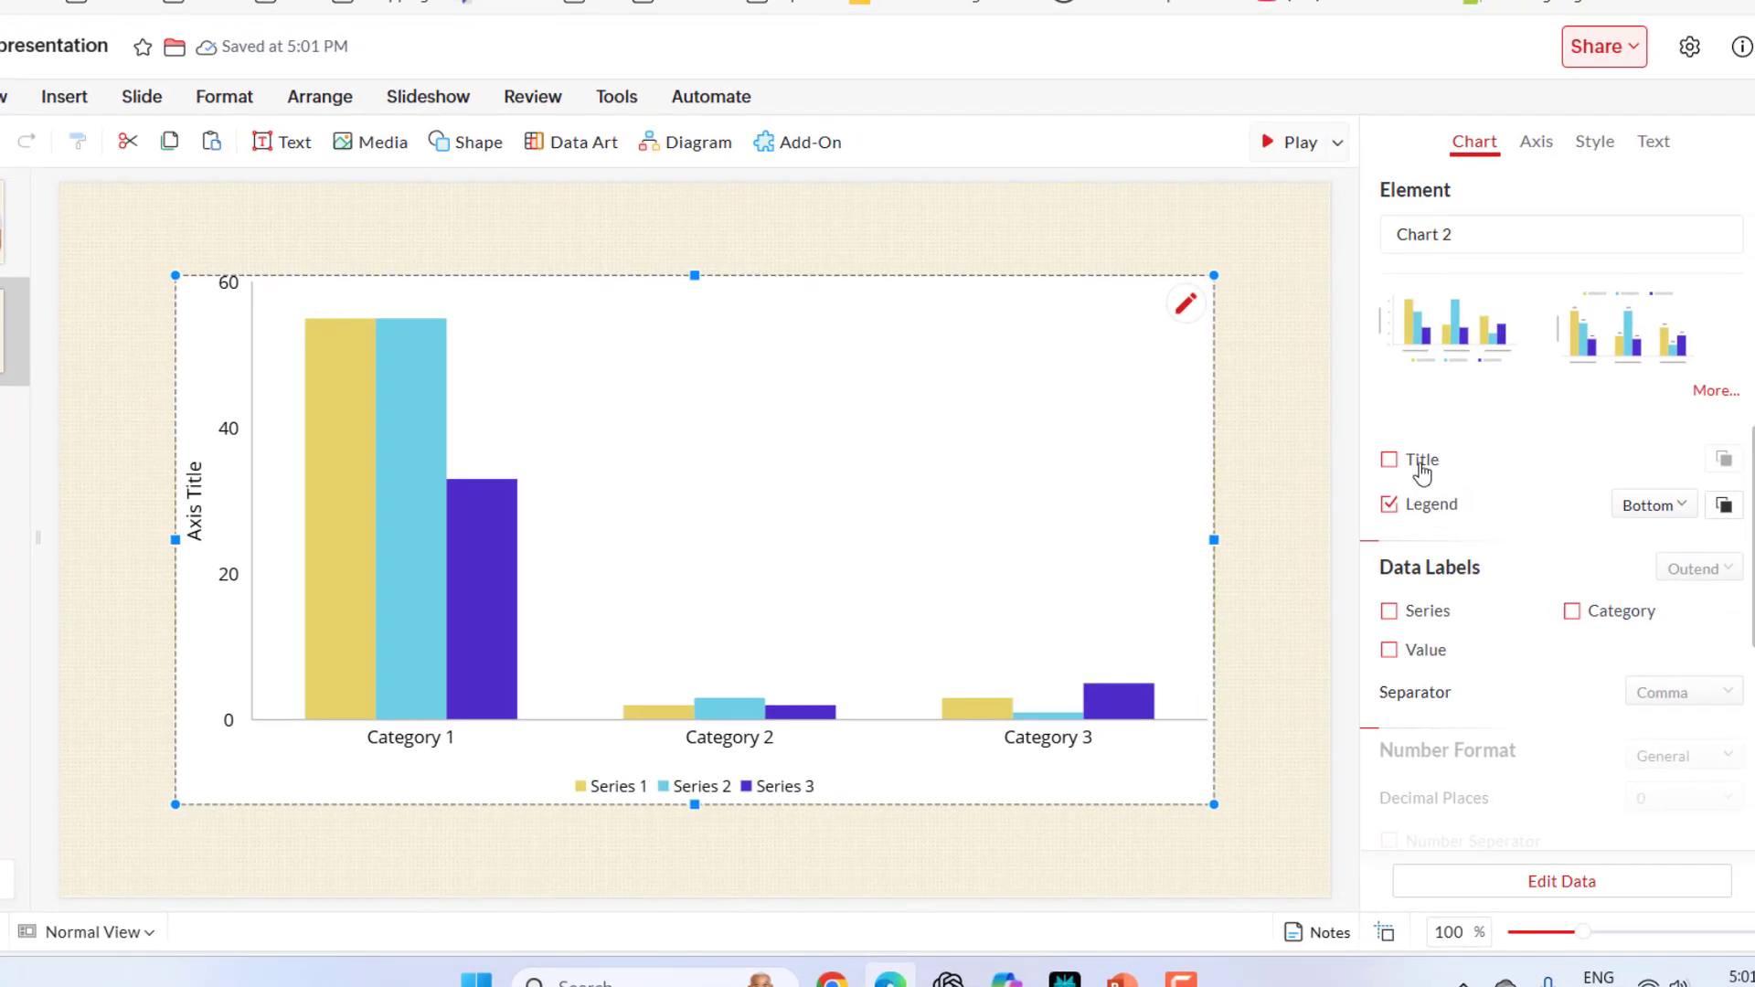
{"action": "left_click", "coordinate": [1389, 611]}
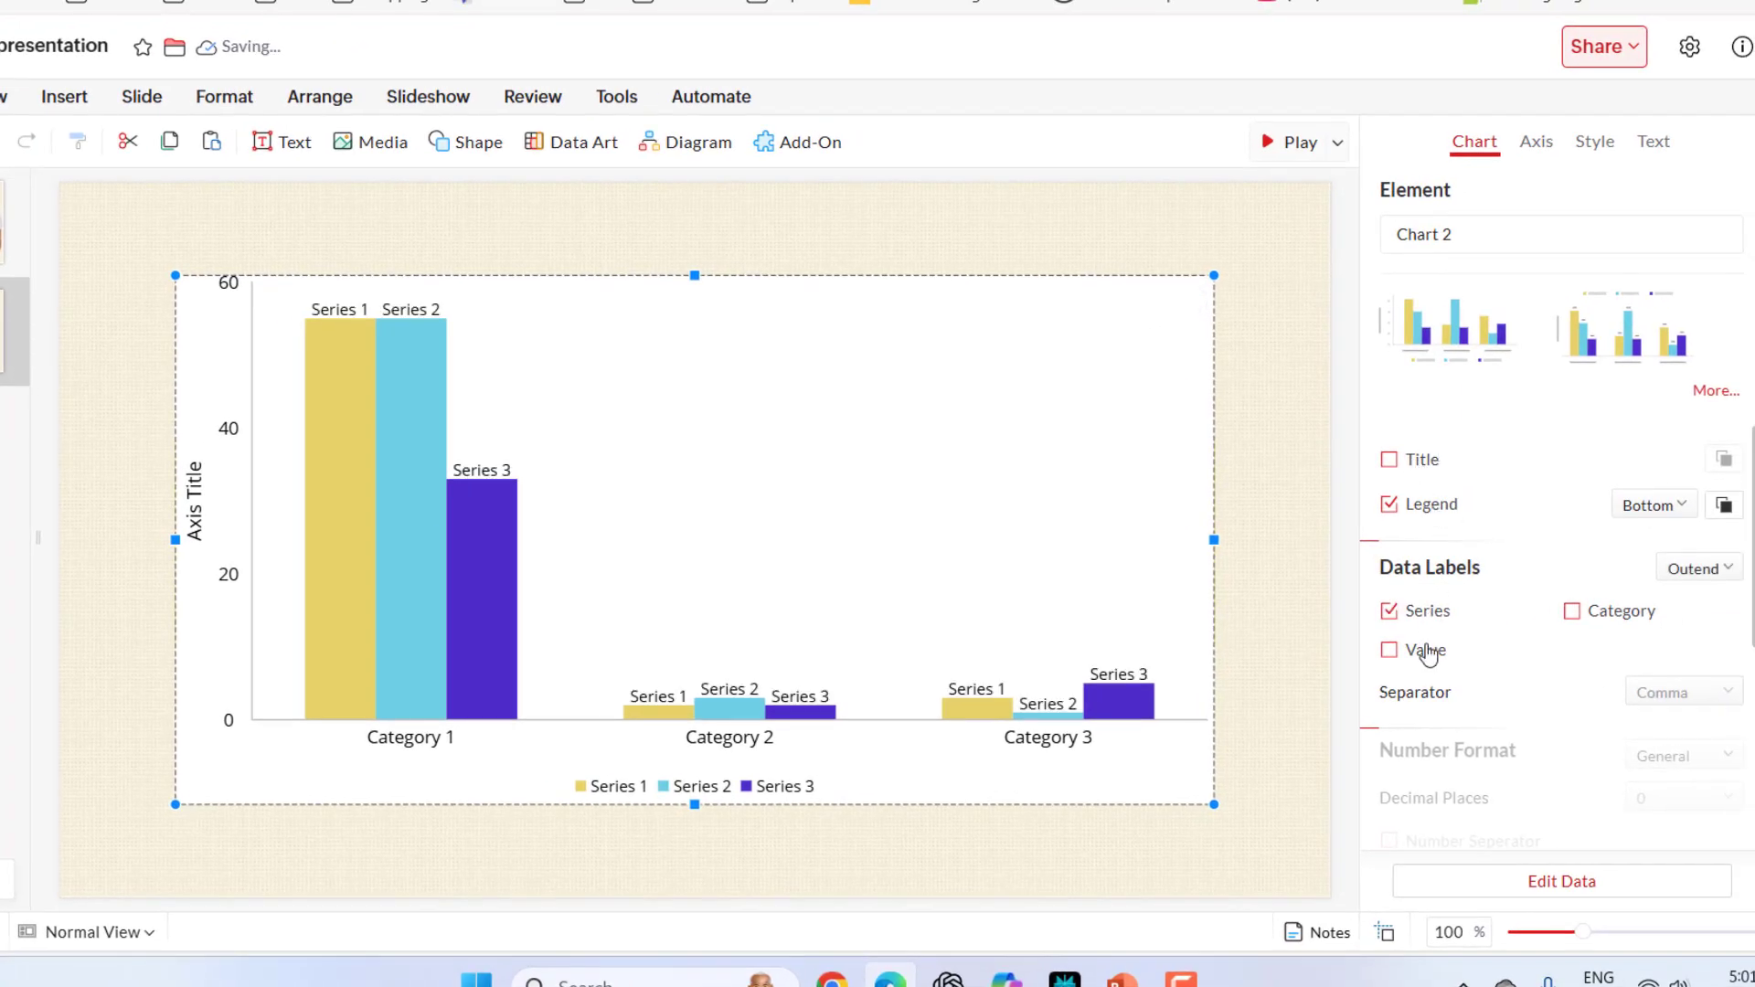
{"action": "left_click", "coordinate": [1390, 611]}
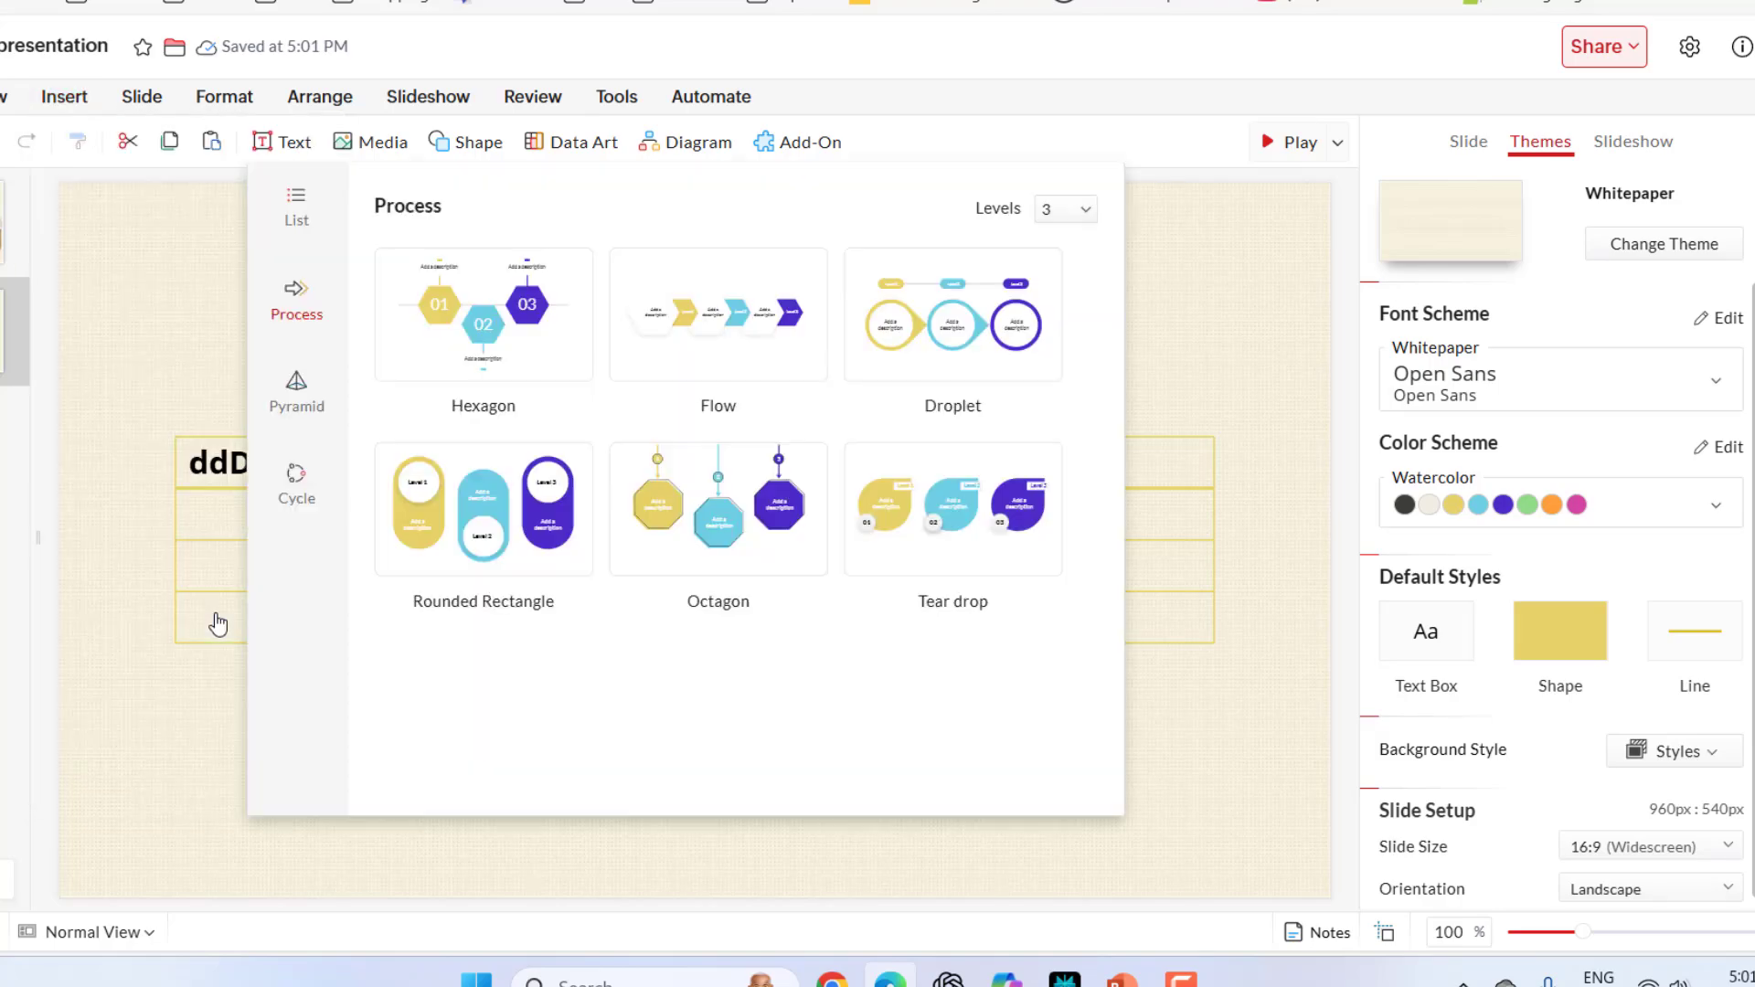
{"action": "mouse_move", "coordinate": [716, 314]}
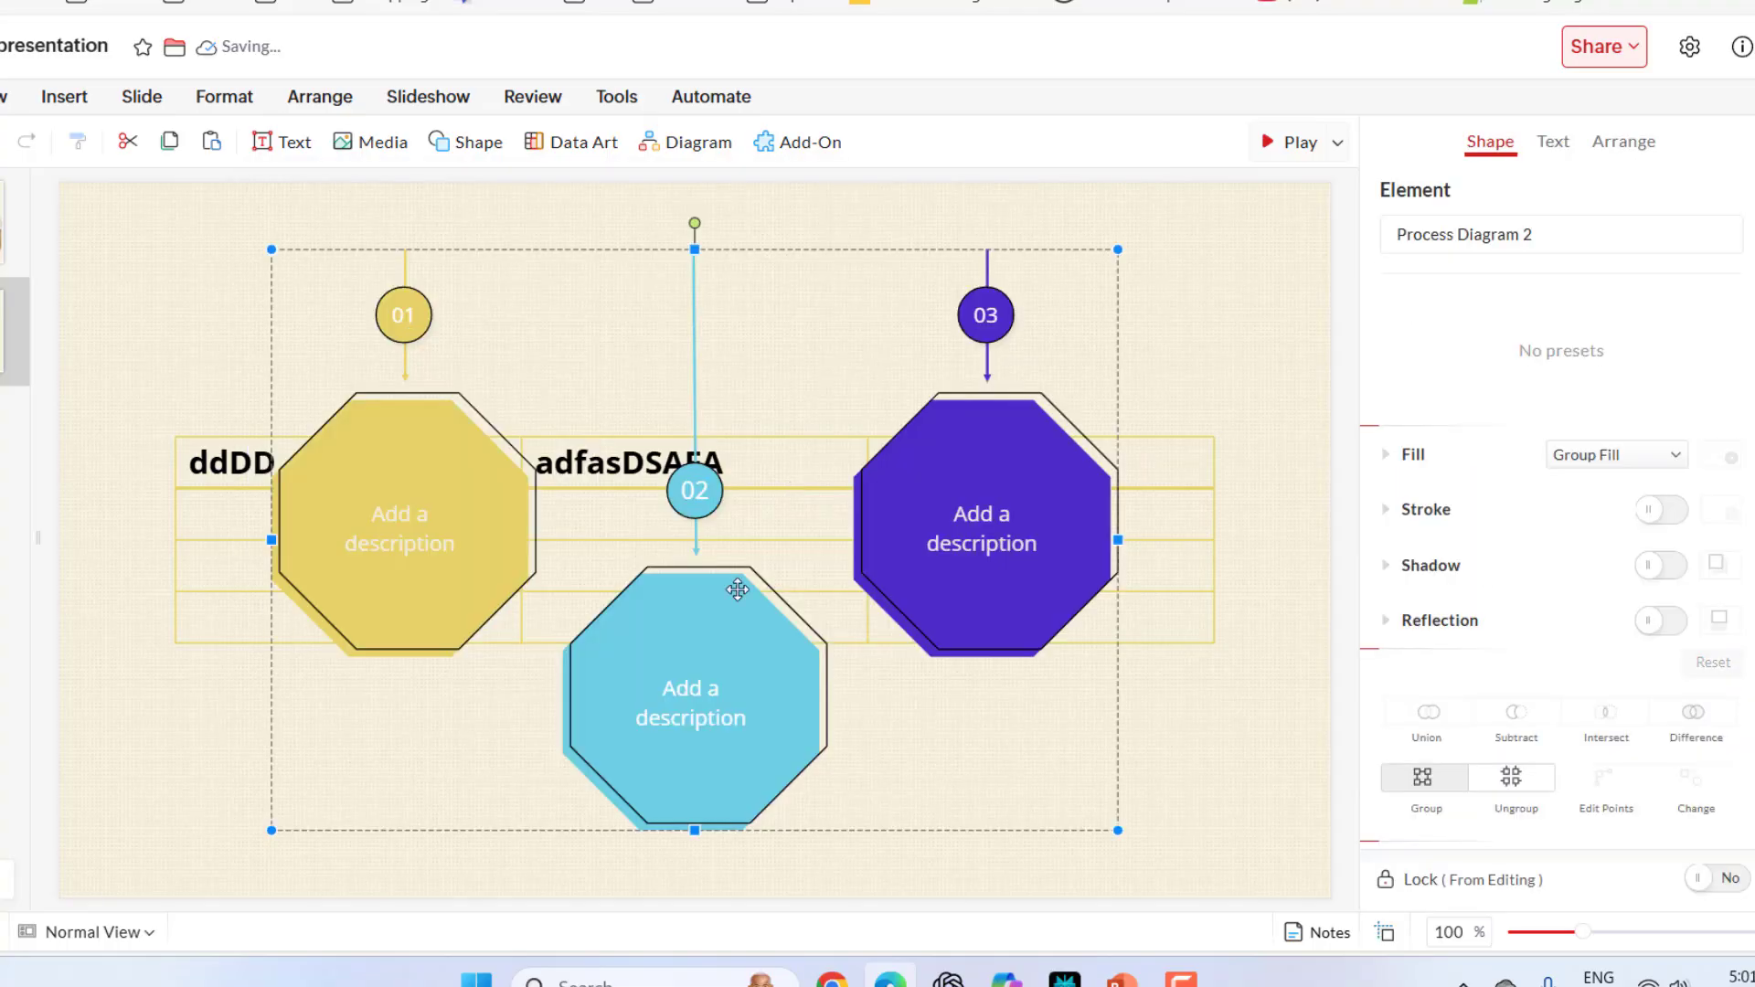
Edit the yellow octagon's description to 'DFGSDSGDFG' in the process diagram.
{"action": "double_click", "coordinate": [400, 529]}
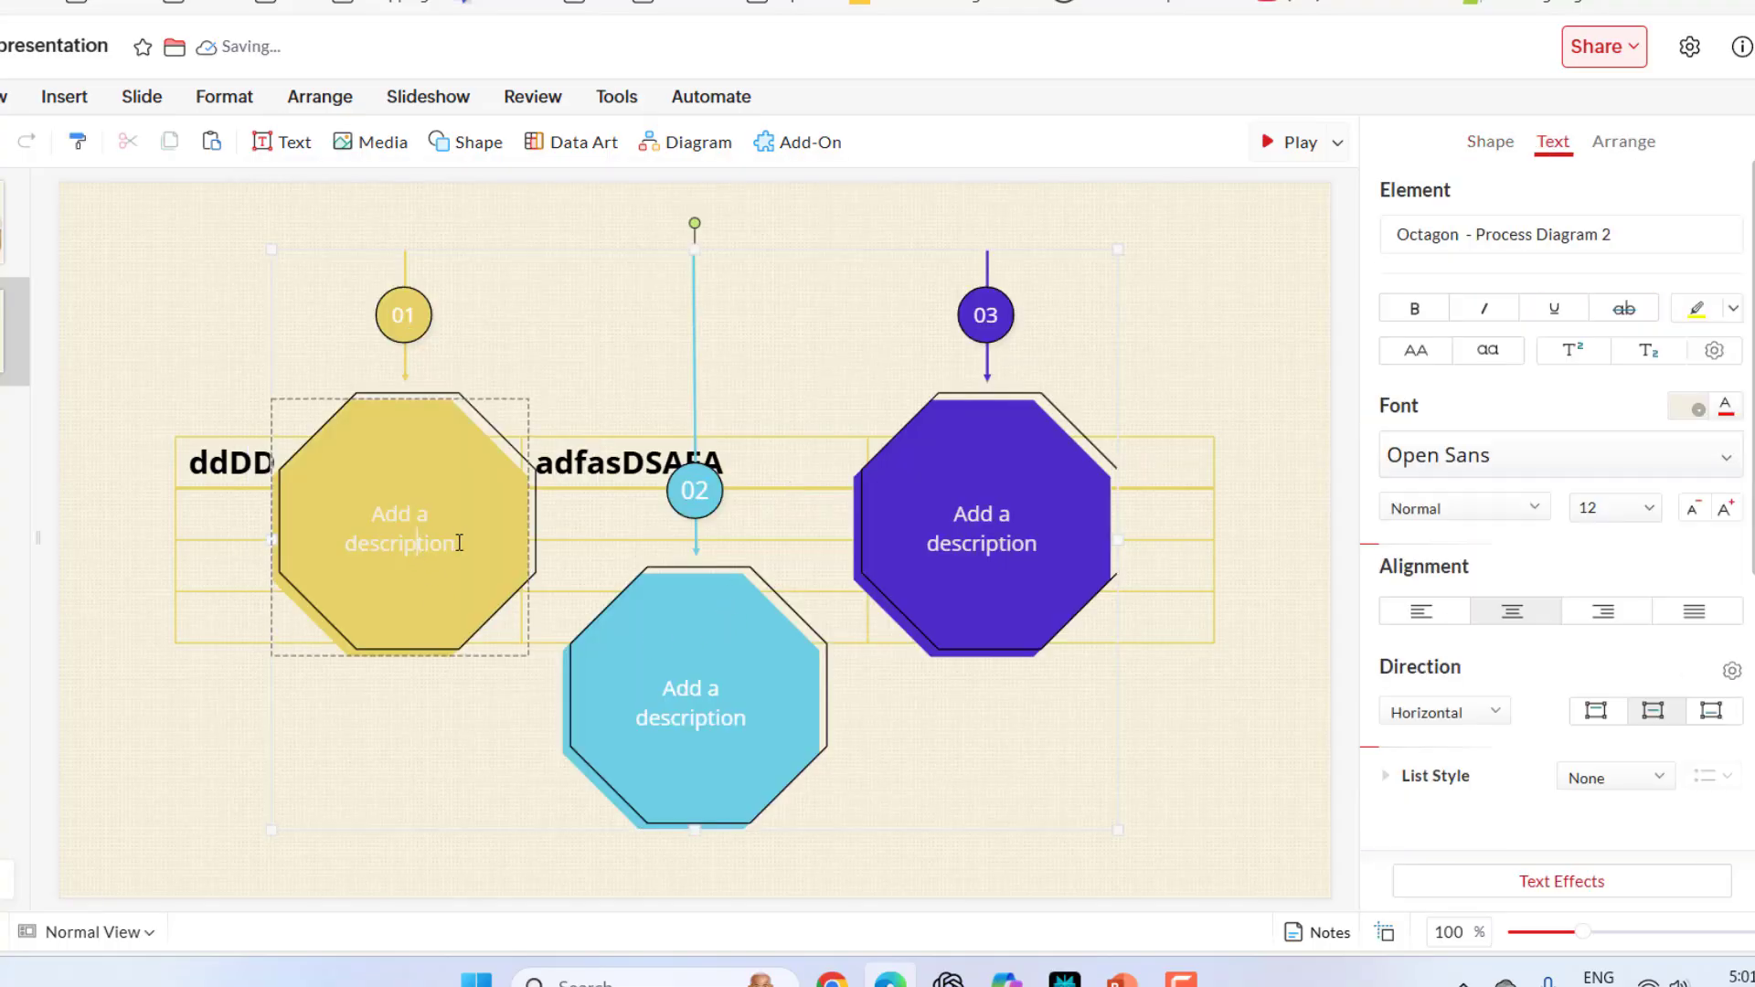
{"action": "type", "text": "DFGSDSGDFG"}
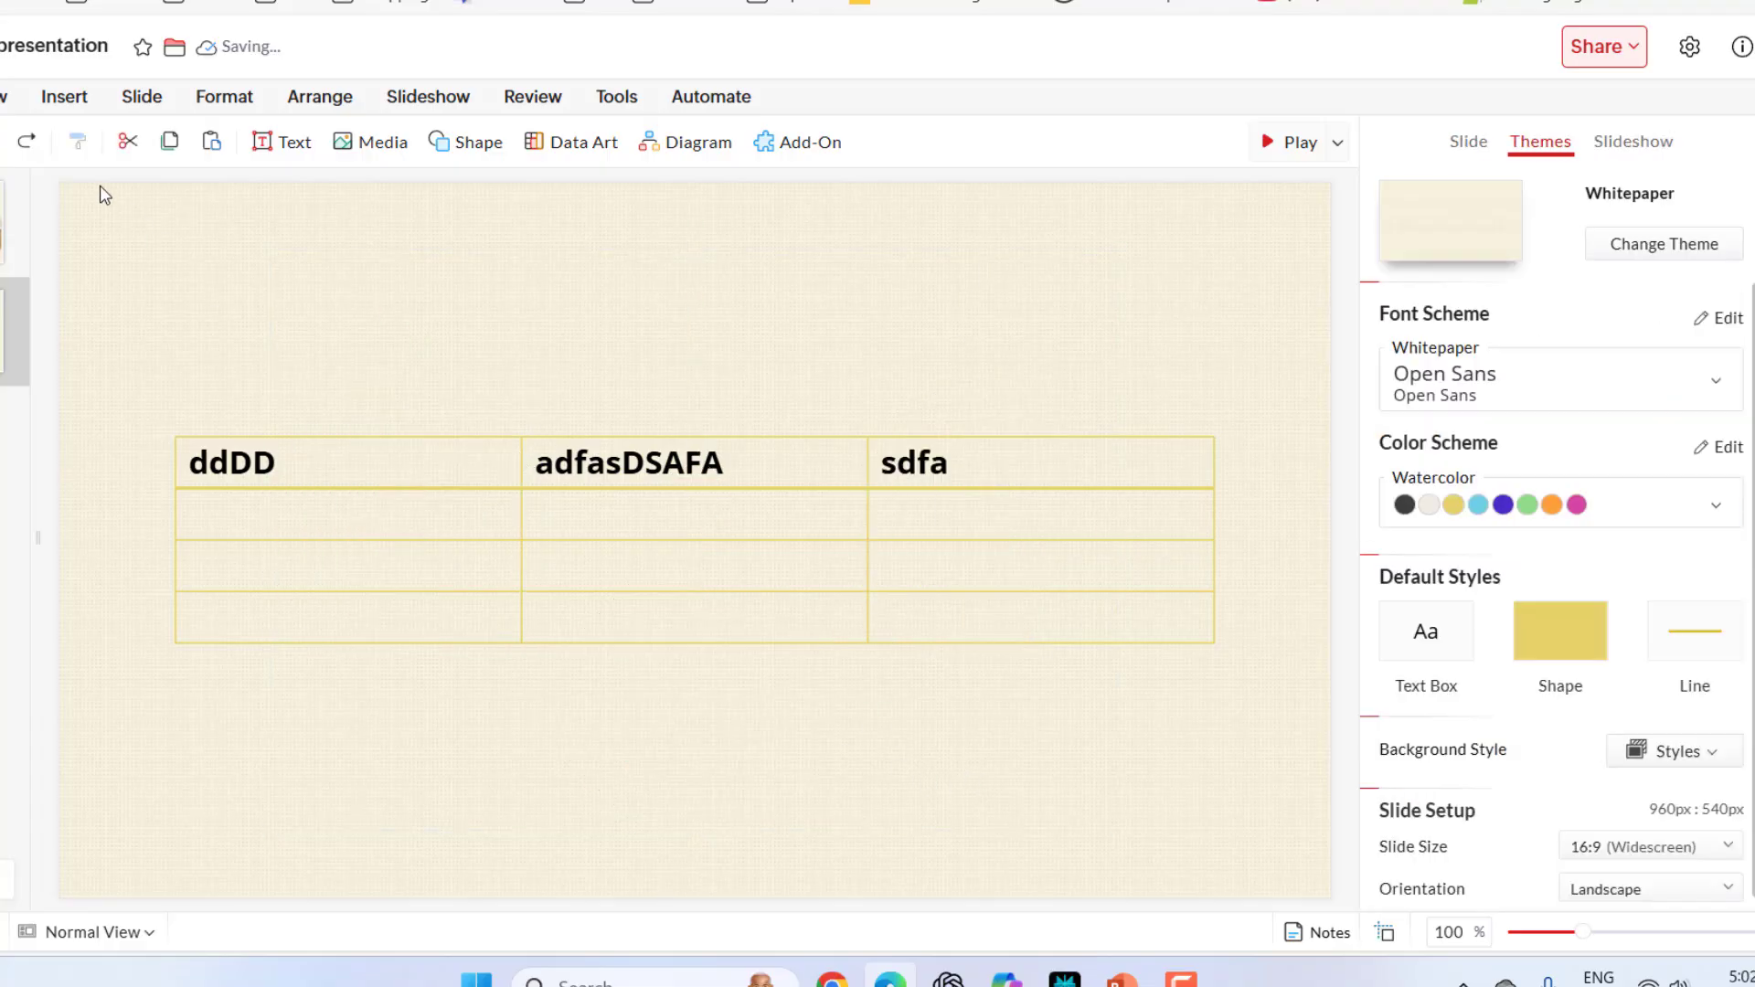
{"action": "left_click", "coordinate": [140, 97]}
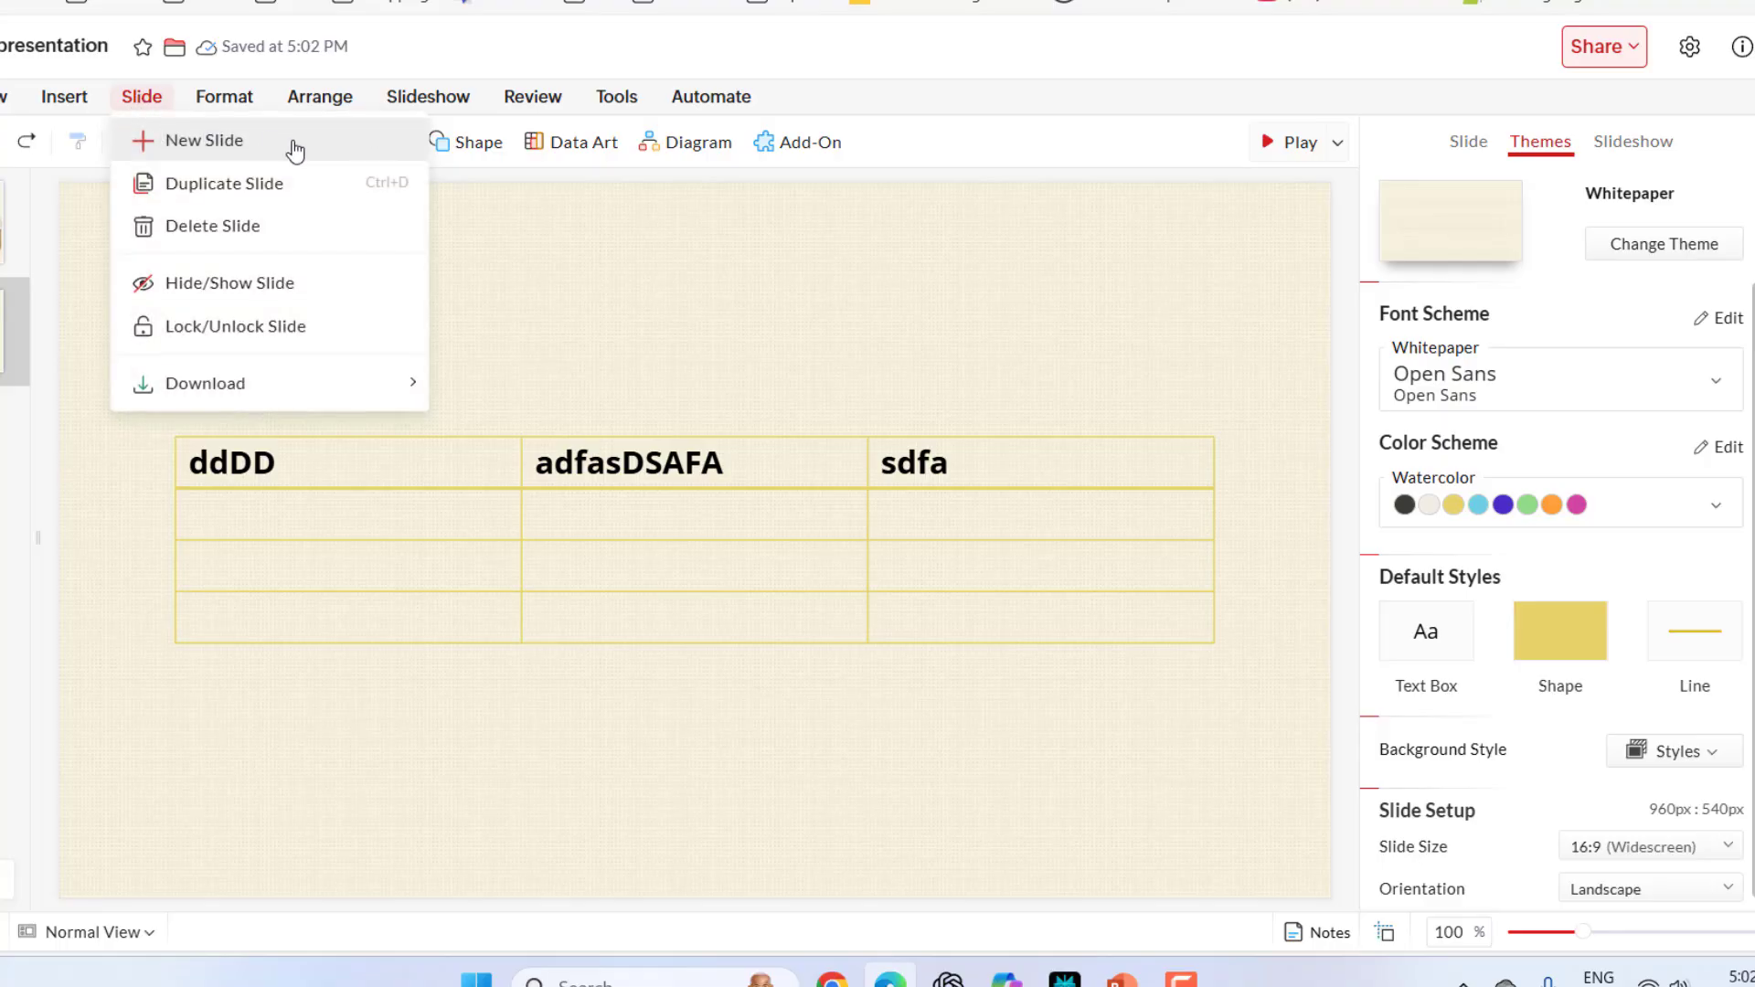
{"action": "mouse_move", "coordinate": [259, 235]}
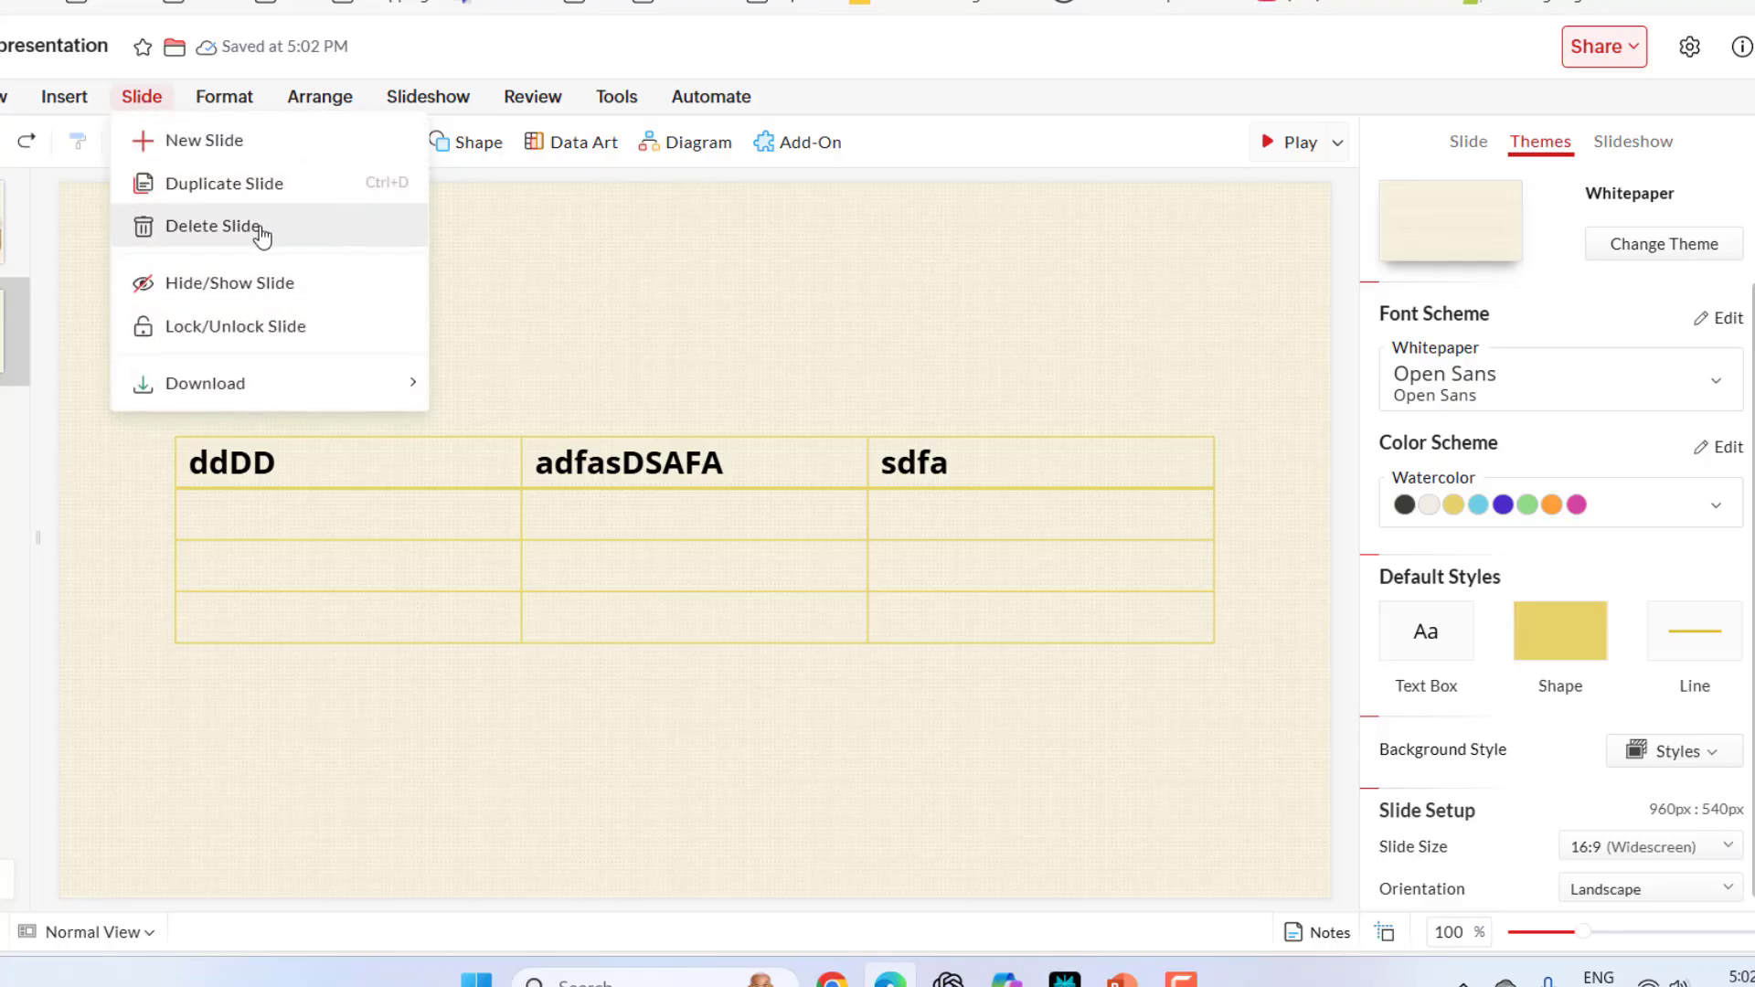
{"action": "mouse_move", "coordinate": [229, 281]}
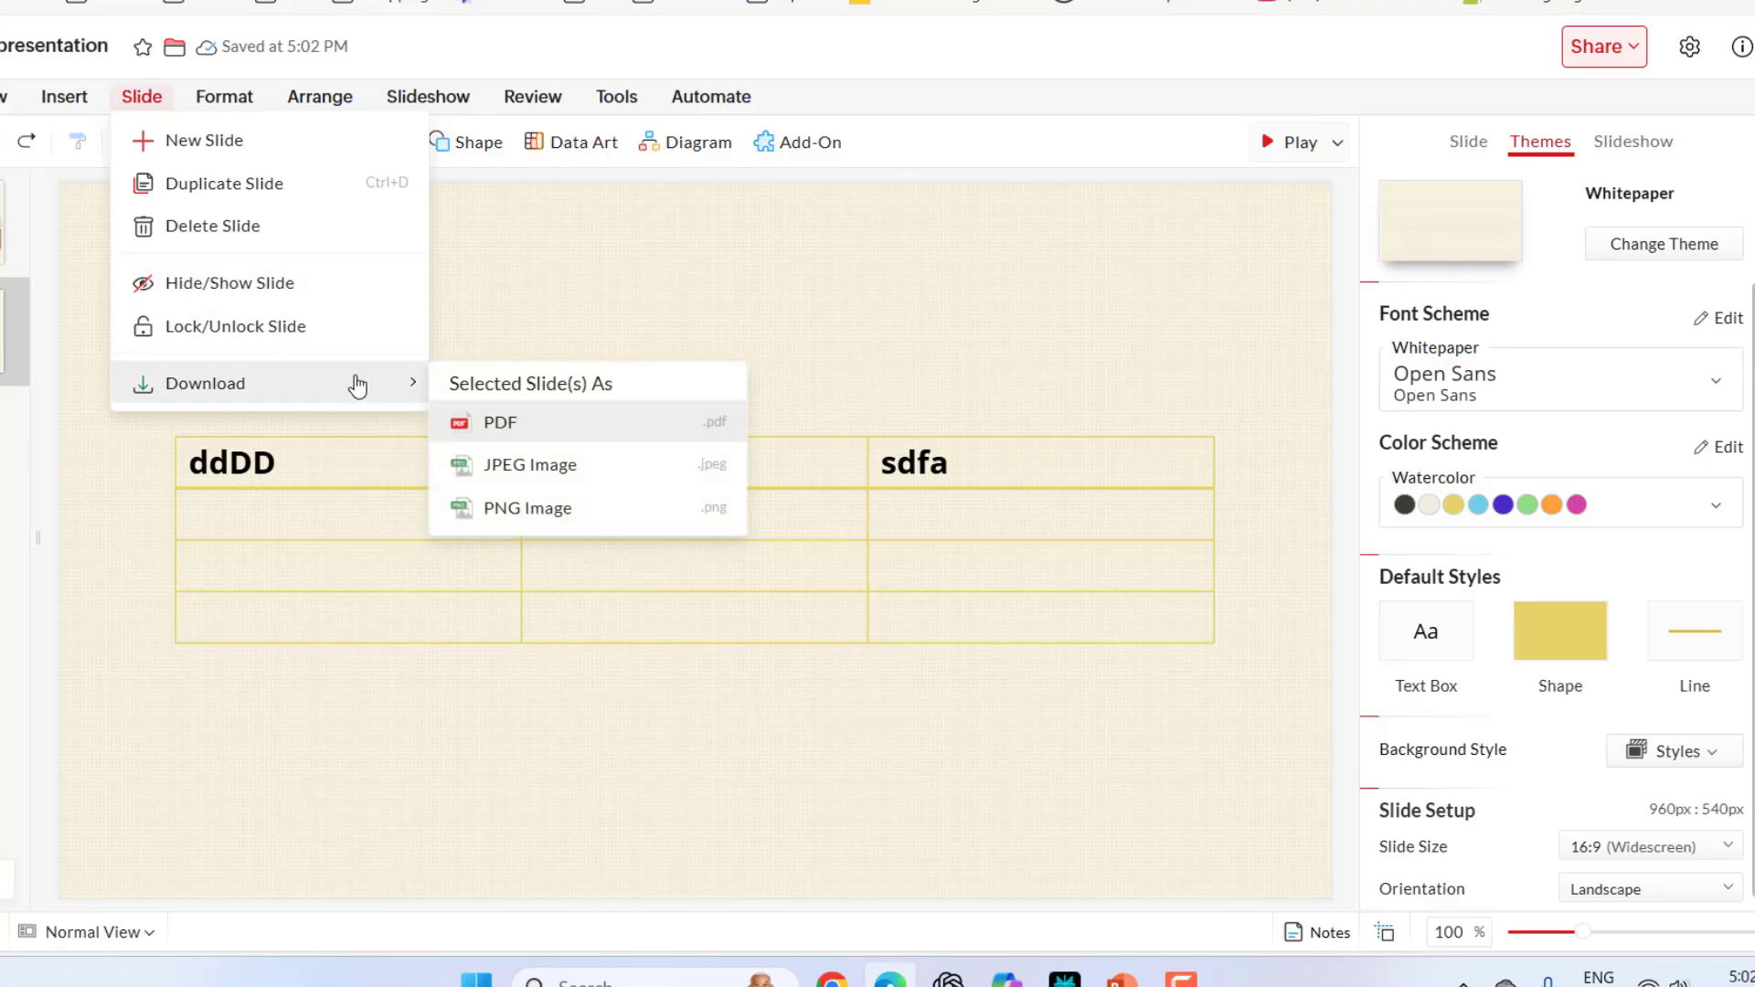
{"action": "mouse_move", "coordinate": [516, 464]}
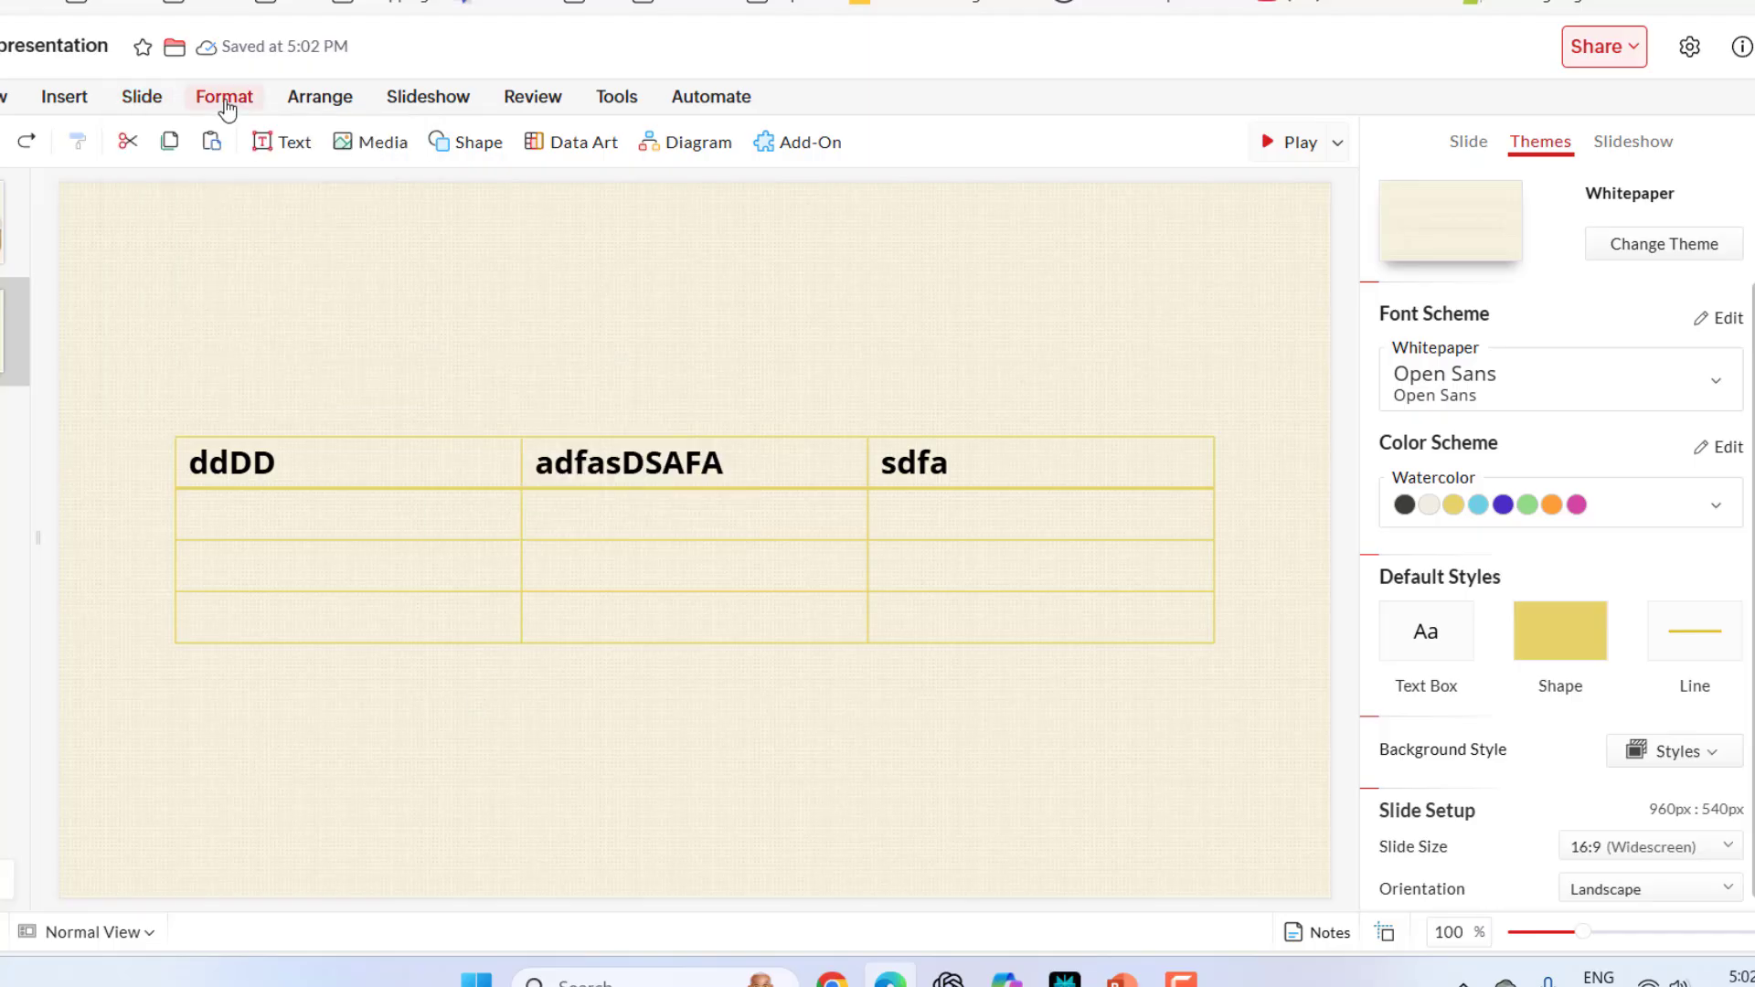
{"action": "left_click", "coordinate": [223, 97]}
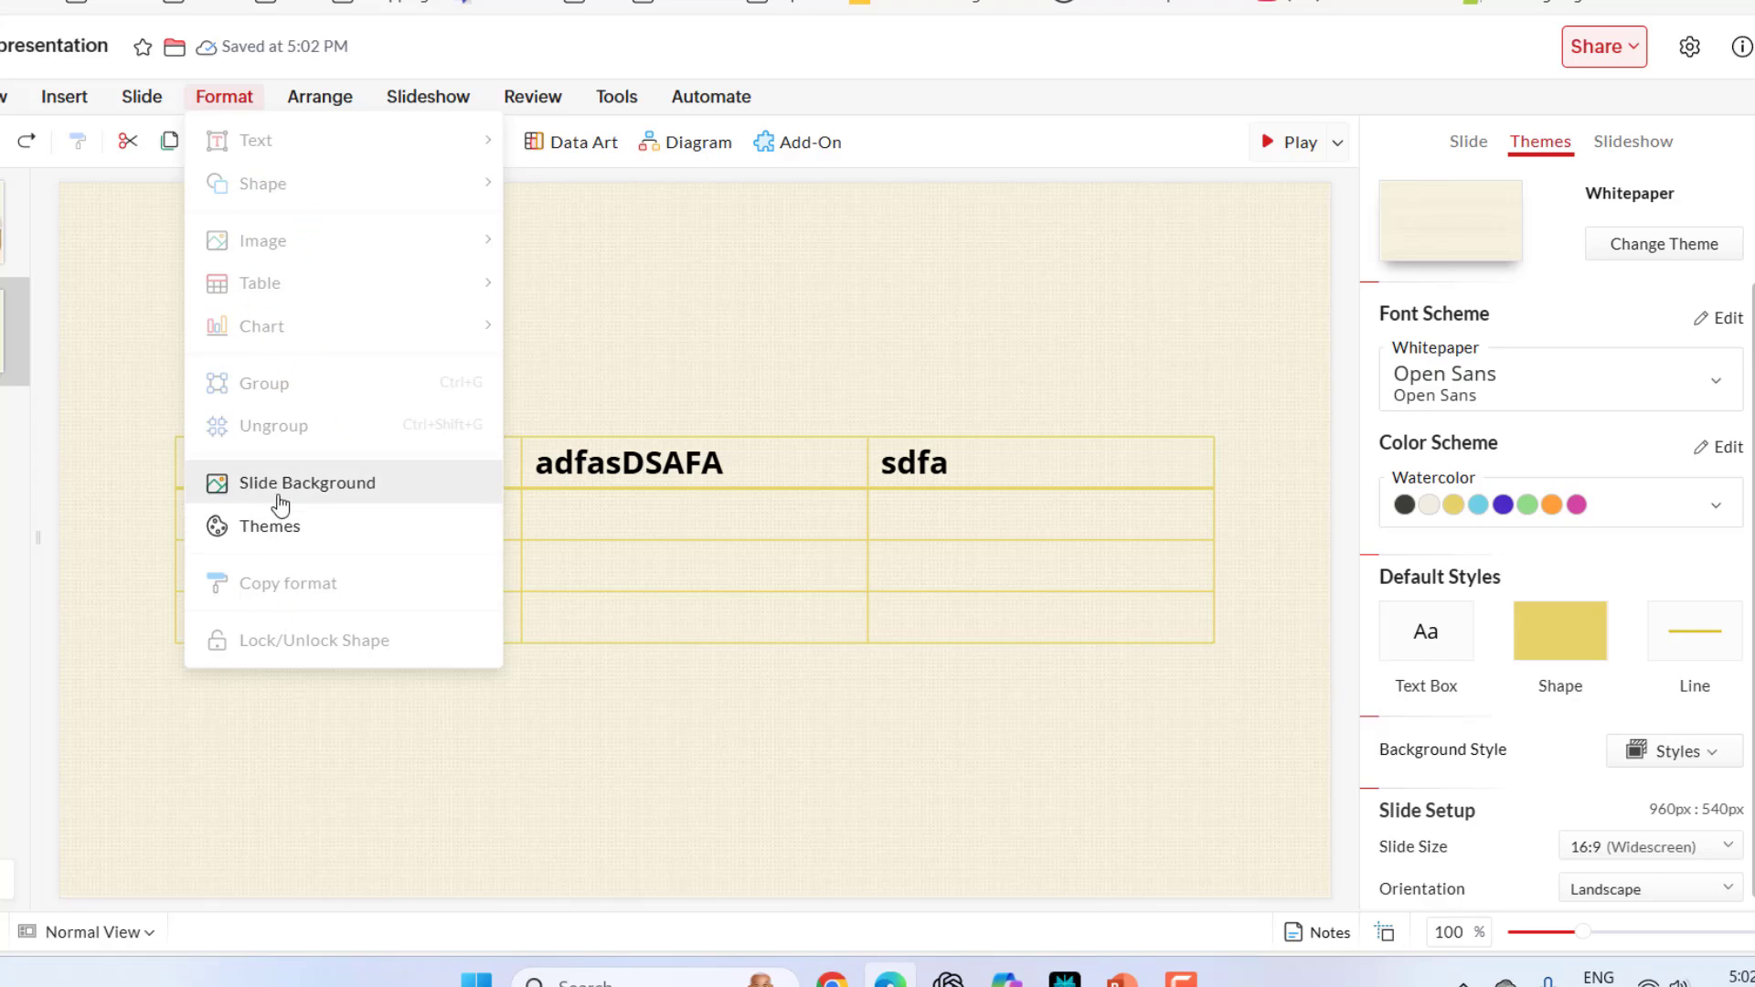
{"action": "mouse_move", "coordinate": [268, 526]}
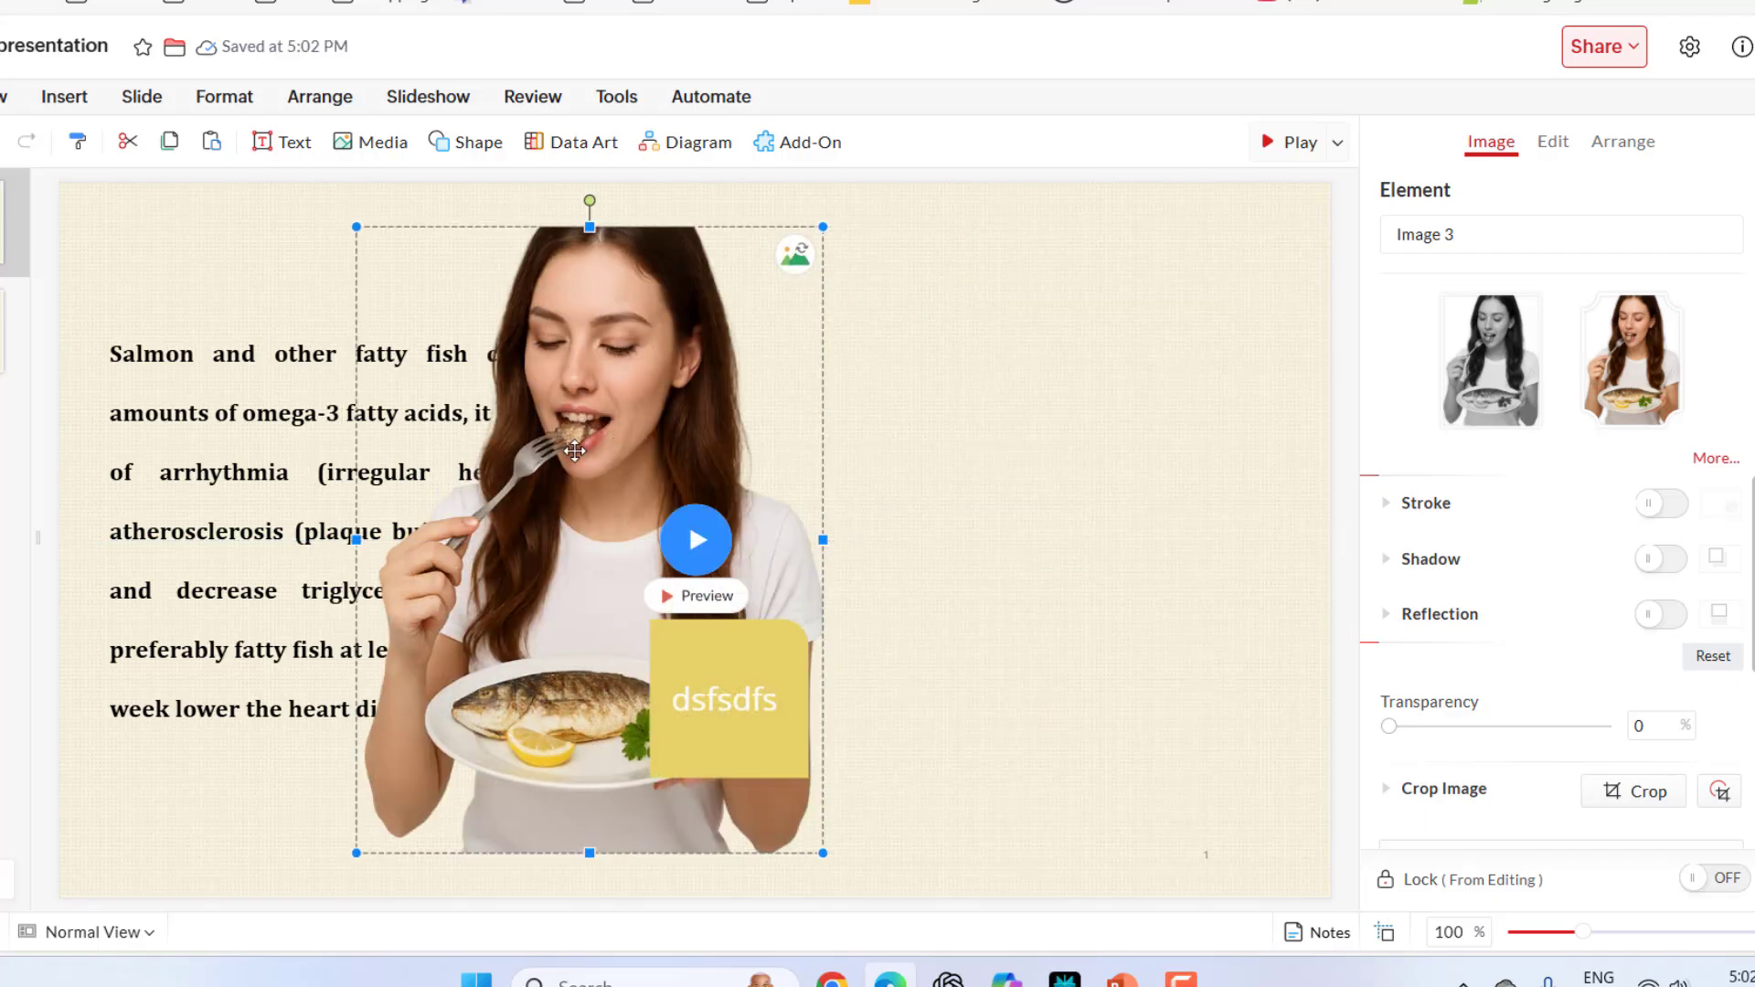
Bring the salmon photo to the front via Arrange and drag it to the right of the text.
{"action": "left_click", "coordinate": [318, 97]}
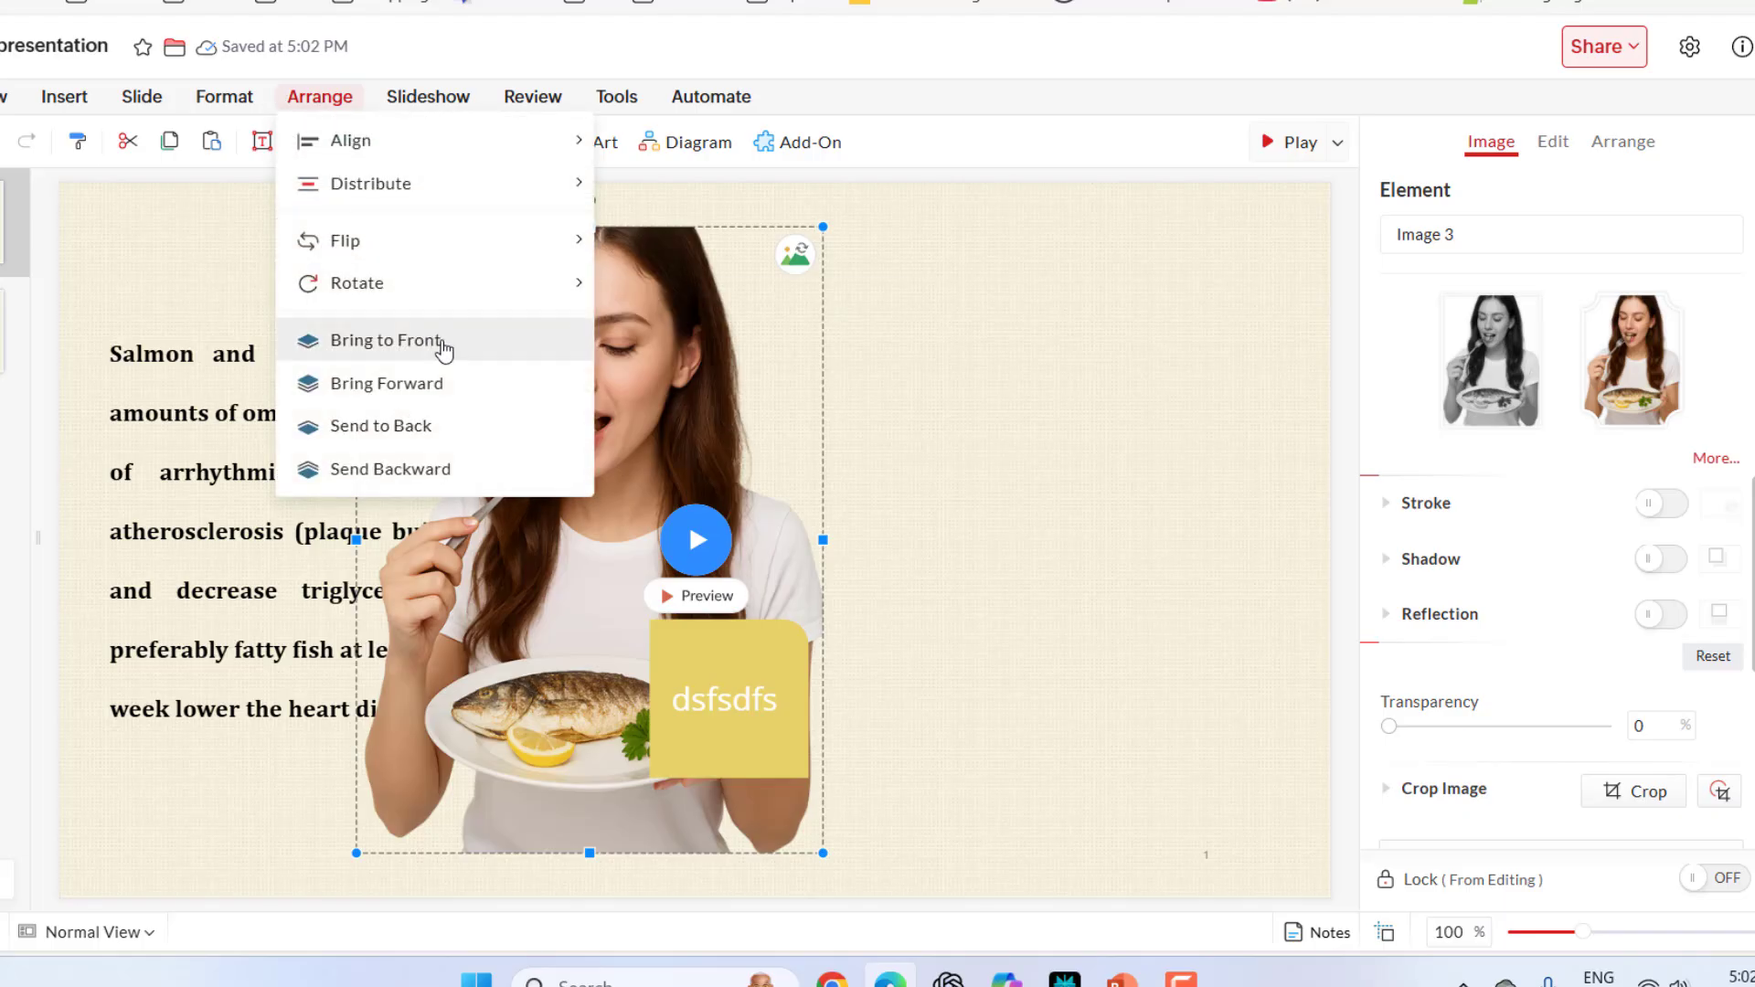
{"action": "left_click", "coordinate": [384, 340]}
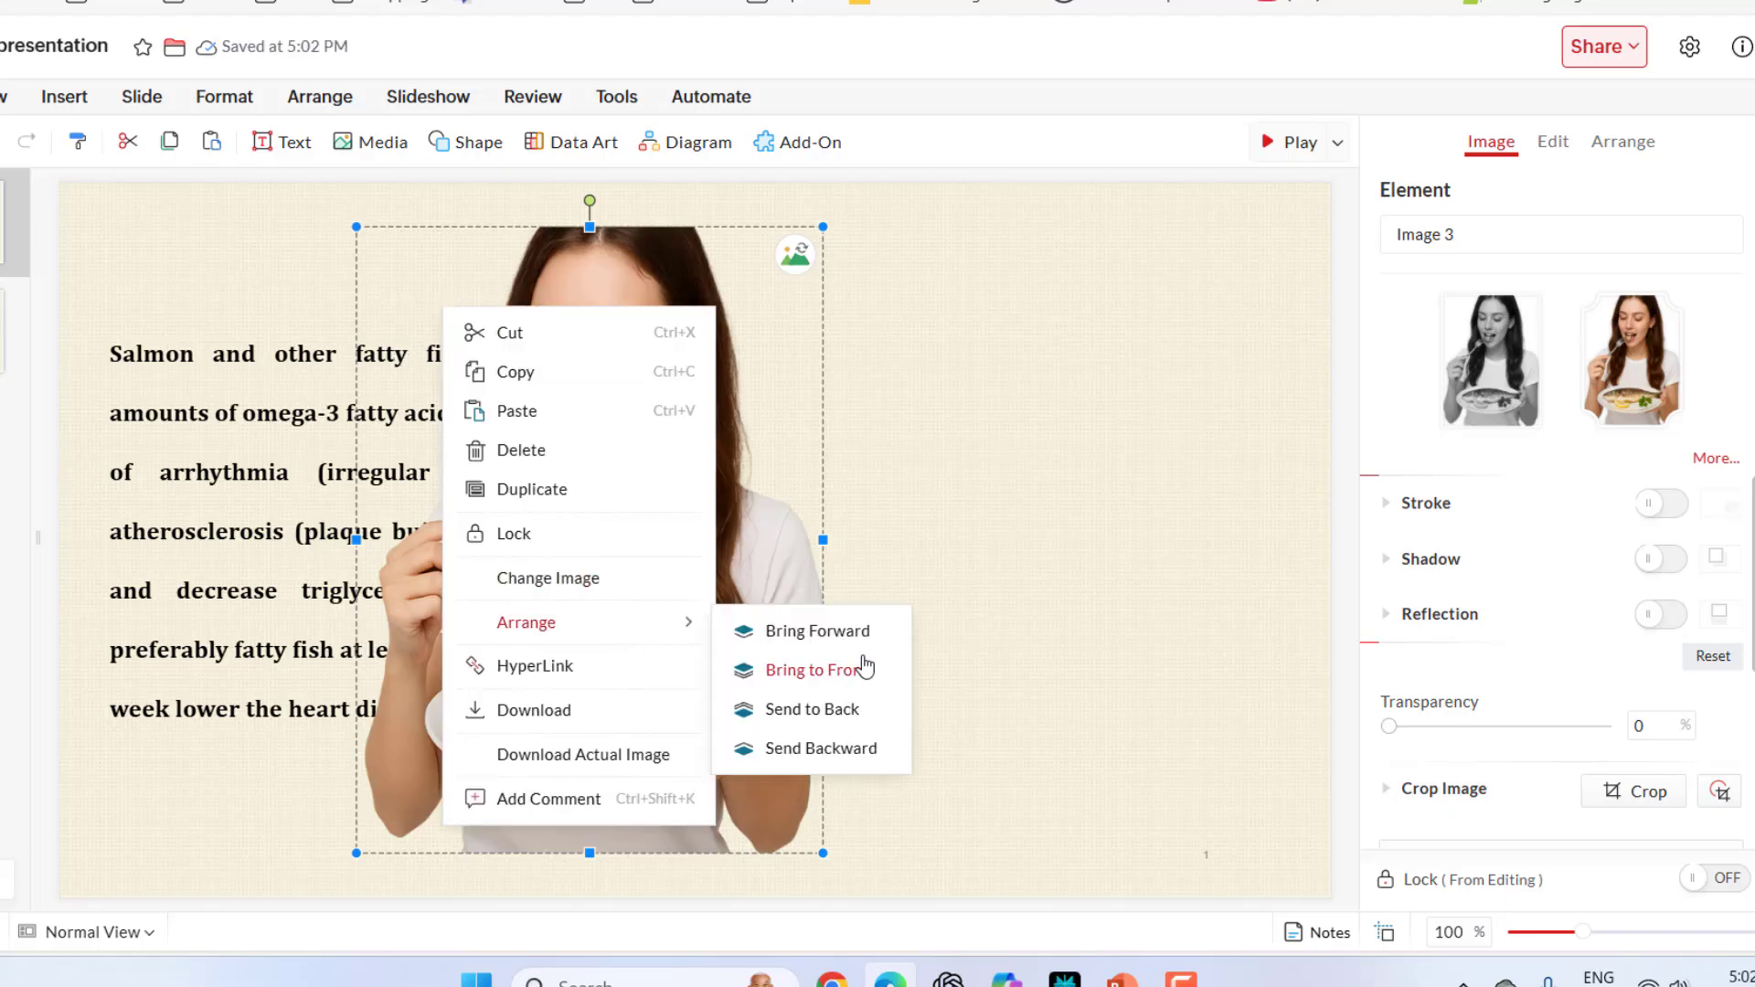
{"action": "left_click", "coordinate": [811, 669]}
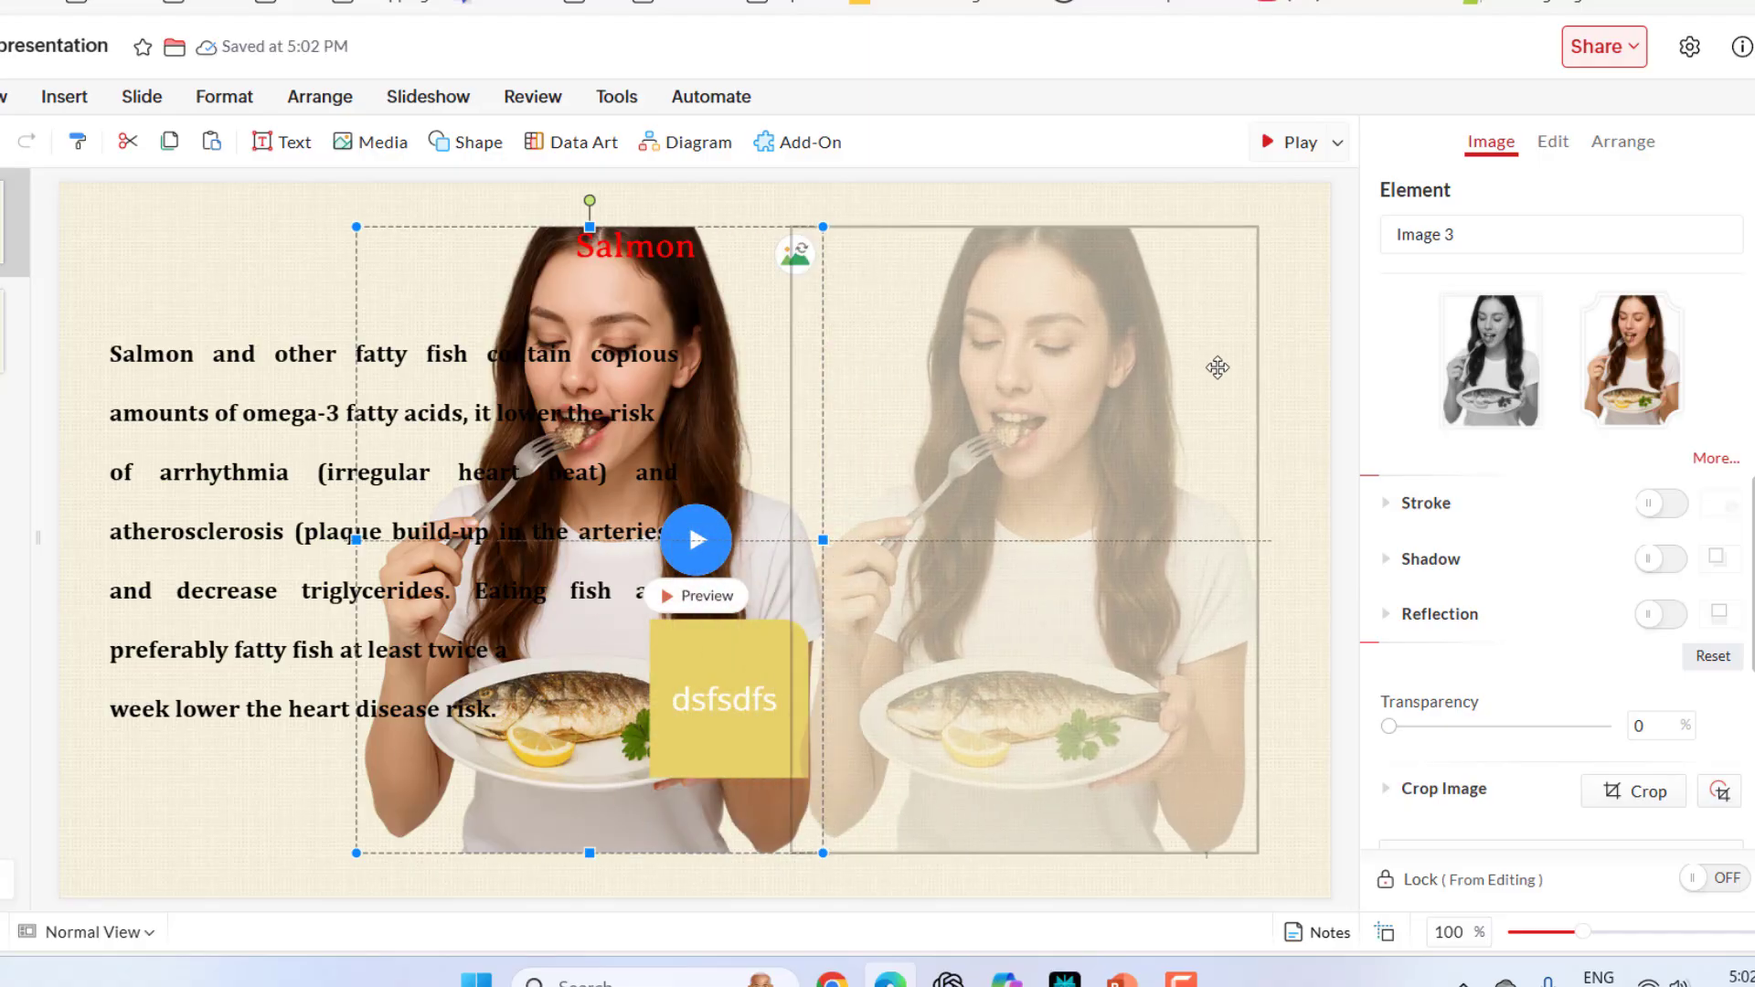
{"action": "left_click_drag", "start_coordinate": [590, 538], "coordinate": [1068, 537]}
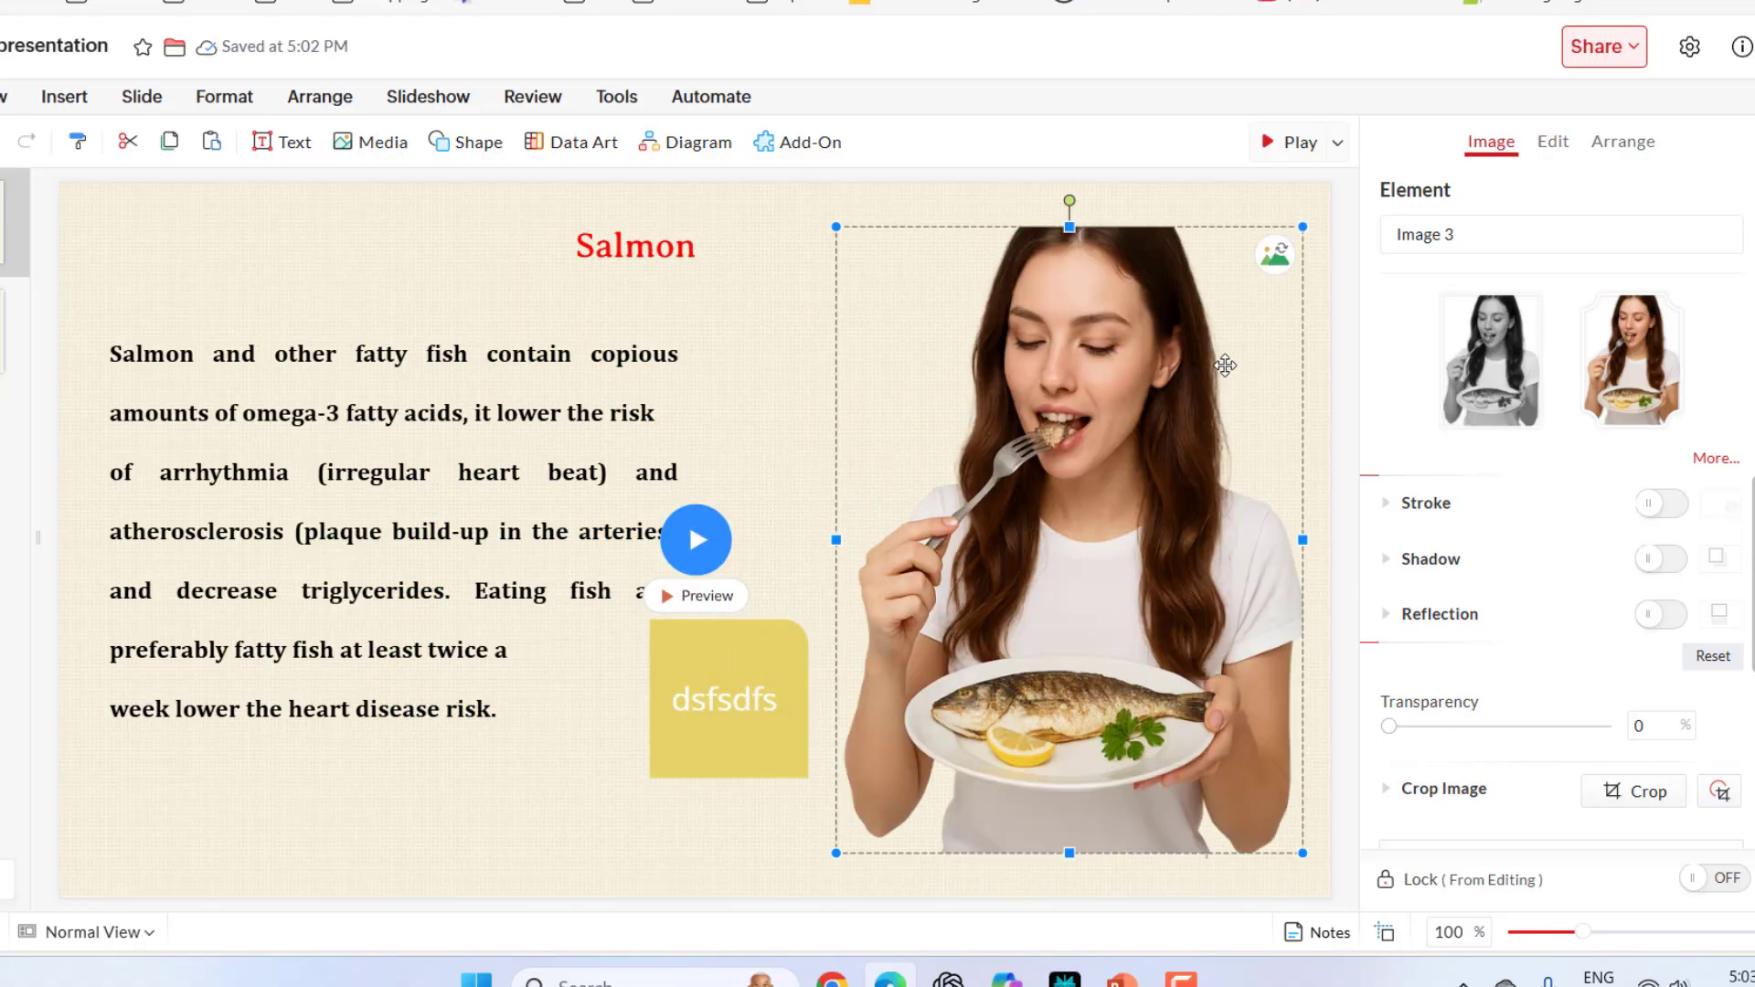
Check the photo's right-click options and dismiss them without choosing anything.
{"action": "right_click", "coordinate": [1225, 368]}
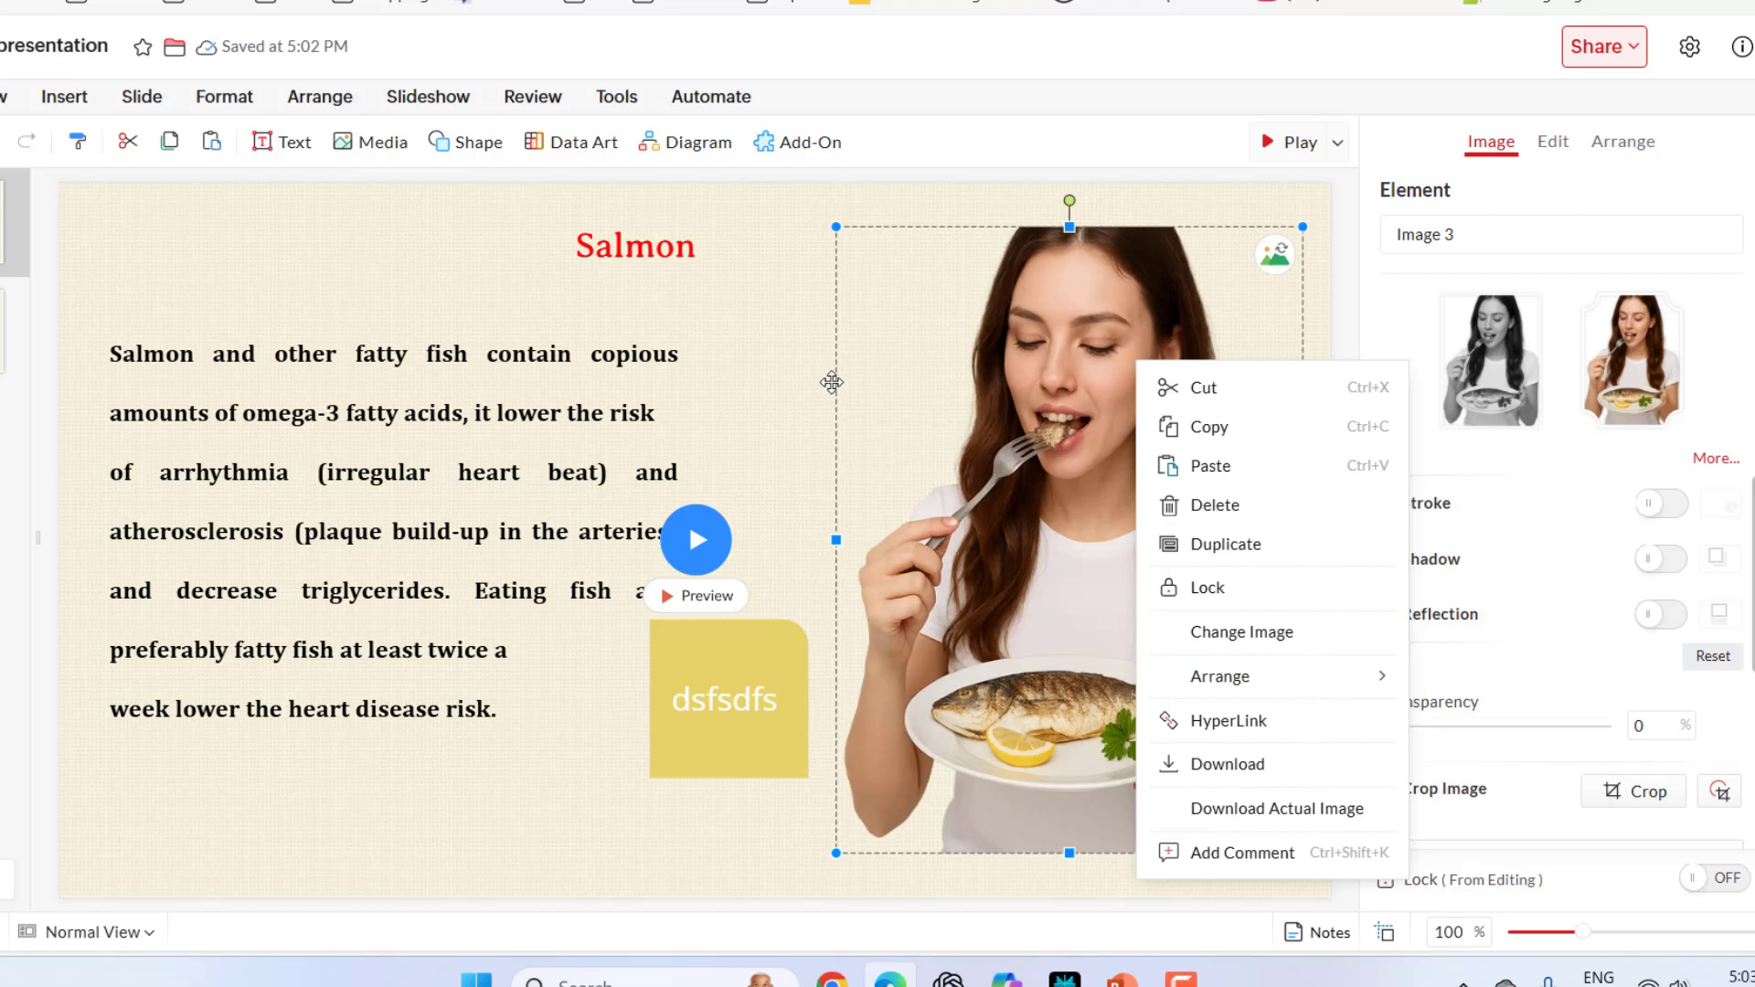
{"action": "left_click", "coordinate": [470, 289]}
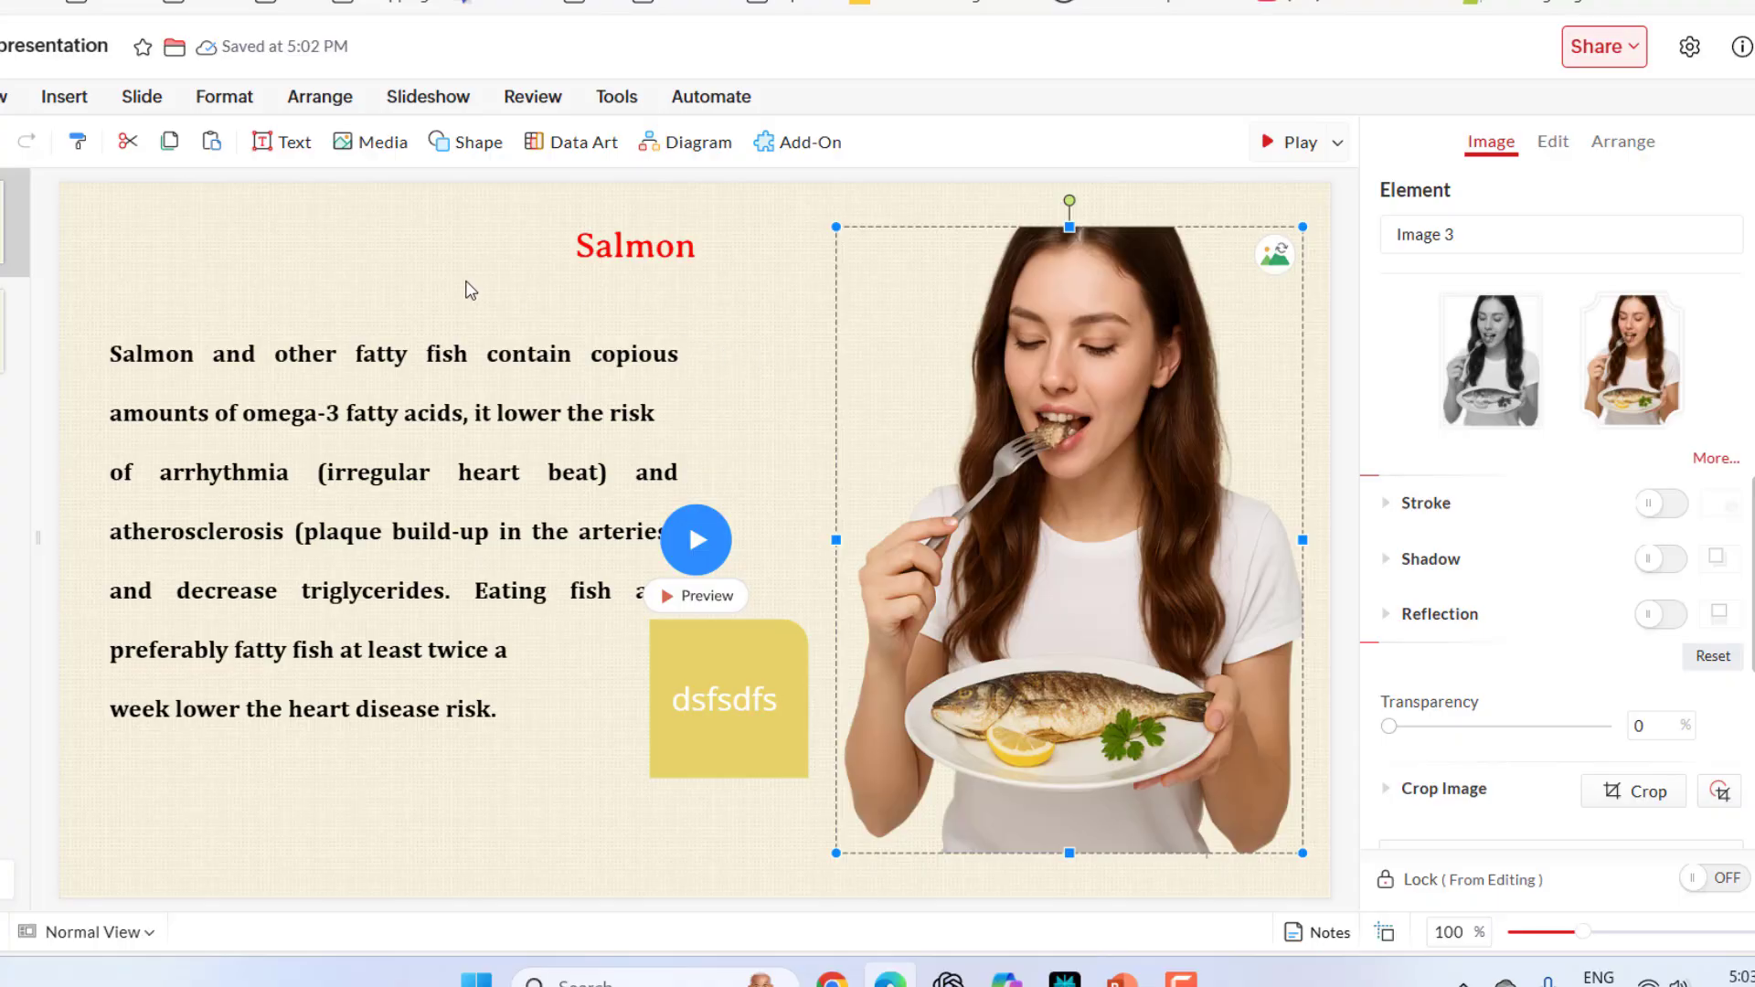
{"action": "left_click", "coordinate": [428, 97]}
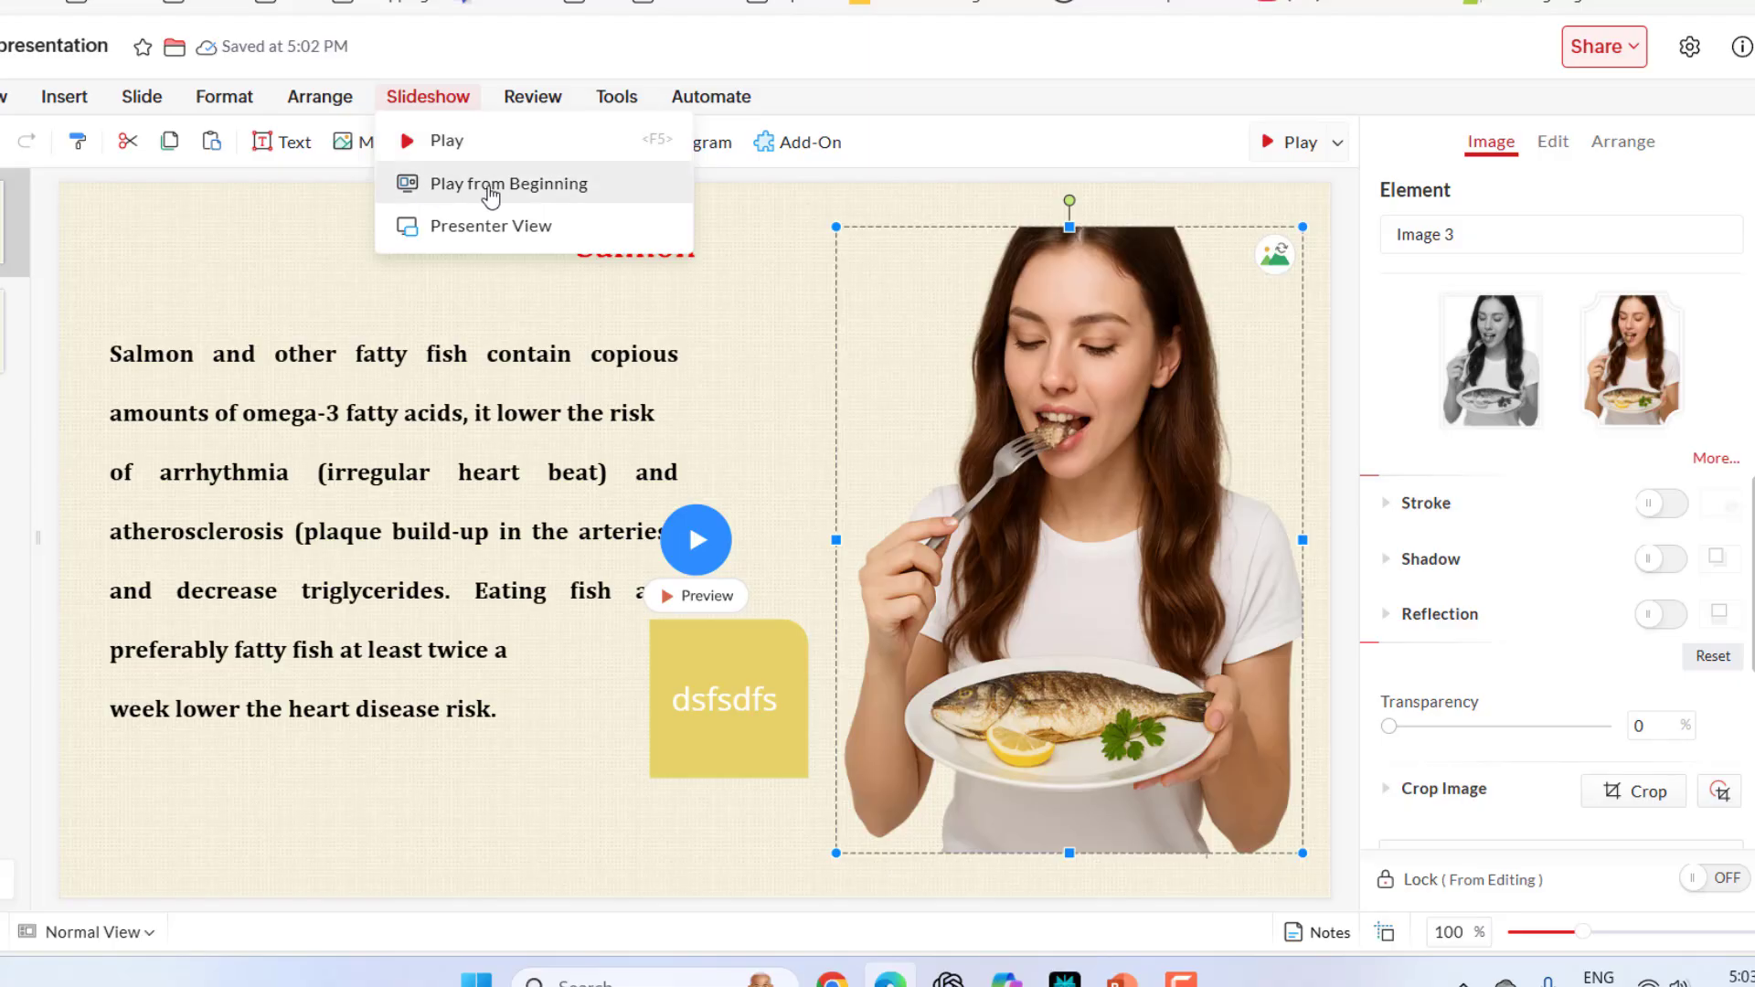
{"action": "mouse_move", "coordinate": [490, 224]}
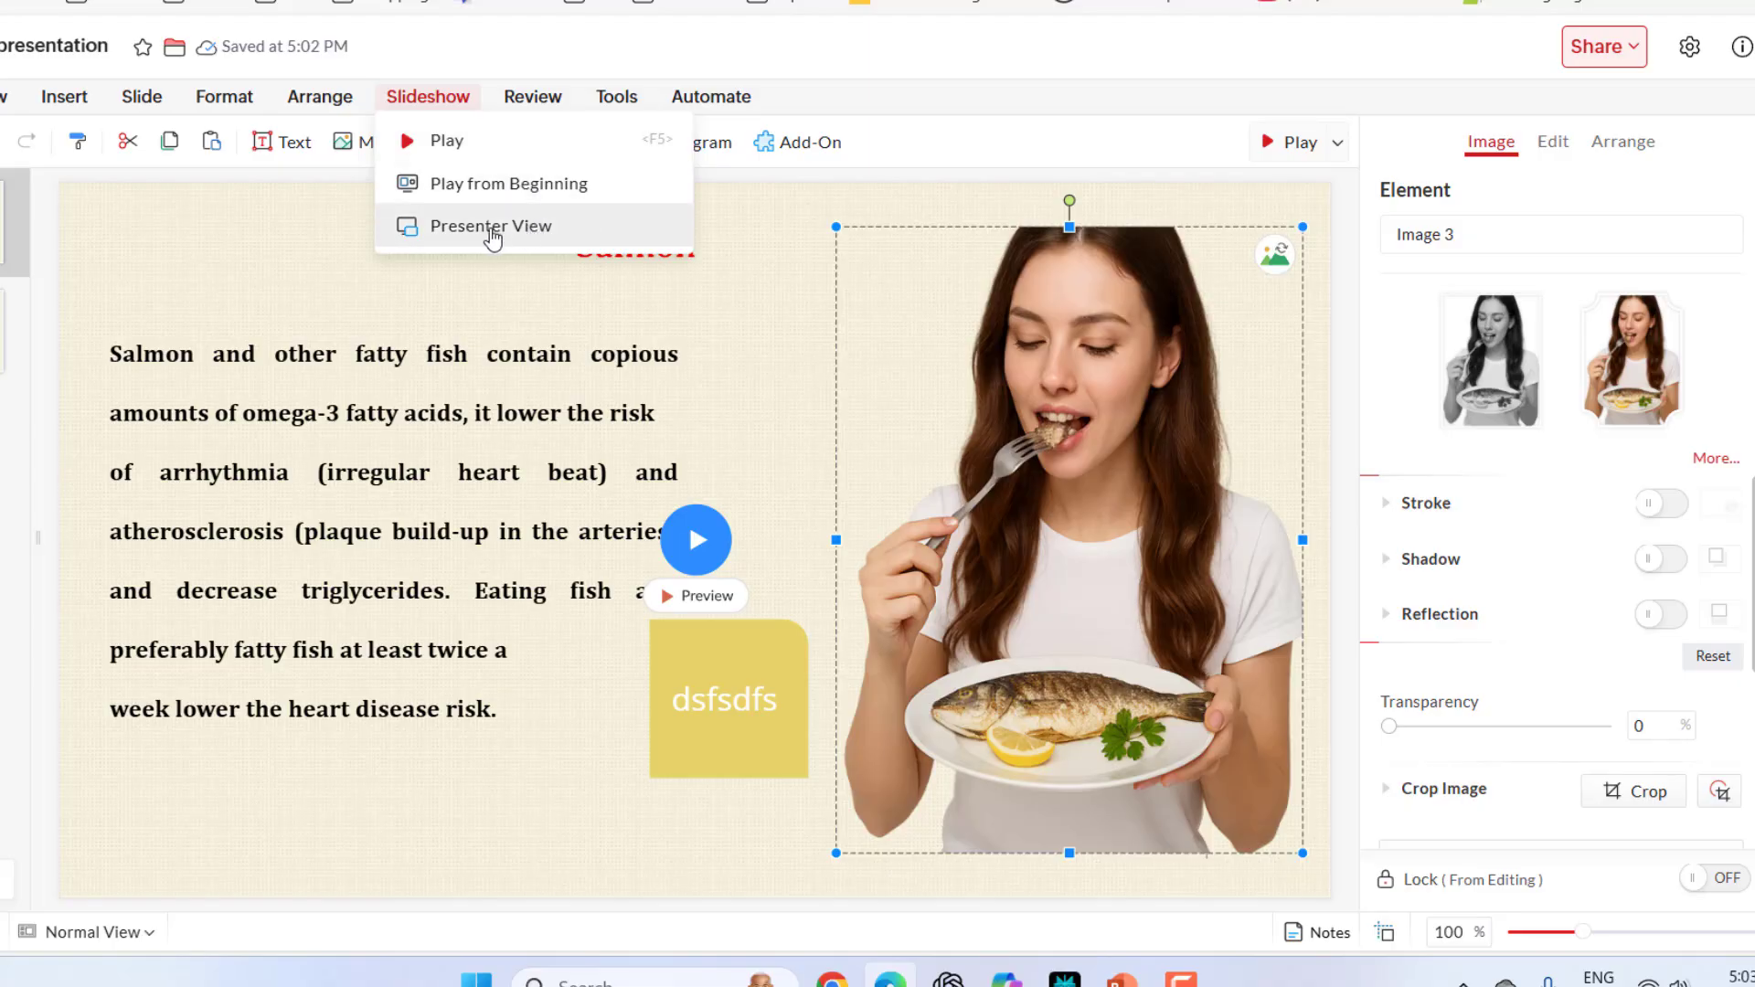
Browse Review and Tools, open Find and Replace, then open the Automate Data Fields manager.
{"action": "left_click", "coordinate": [532, 97]}
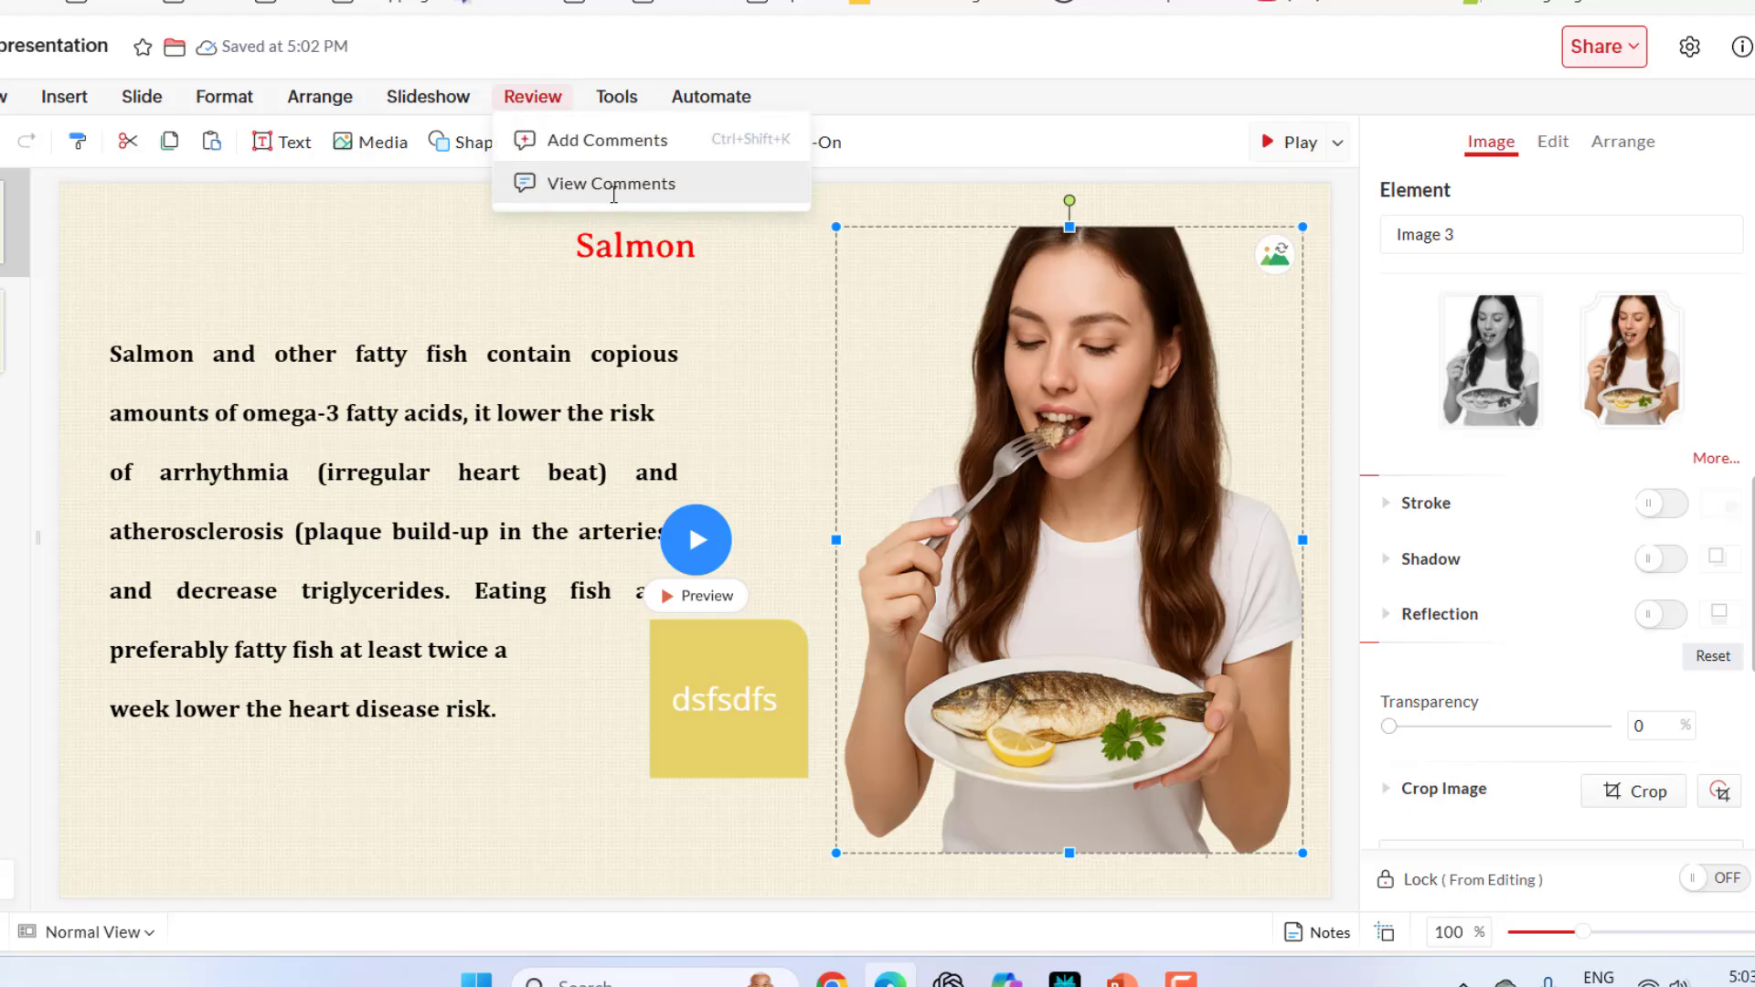
{"action": "left_click", "coordinate": [616, 97]}
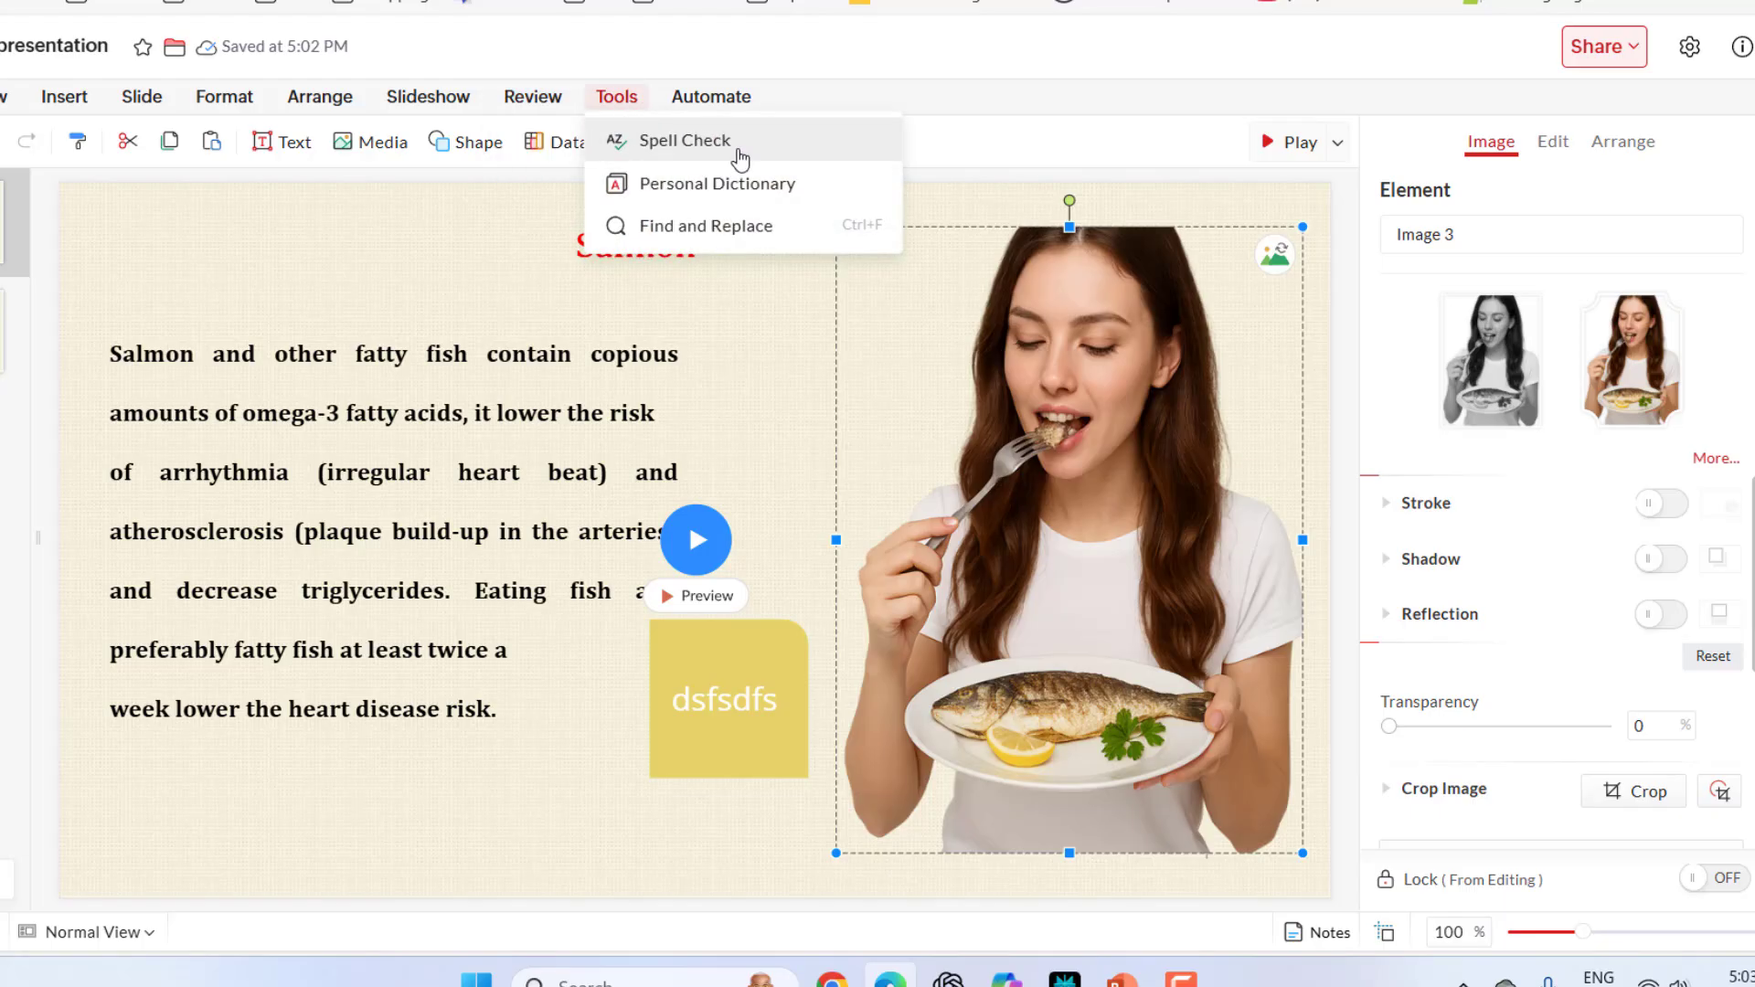
{"action": "mouse_move", "coordinate": [686, 225]}
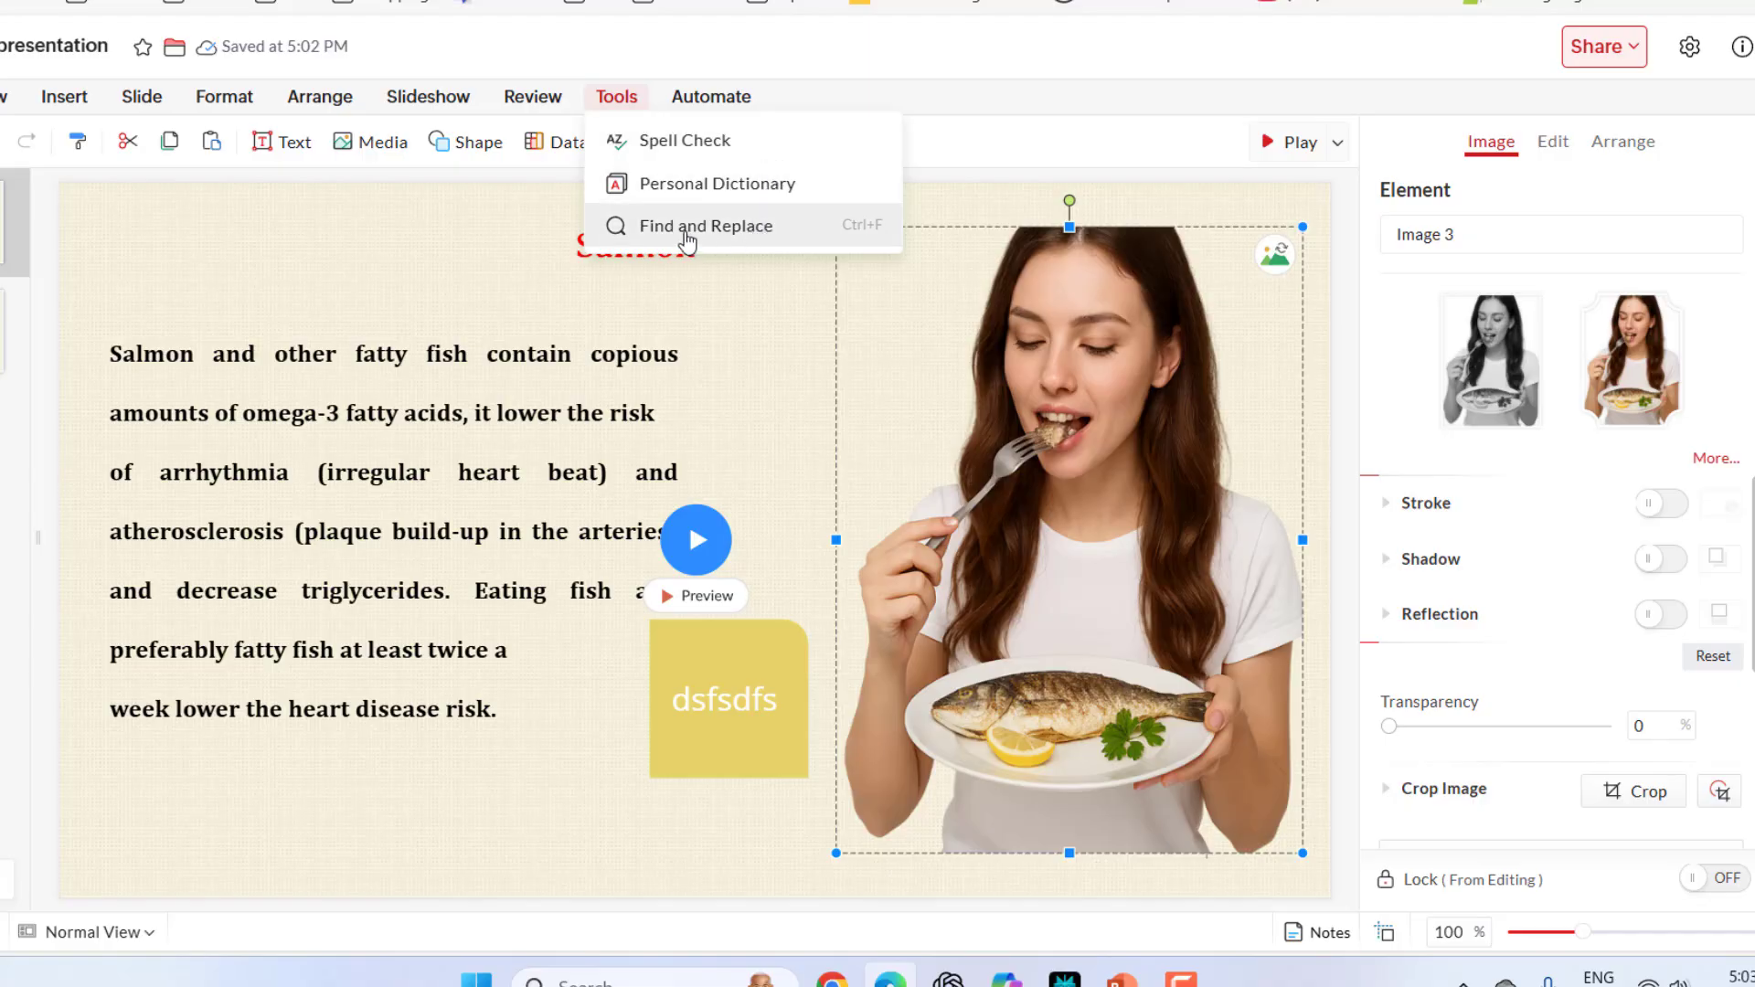
{"action": "left_click", "coordinate": [708, 224]}
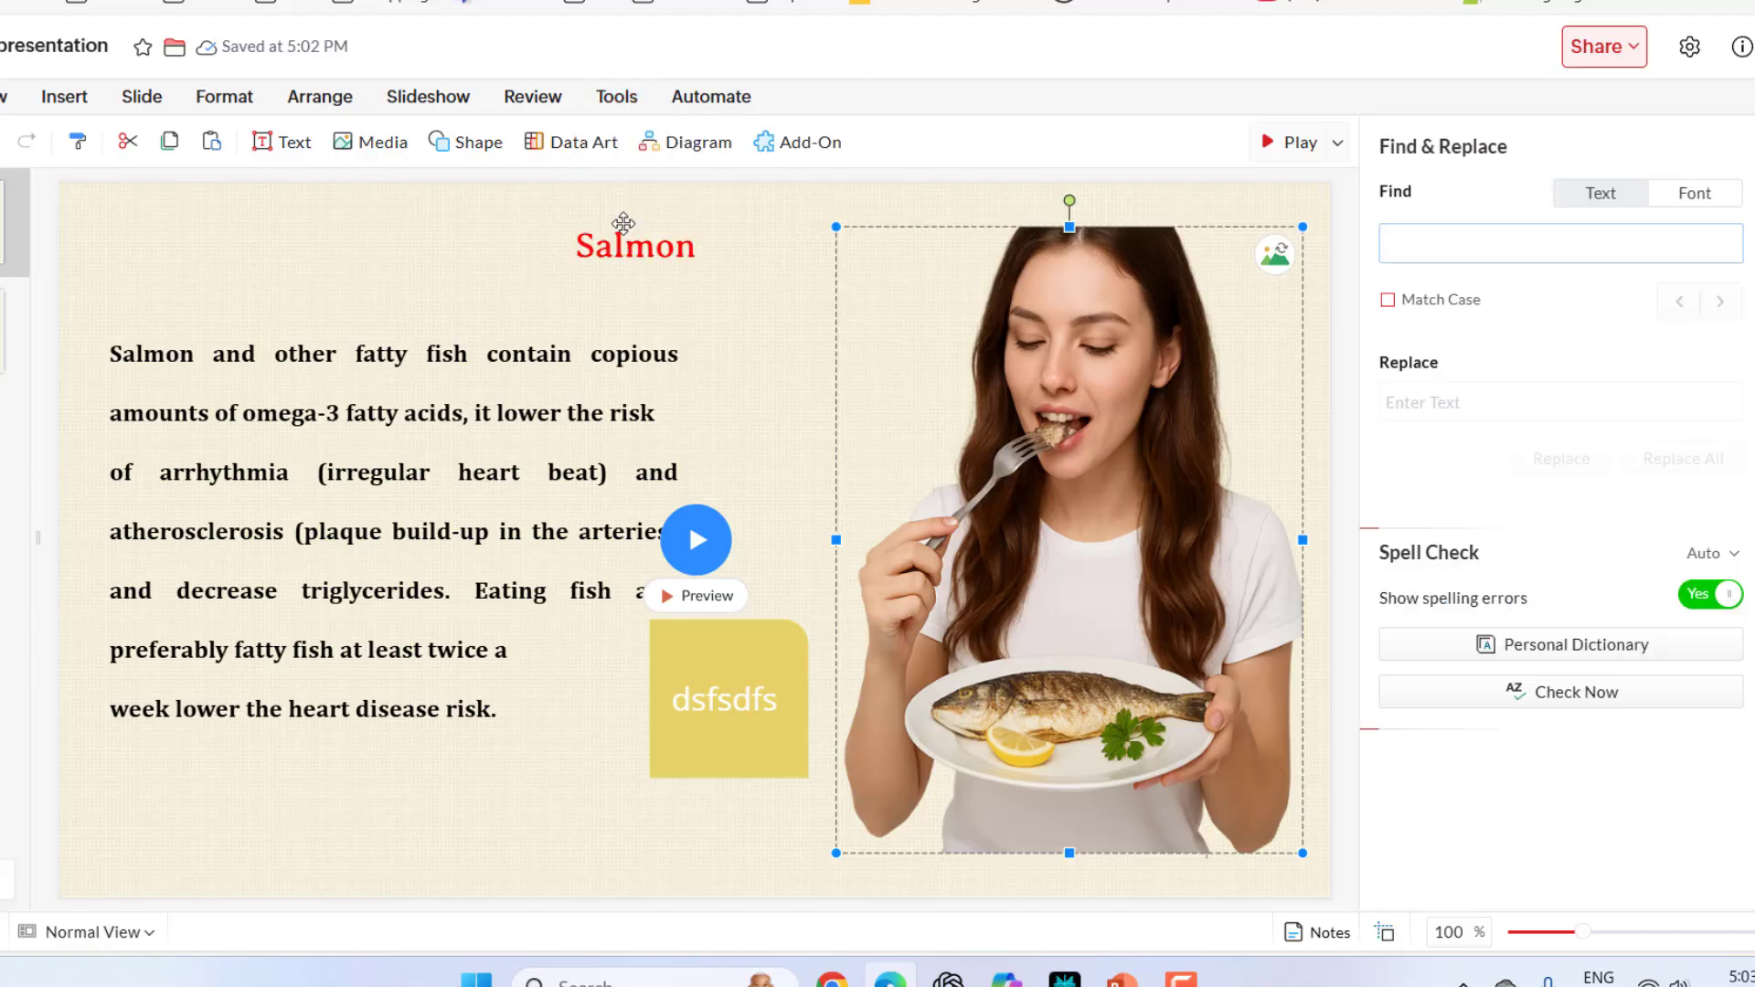
{"action": "left_click", "coordinate": [711, 97]}
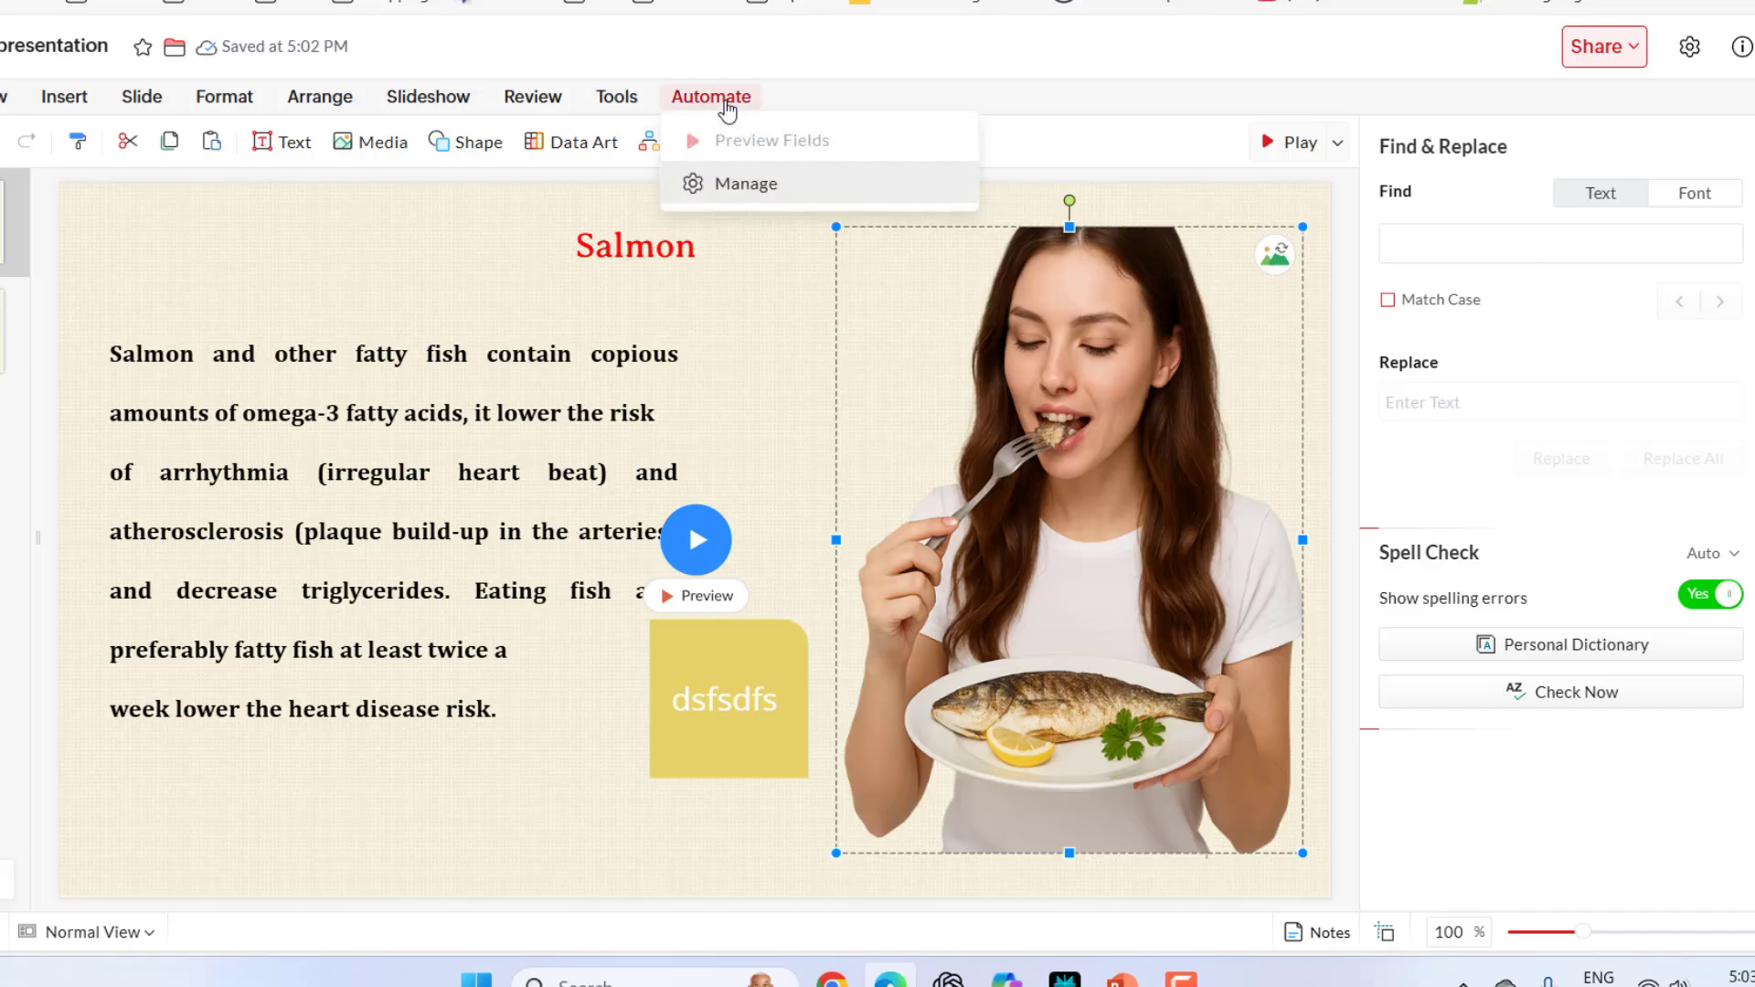
{"action": "left_click", "coordinate": [745, 183]}
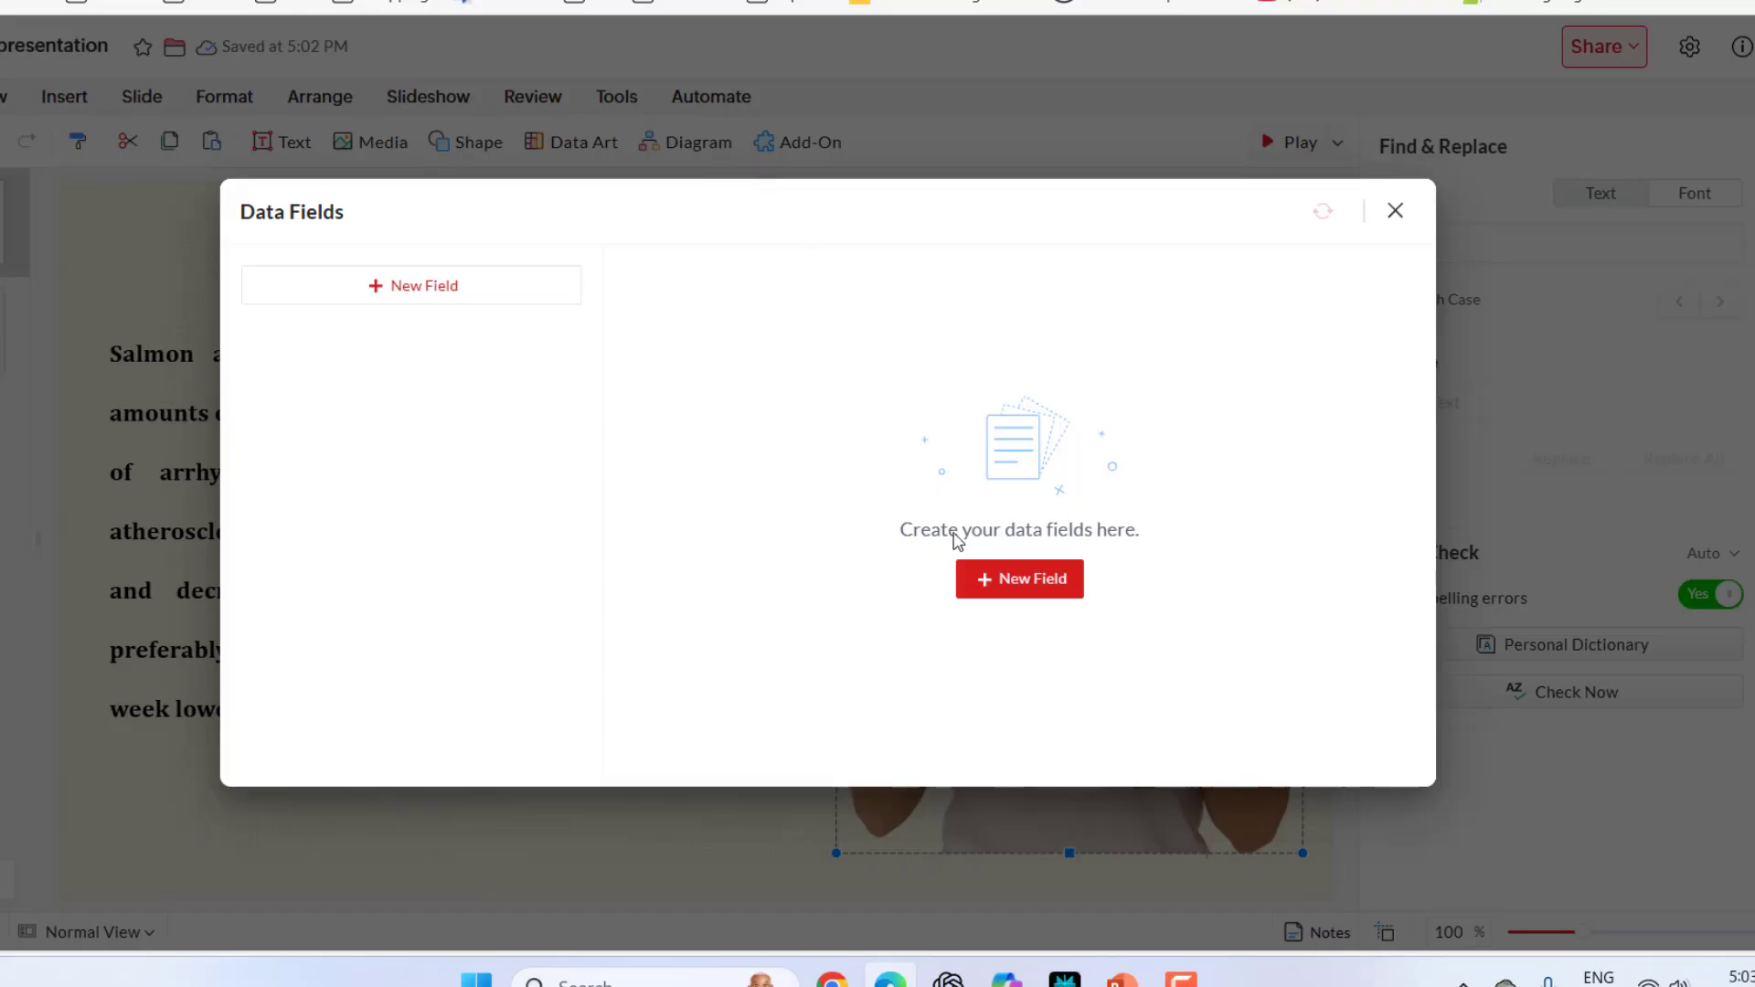
{"action": "mouse_move", "coordinate": [1437, 229]}
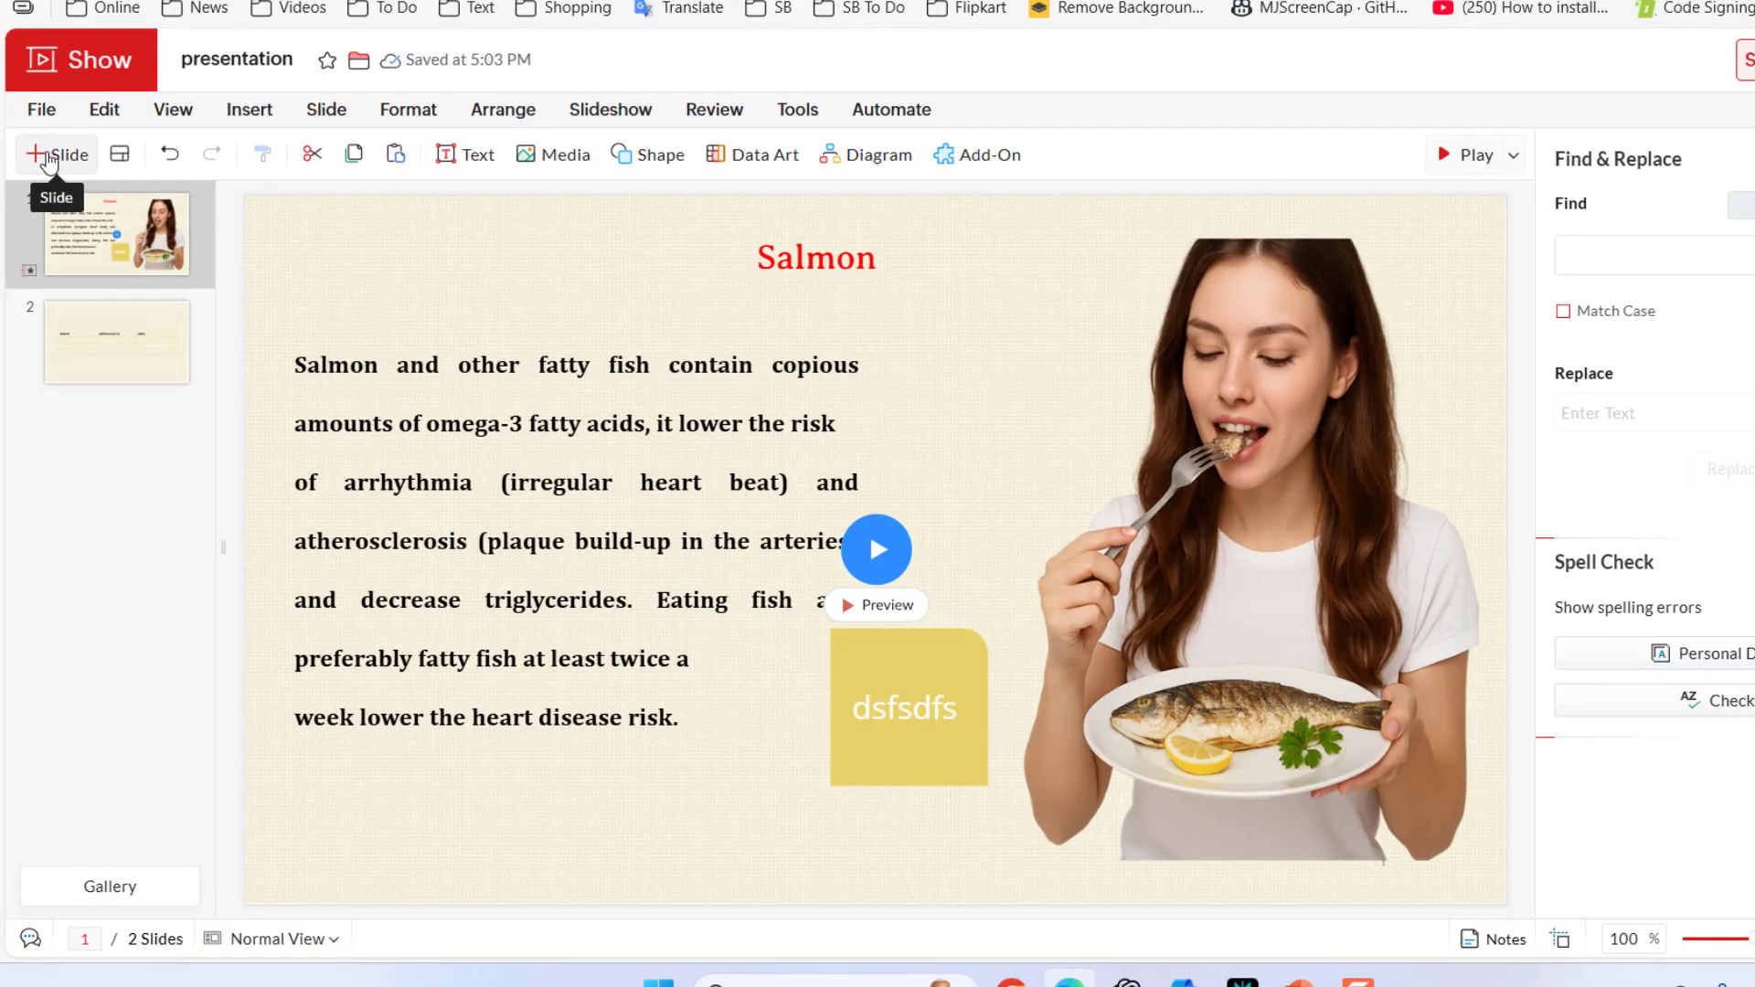
Add blank slides with the + Slide button until the presentation has five slides.
{"action": "left_click", "coordinate": [58, 153]}
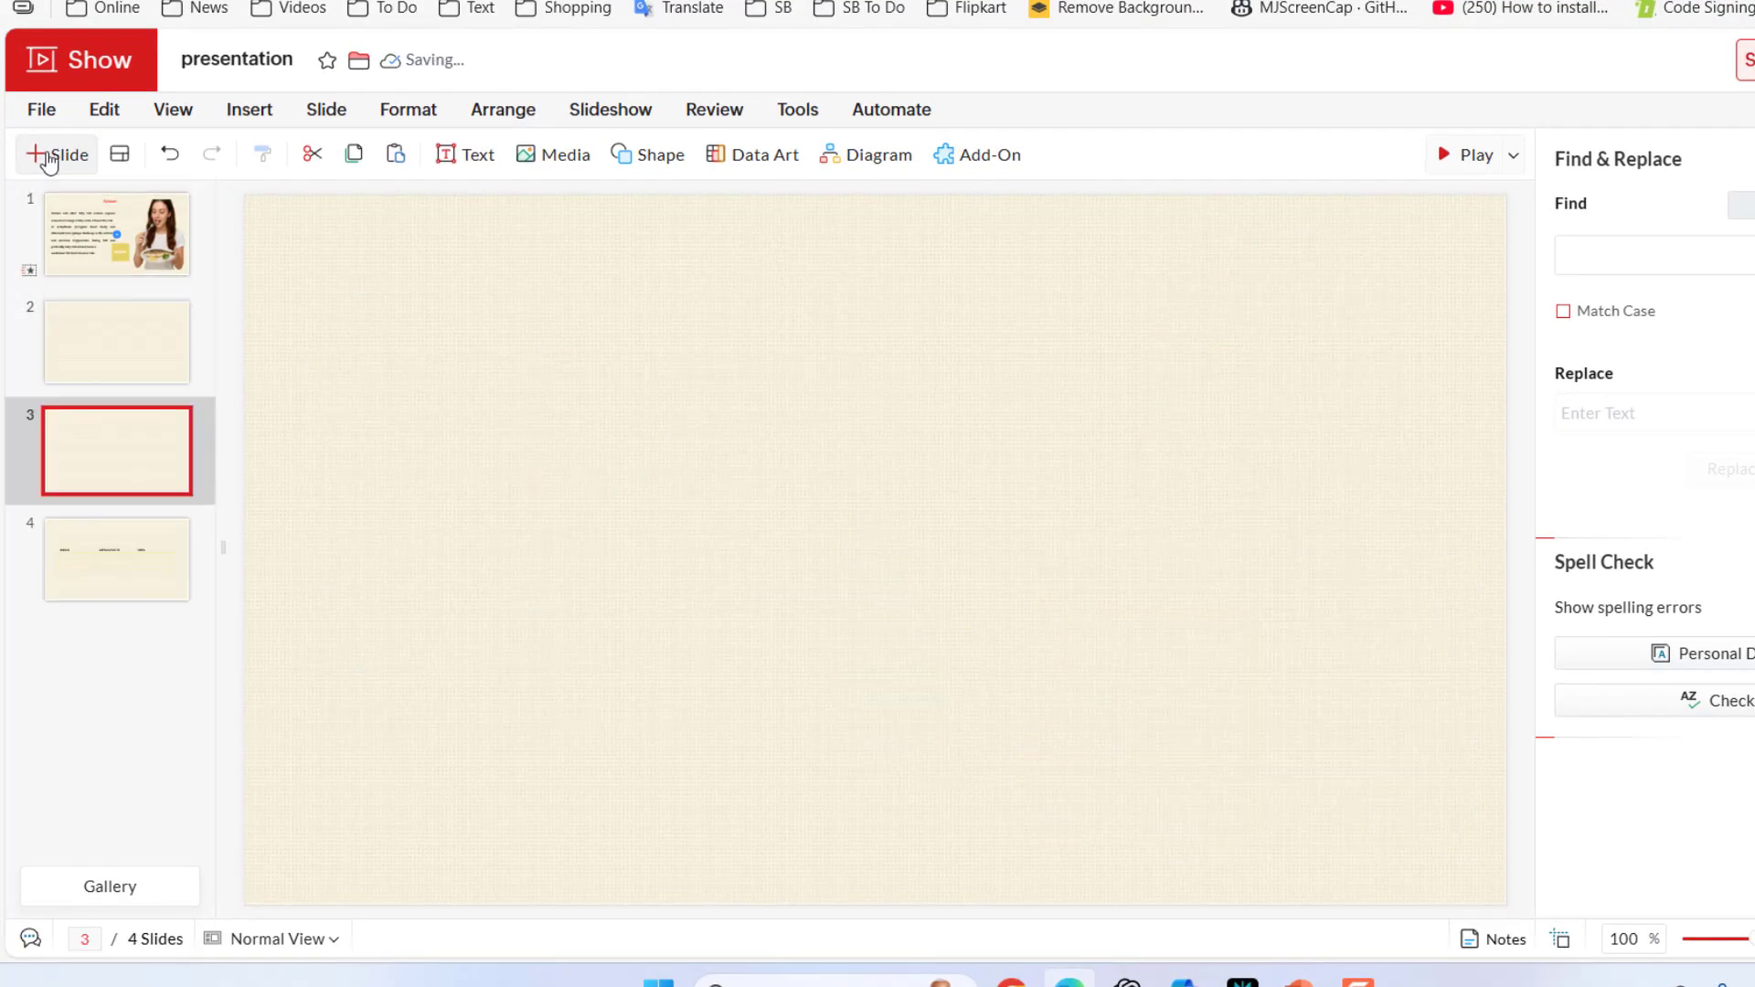
{"action": "left_click", "coordinate": [57, 154]}
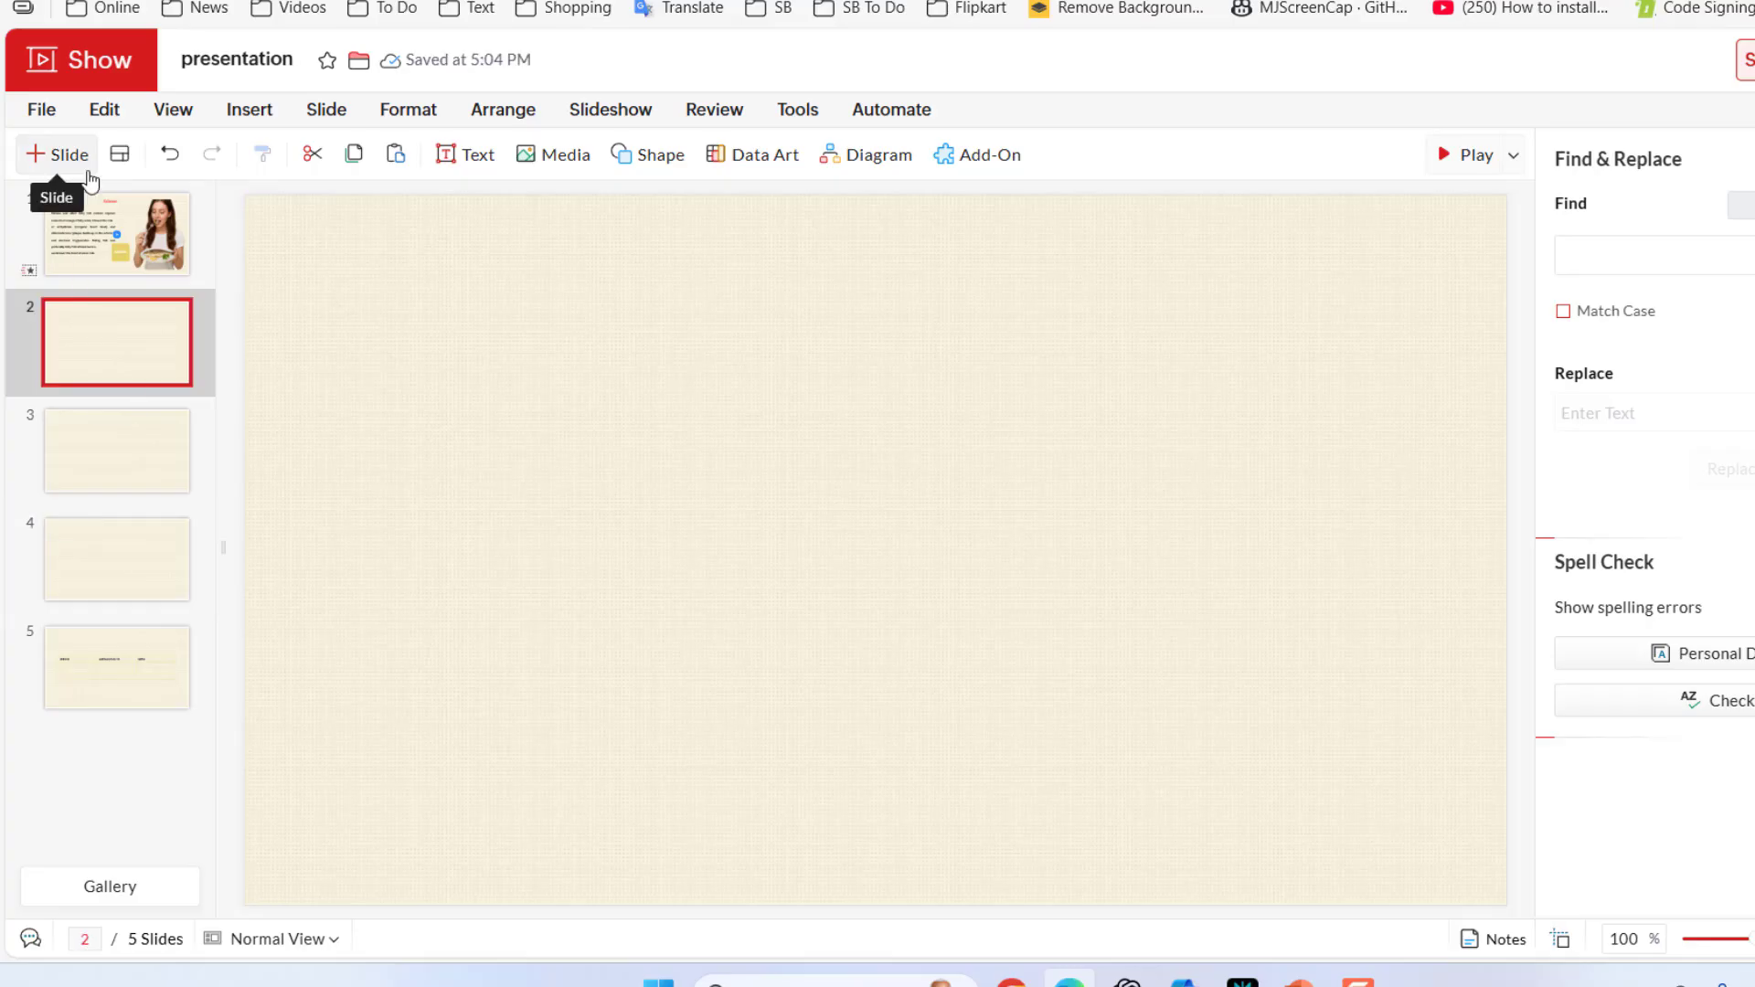
{"action": "left_click", "coordinate": [121, 154]}
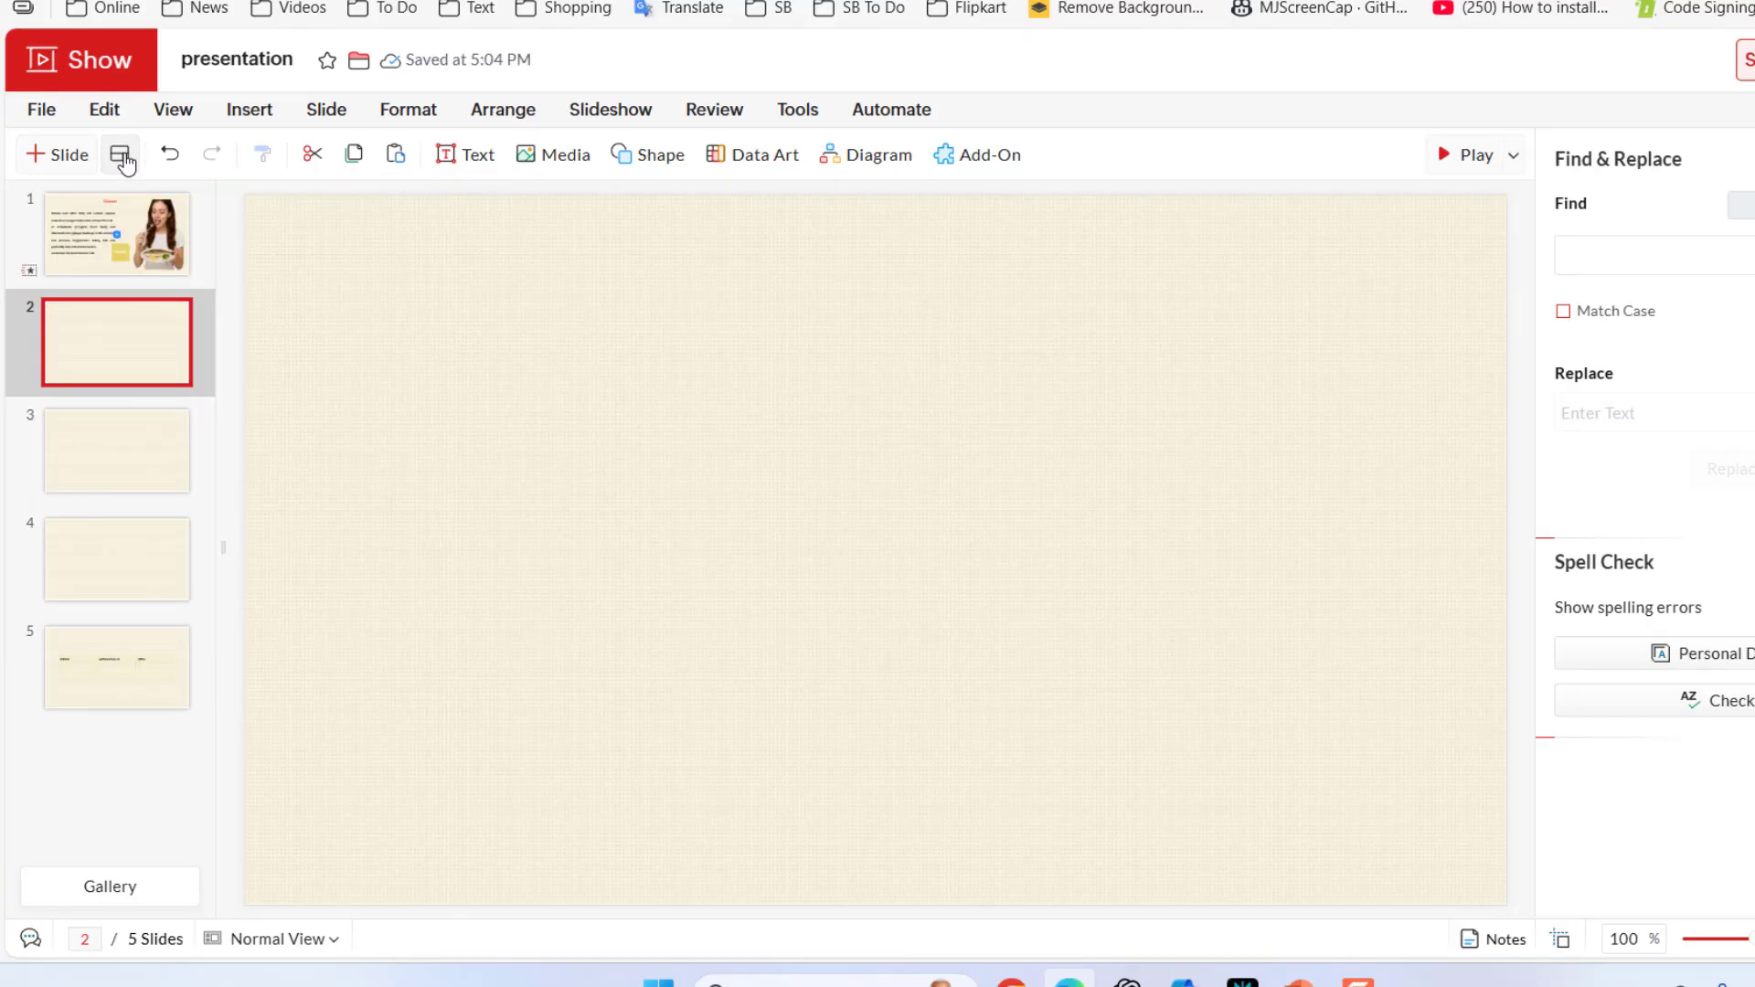
{"action": "mouse_move", "coordinate": [353, 154]}
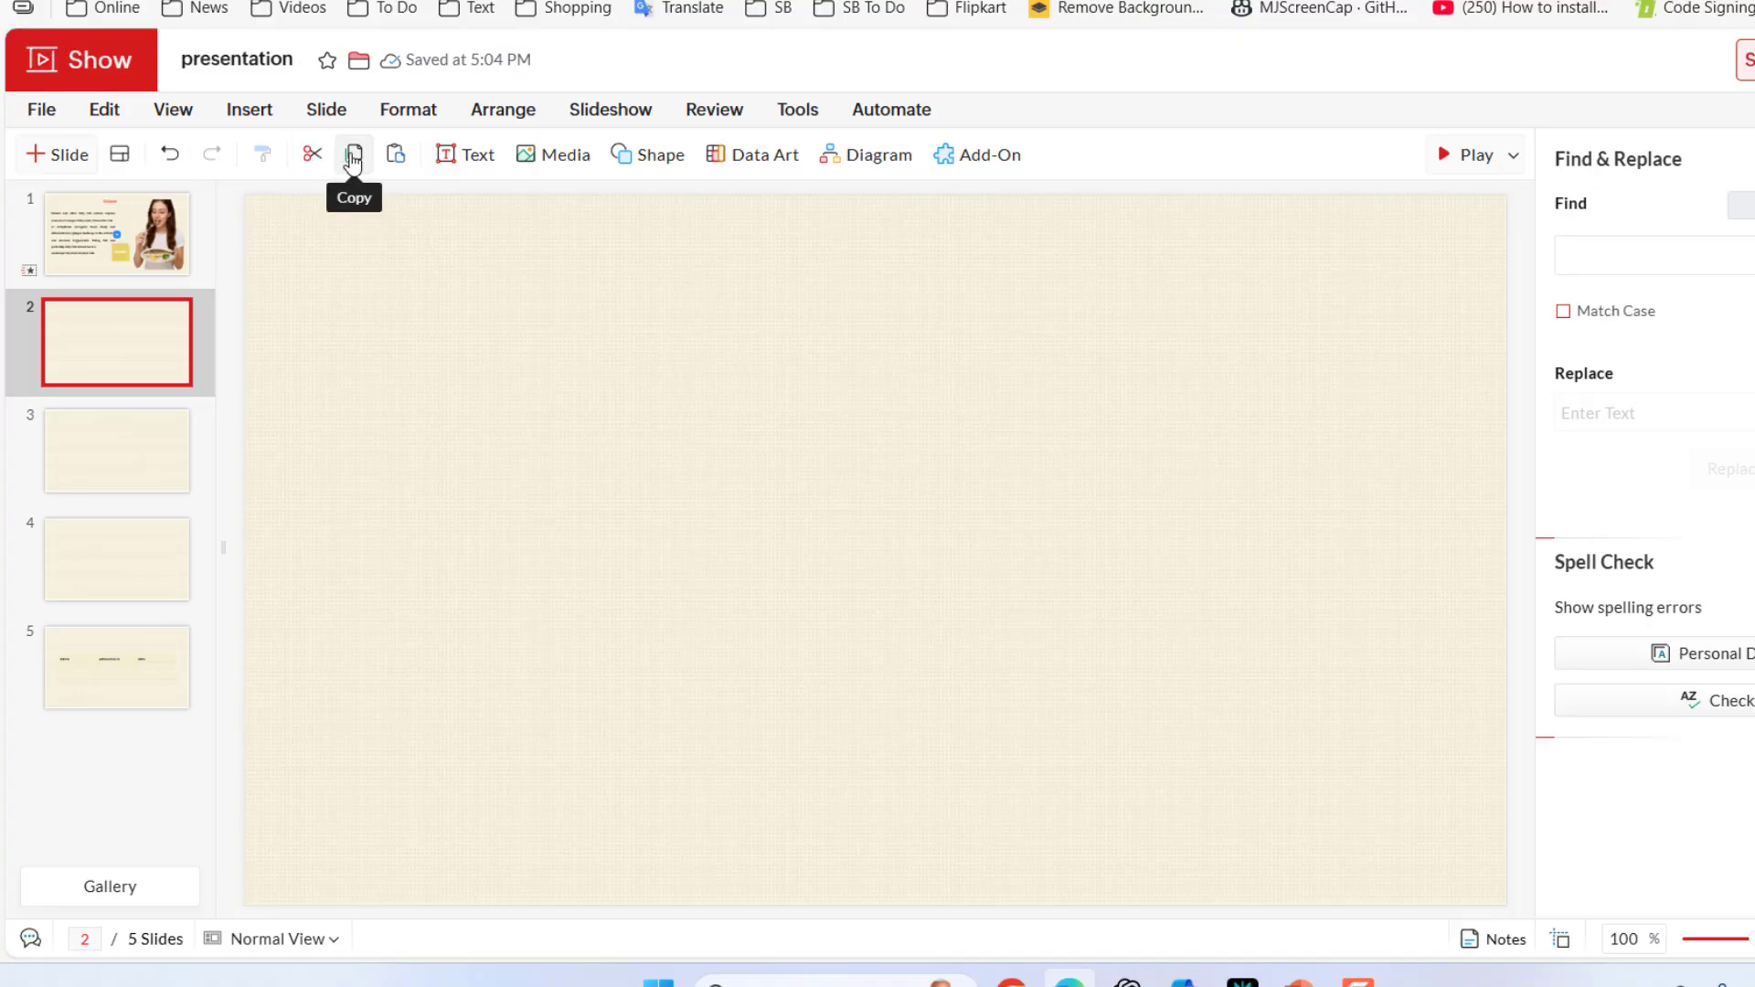
Try the toolbar insert tools, adding a default square shape, then return to the Salmon slide.
{"action": "left_click", "coordinate": [552, 153]}
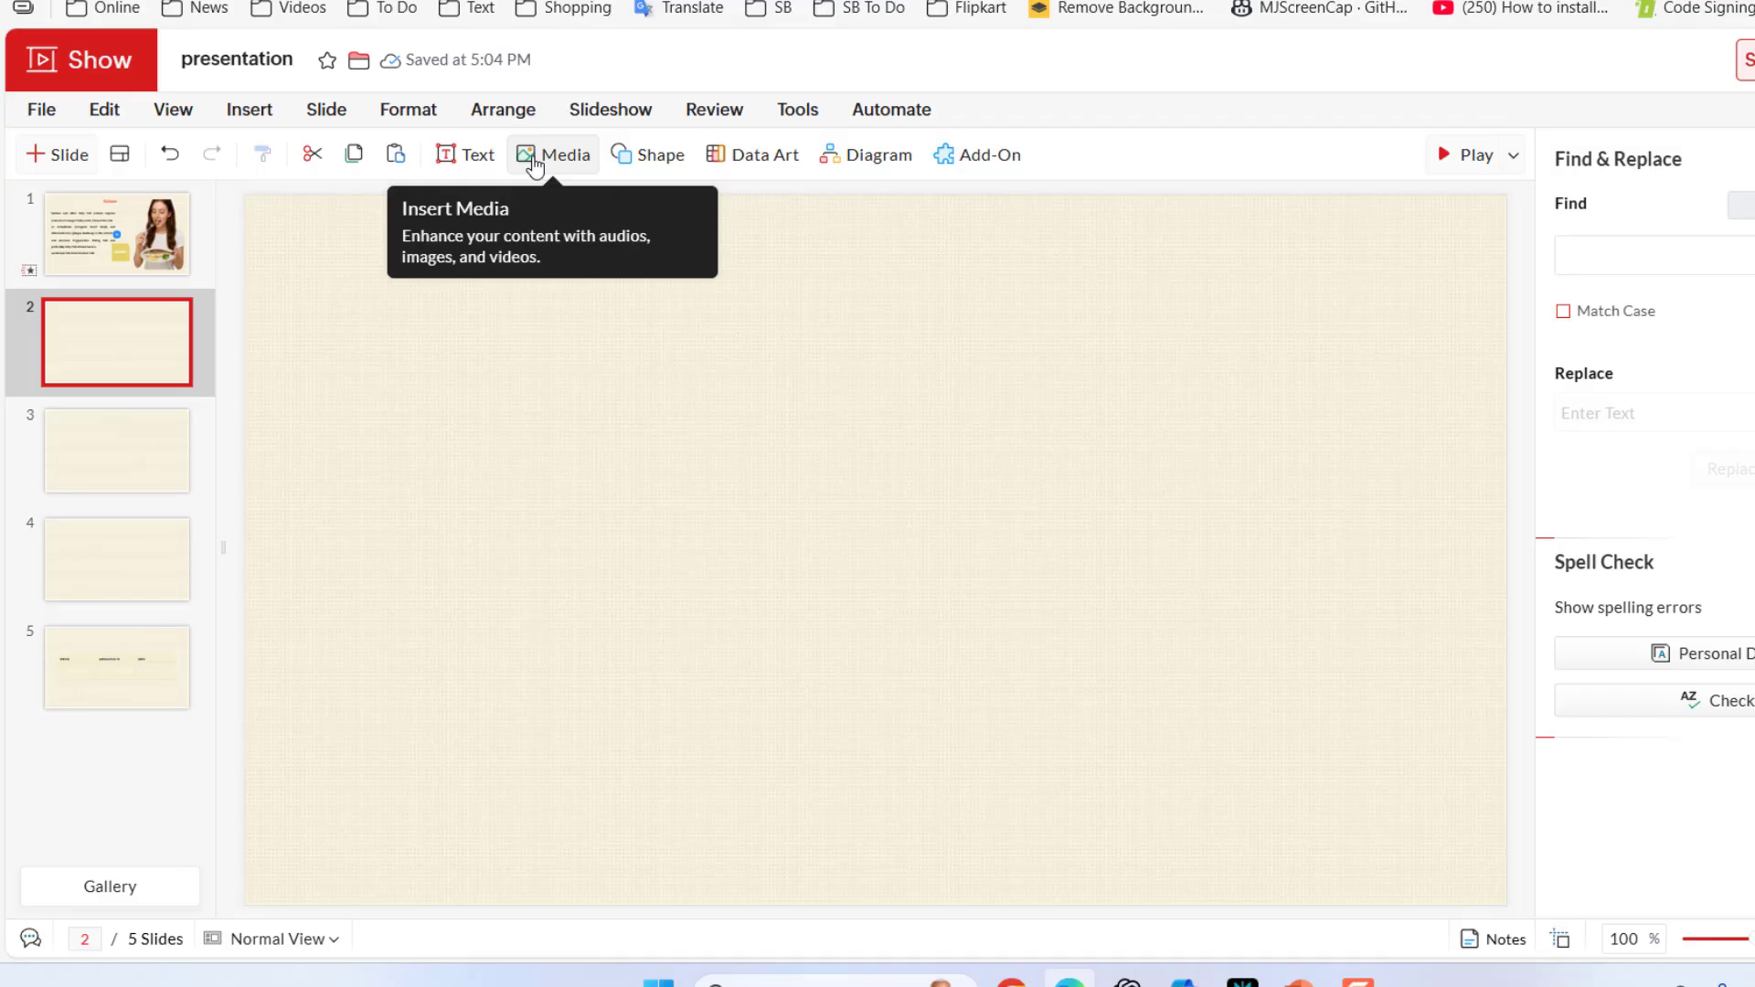
{"action": "left_click", "coordinate": [647, 154]}
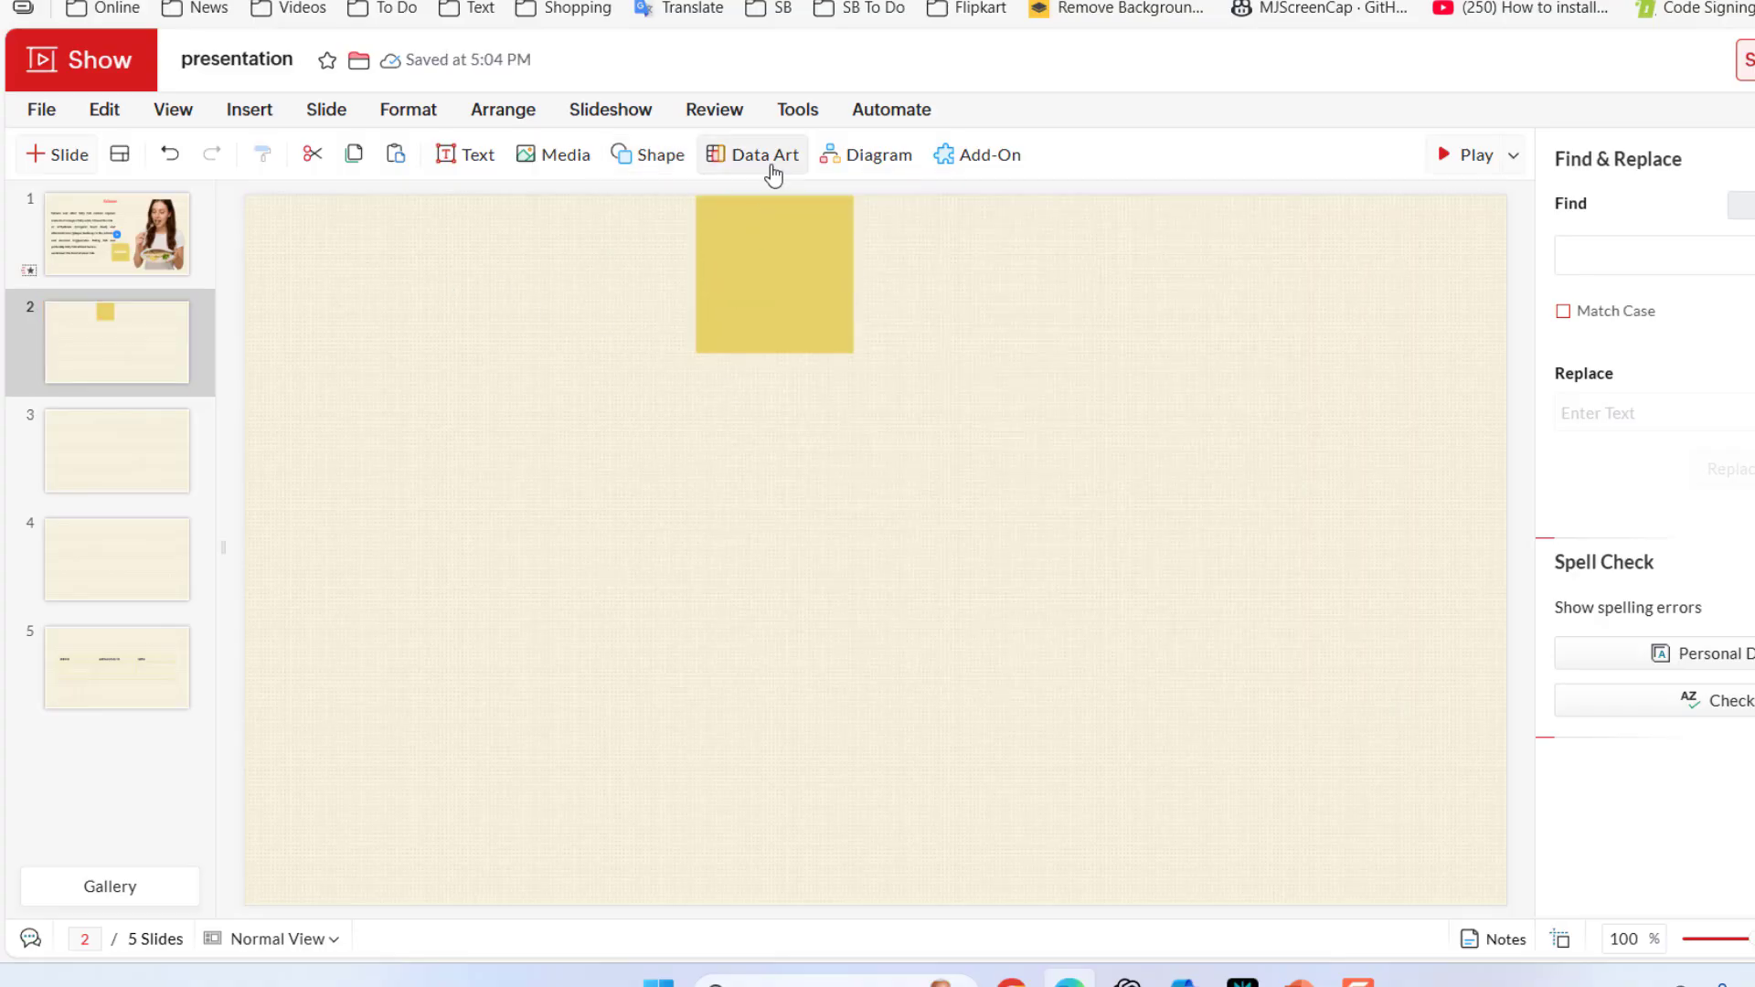
{"action": "left_click", "coordinate": [763, 153]}
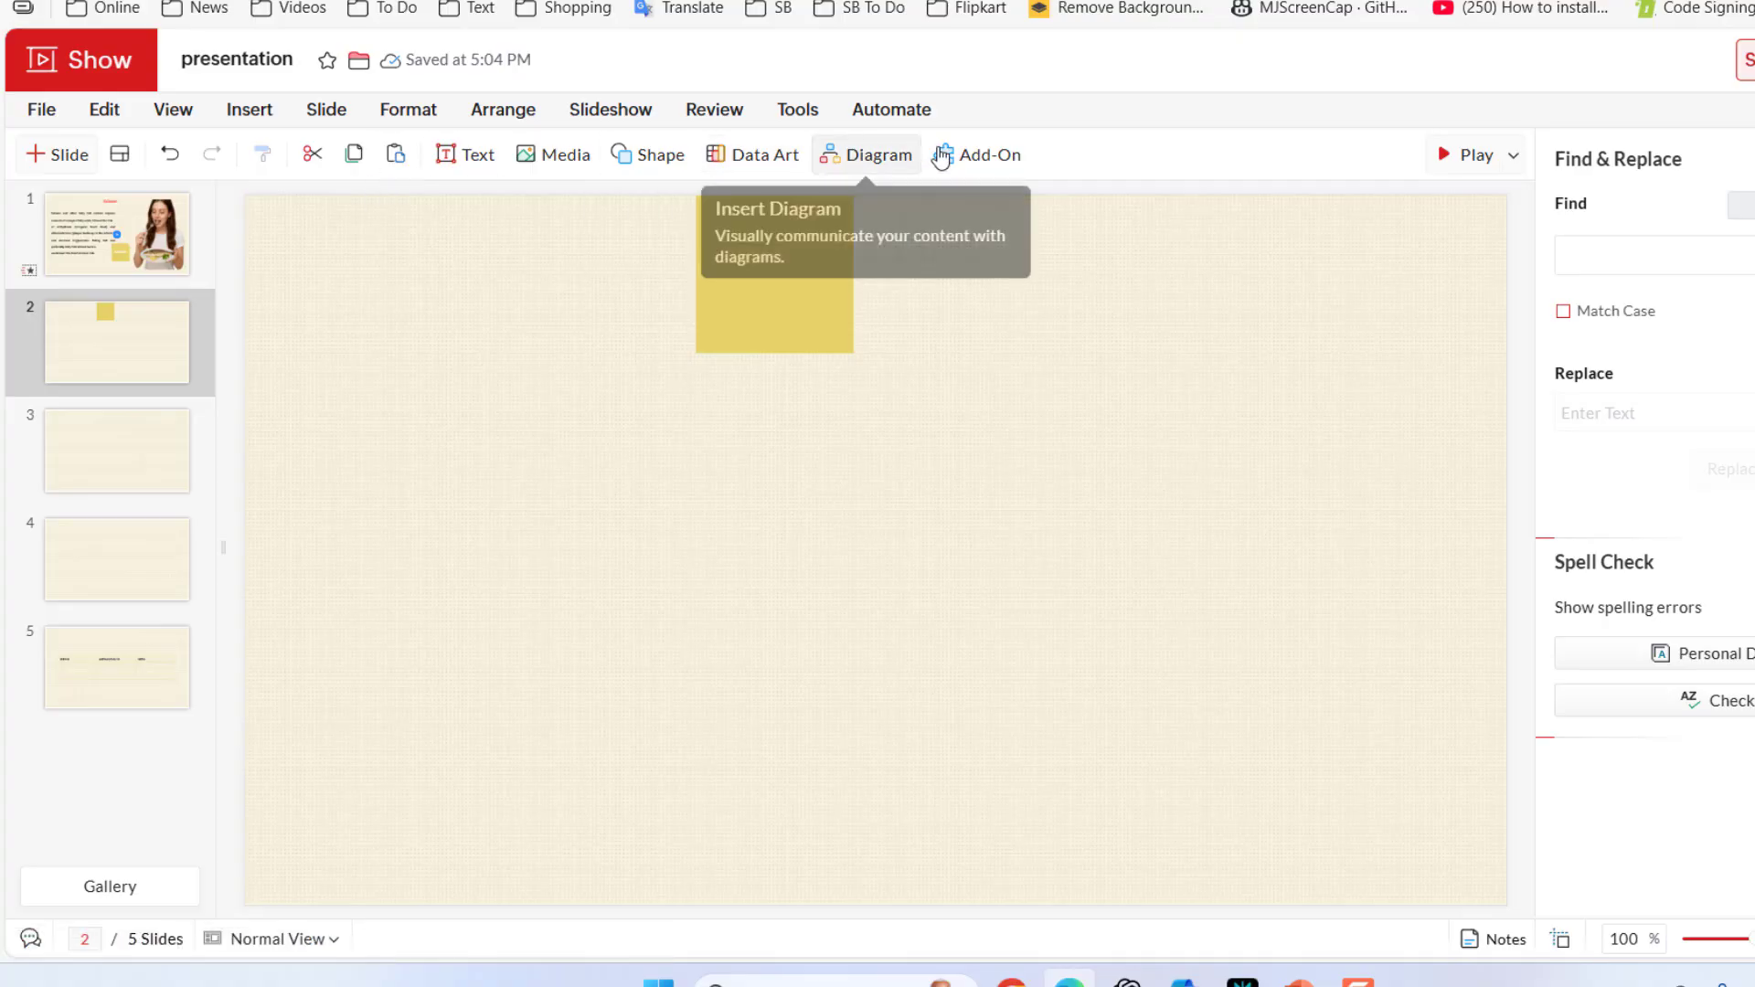
{"action": "left_click", "coordinate": [117, 234]}
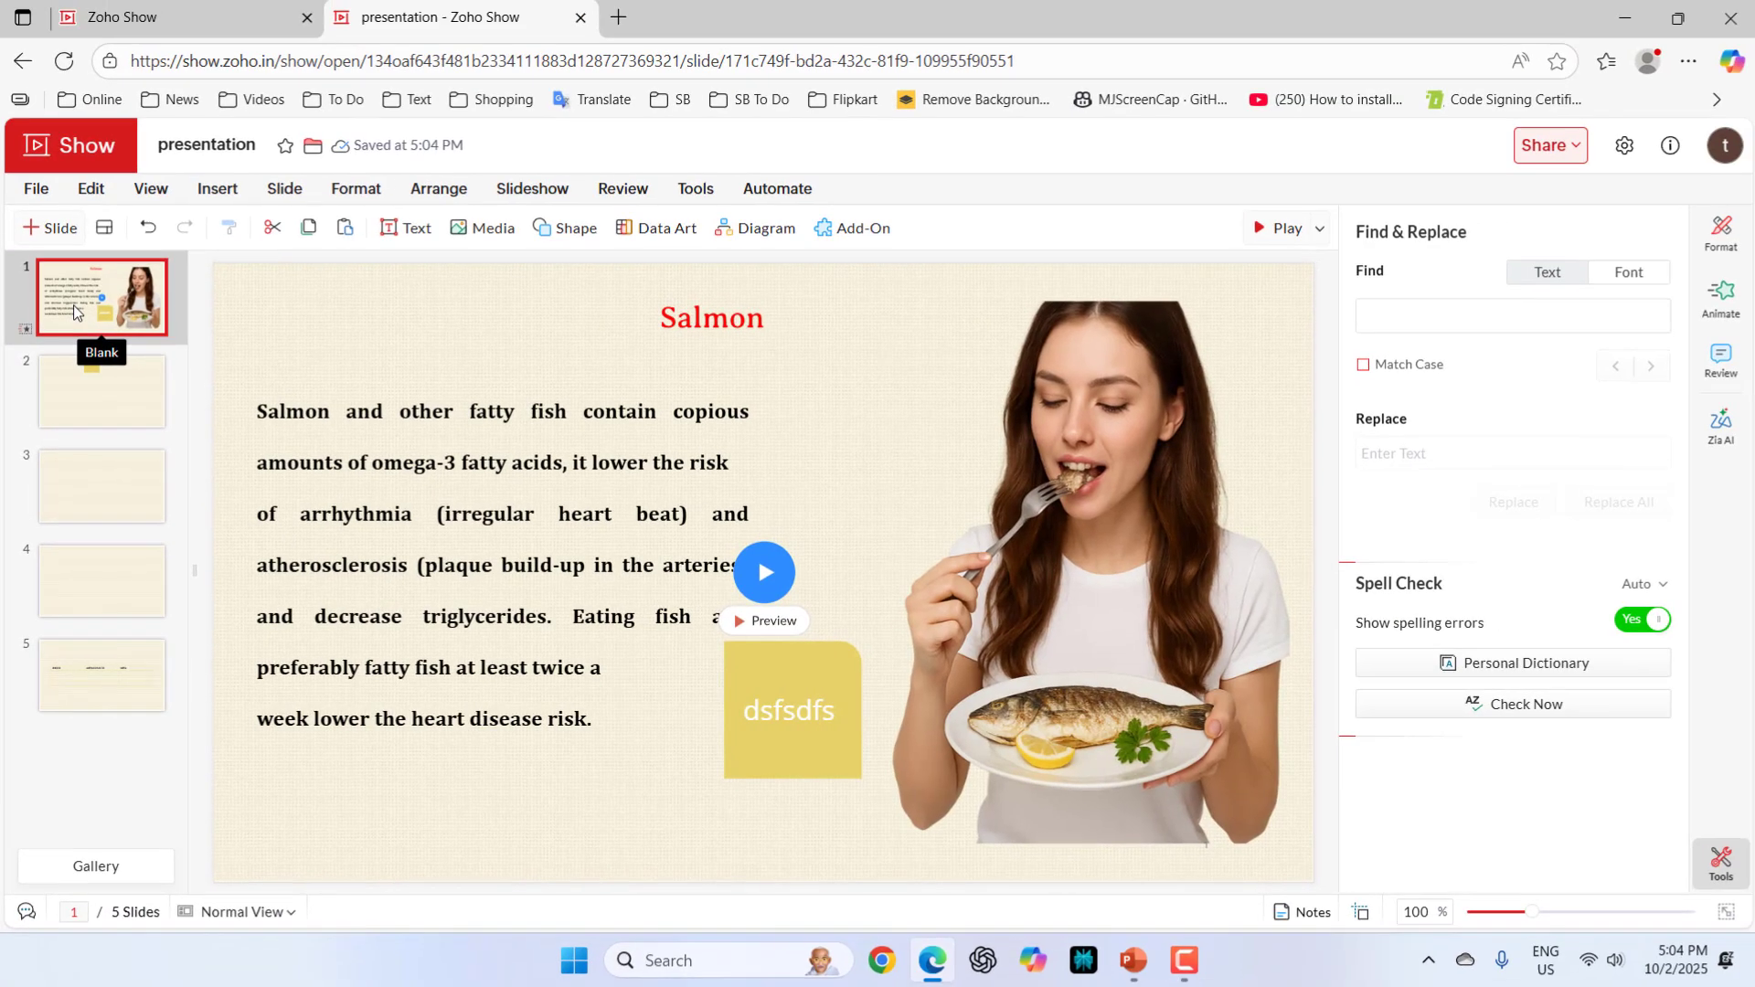